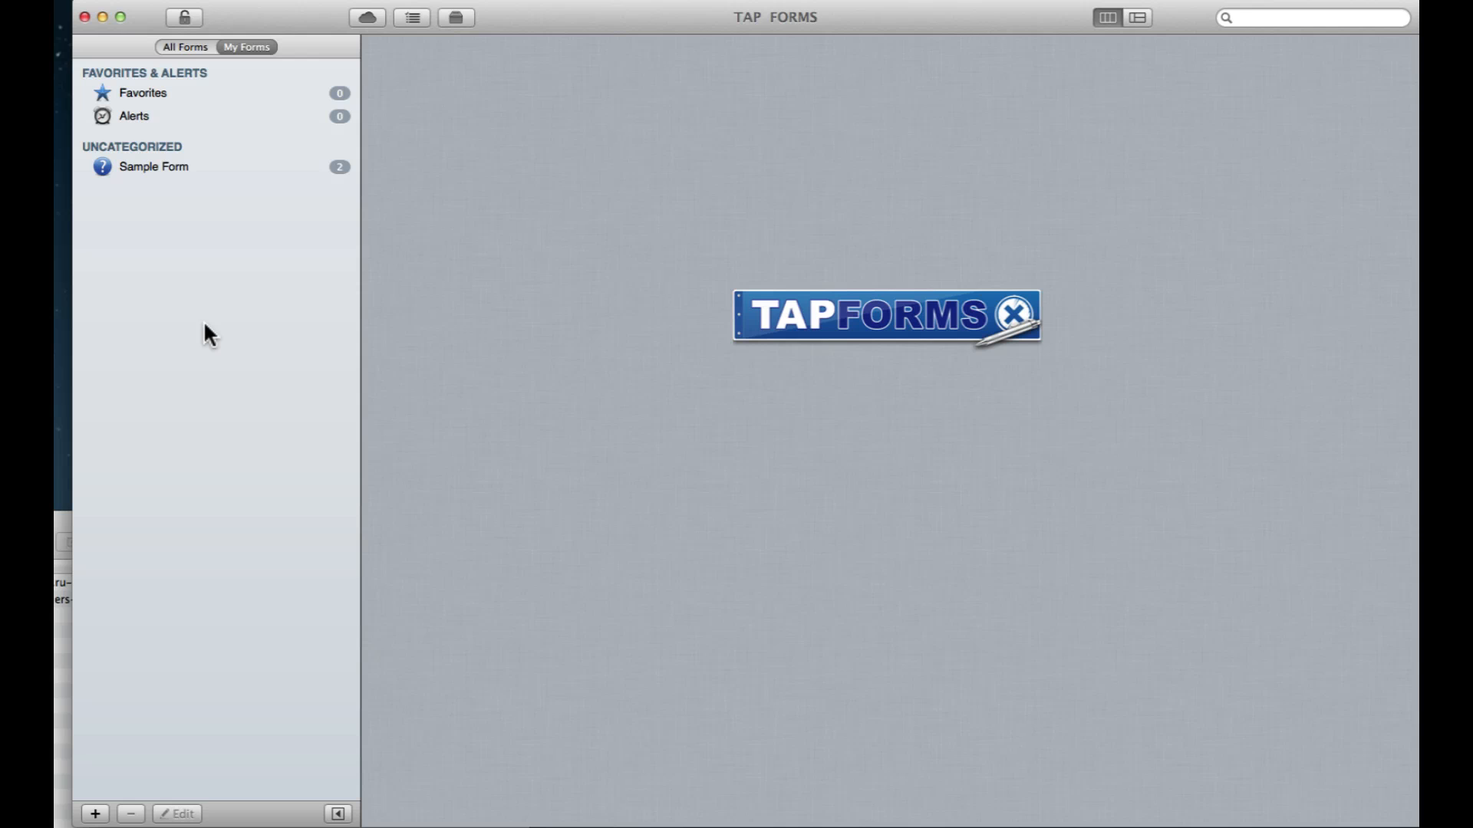
pyautogui.moveTo(295, 261)
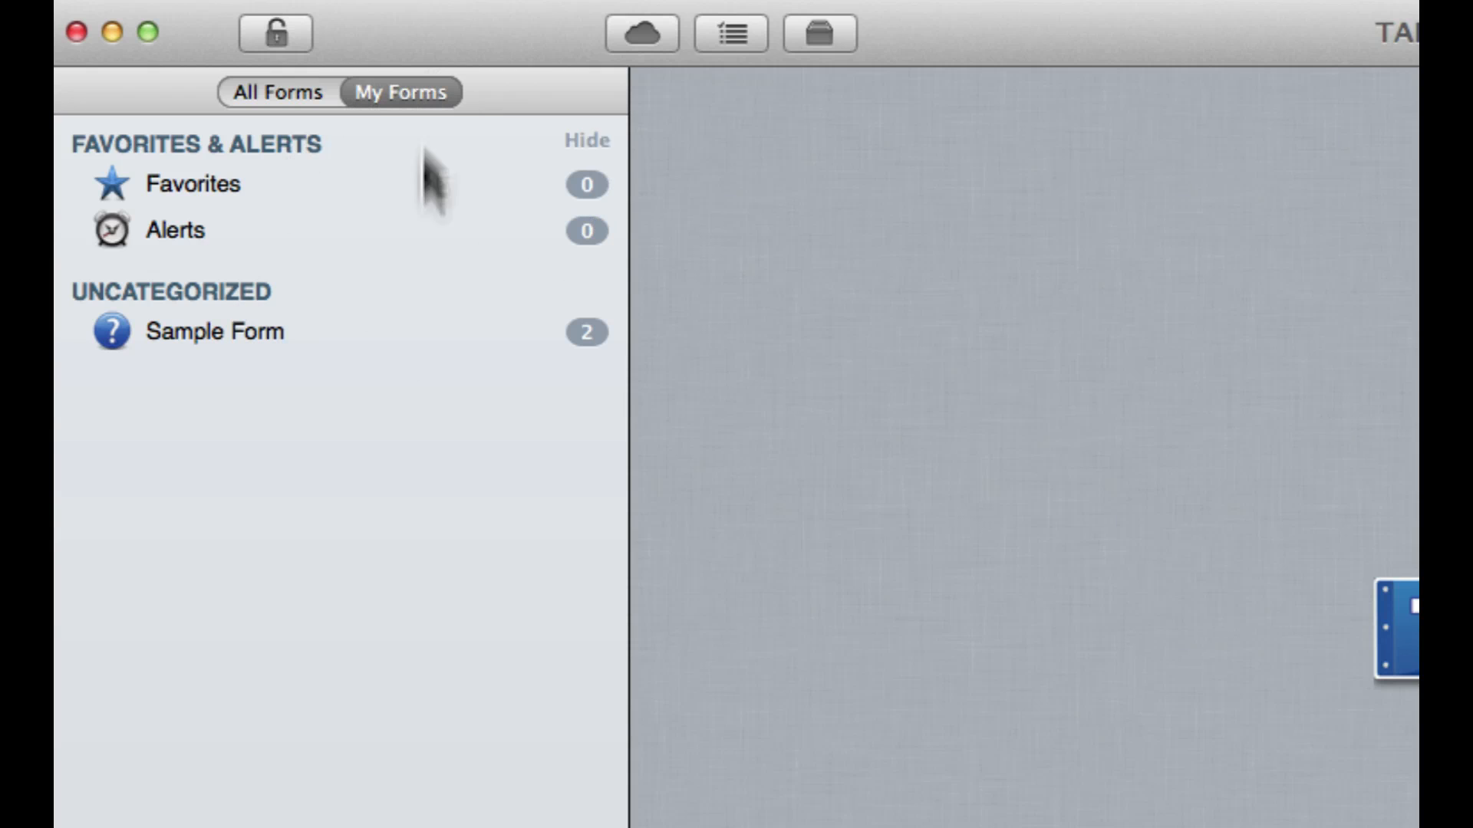
pyautogui.moveTo(296, 278)
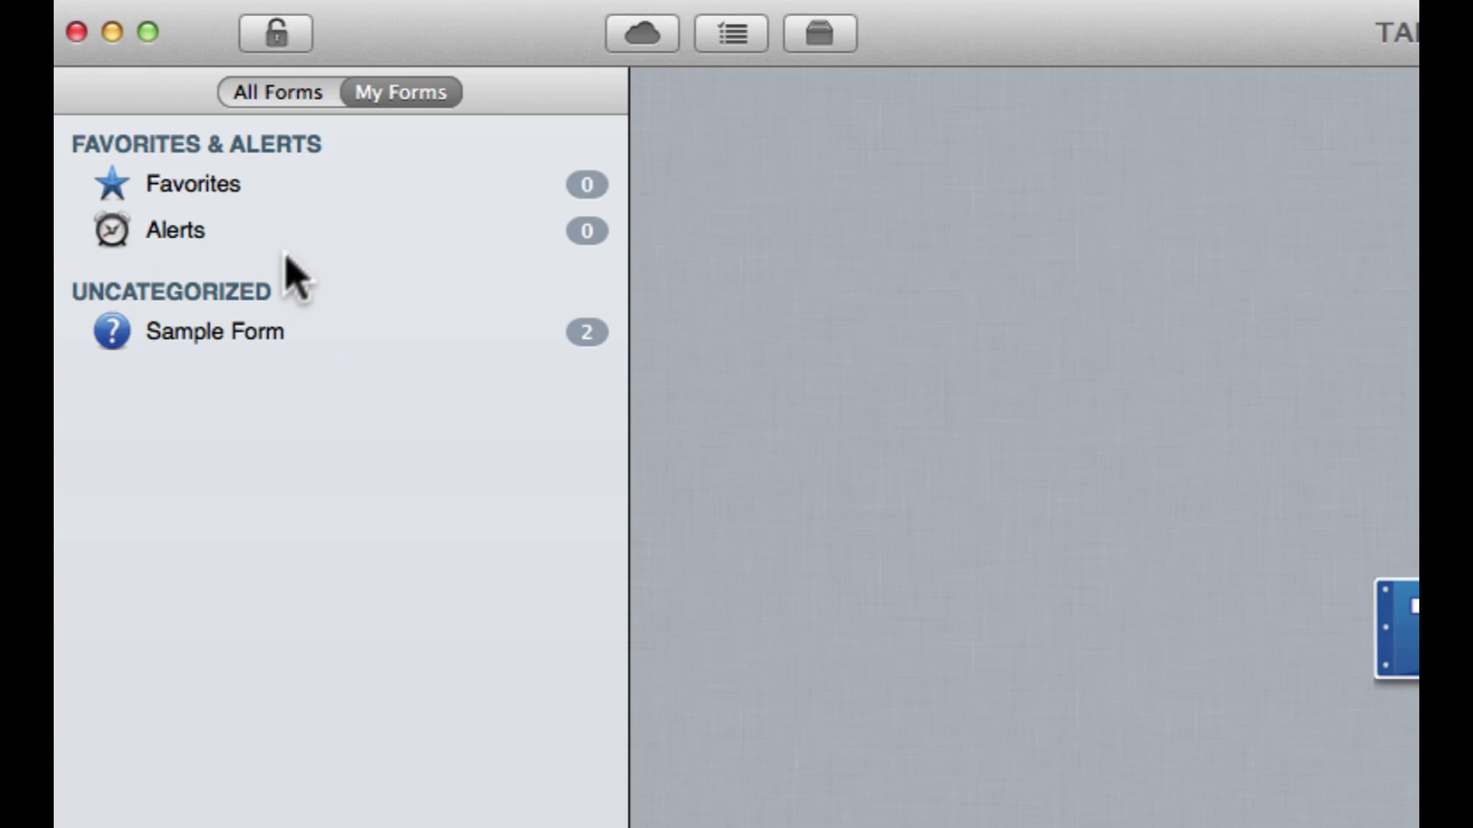
# Switch the sidebar to All Forms so the Business, Personal and Miscellaneous templates appear
pyautogui.click(276, 92)
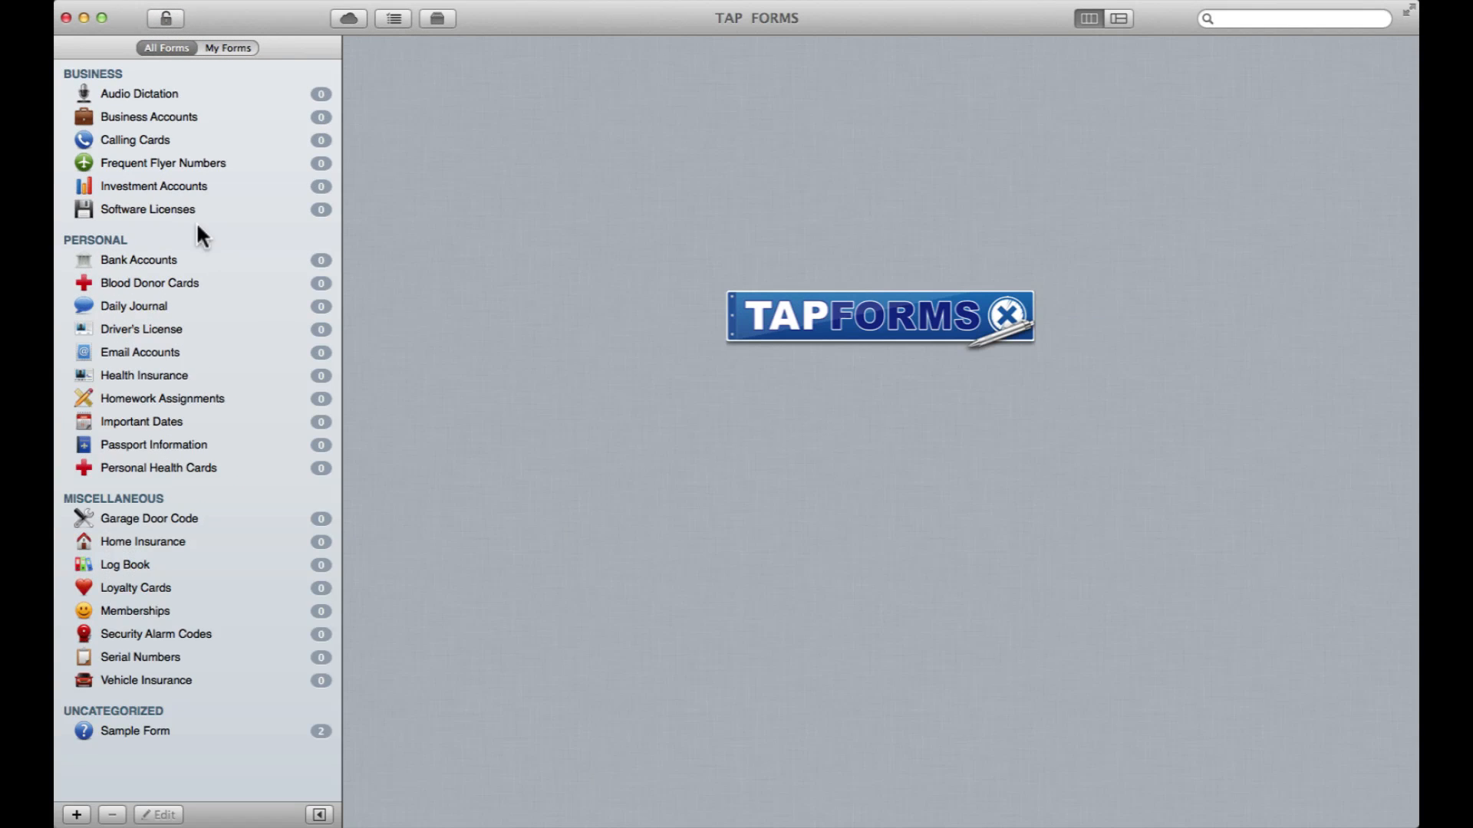
pyautogui.moveTo(210, 258)
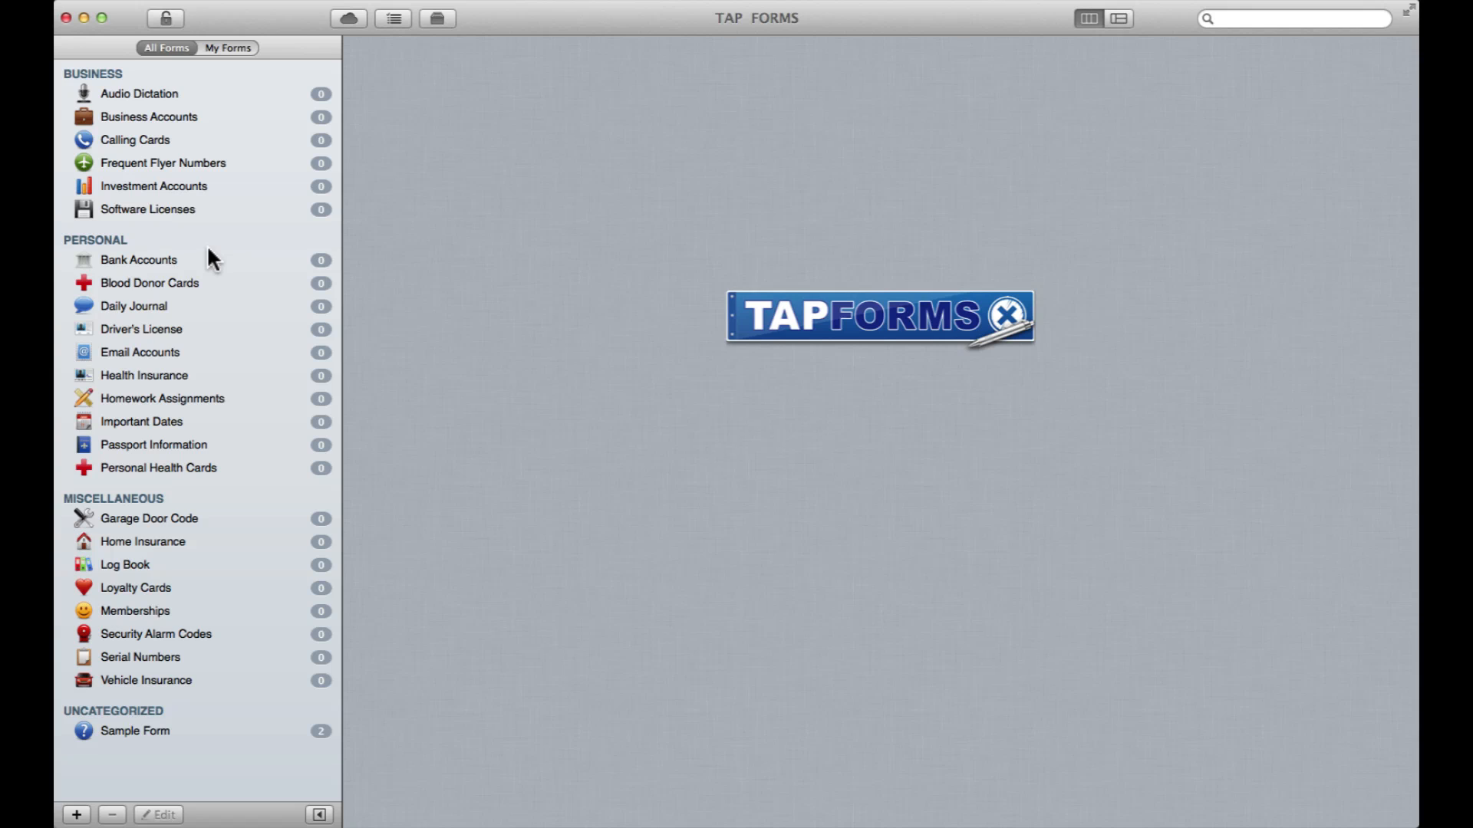
pyautogui.moveTo(190, 263)
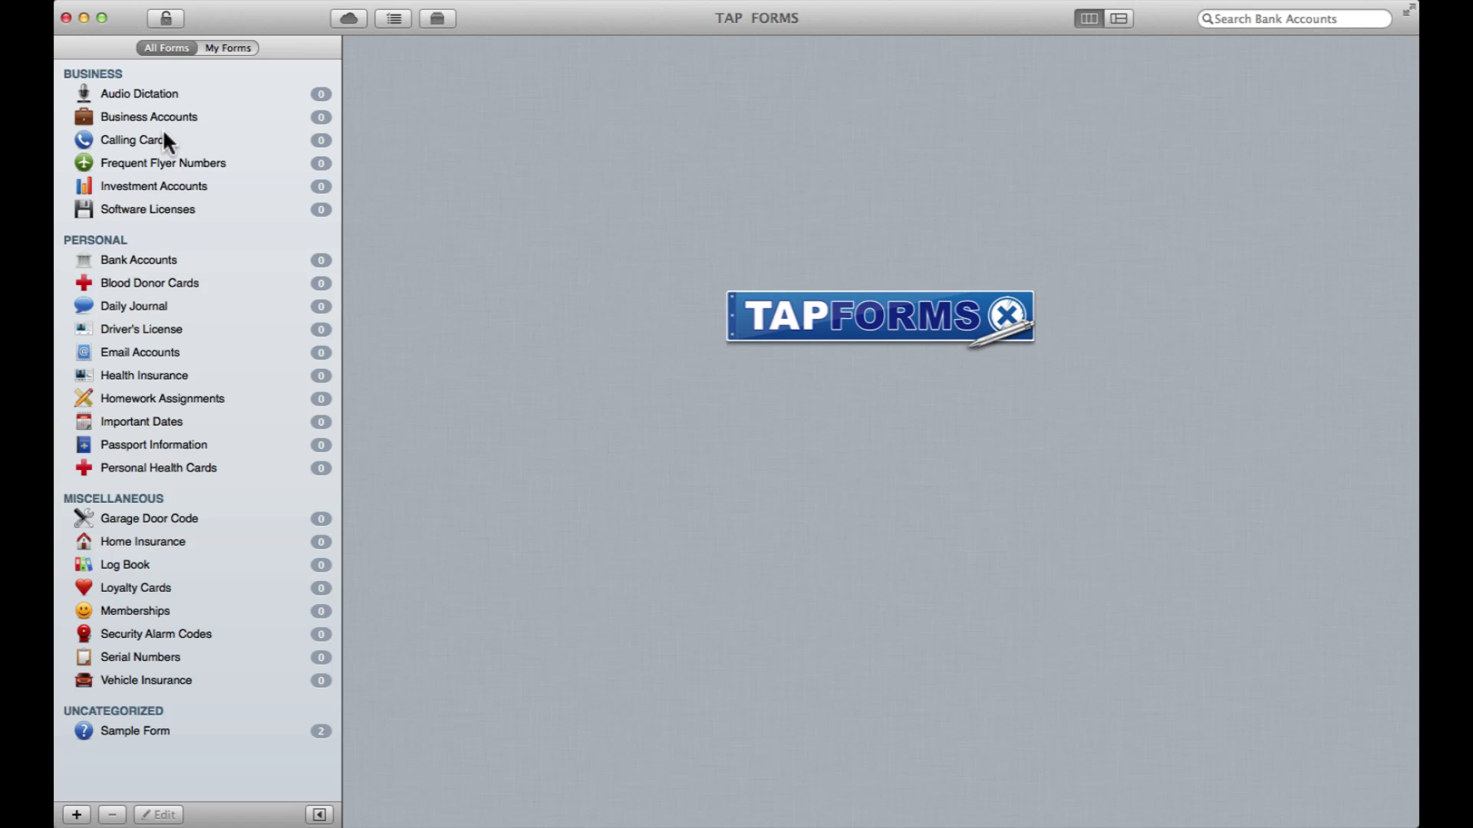
pyautogui.moveTo(273, 625)
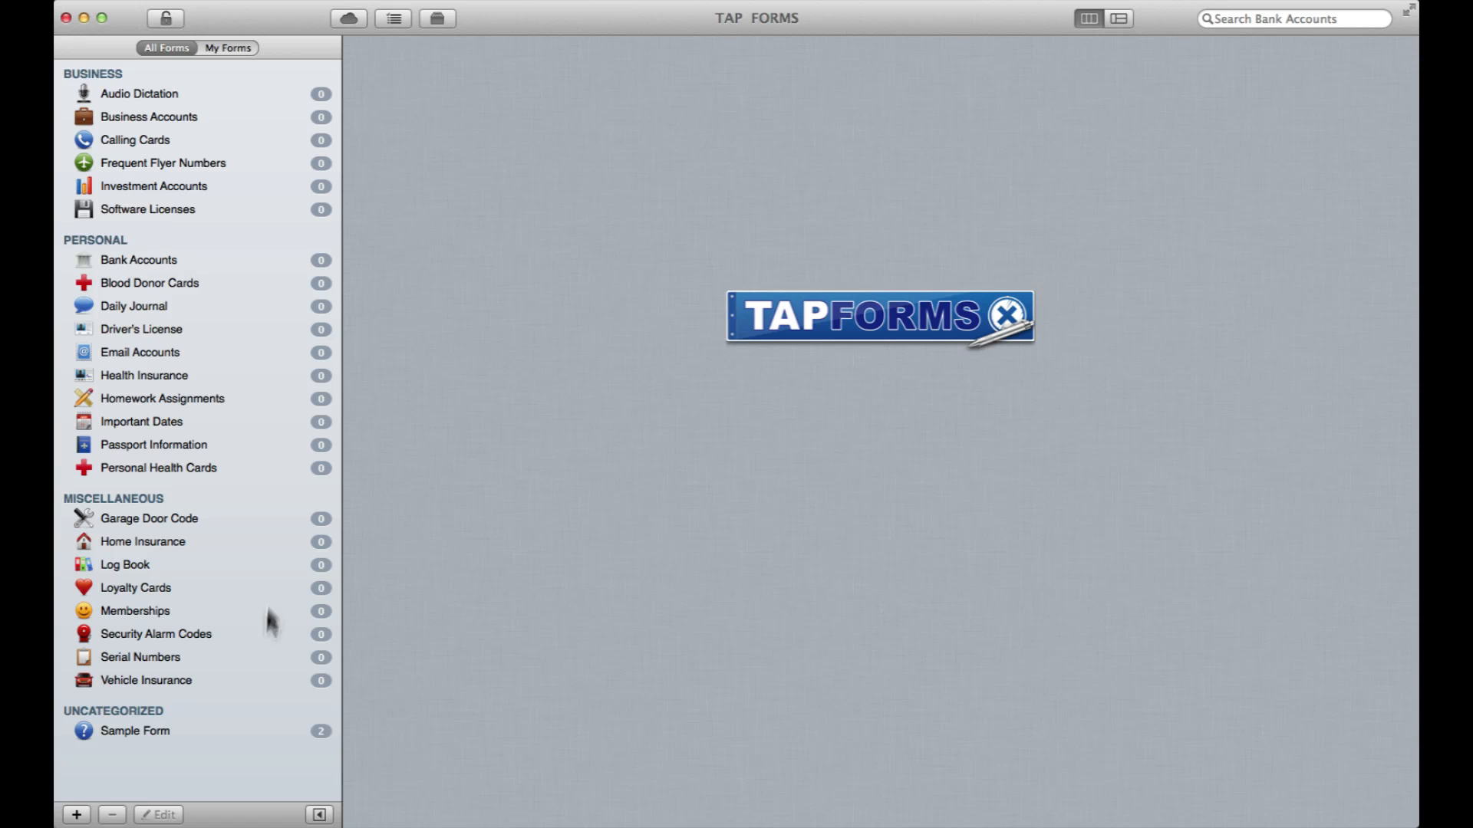
pyautogui.click(321, 238)
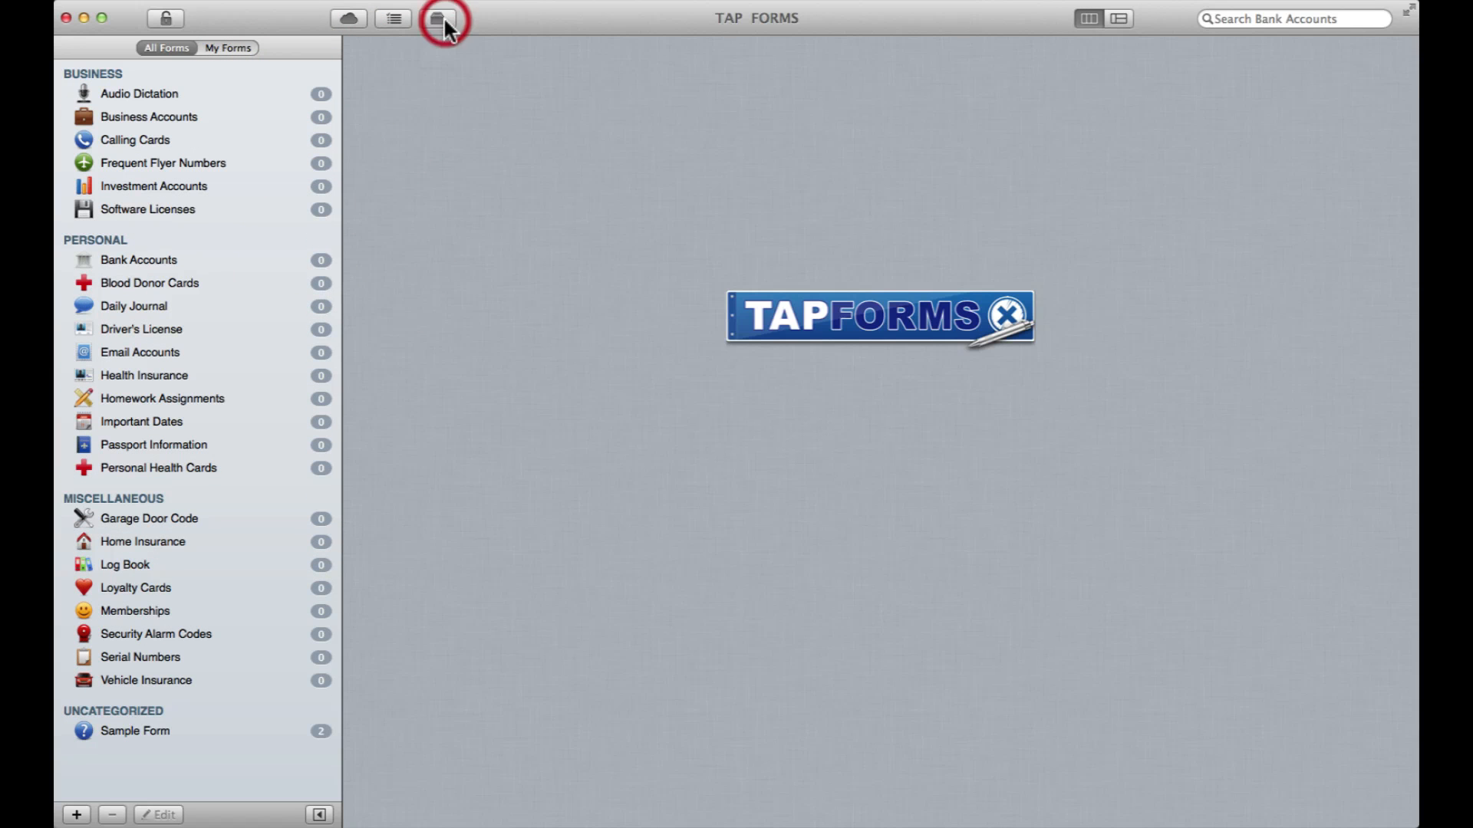
# Add an empty New Category in the Edit Categories popover and close it
pyautogui.click(441, 19)
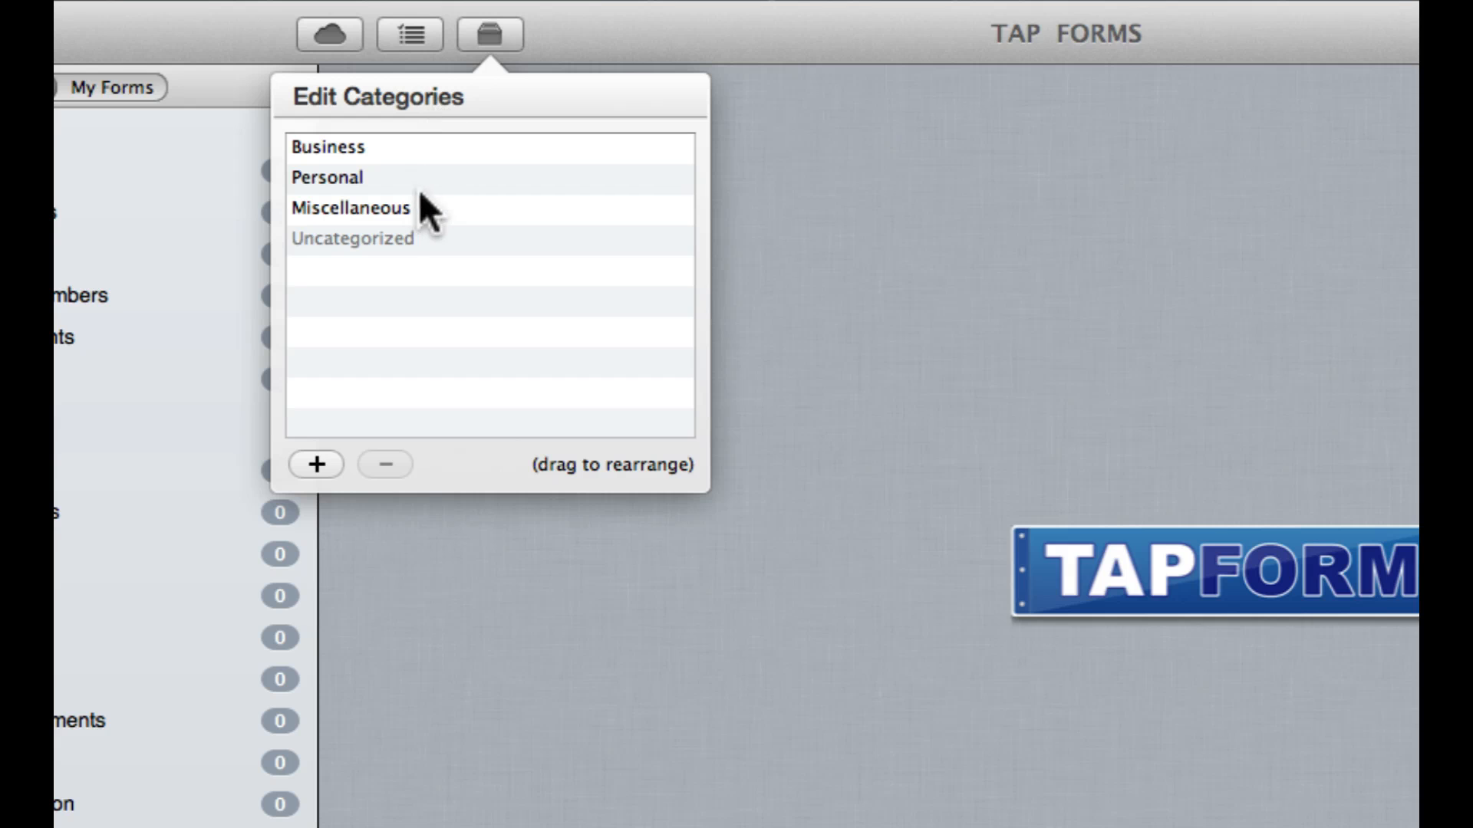
pyautogui.click(350, 207)
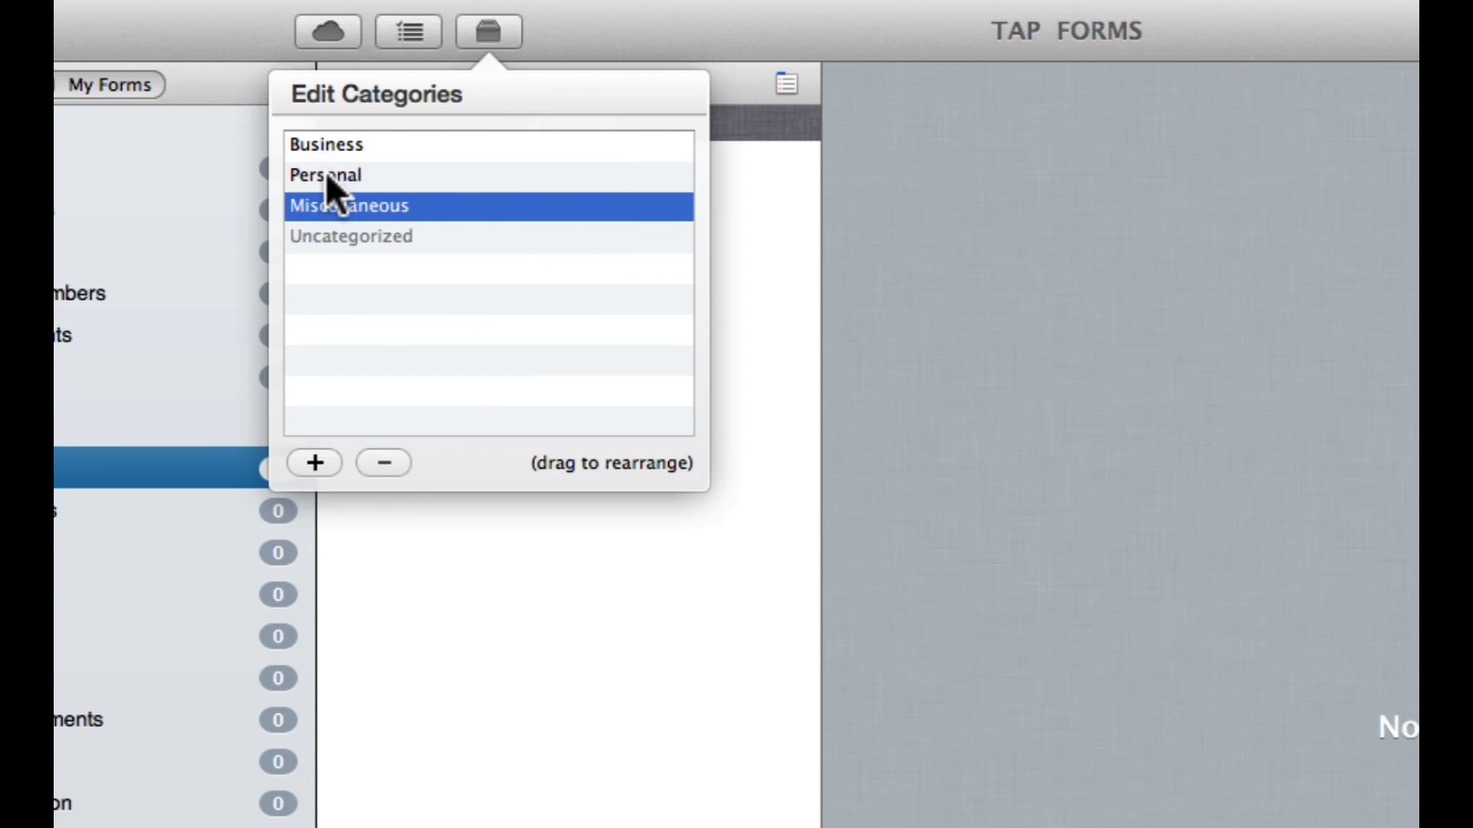
pyautogui.click(329, 144)
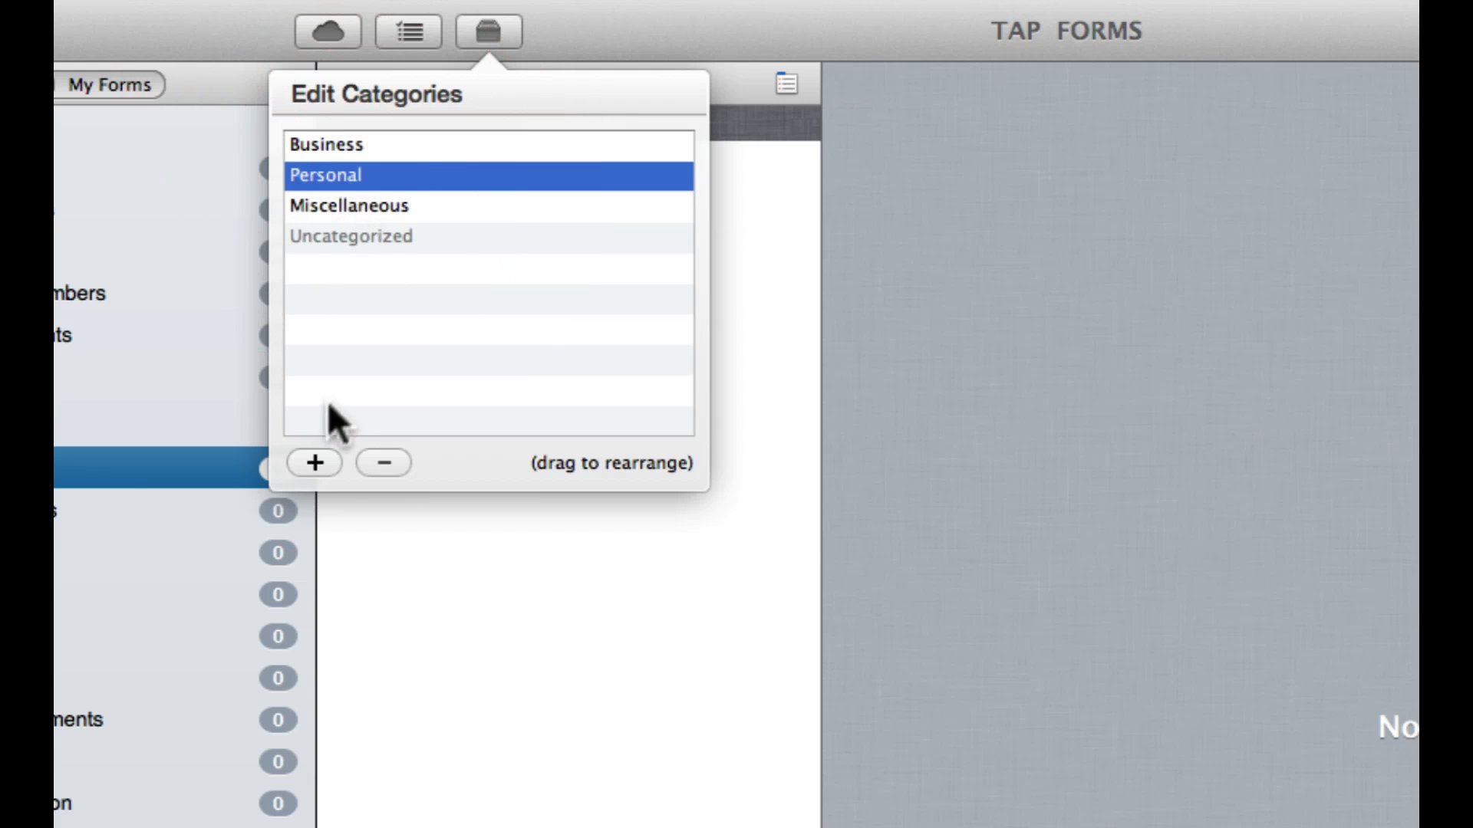
pyautogui.click(315, 461)
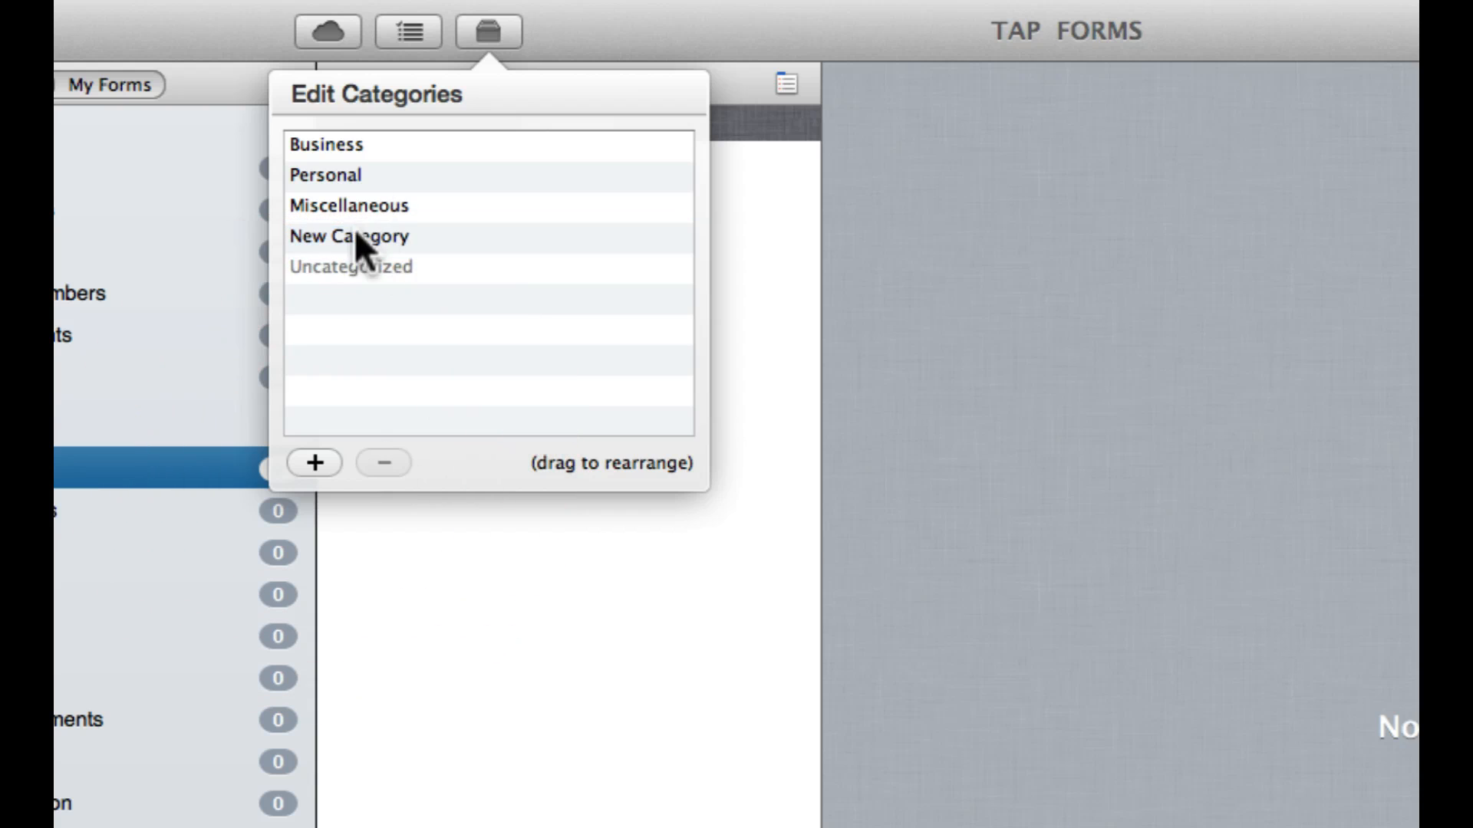
pyautogui.click(348, 236)
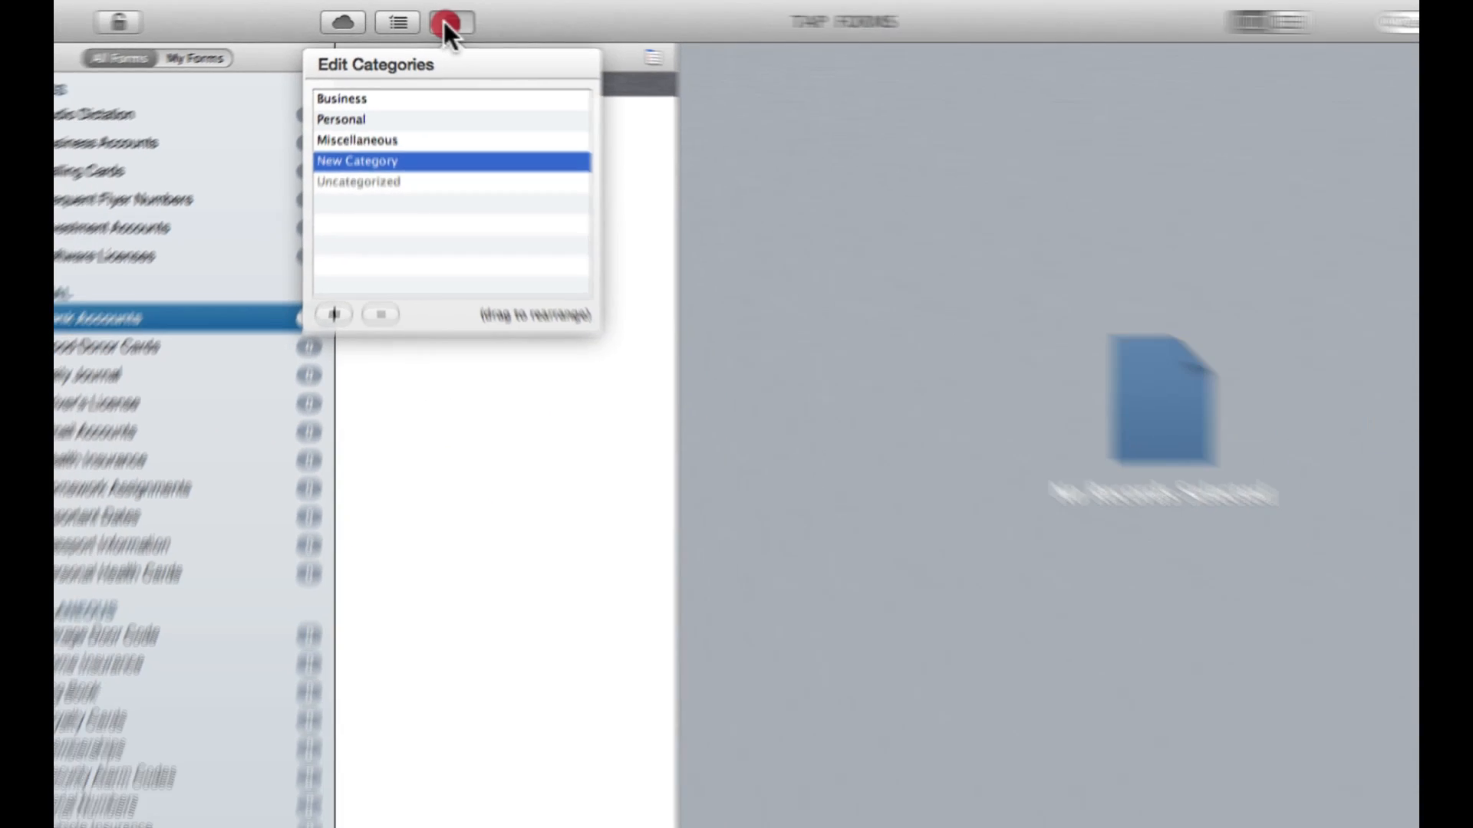
pyautogui.click(451, 20)
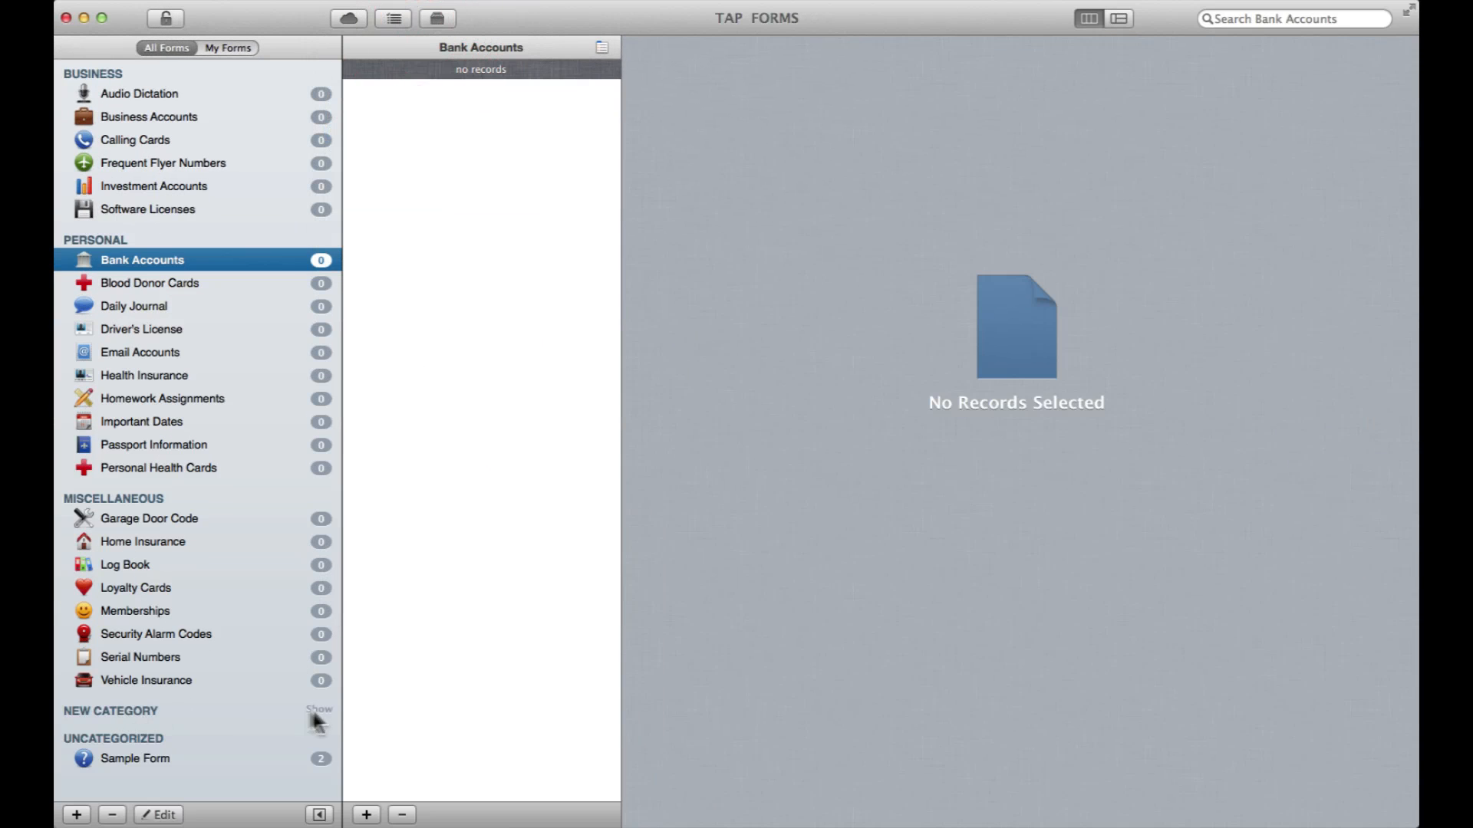
# Browse to the Garage Door Code form in the sidebar
pyautogui.click(143, 93)
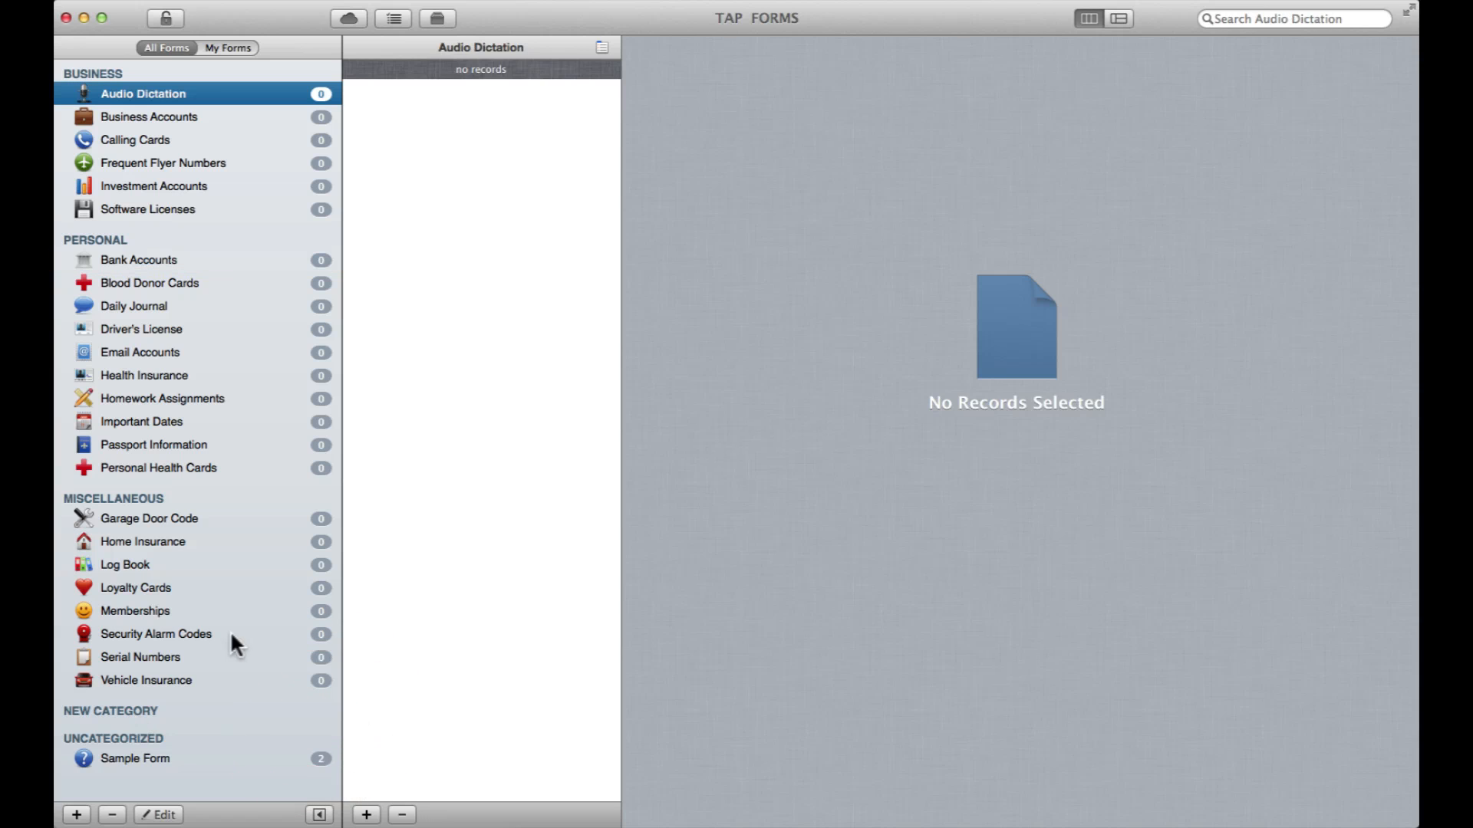
pyautogui.click(149, 519)
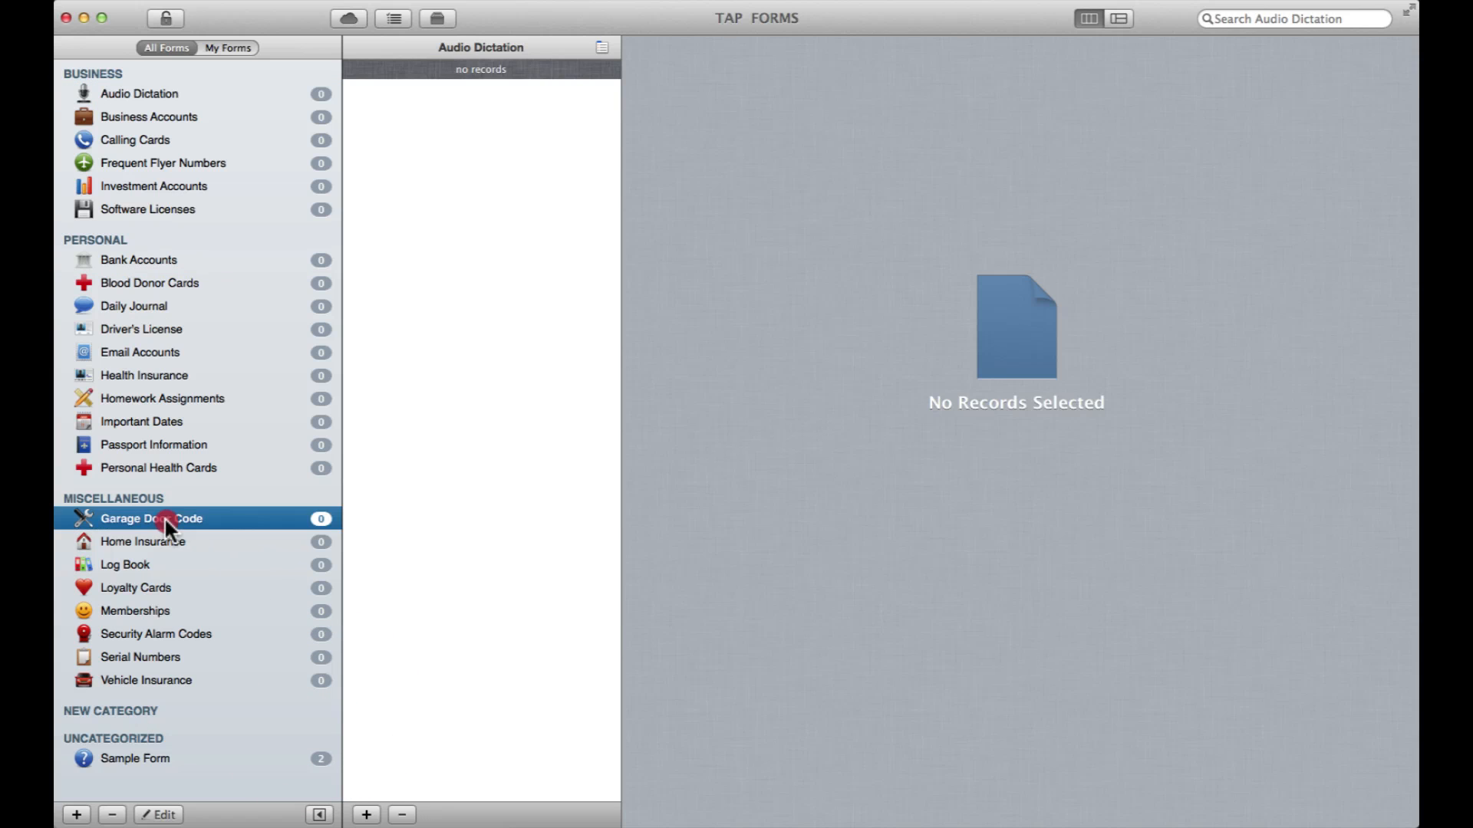
# File Garage Door Code under New Category, then switch to the Bank Accounts form
pyautogui.click(151, 519)
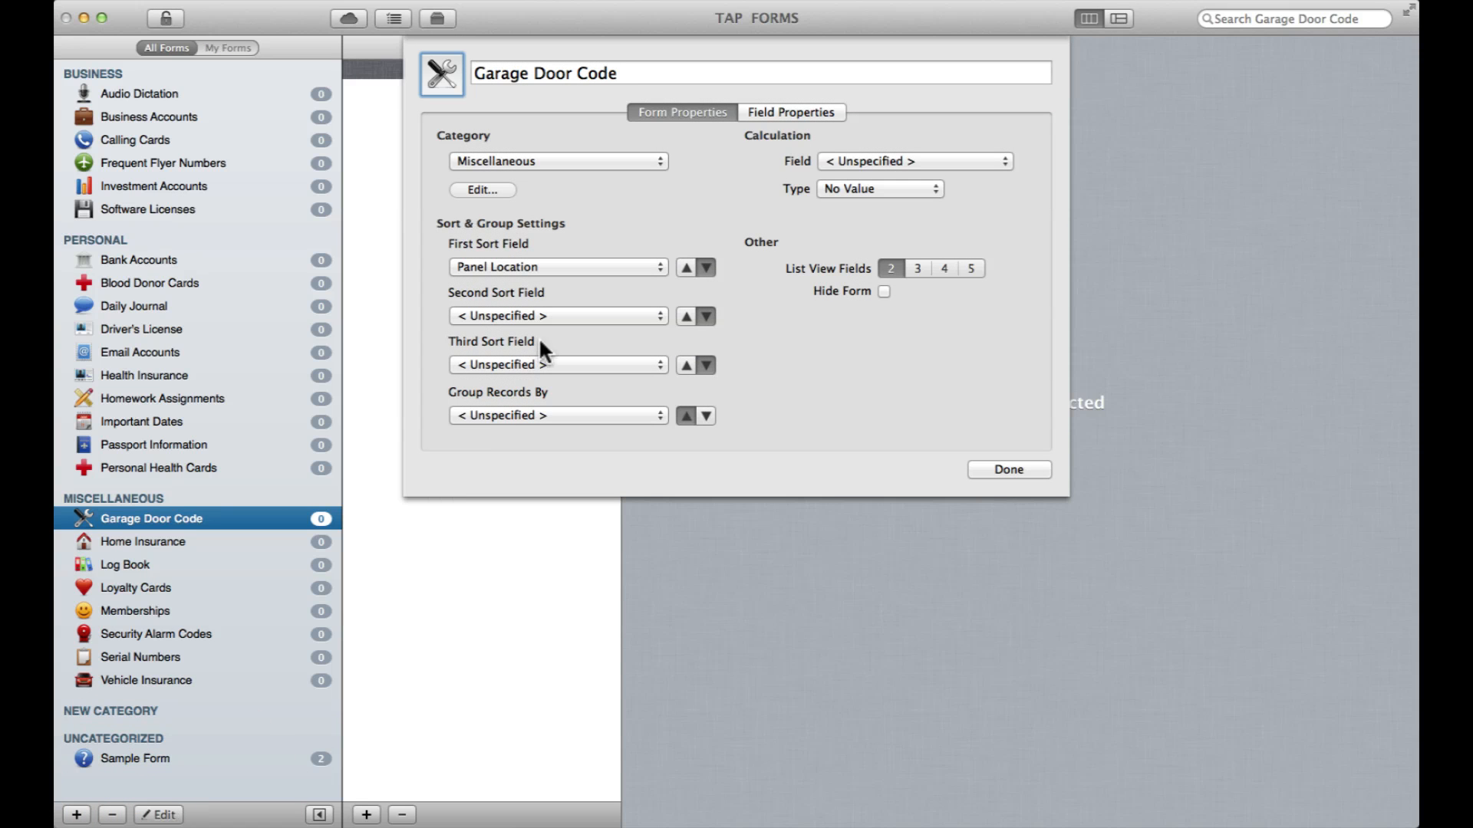
pyautogui.click(555, 162)
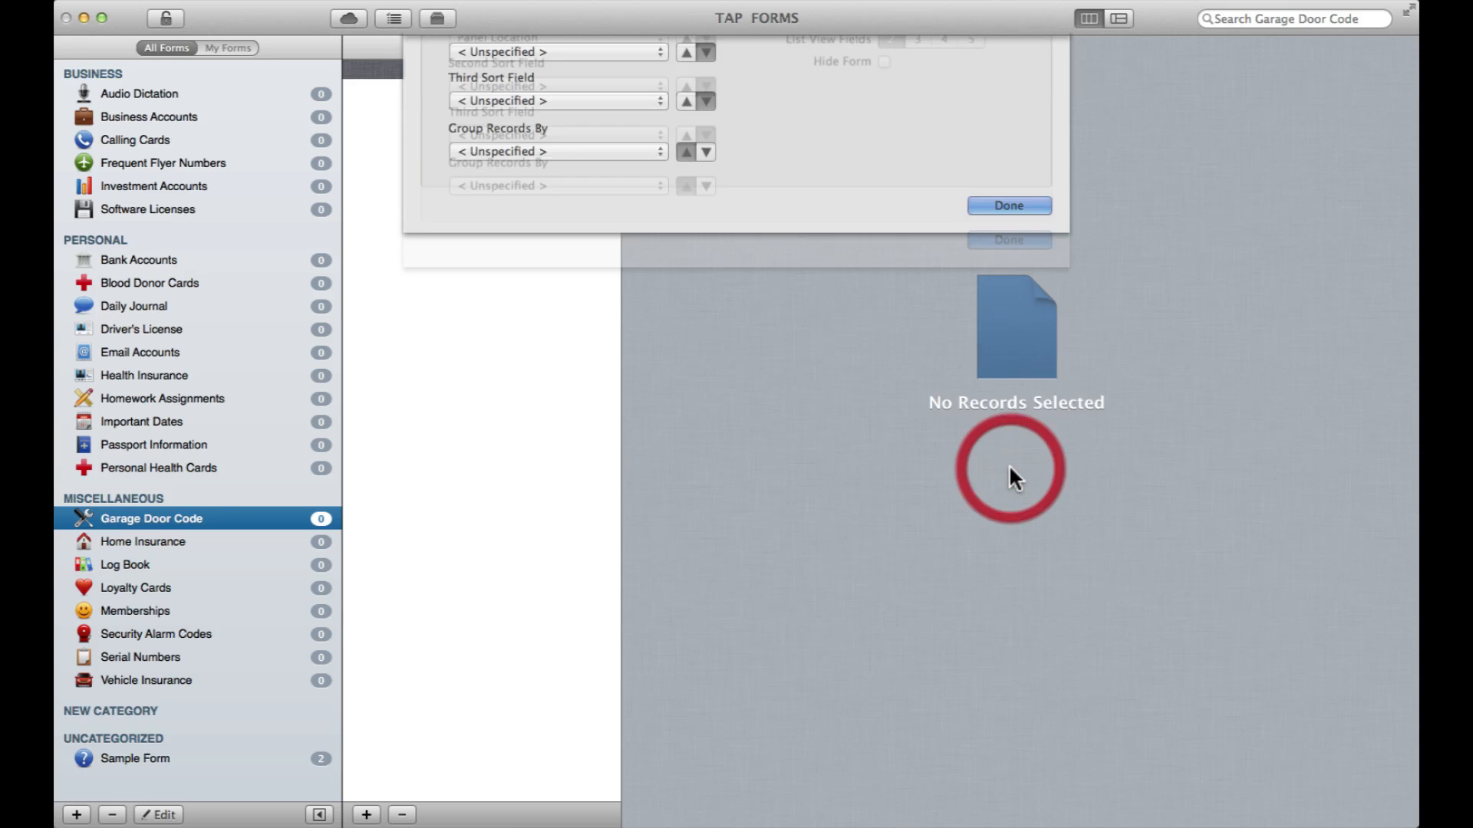
pyautogui.click(1007, 206)
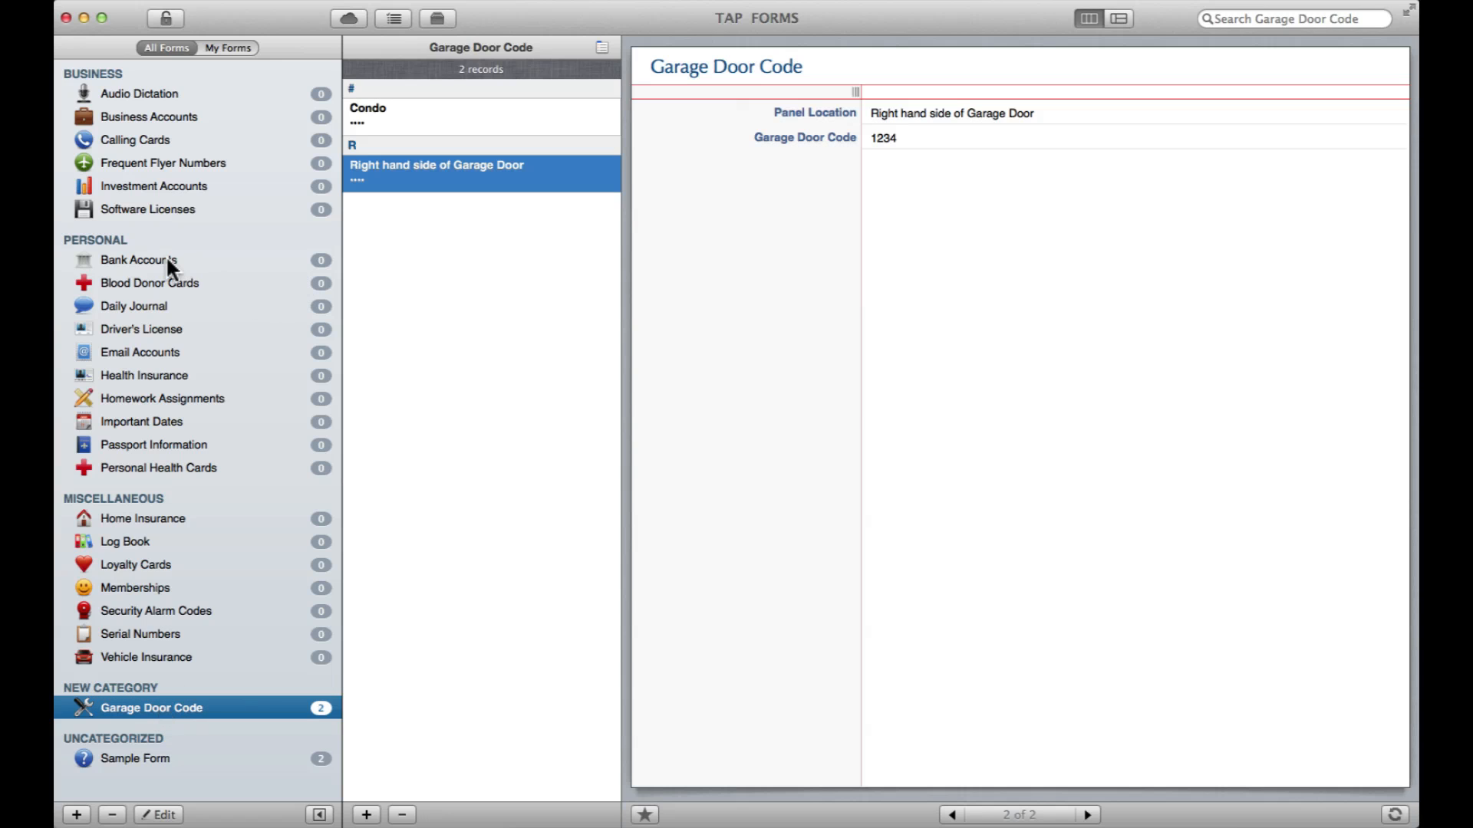
pyautogui.click(141, 261)
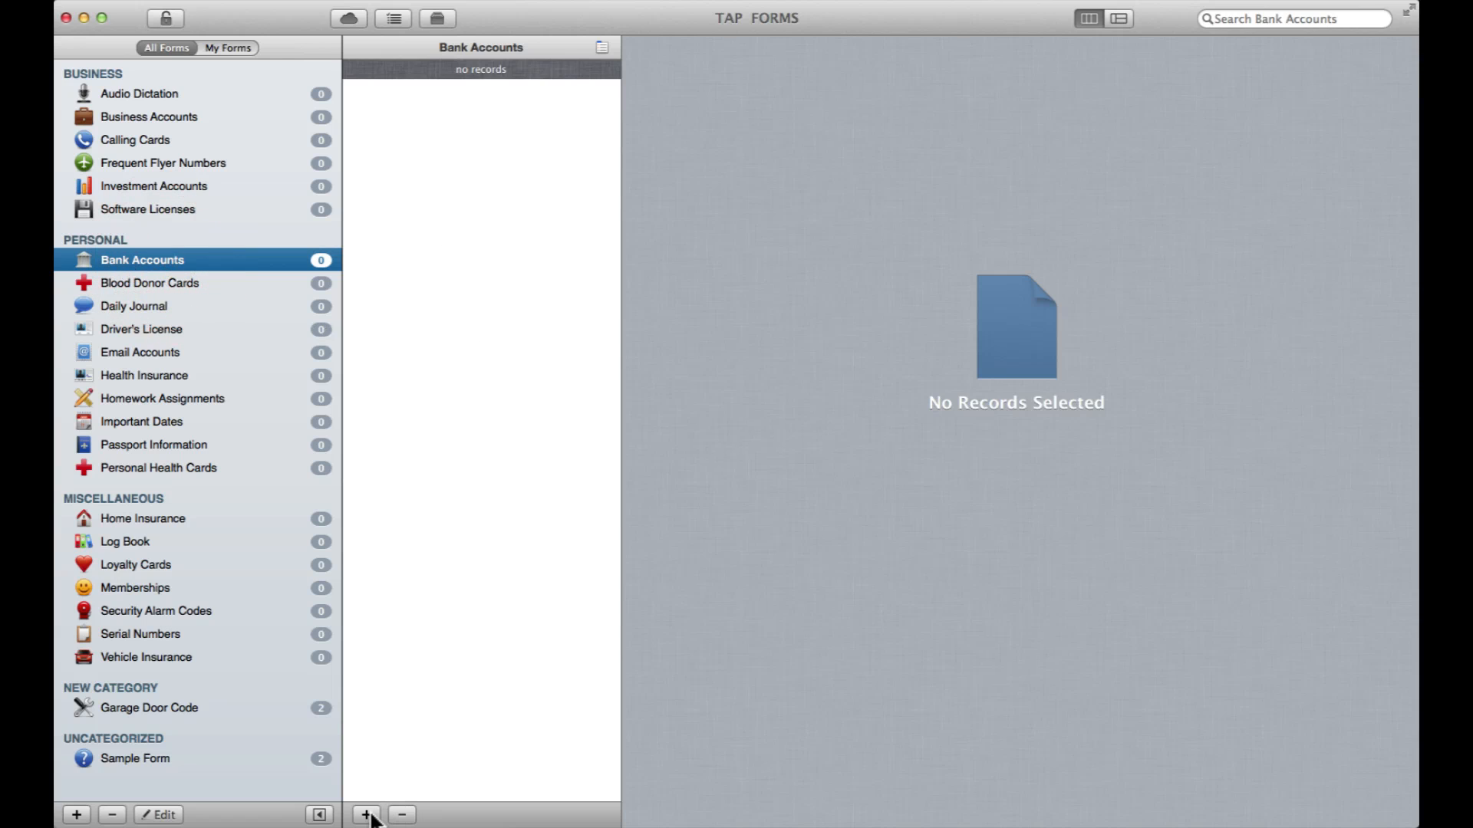
pyautogui.click(367, 815)
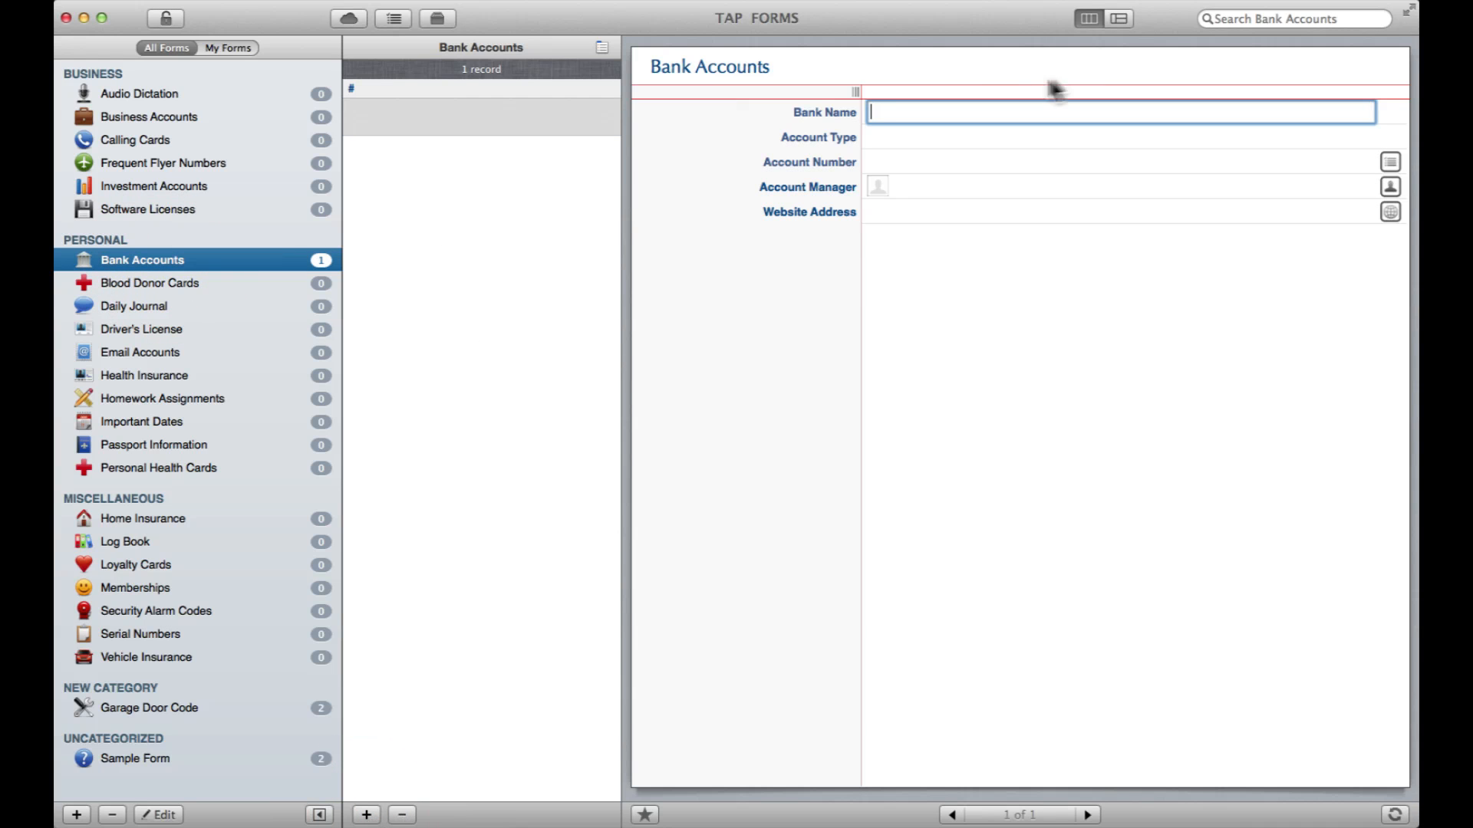
pyautogui.write('R')
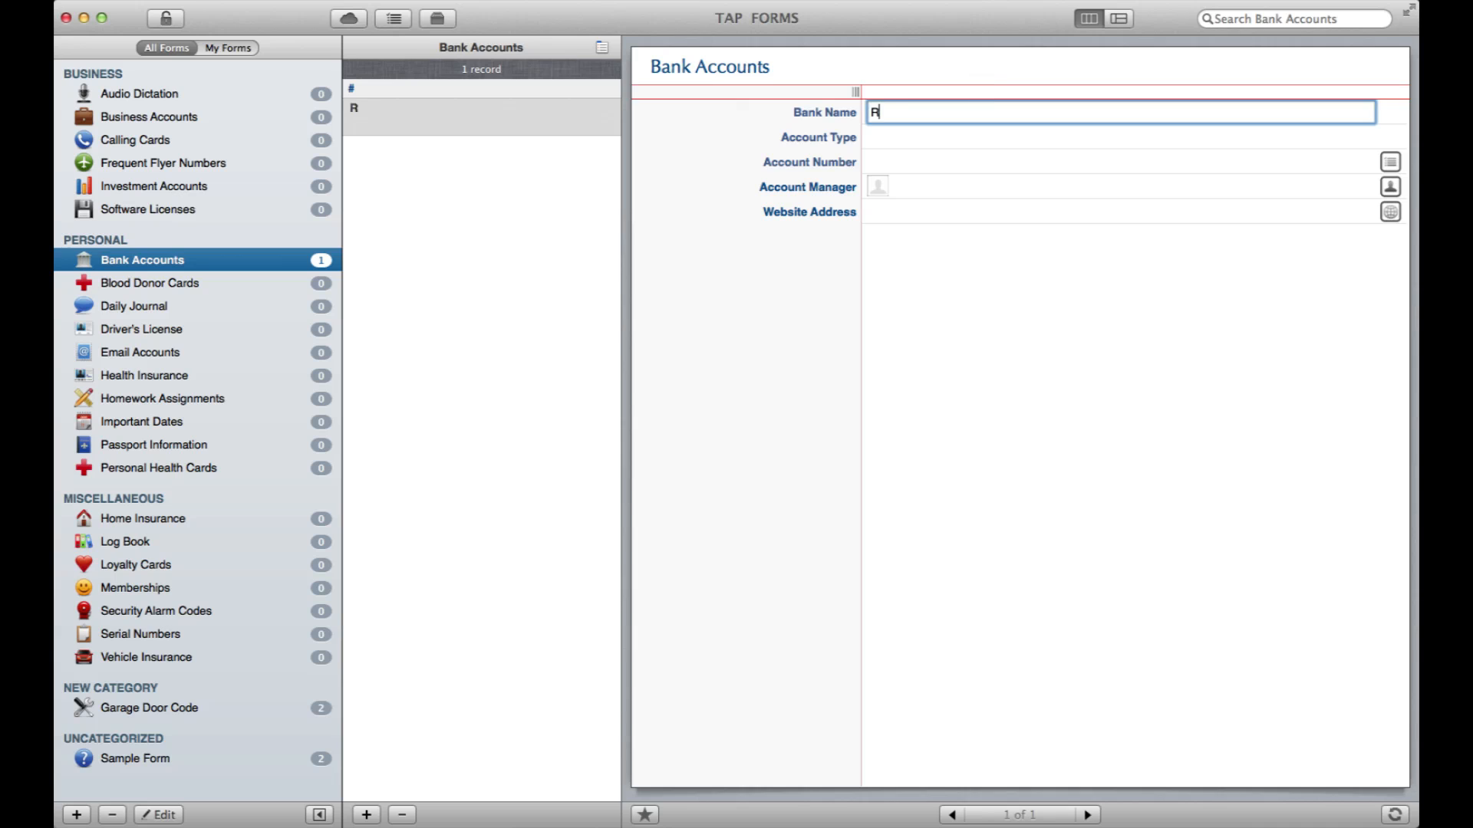
pyautogui.write('oyal Bank')
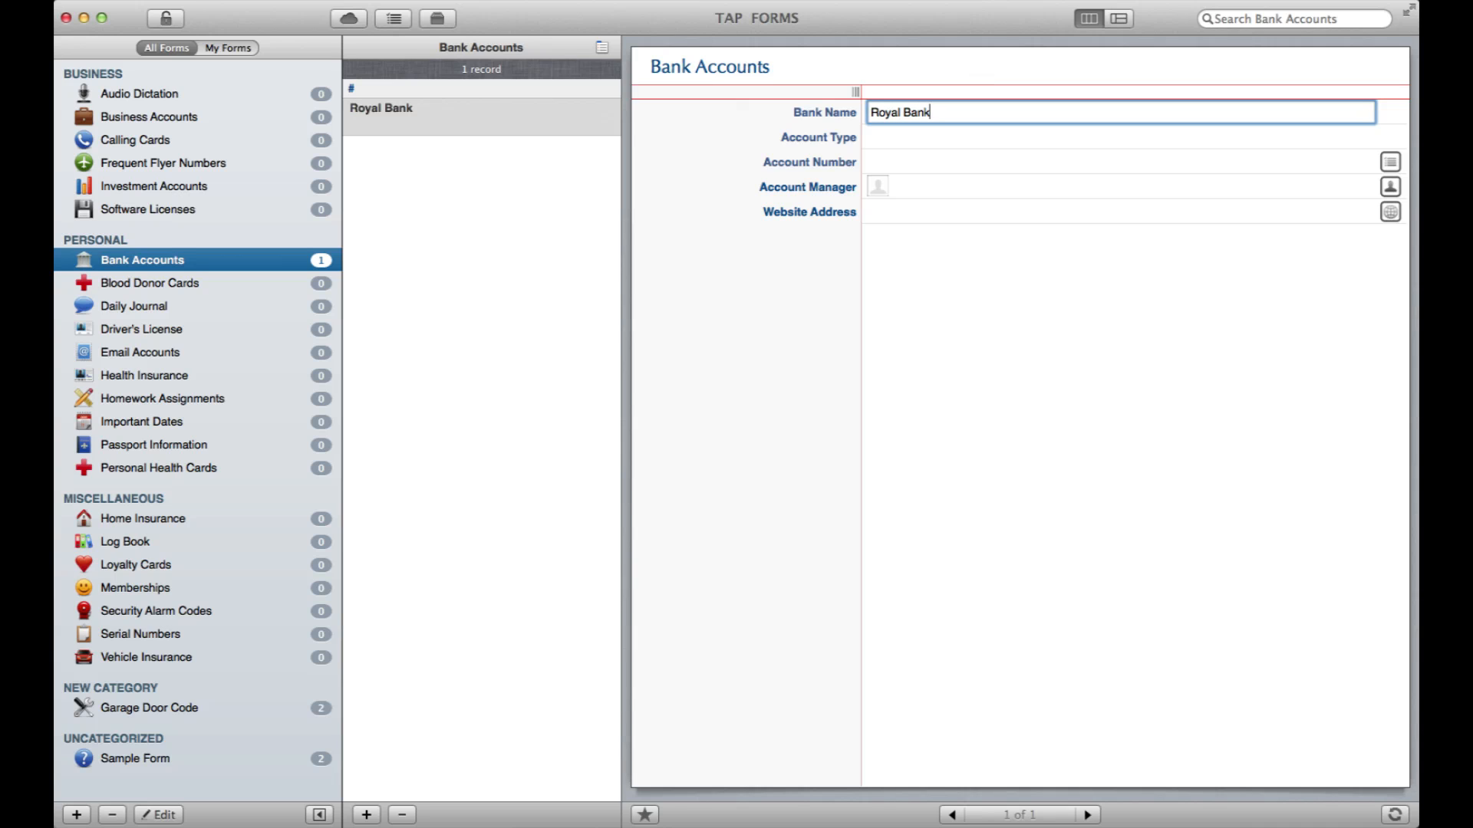
pyautogui.write('of Canada')
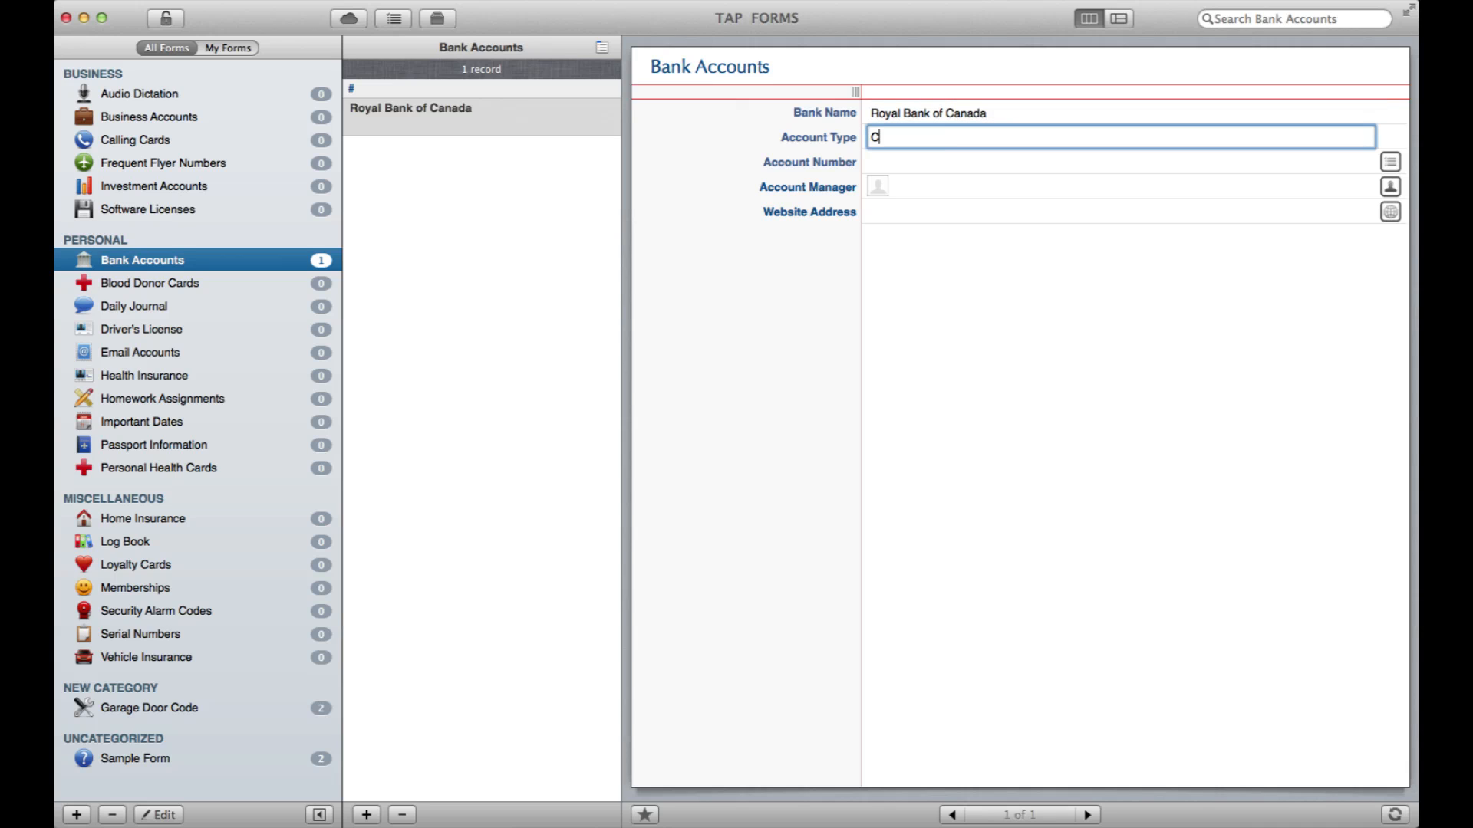
pyautogui.write('hequ')
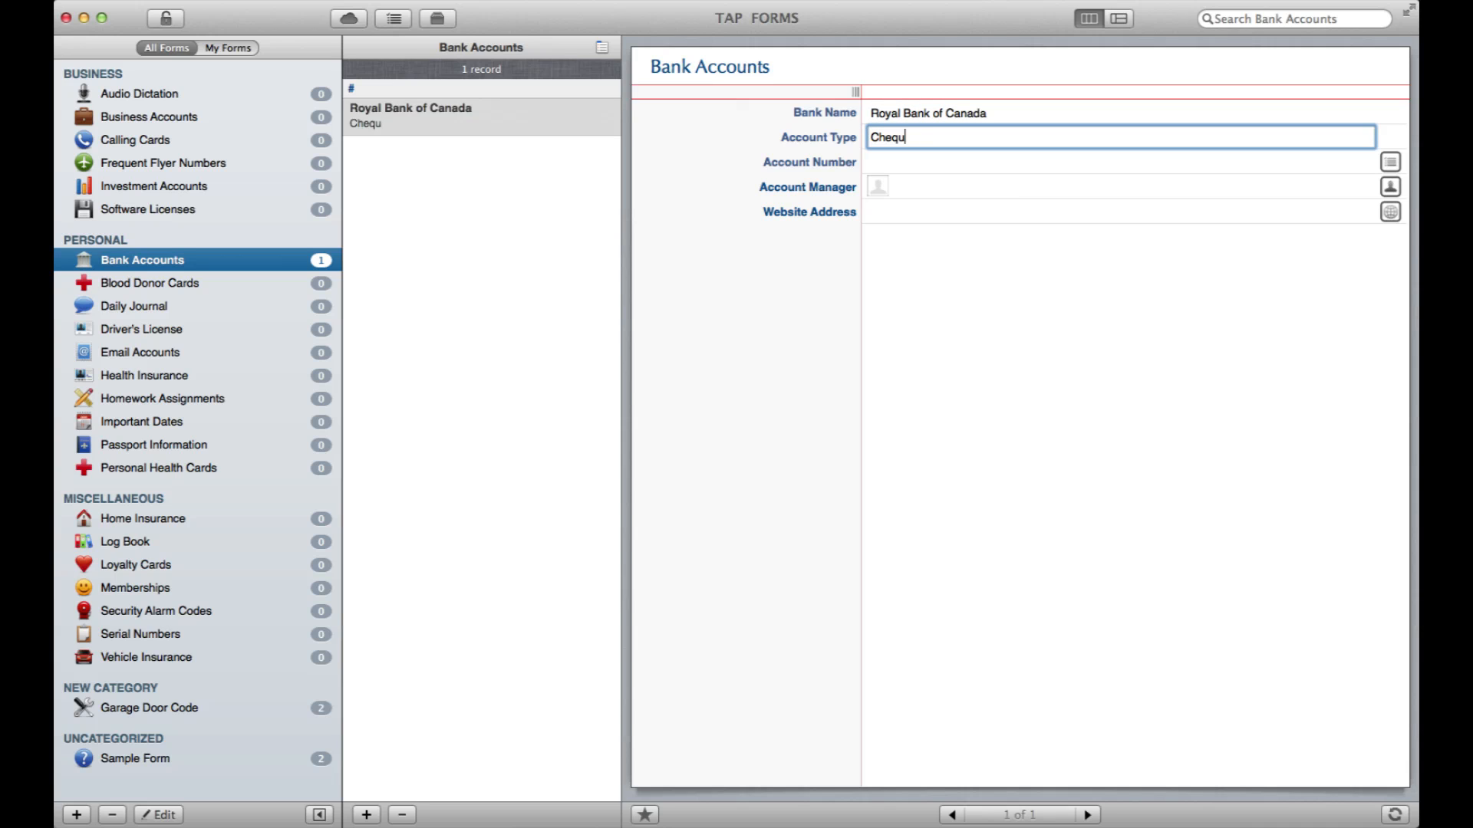
pyautogui.press('Tab')
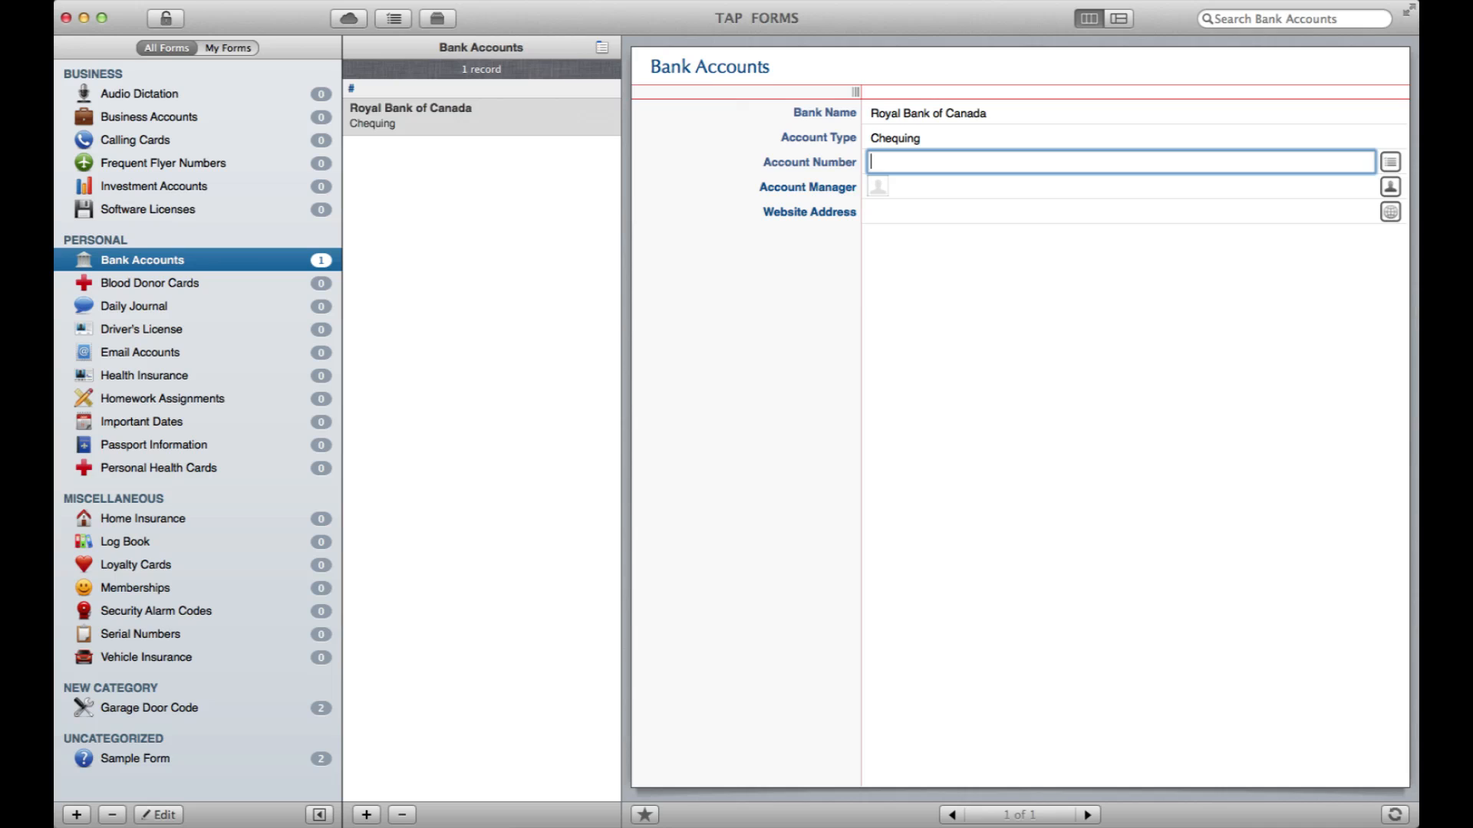
pyautogui.write('1234')
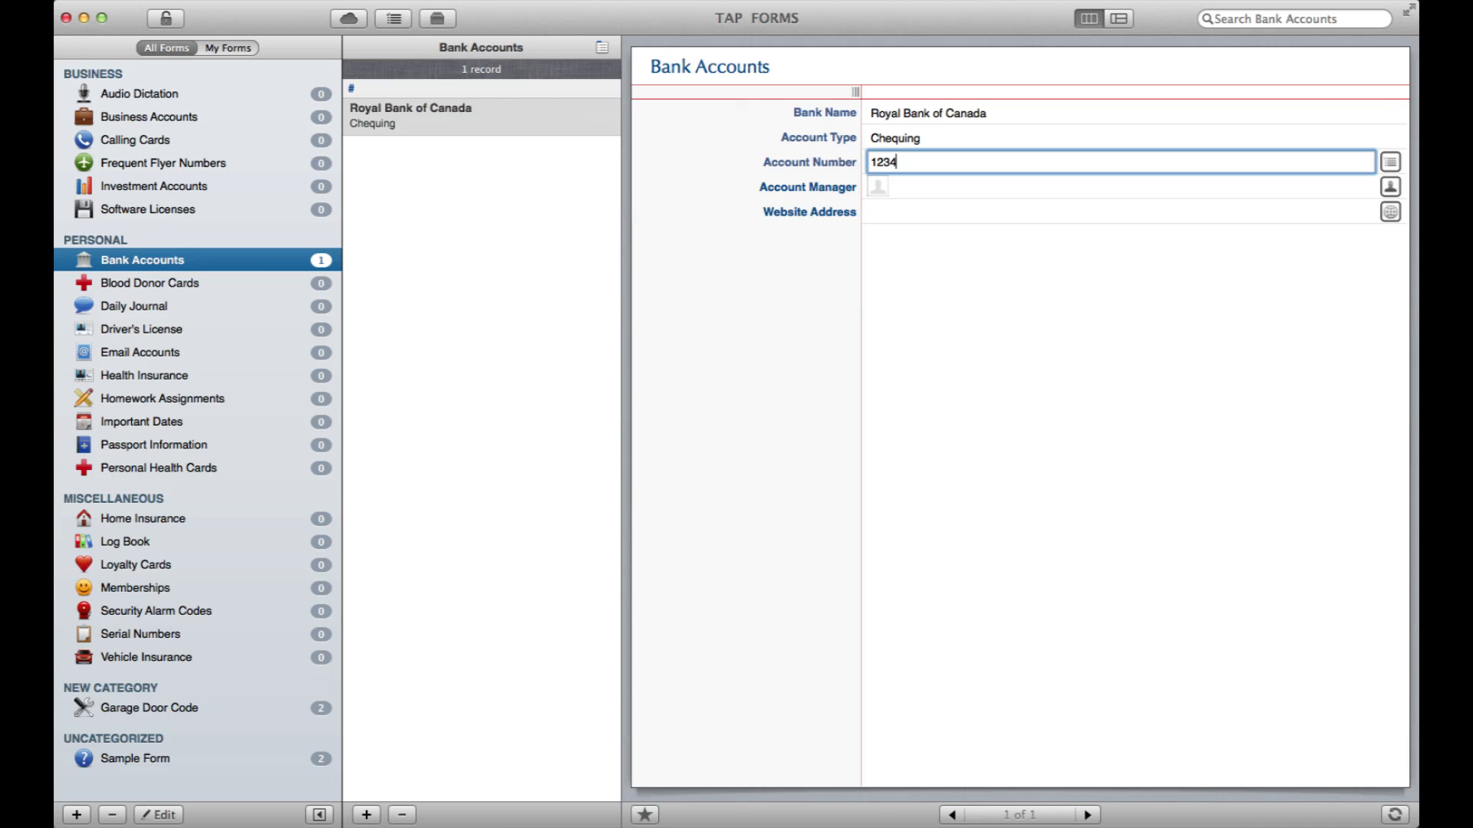
pyautogui.write('567890')
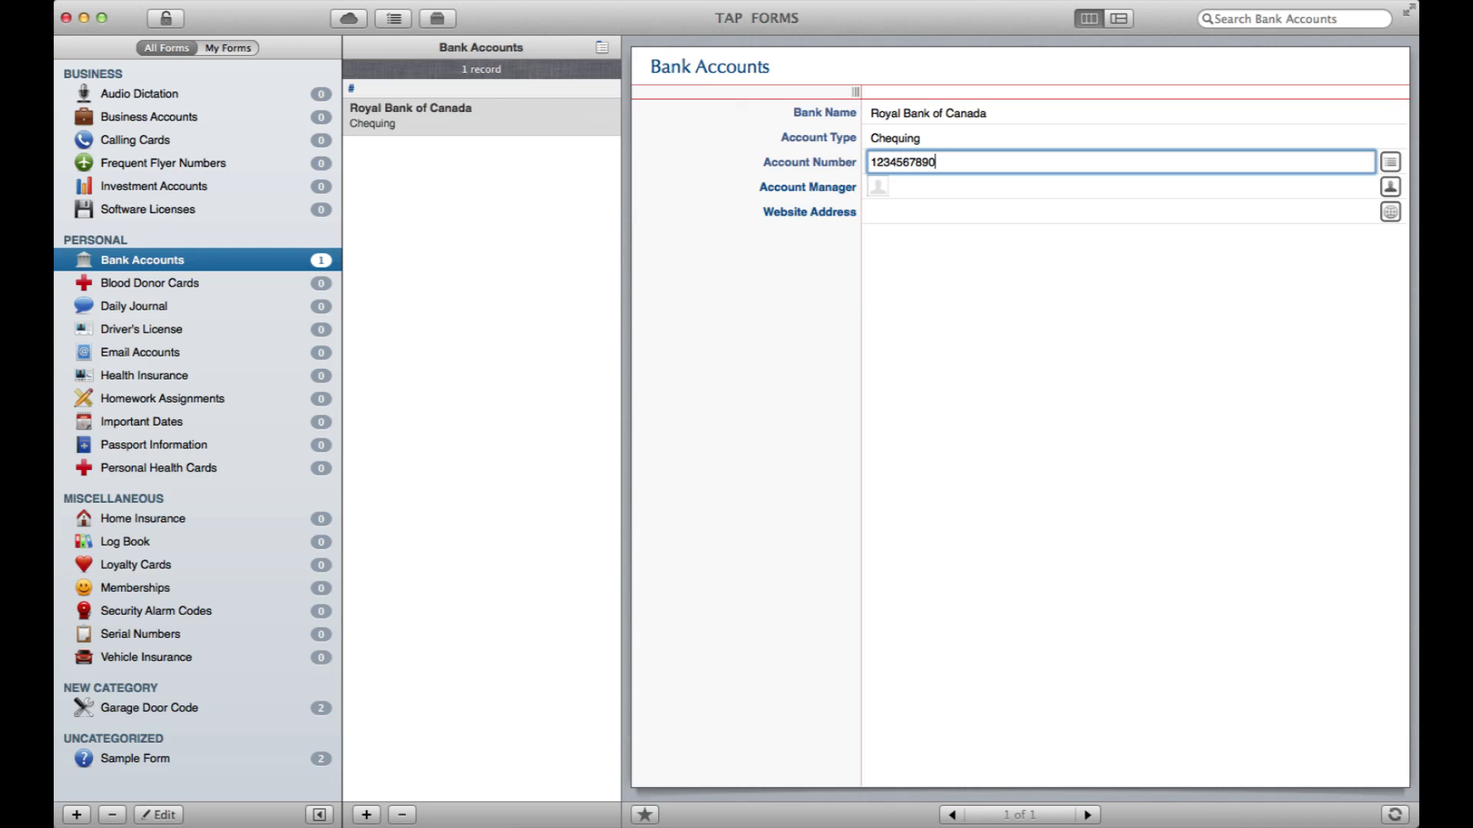
pyautogui.moveTo(394, 815)
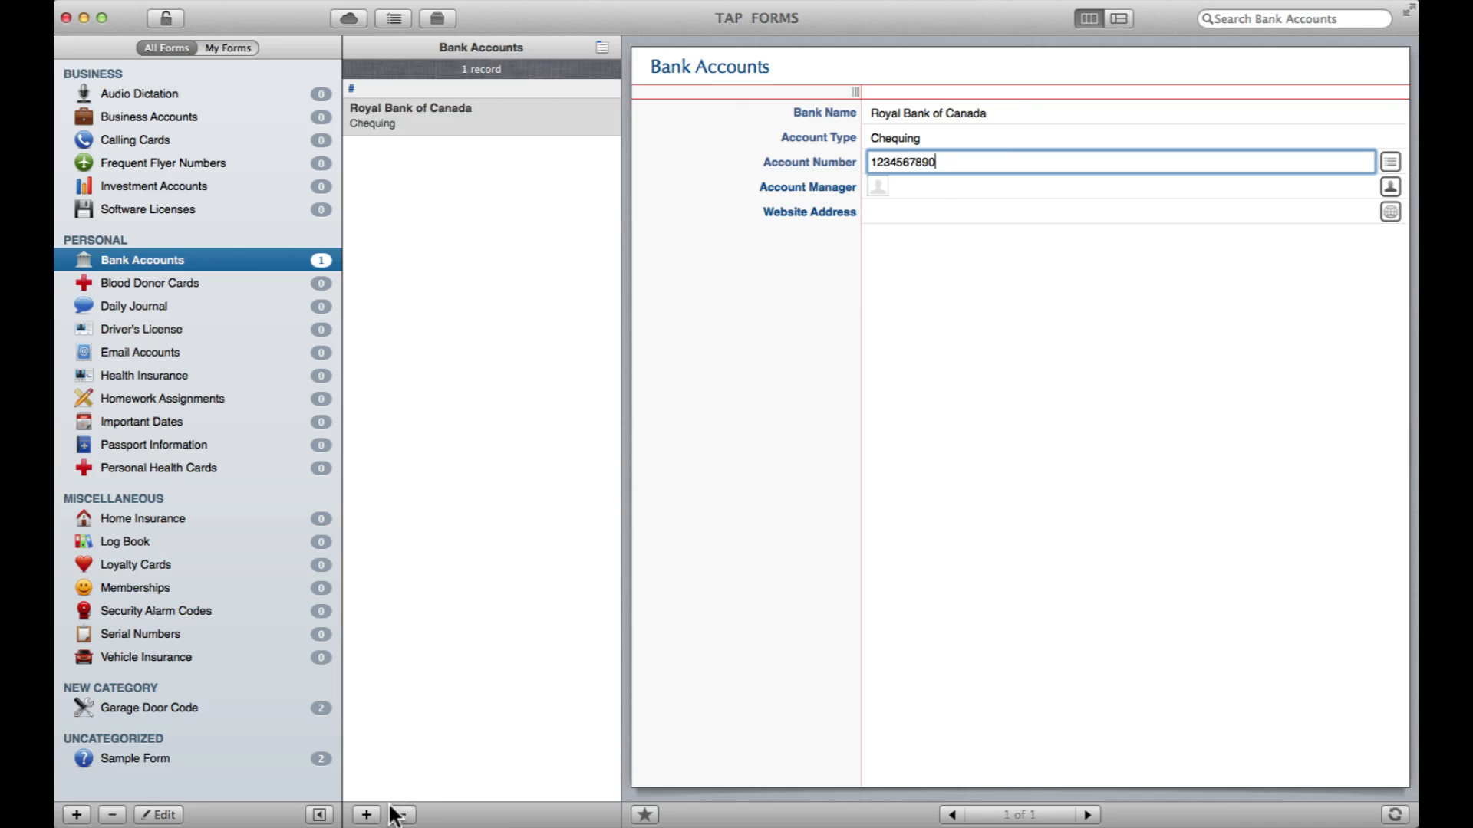
pyautogui.click(365, 815)
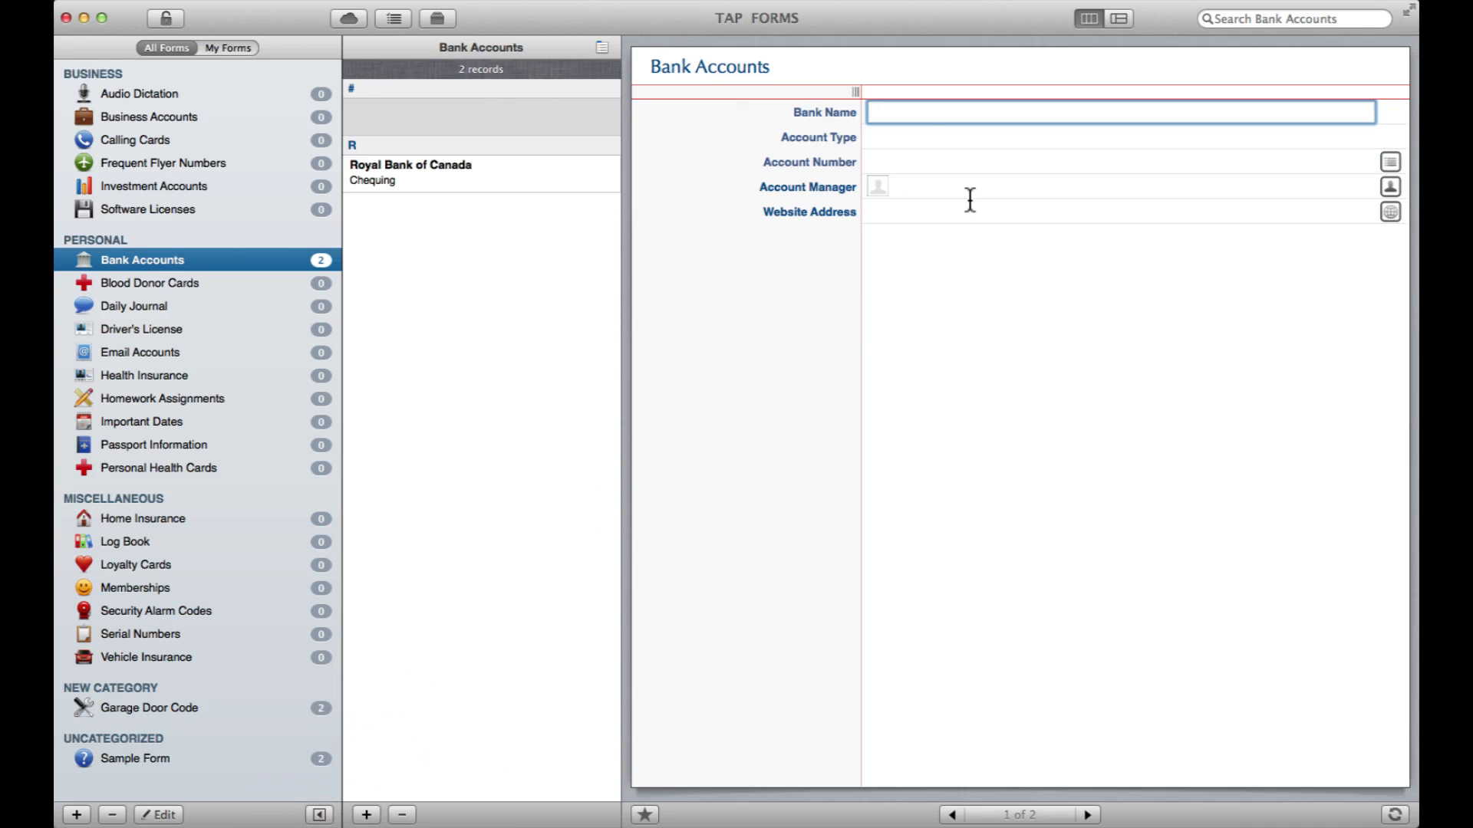
pyautogui.write('R')
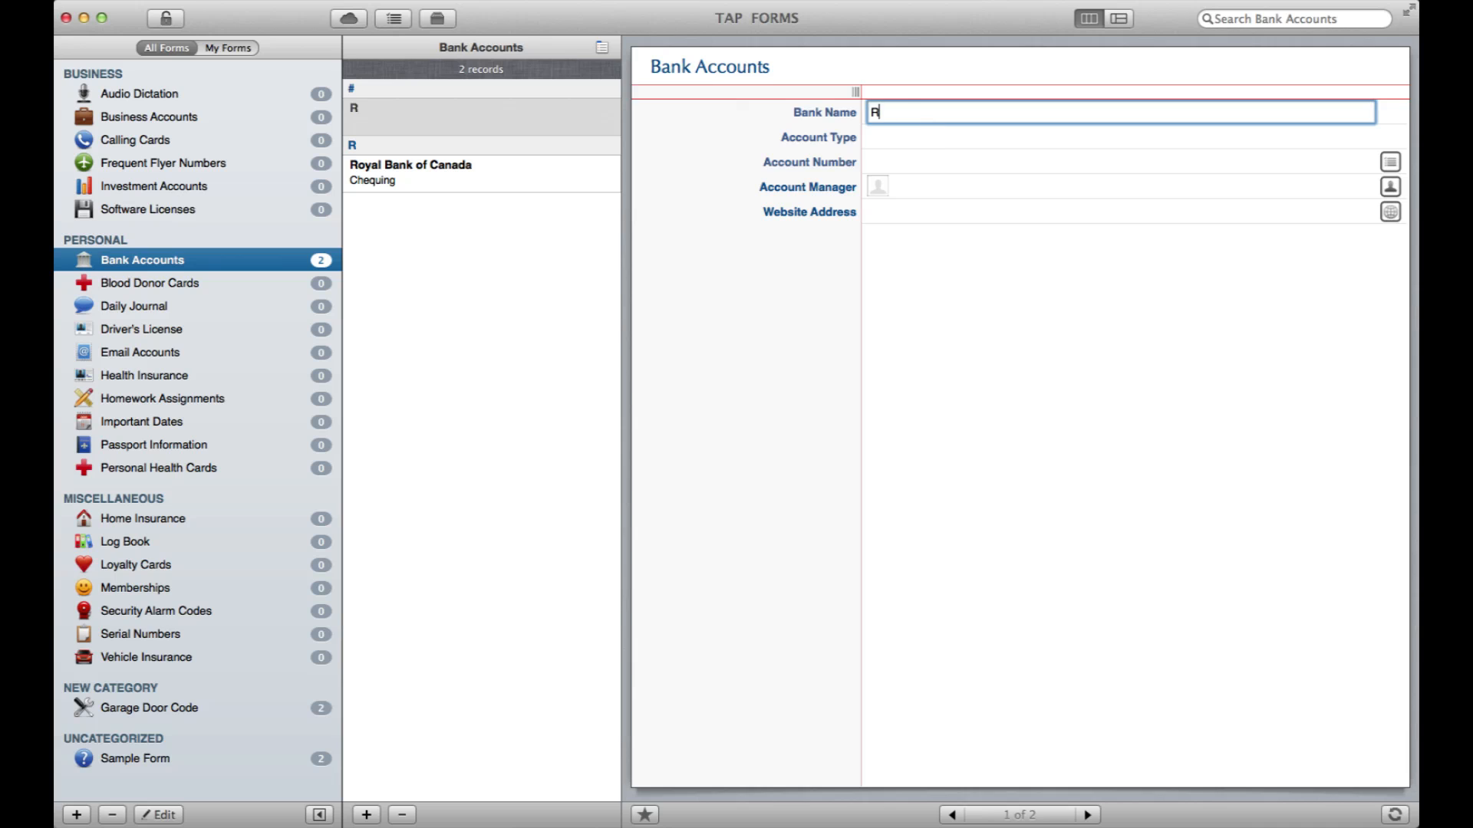
pyautogui.write('oyal Bank of Canada')
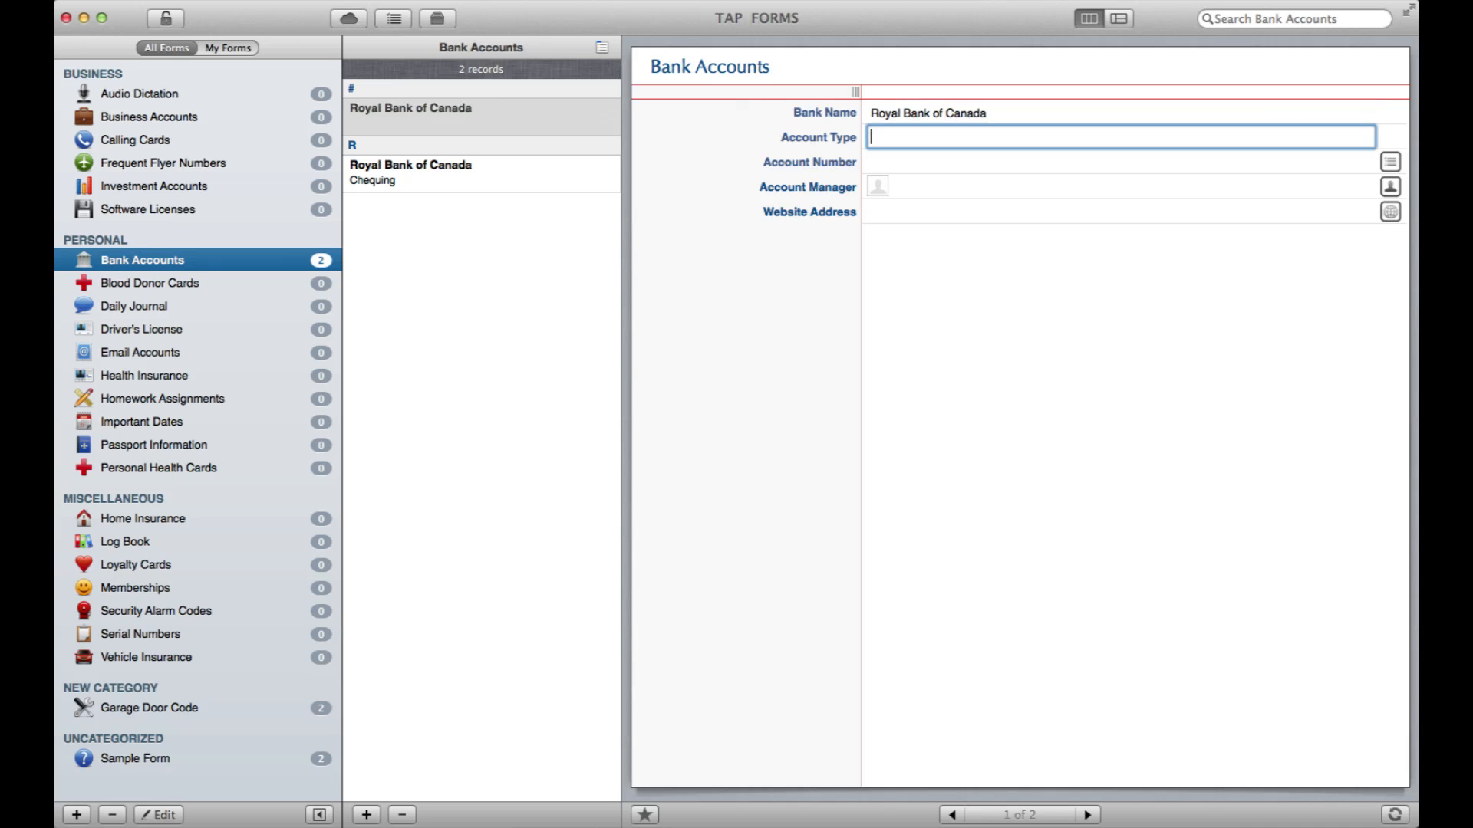
pyautogui.write('Savings')
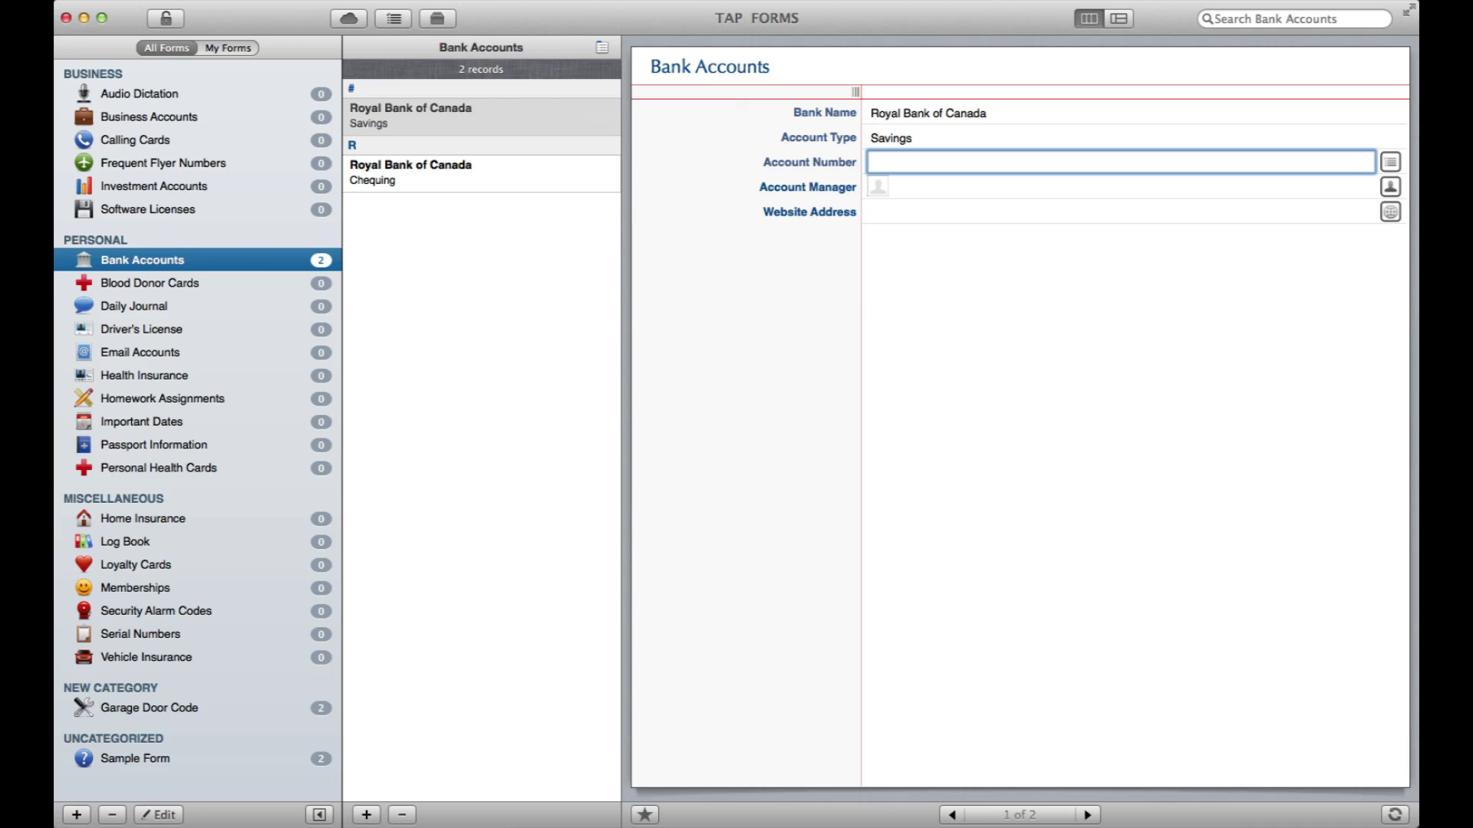
pyautogui.write('0987654321')
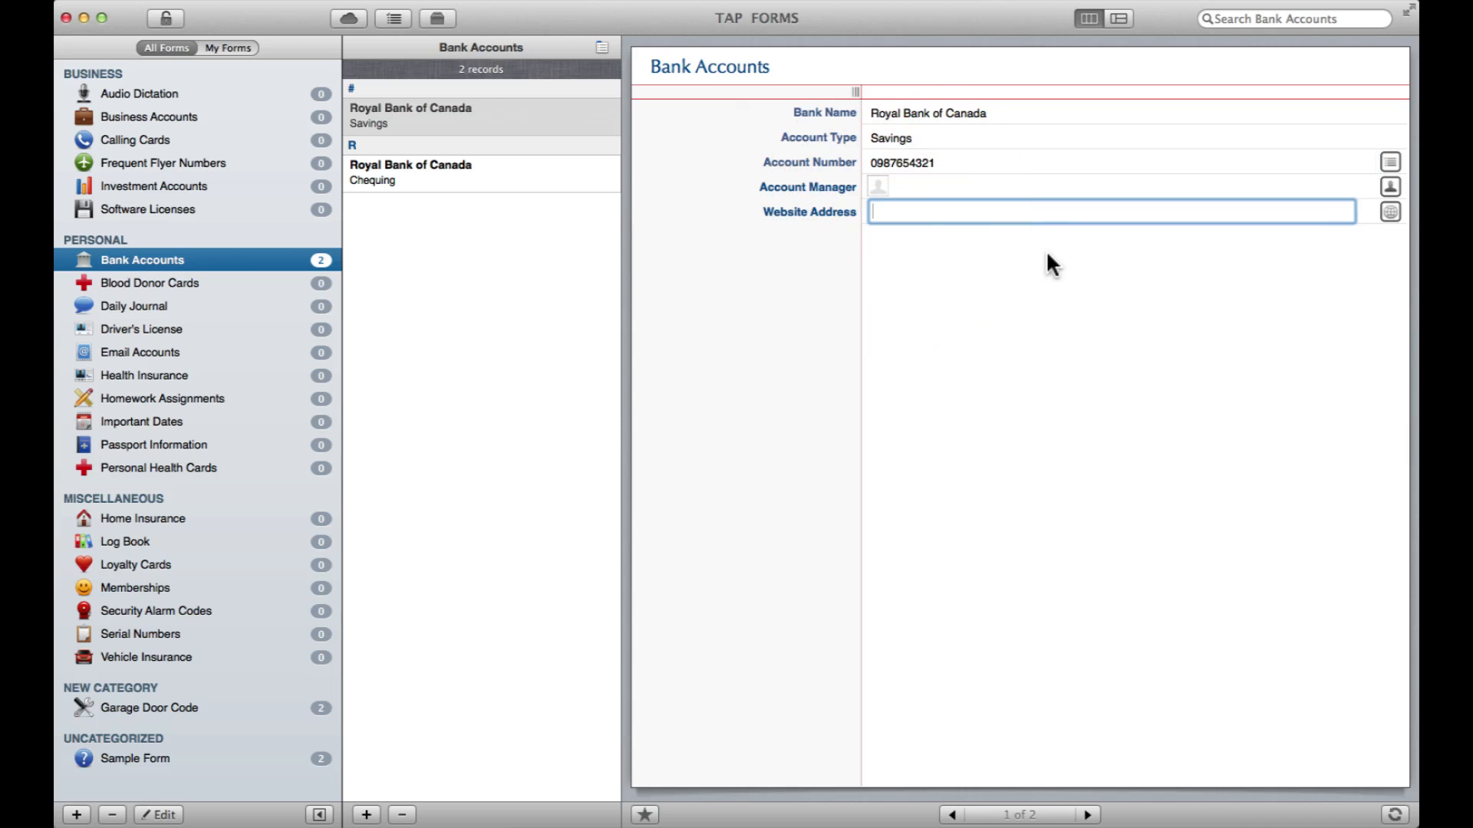
pyautogui.write('www.rbc')
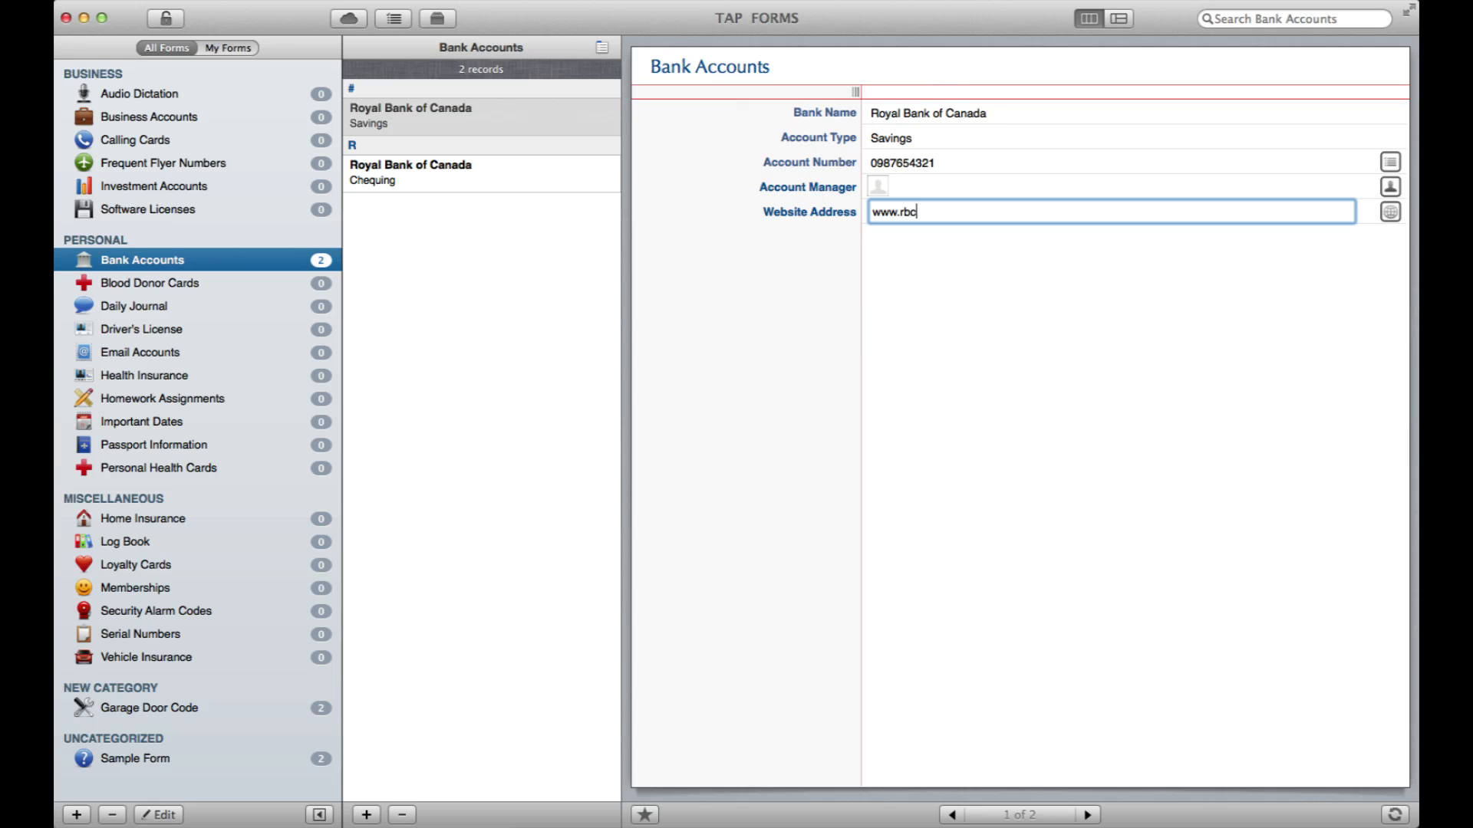
pyautogui.write('.com')
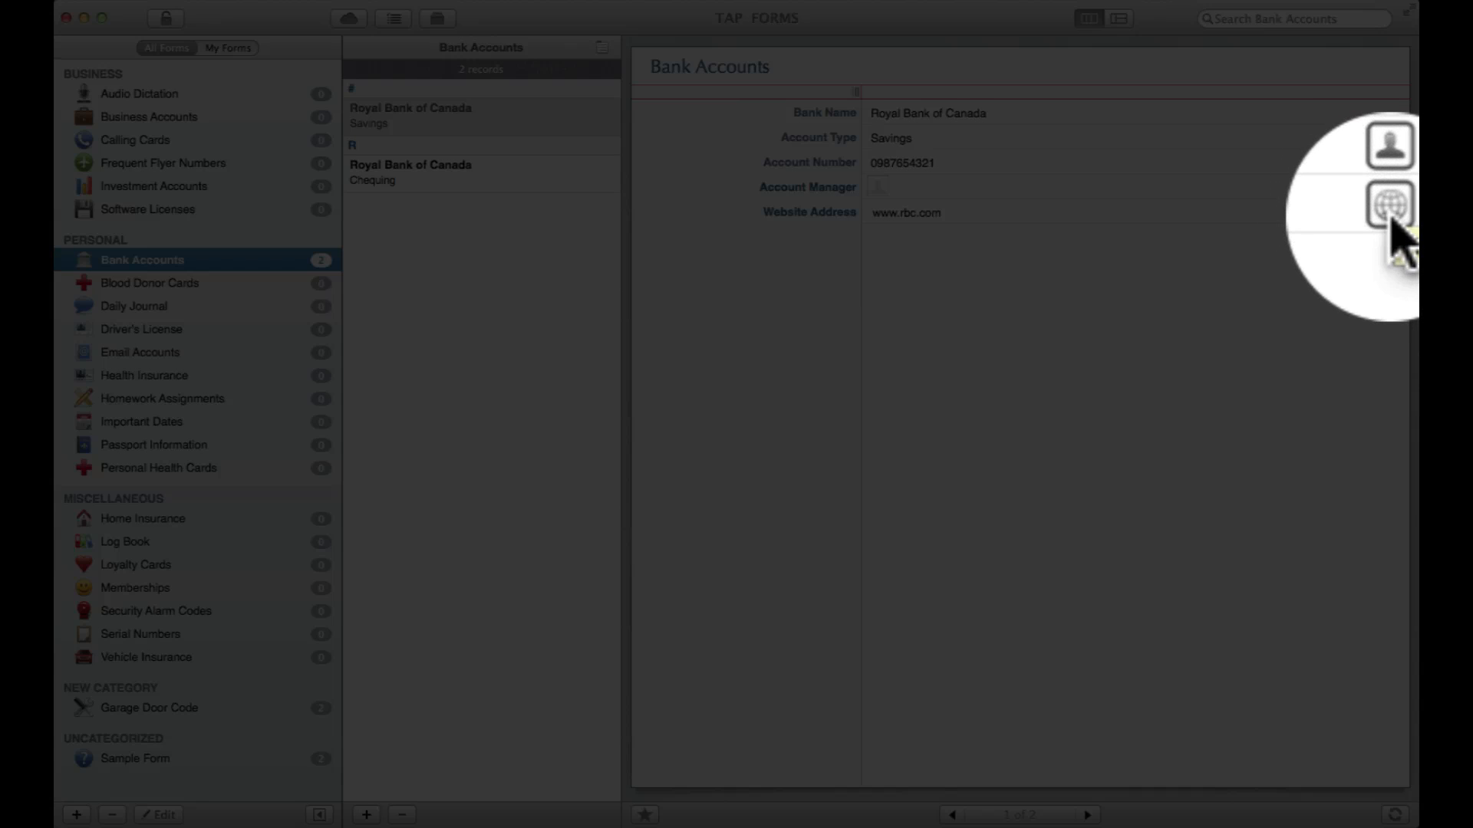
pyautogui.click(1389, 202)
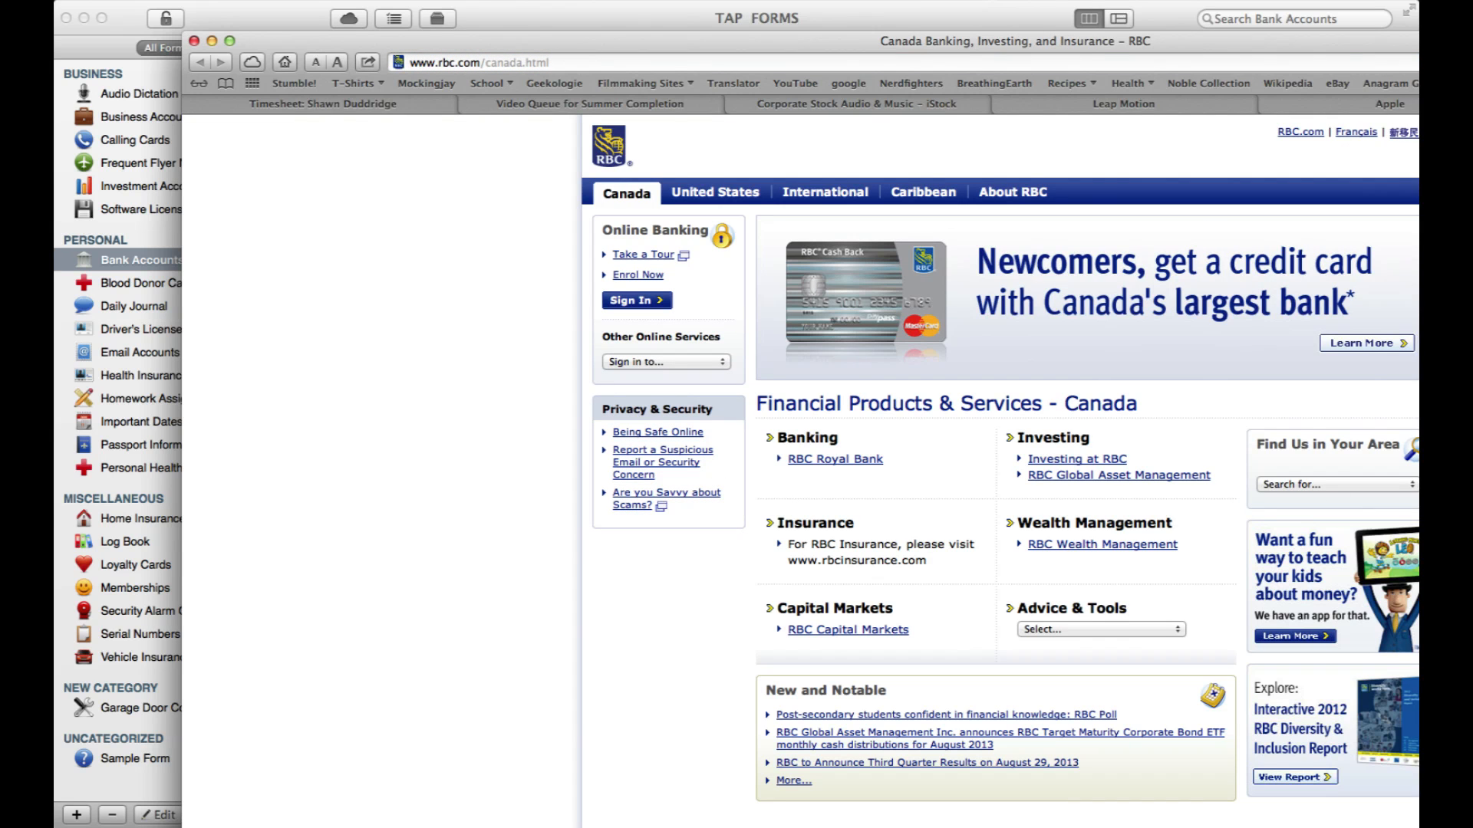
pyautogui.moveTo(881, 239)
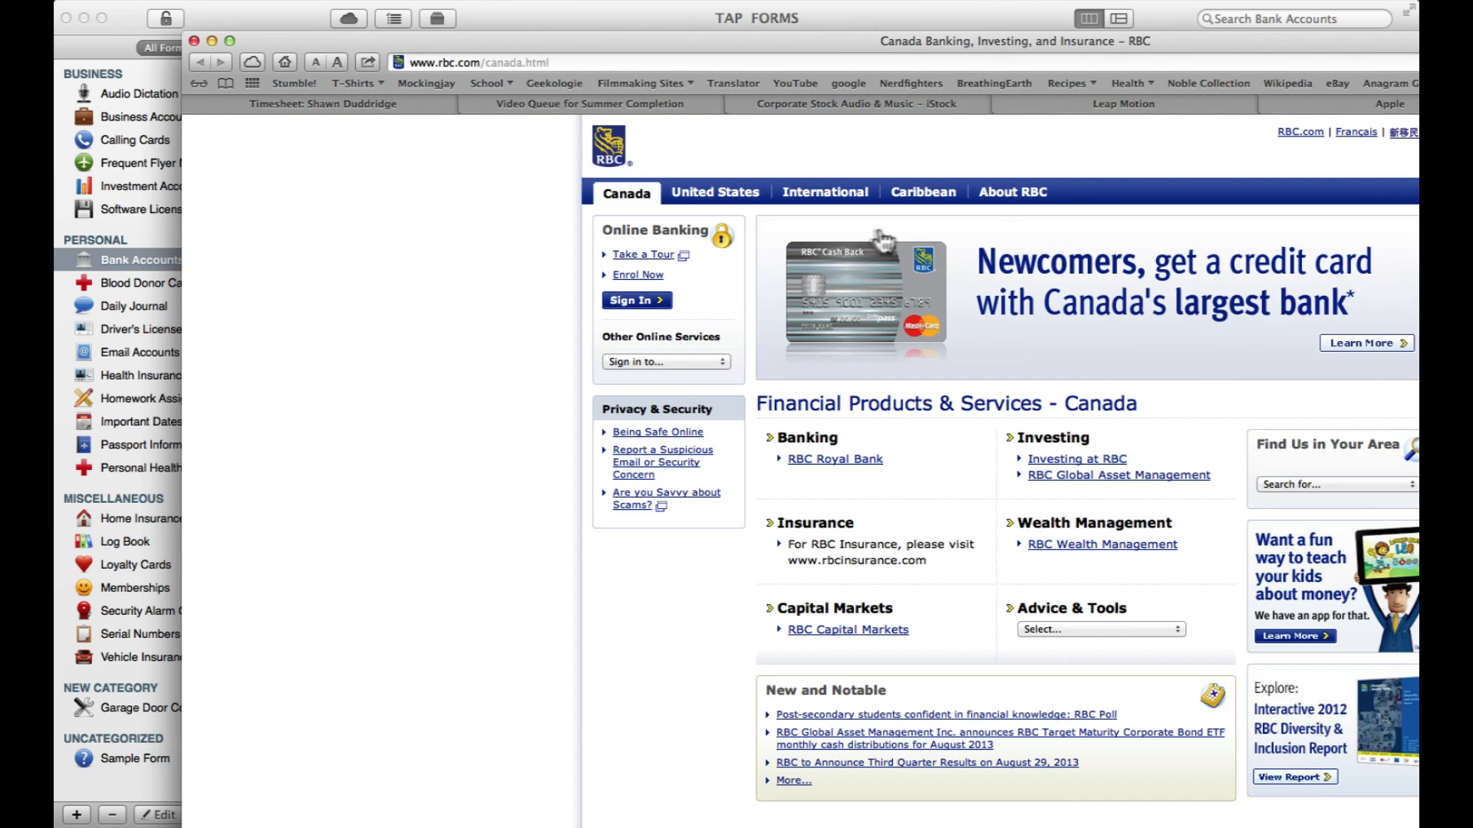
pyautogui.moveTo(215, 42)
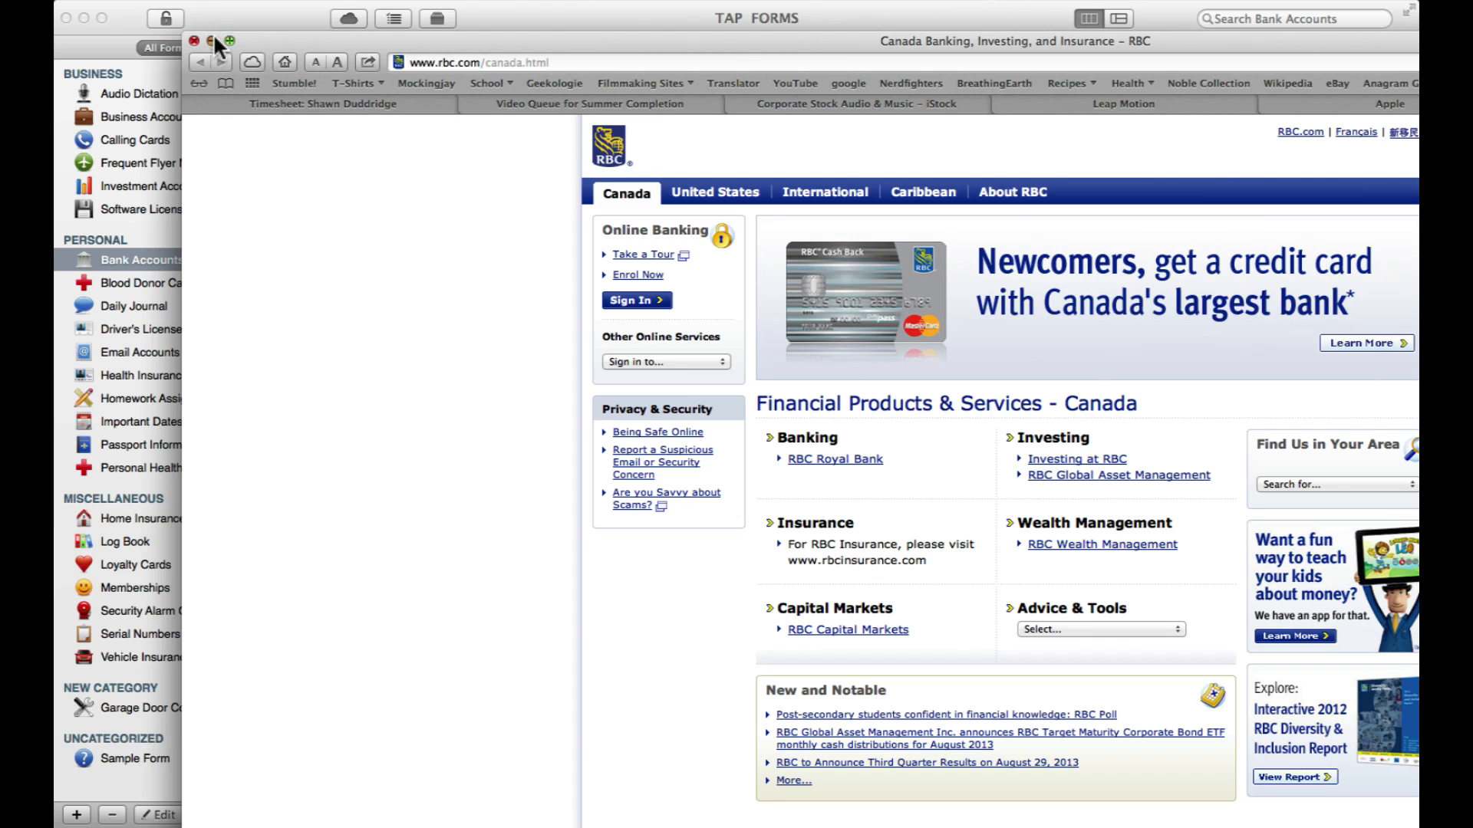
pyautogui.click(198, 42)
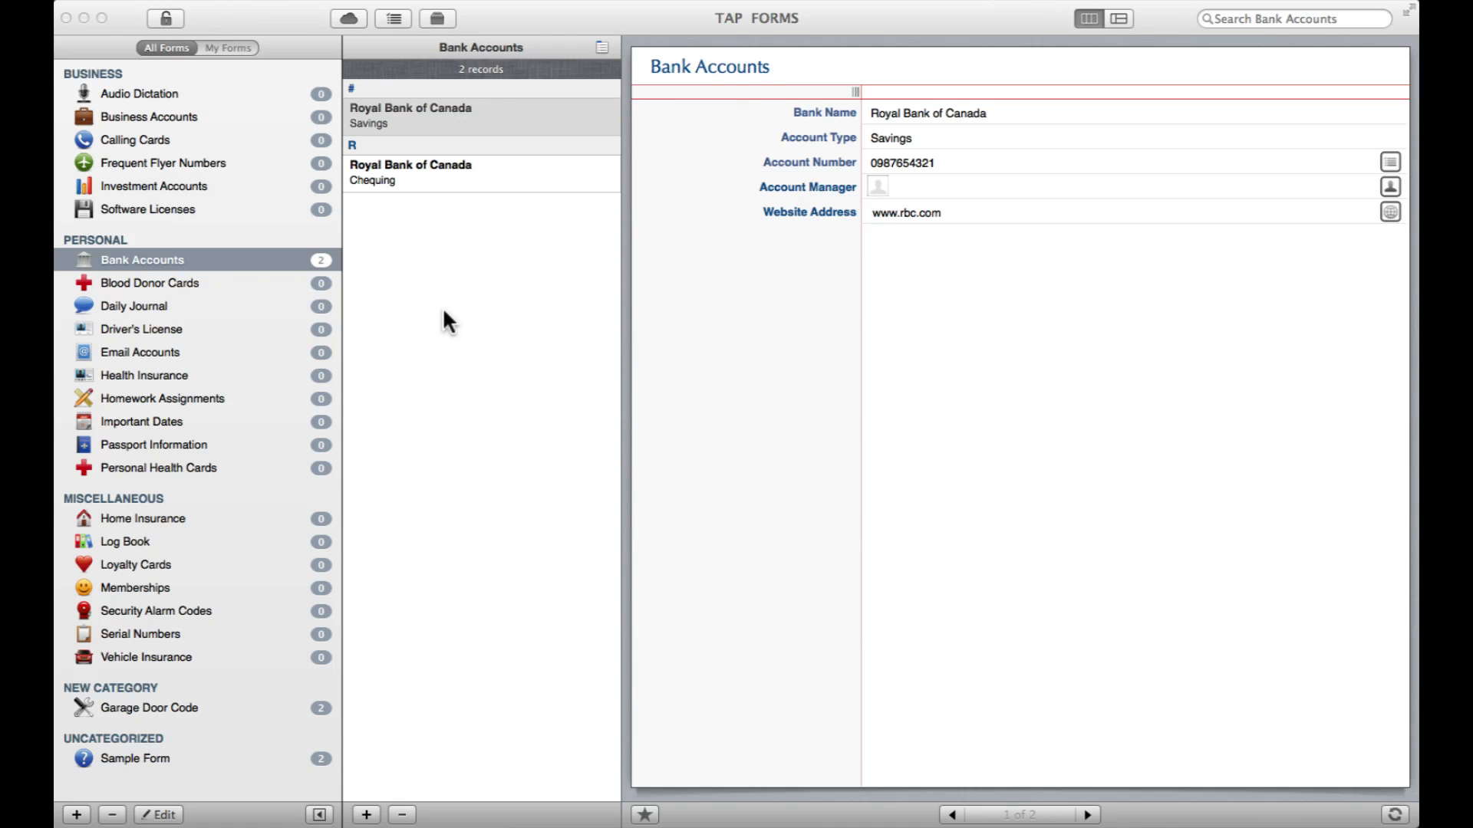
# Browse from the Chequing record through Homework Assignments to the empty Driver's License form
pyautogui.click(442, 115)
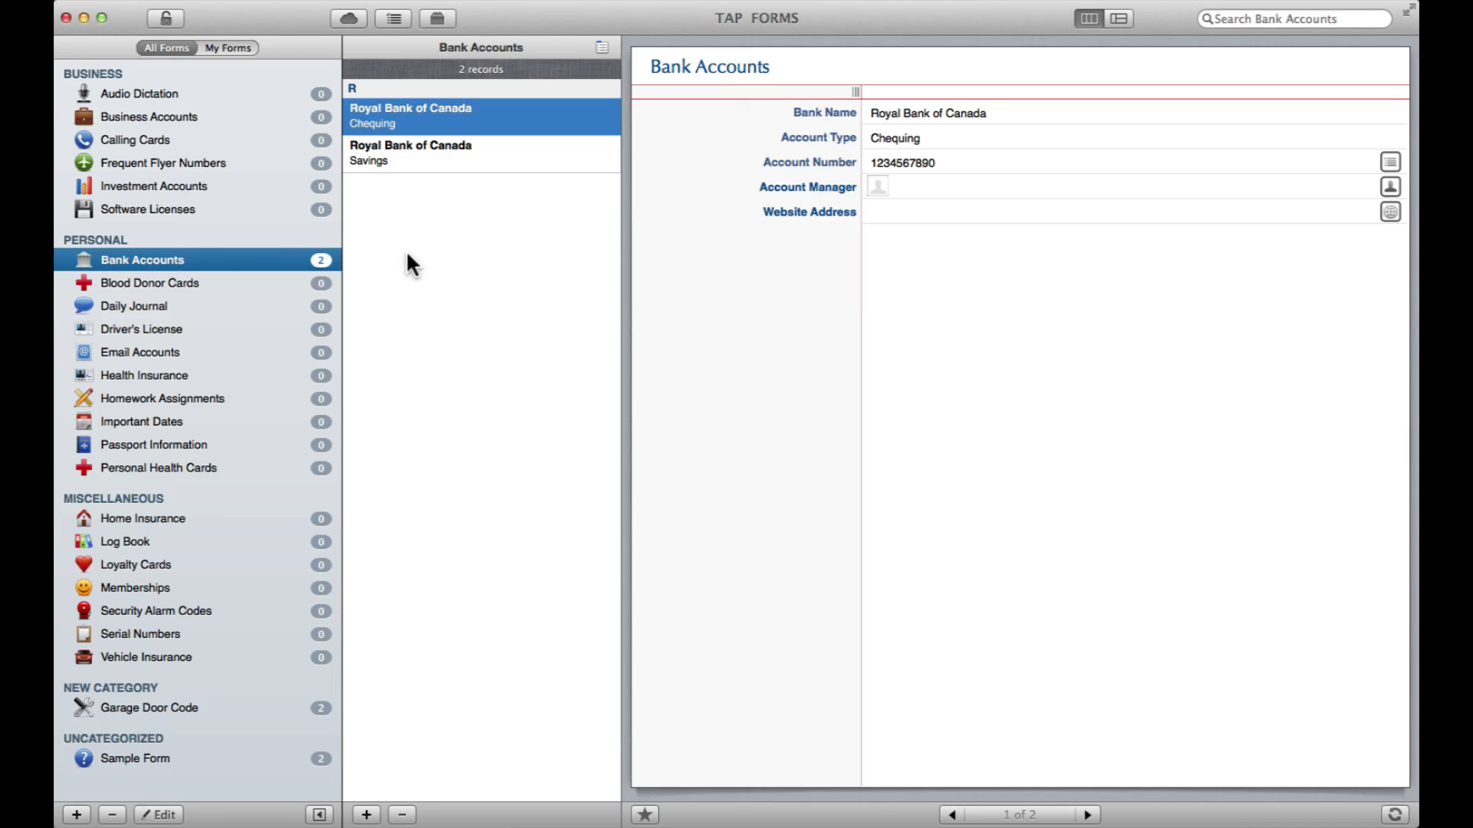
pyautogui.moveTo(181, 353)
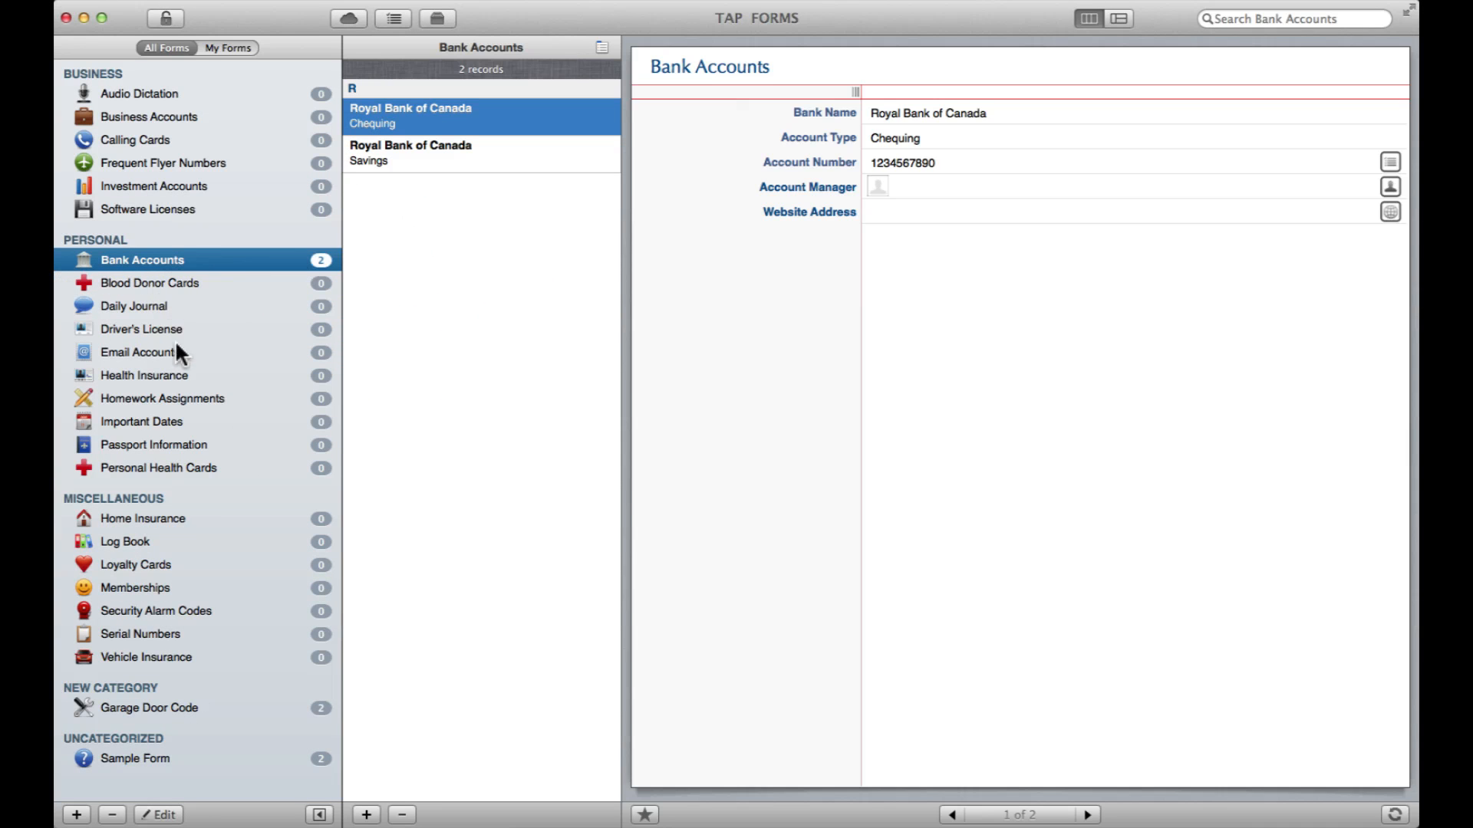
pyautogui.click(167, 399)
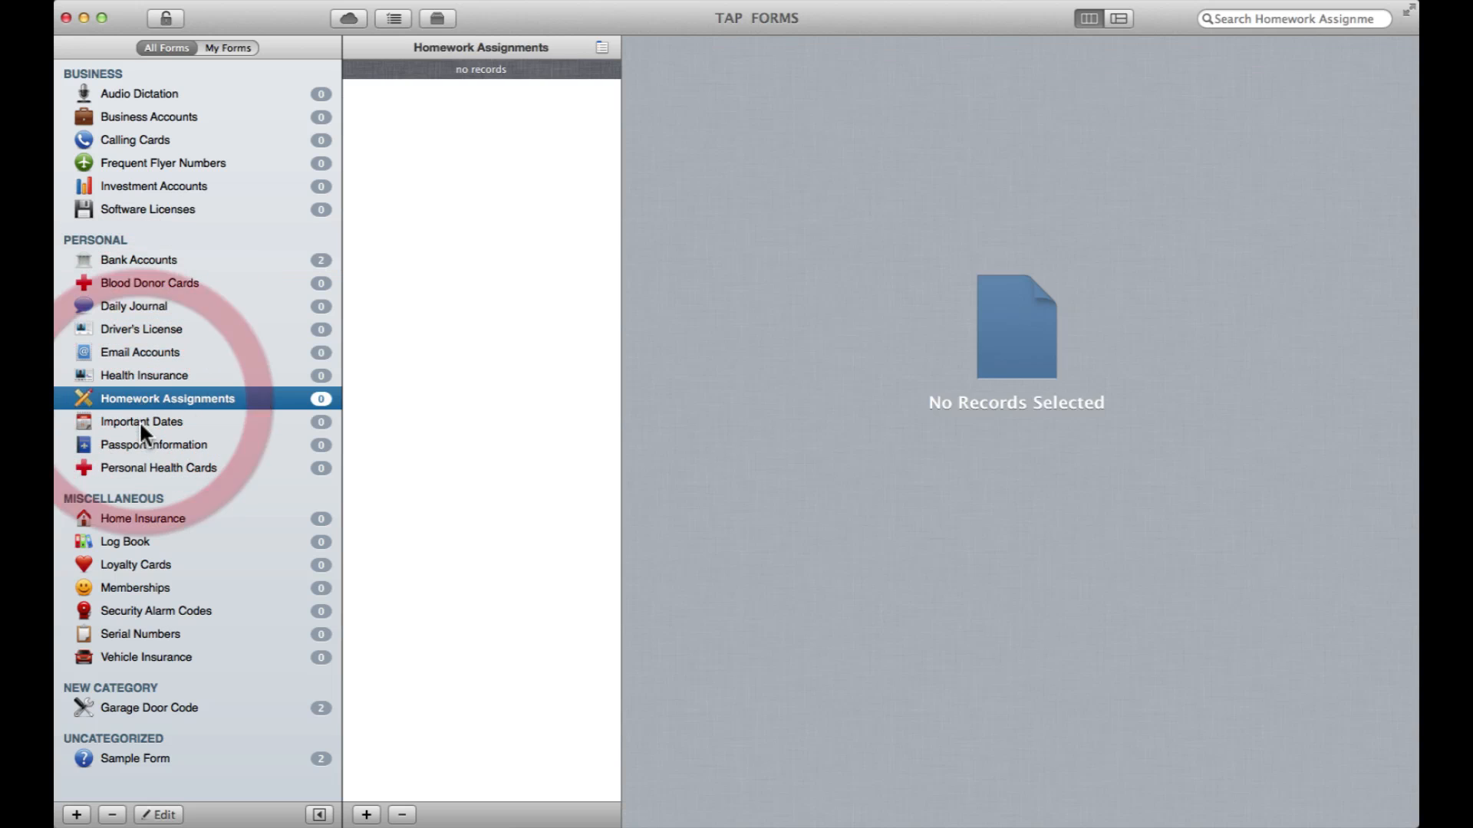
pyautogui.click(145, 328)
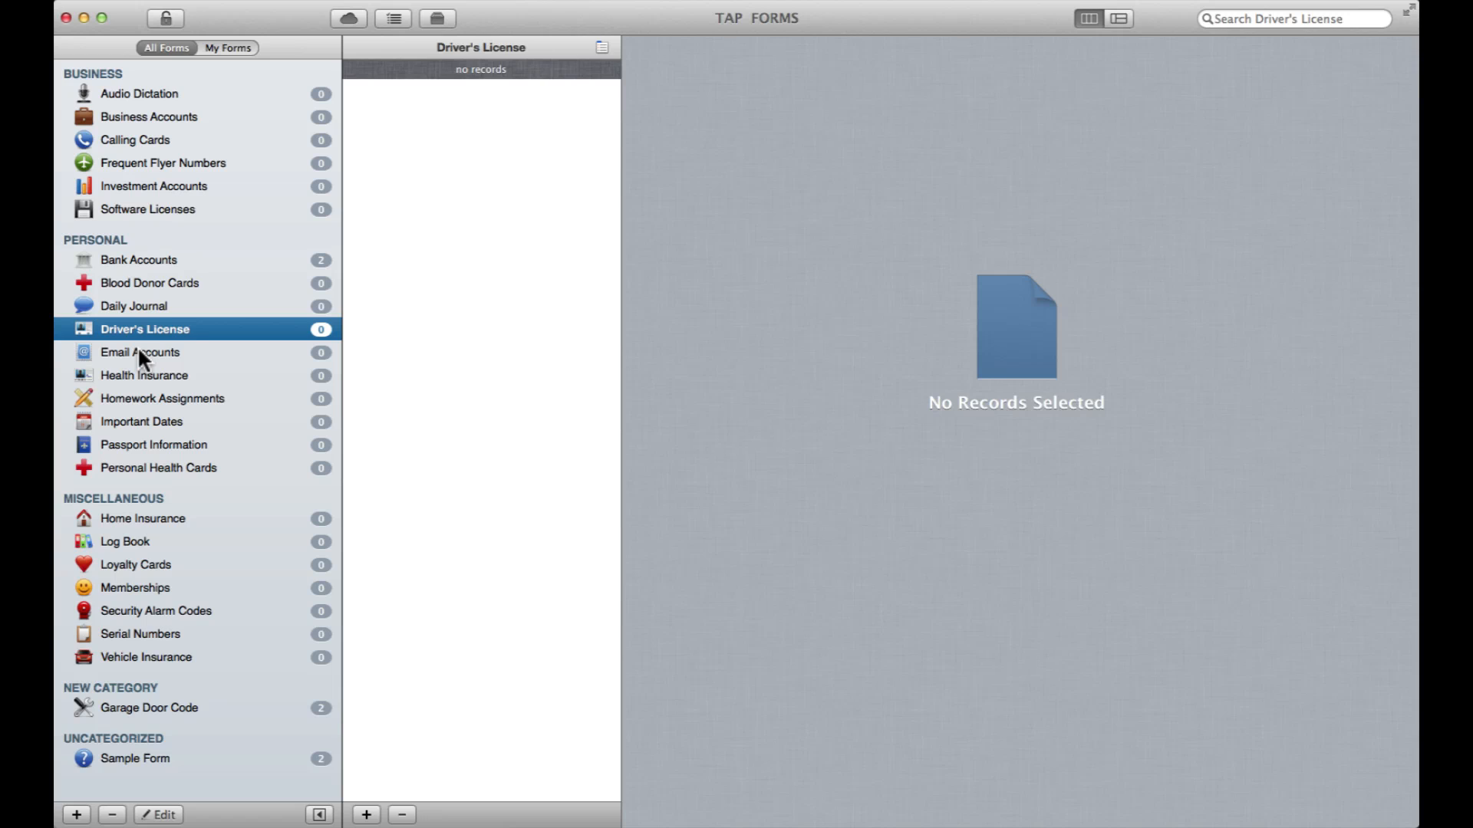
pyautogui.moveTo(147, 784)
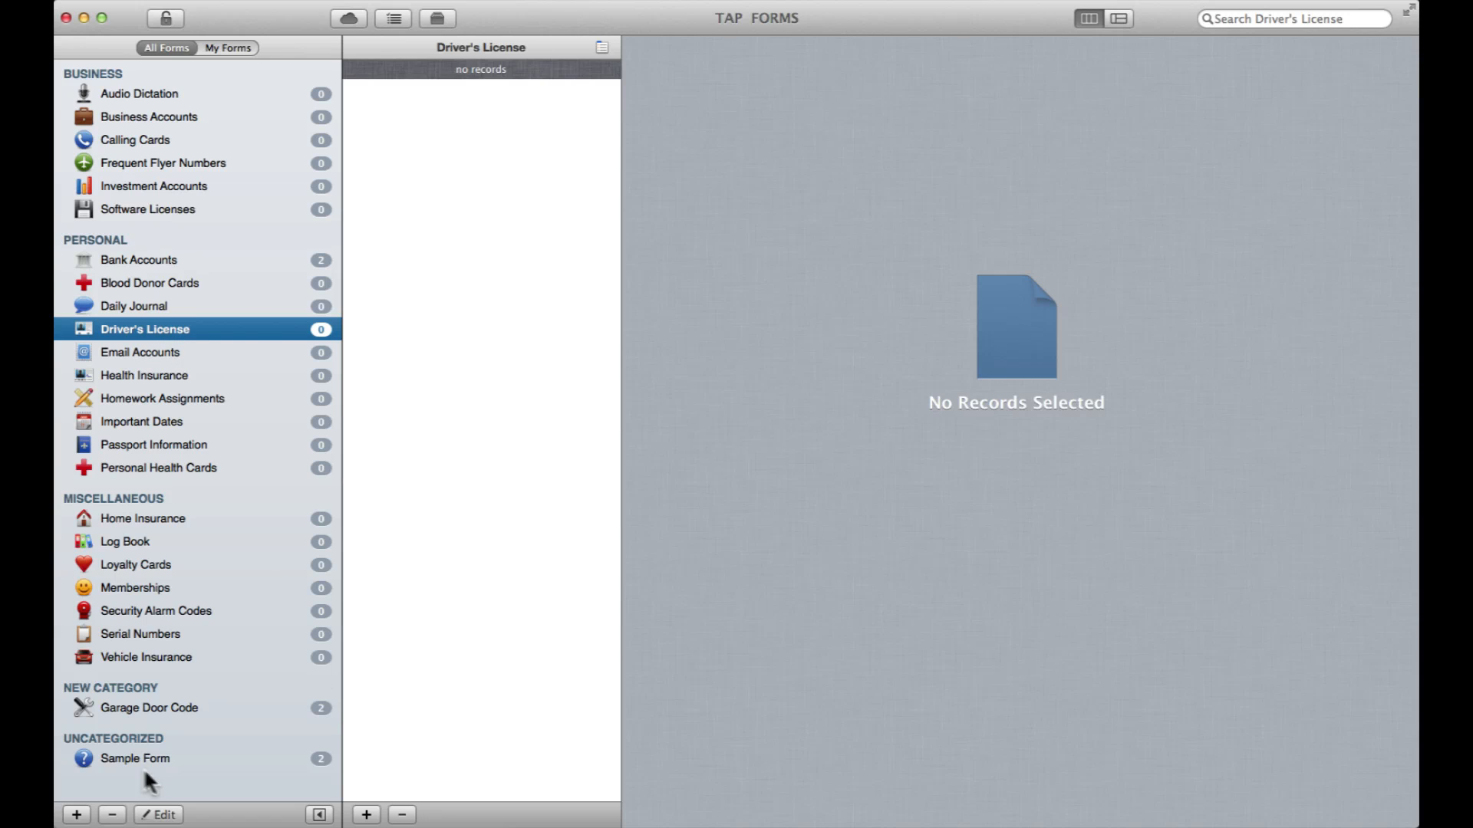
pyautogui.moveTo(76, 815)
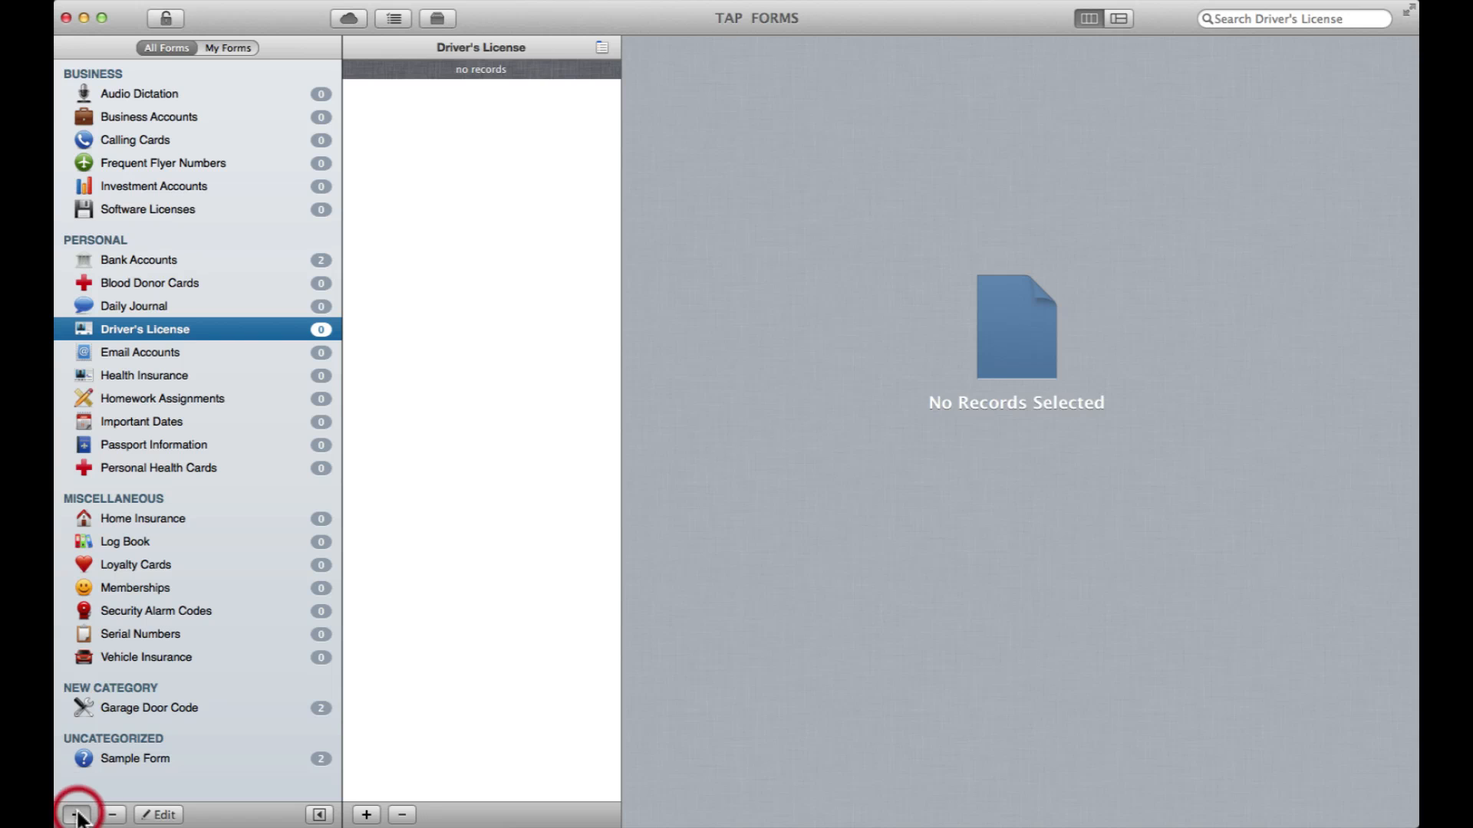
# Create a new form named Movie Library
pyautogui.click(77, 814)
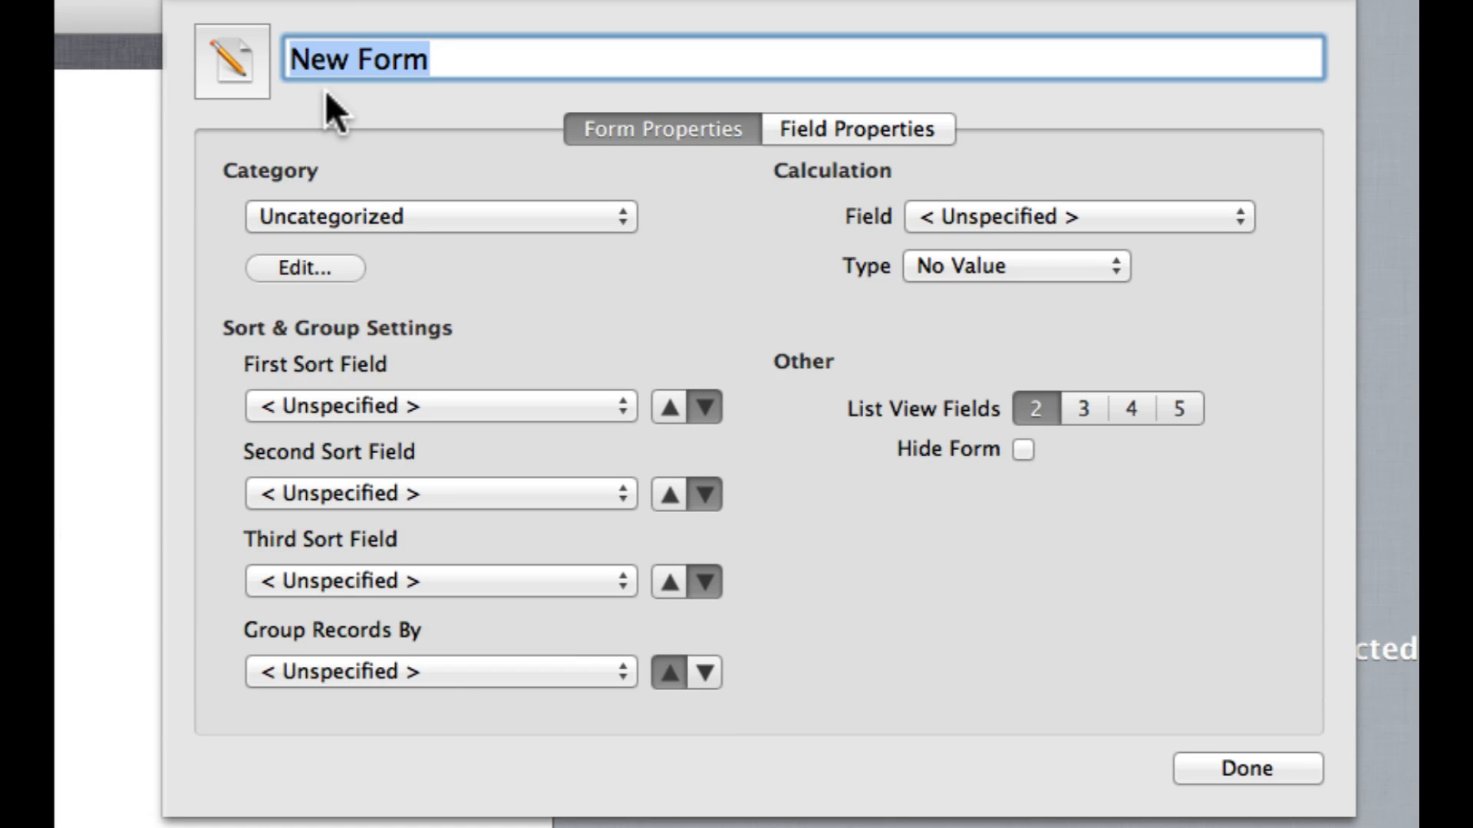
pyautogui.write('Movie L')
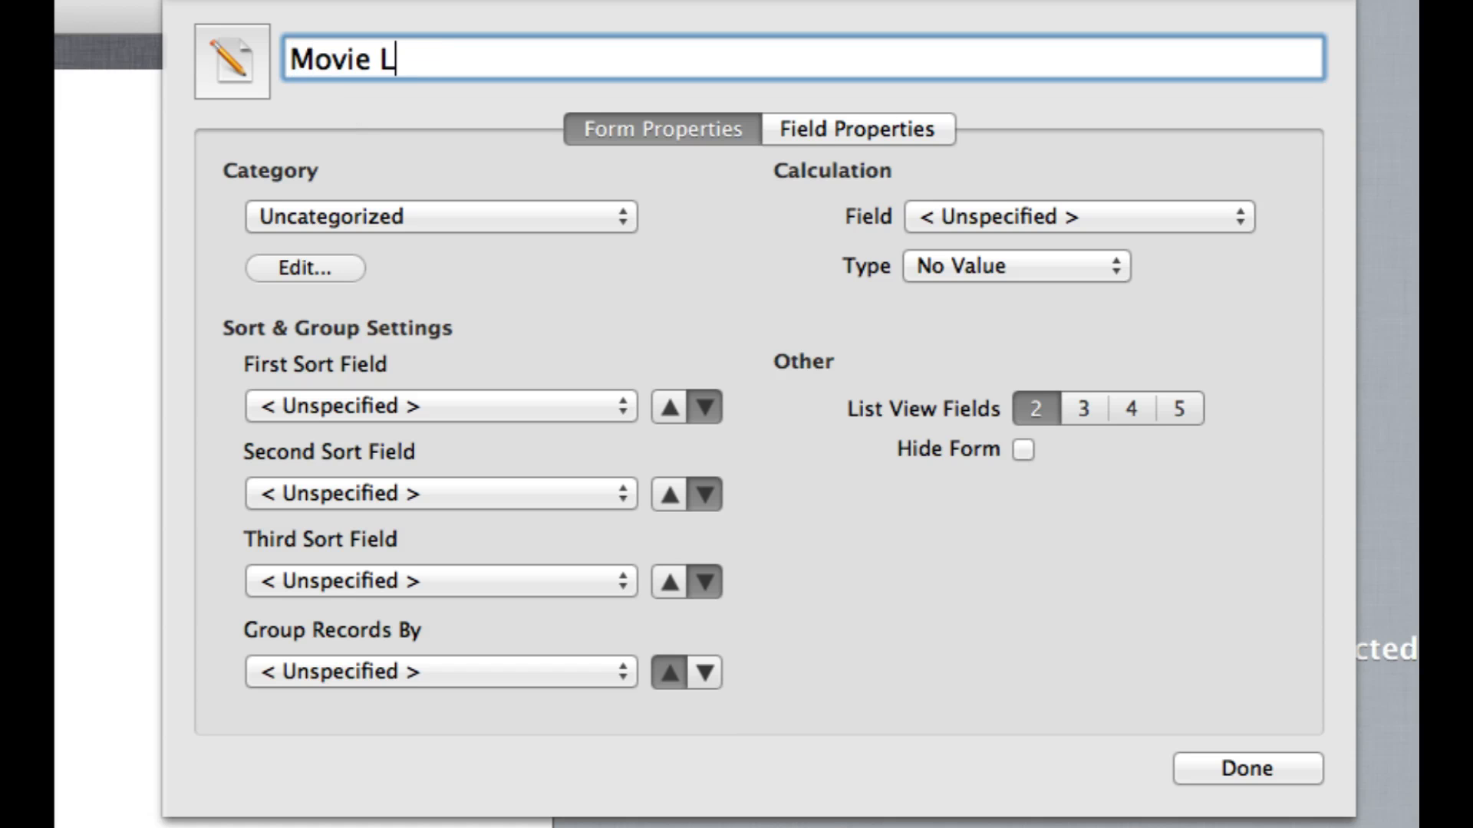
pyautogui.write('ibrary')
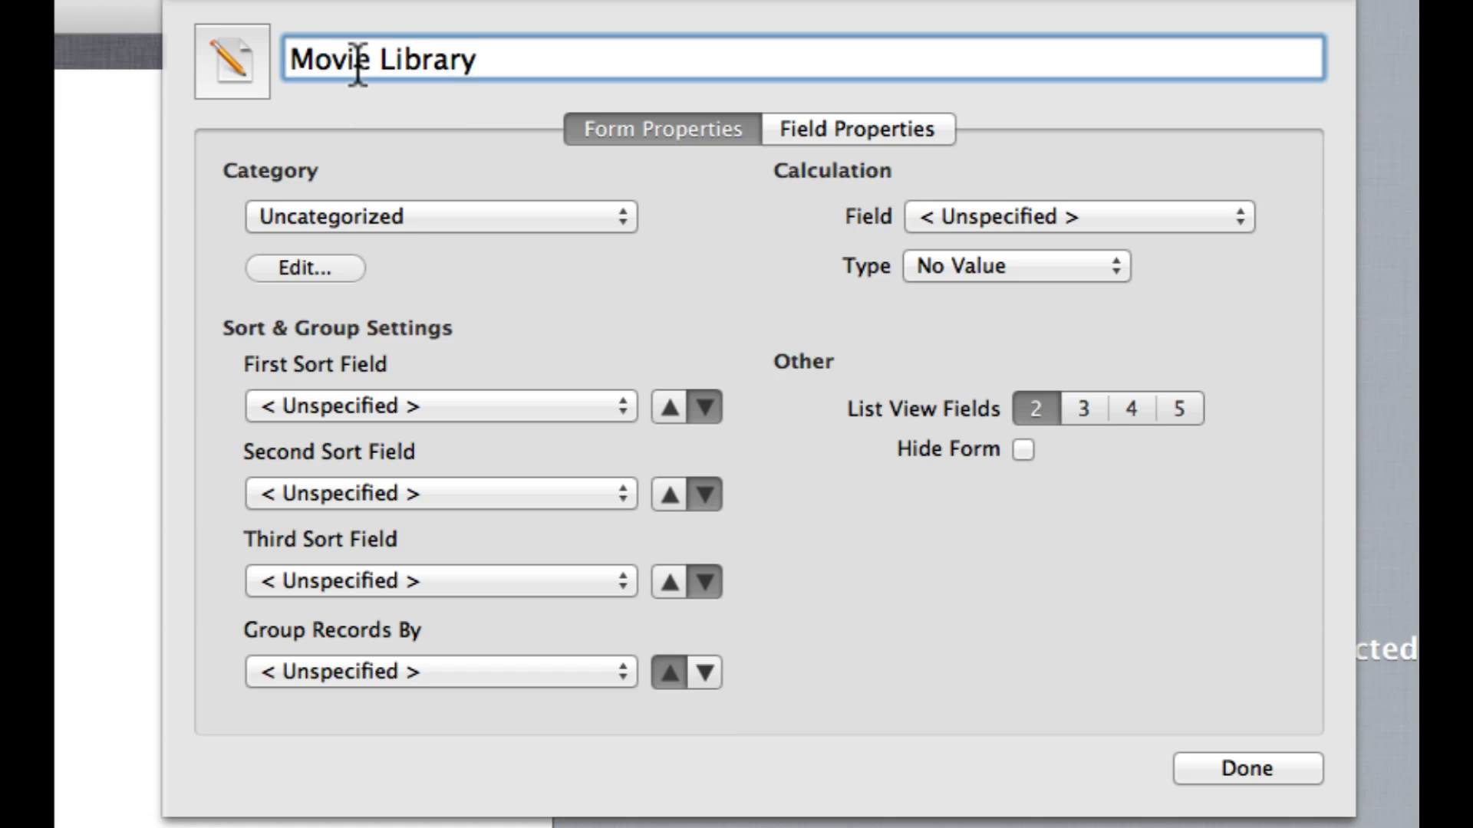
# File Movie Library under New Category, briefly reviewing the category list
pyautogui.click(438, 216)
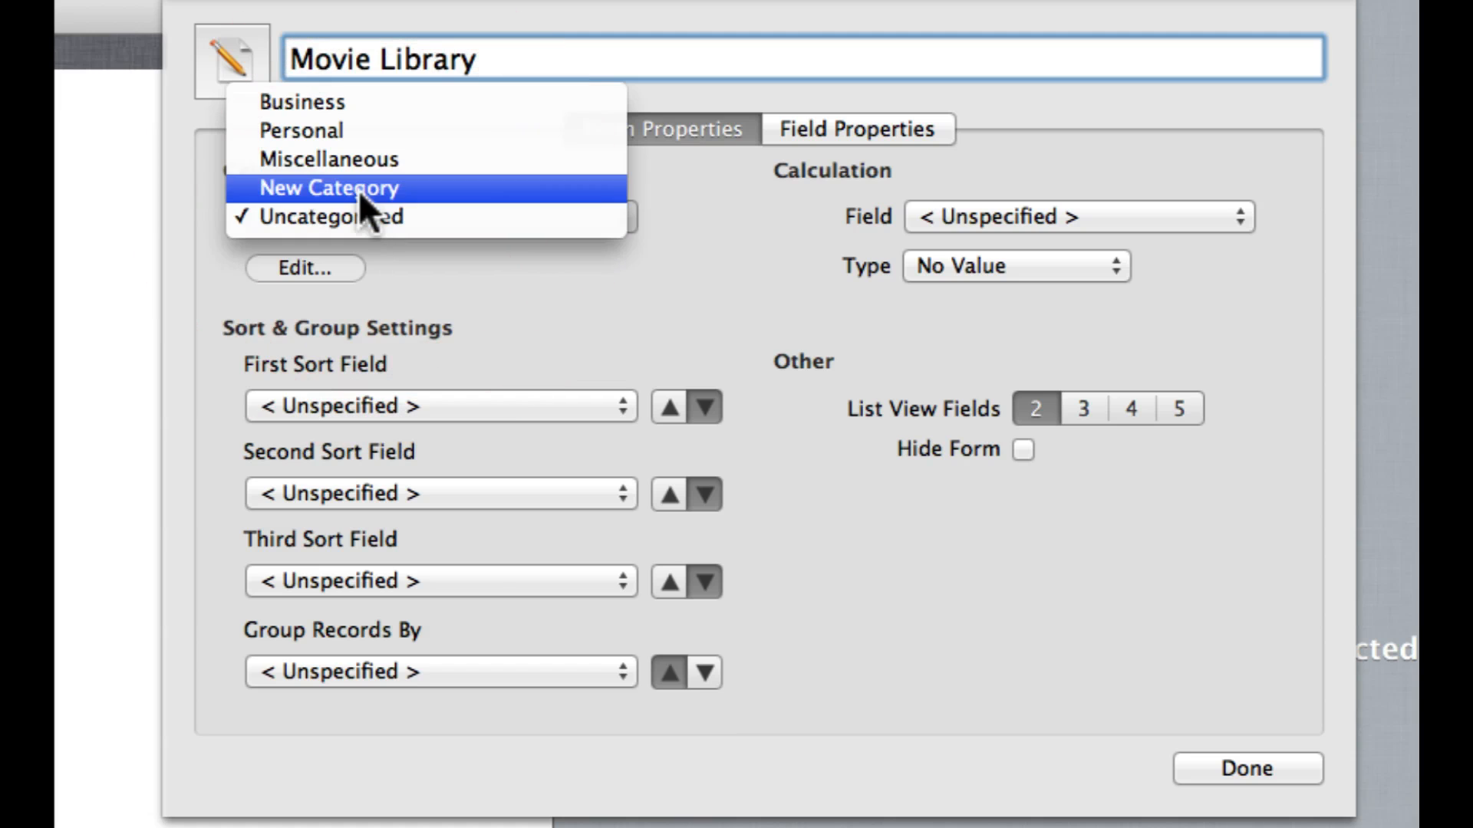
pyautogui.click(329, 187)
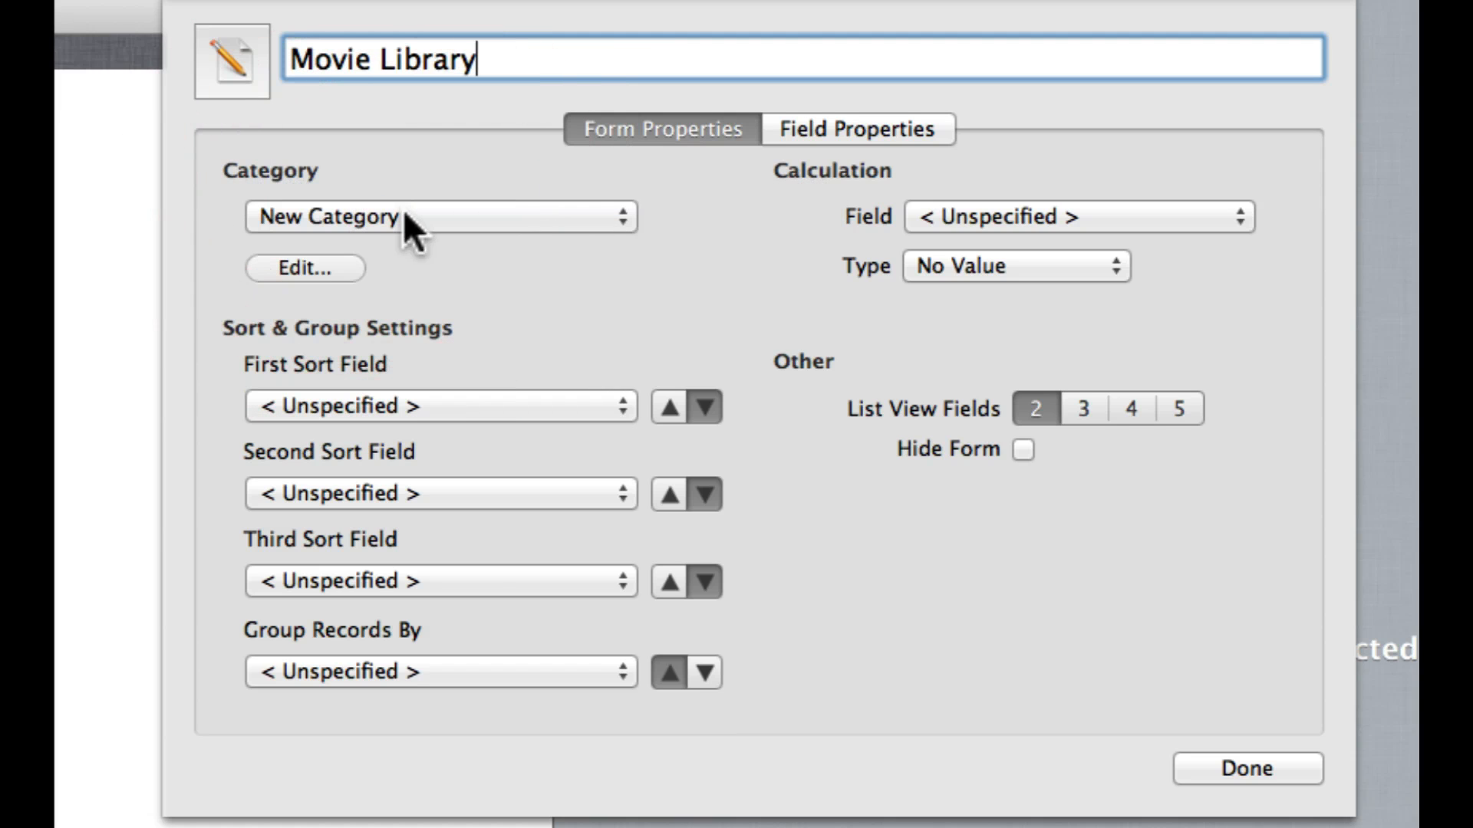
pyautogui.moveTo(1052, 230)
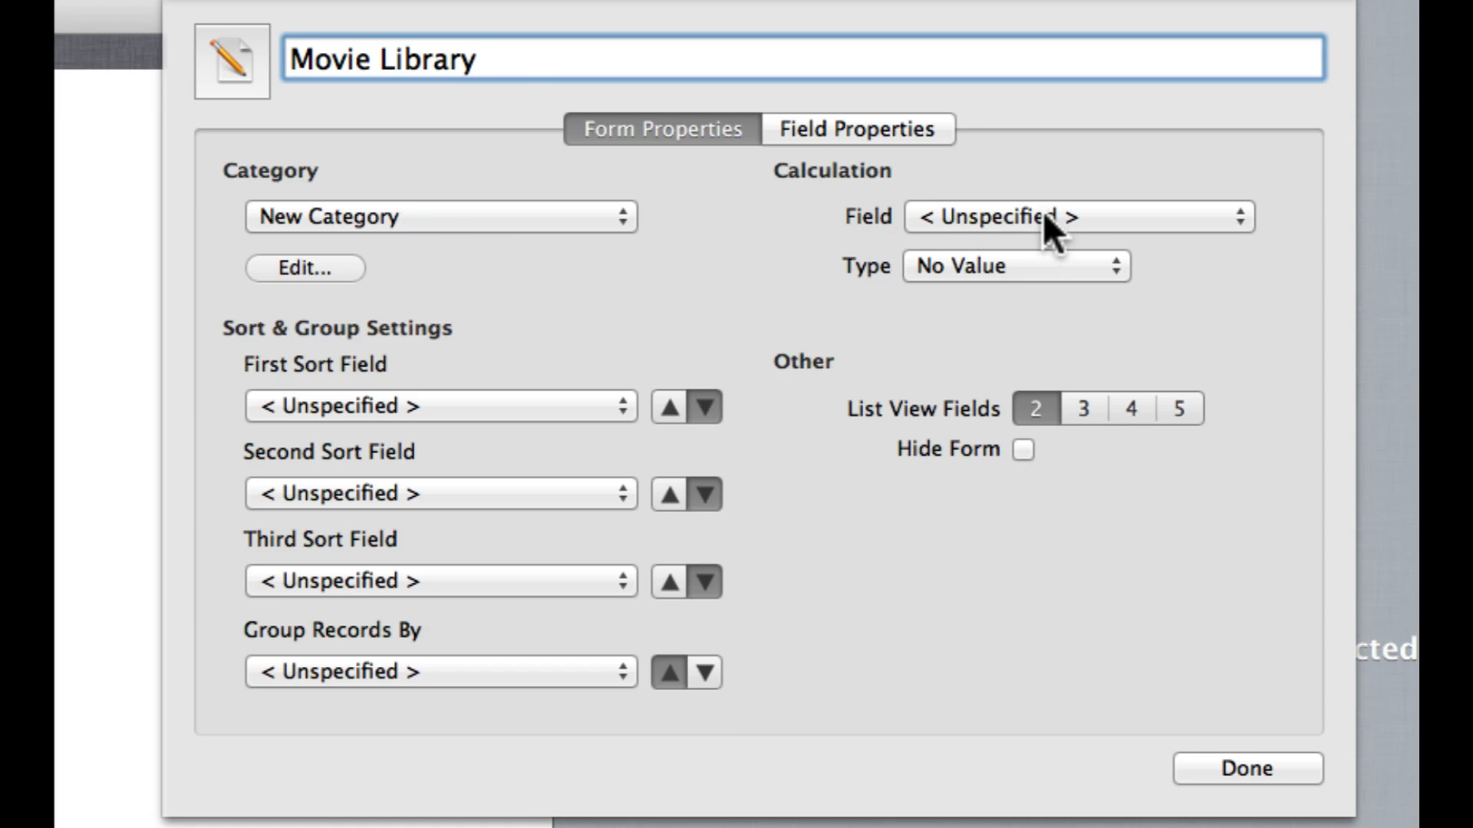
pyautogui.click(304, 270)
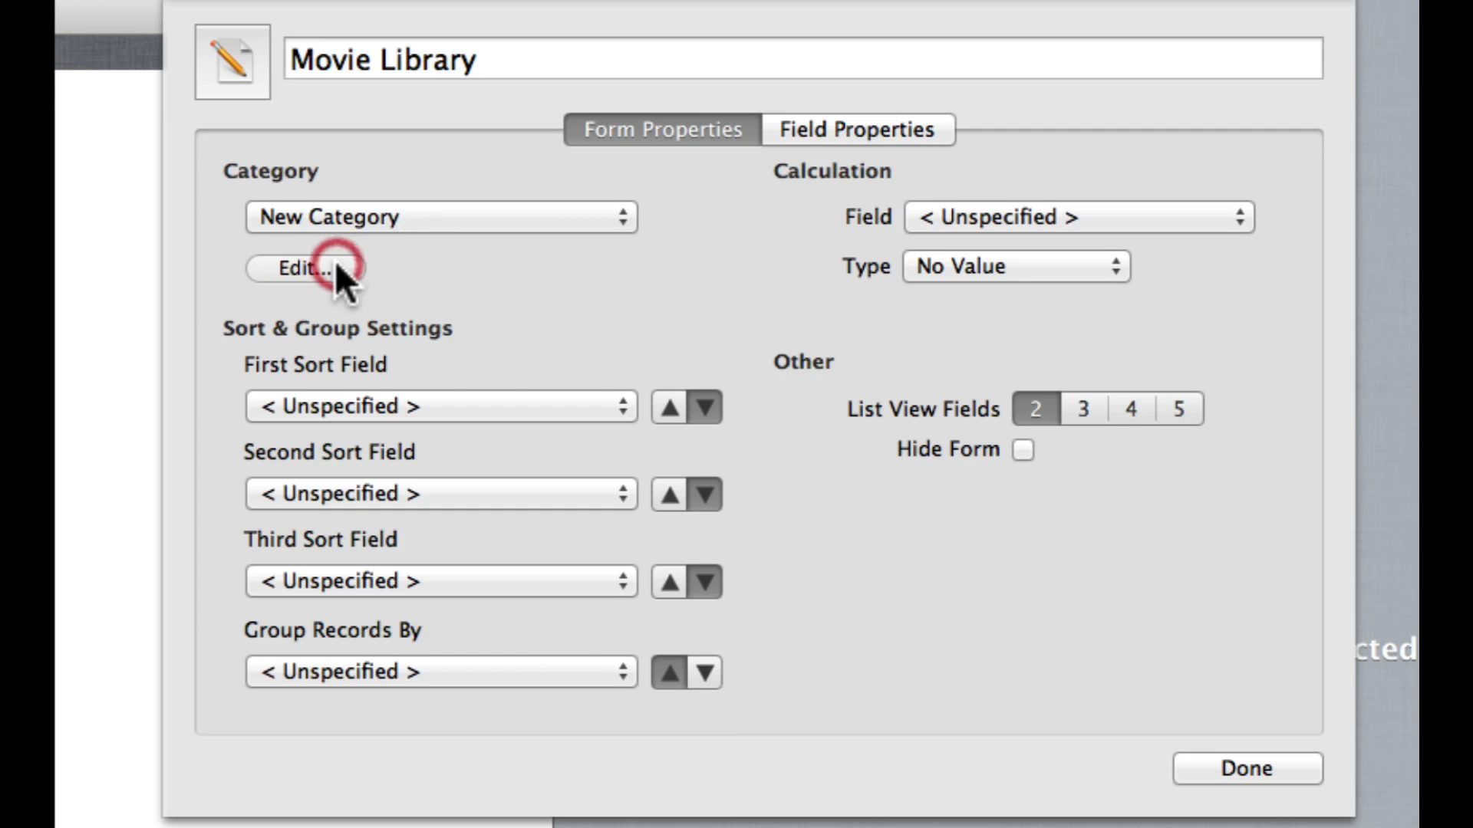
pyautogui.click(305, 270)
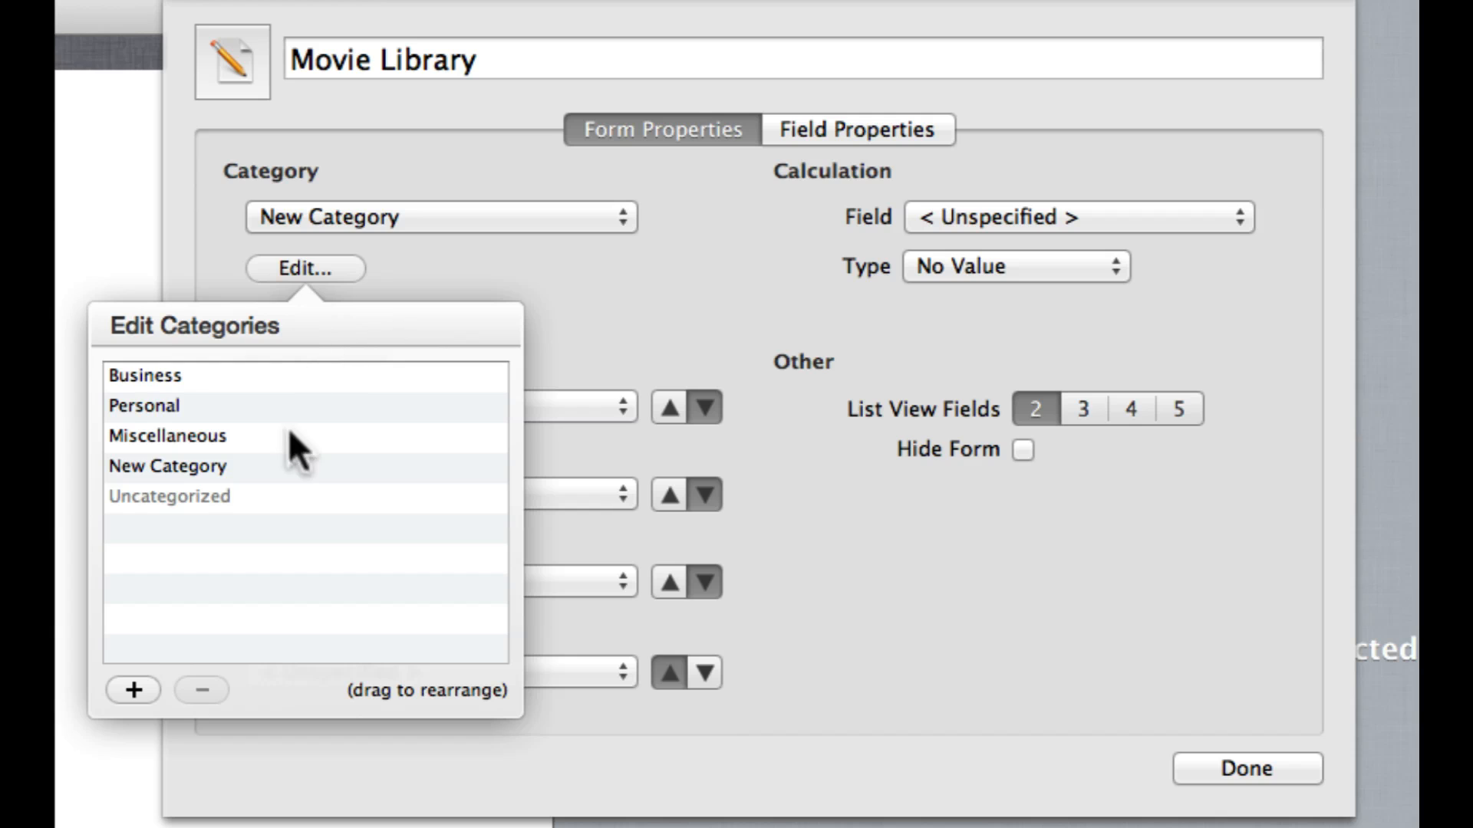
pyautogui.moveTo(332, 433)
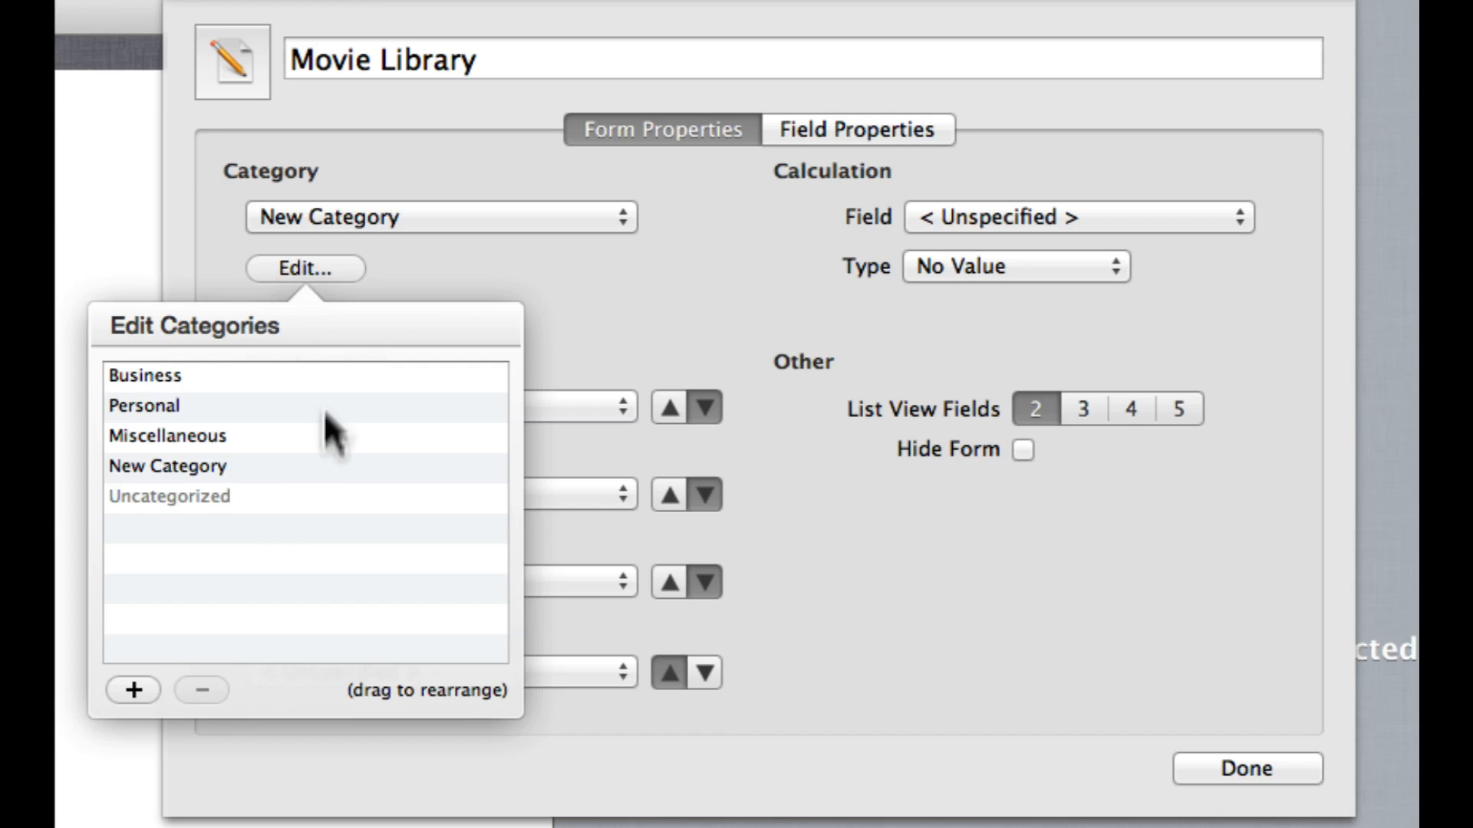
pyautogui.moveTo(348, 338)
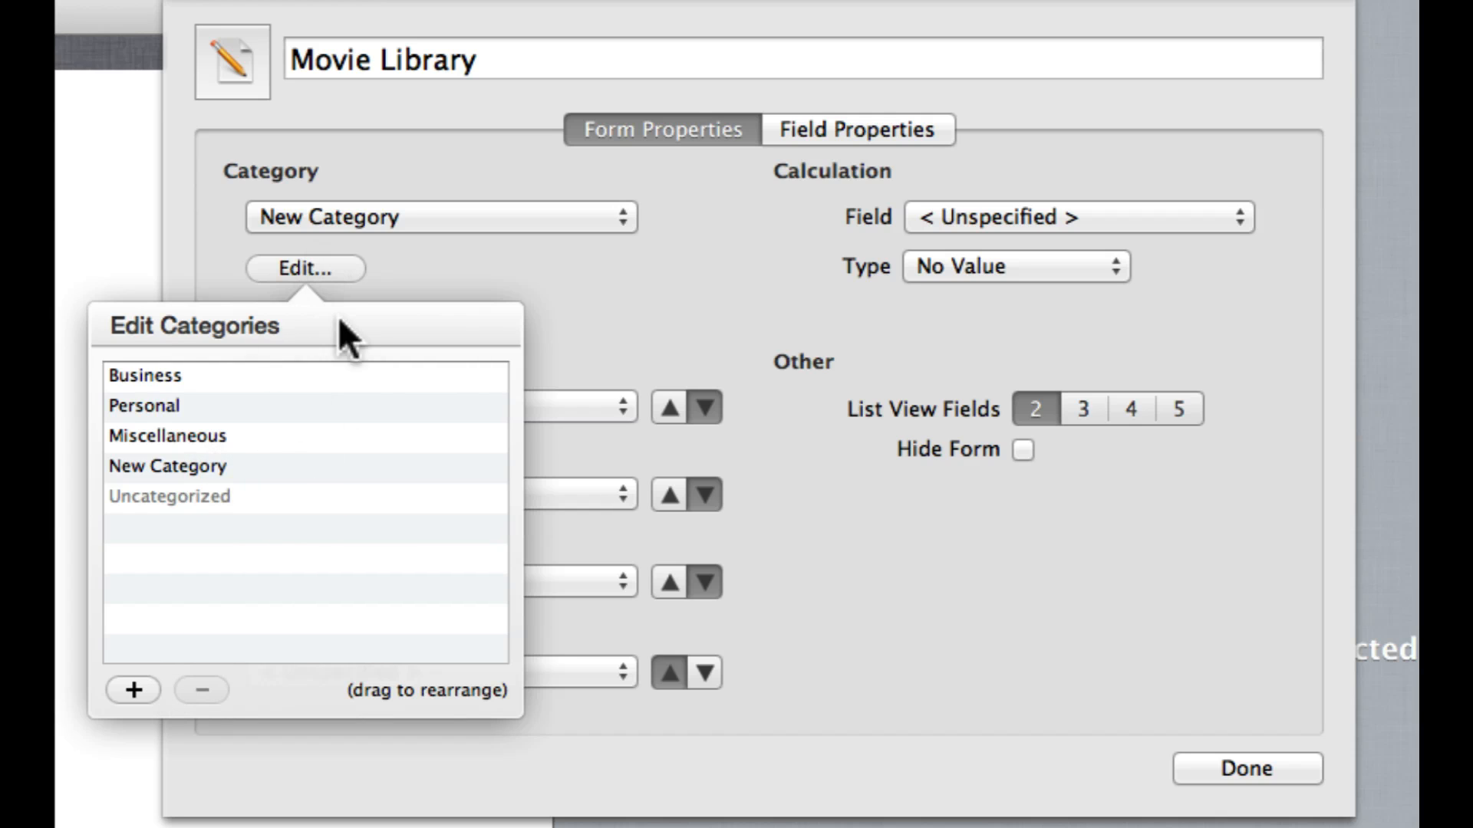
pyautogui.click(231, 70)
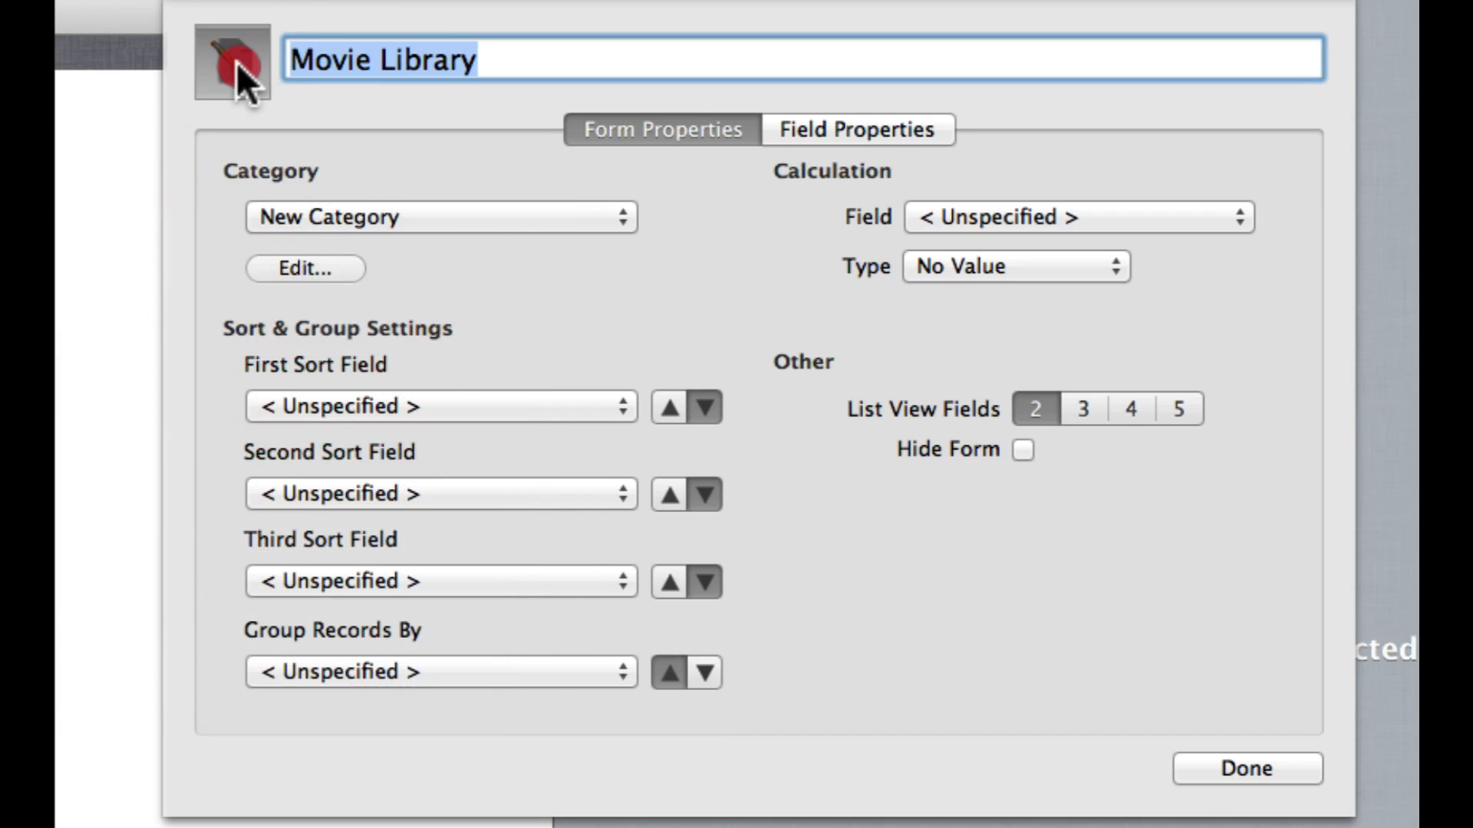
# Choose the clapperboard from the icon grid as the Movie Library form icon
pyautogui.click(231, 72)
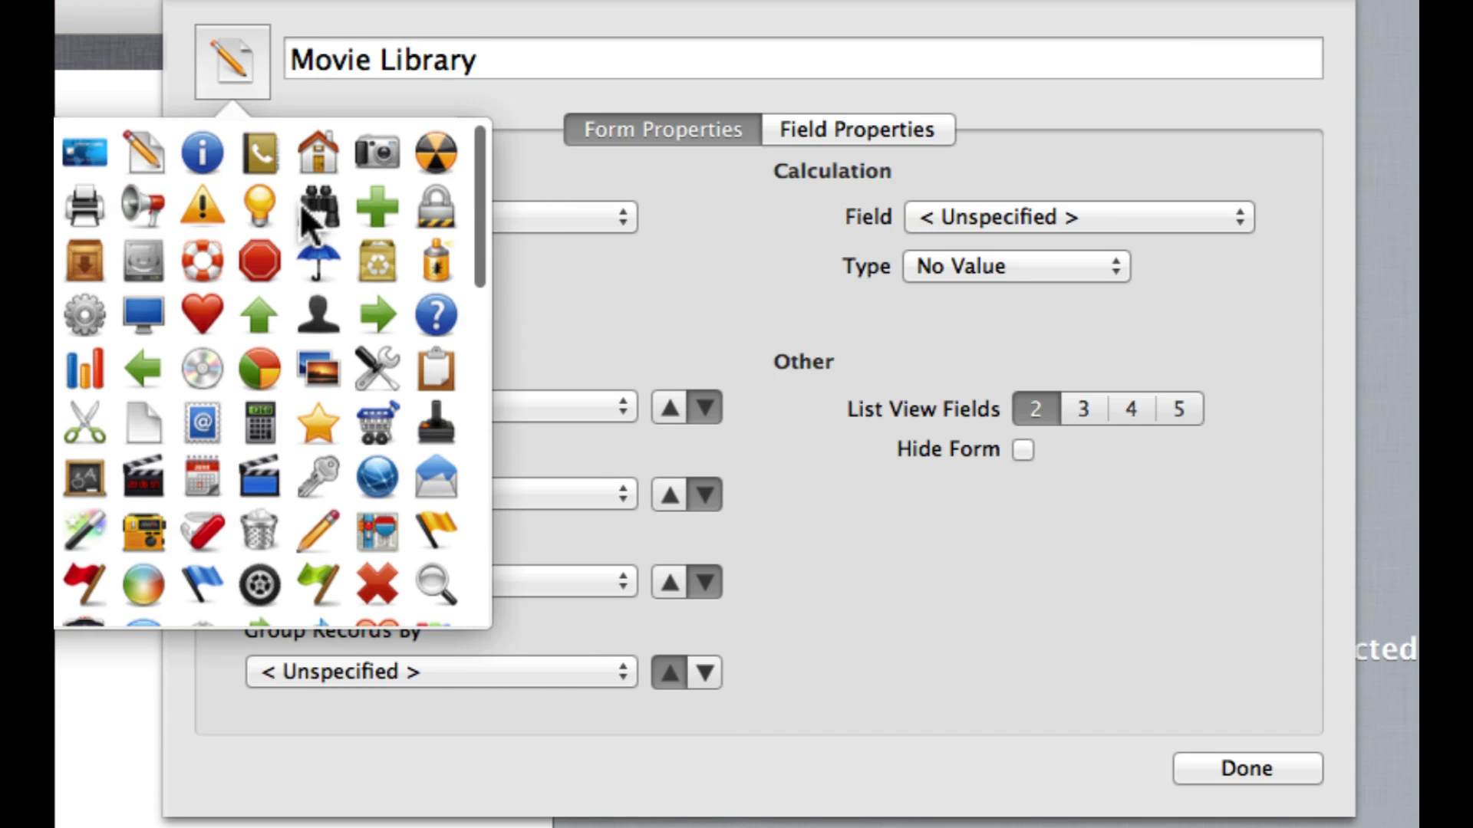
pyautogui.scroll(-3)
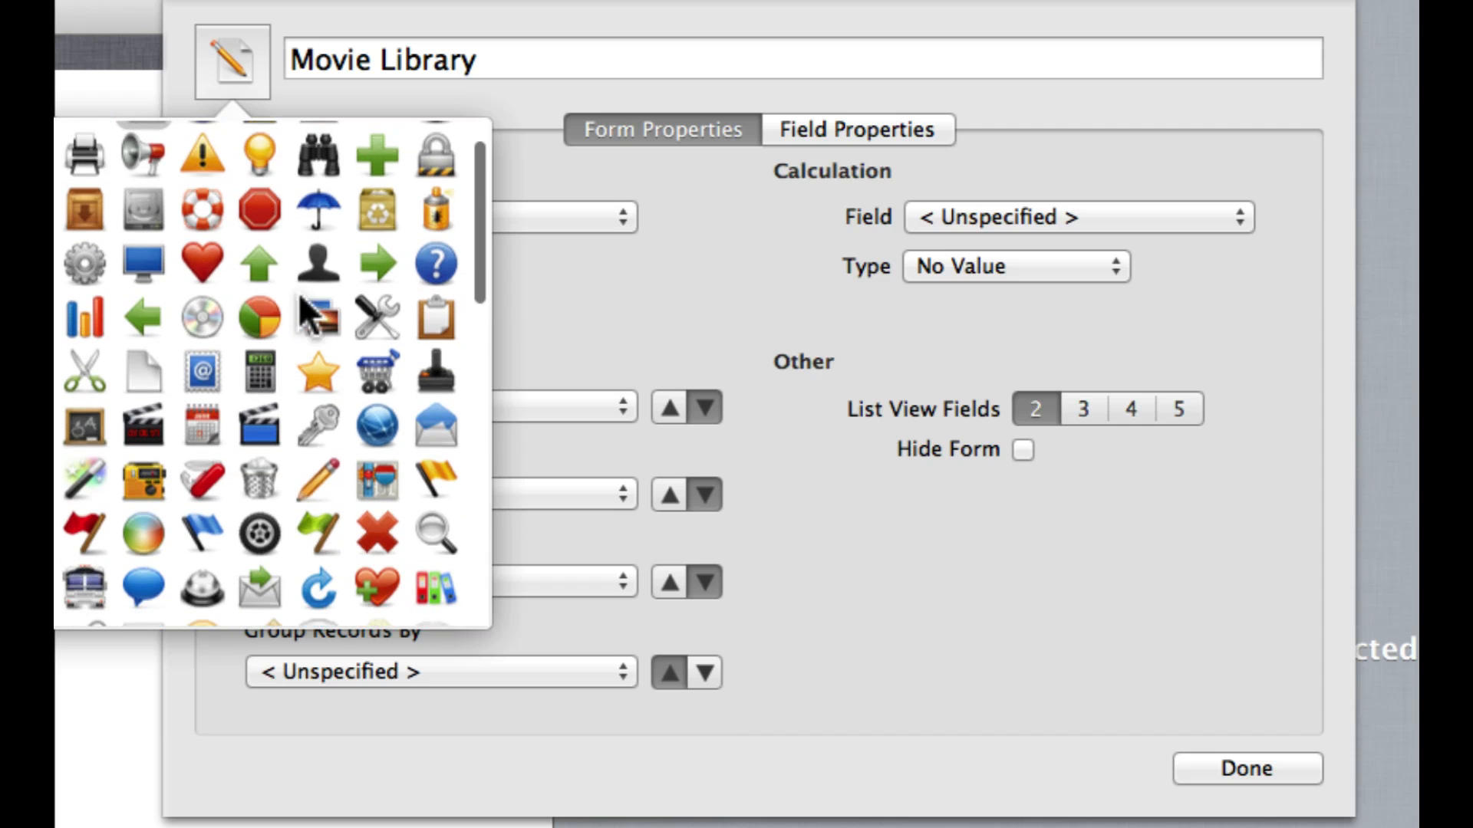
pyautogui.scroll(-3)
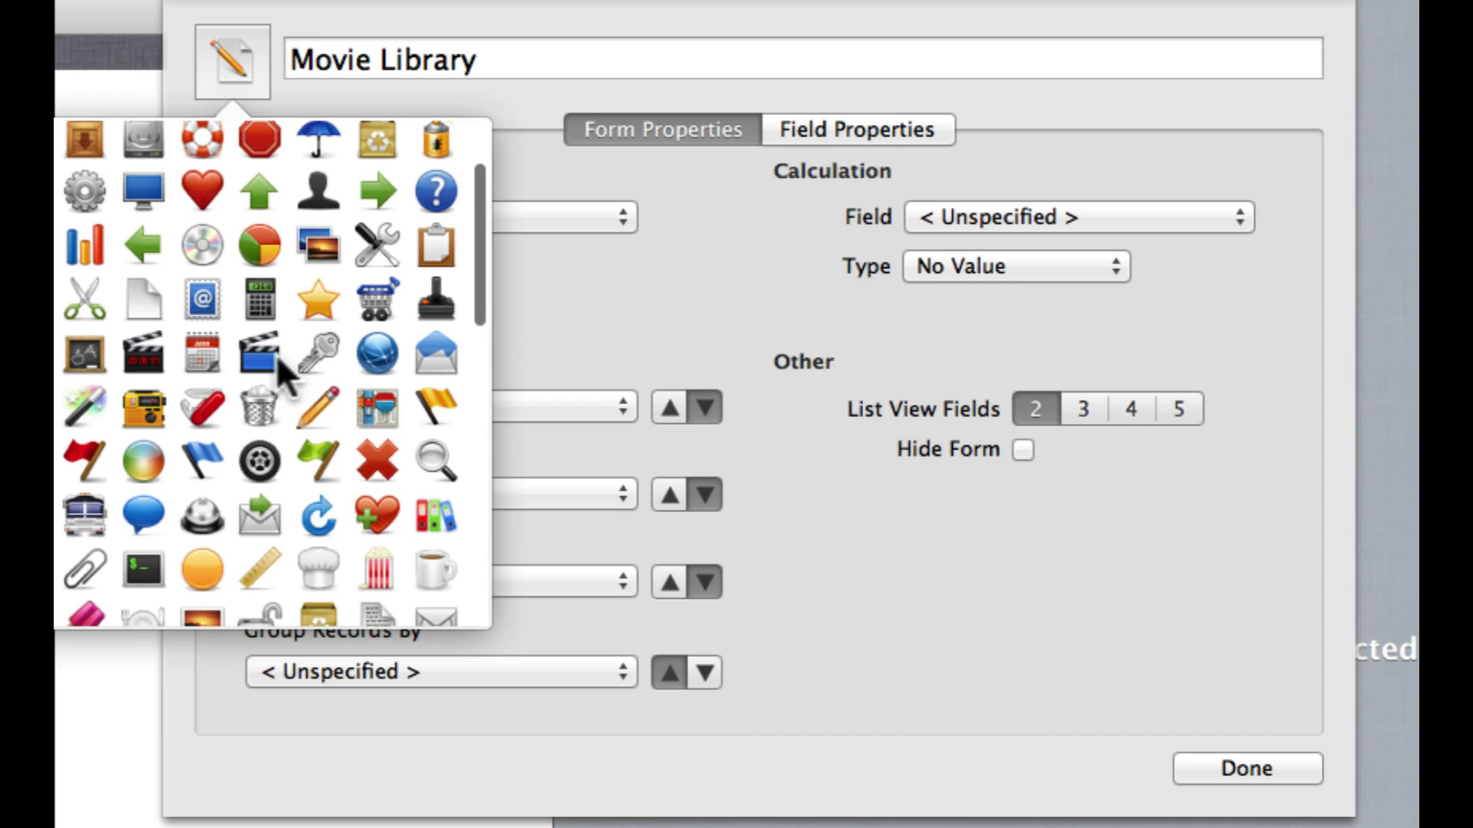
pyautogui.click(275, 357)
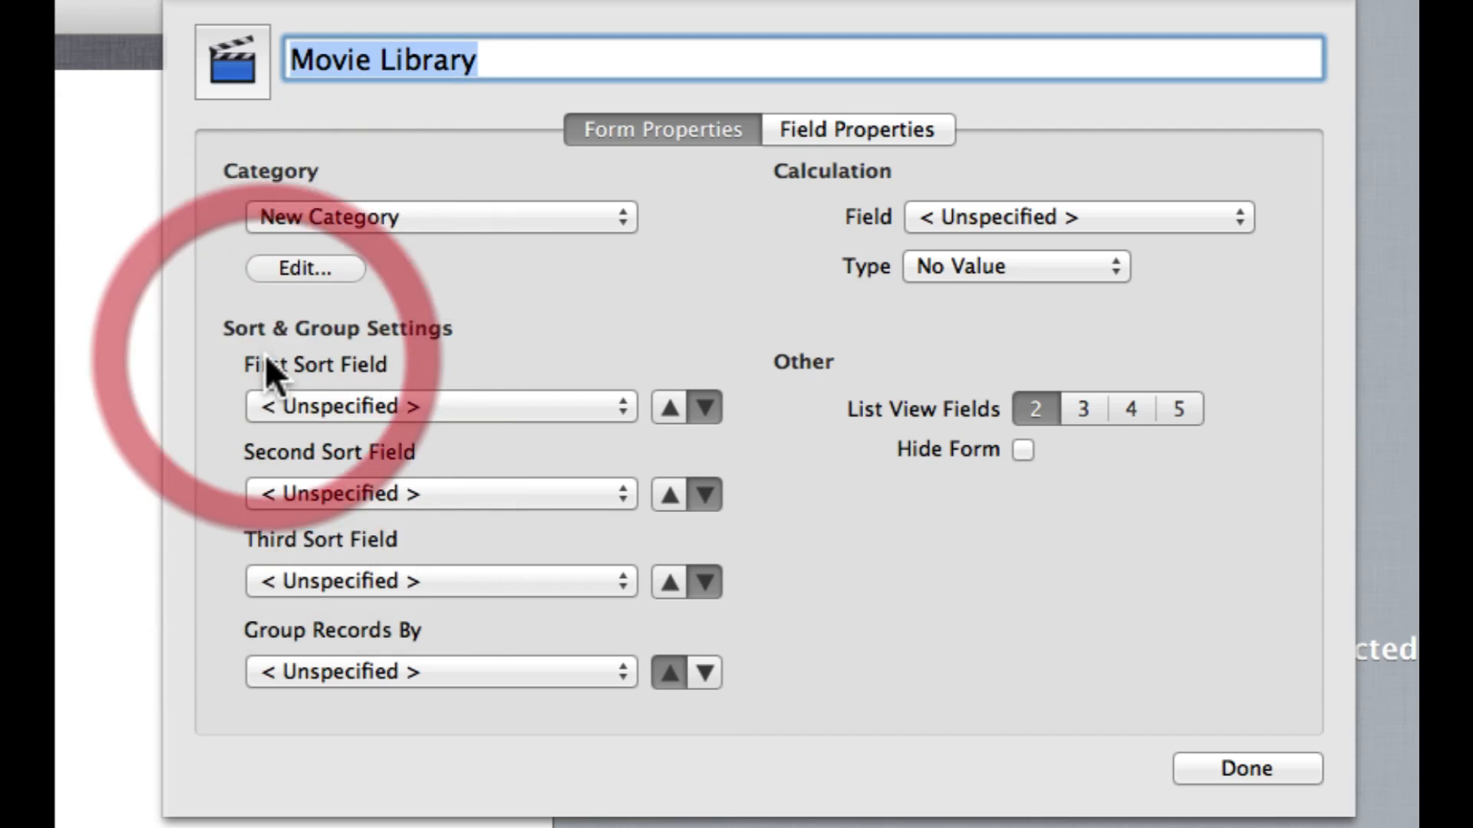
pyautogui.moveTo(424, 150)
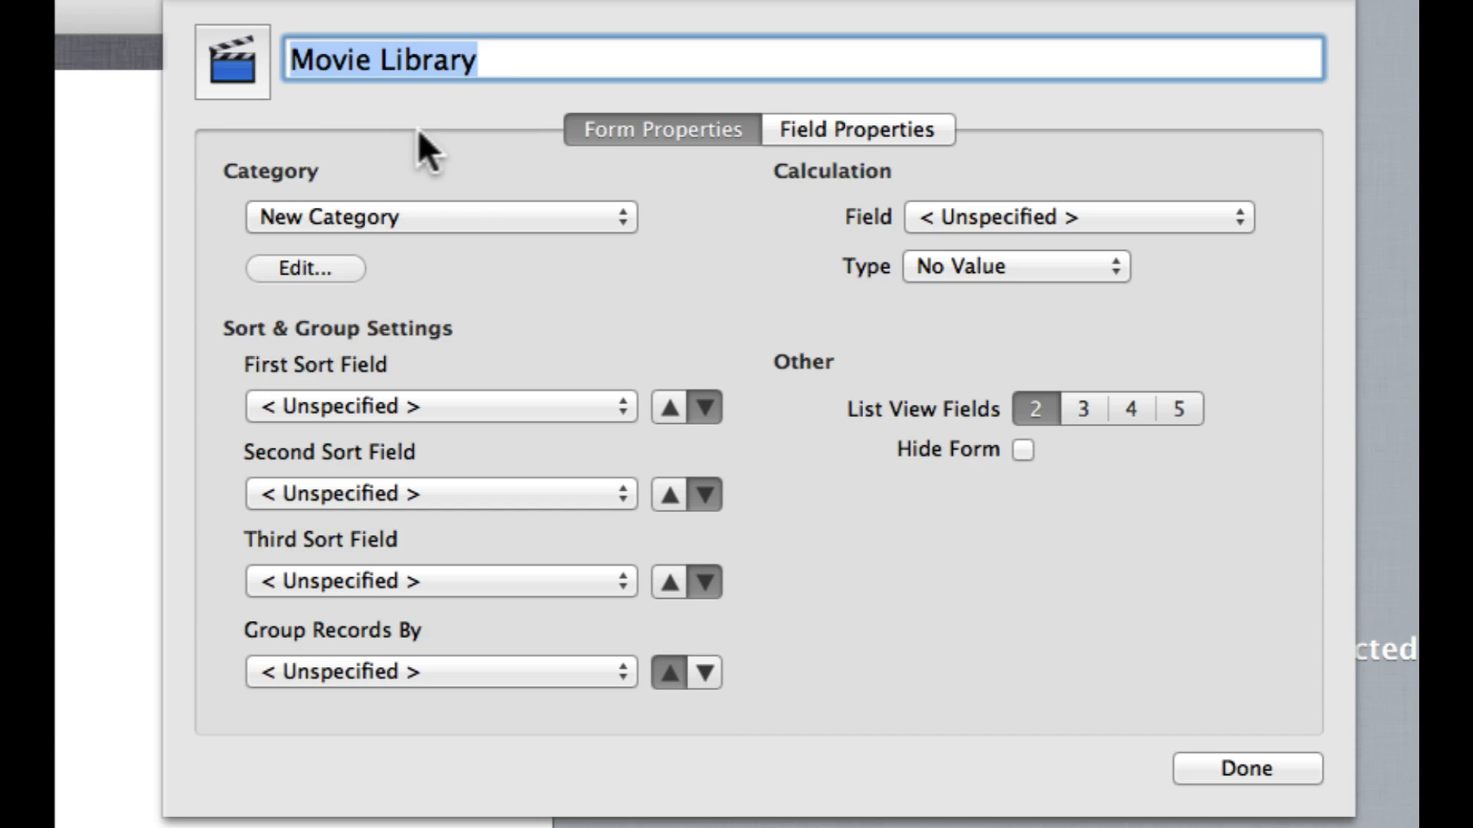
pyautogui.moveTo(324, 257)
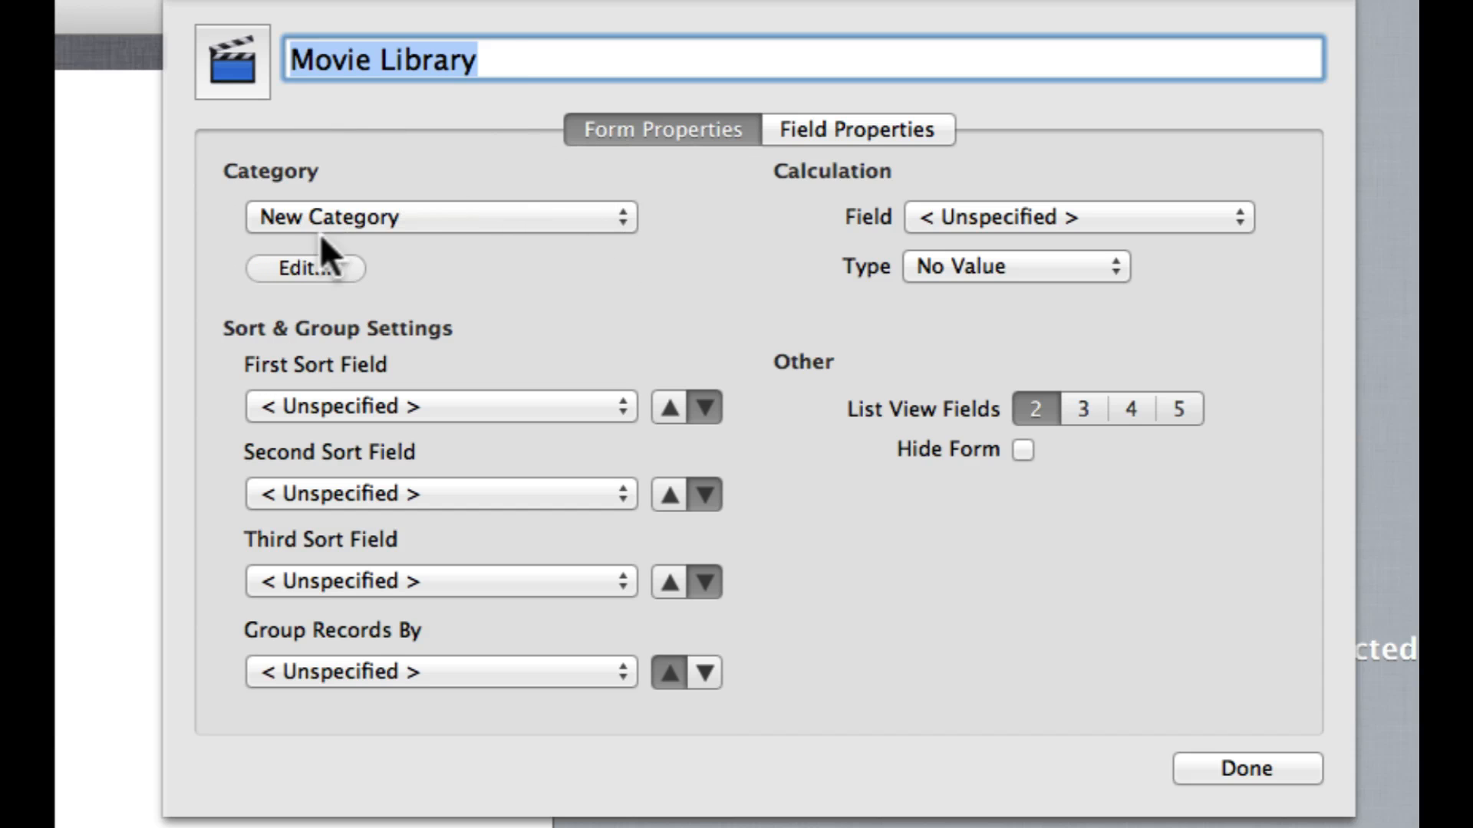
pyautogui.moveTo(783, 159)
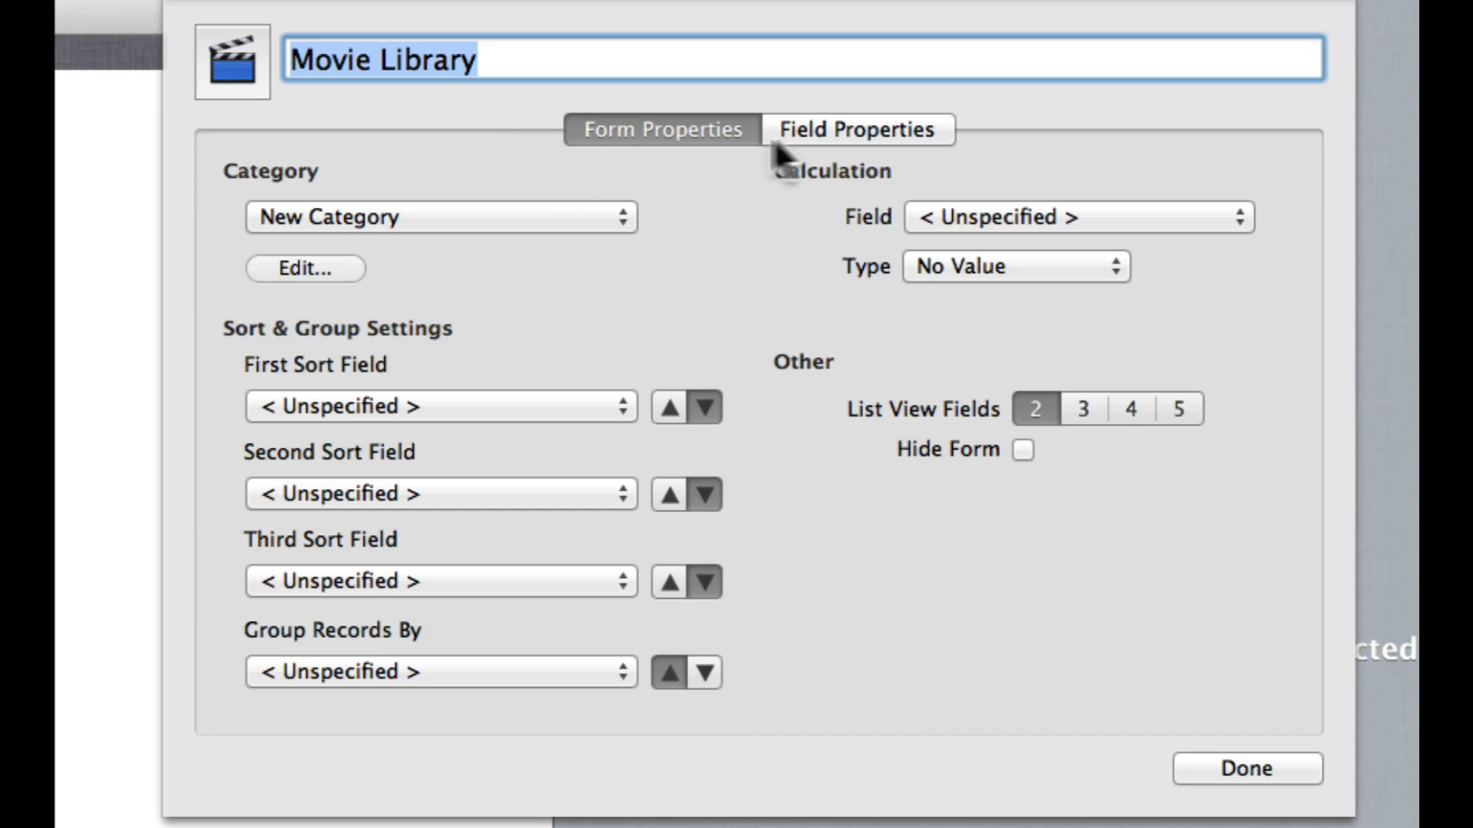
# Define the first field, Movie Poster, as a Photo type with medium thumbnail size
pyautogui.click(856, 129)
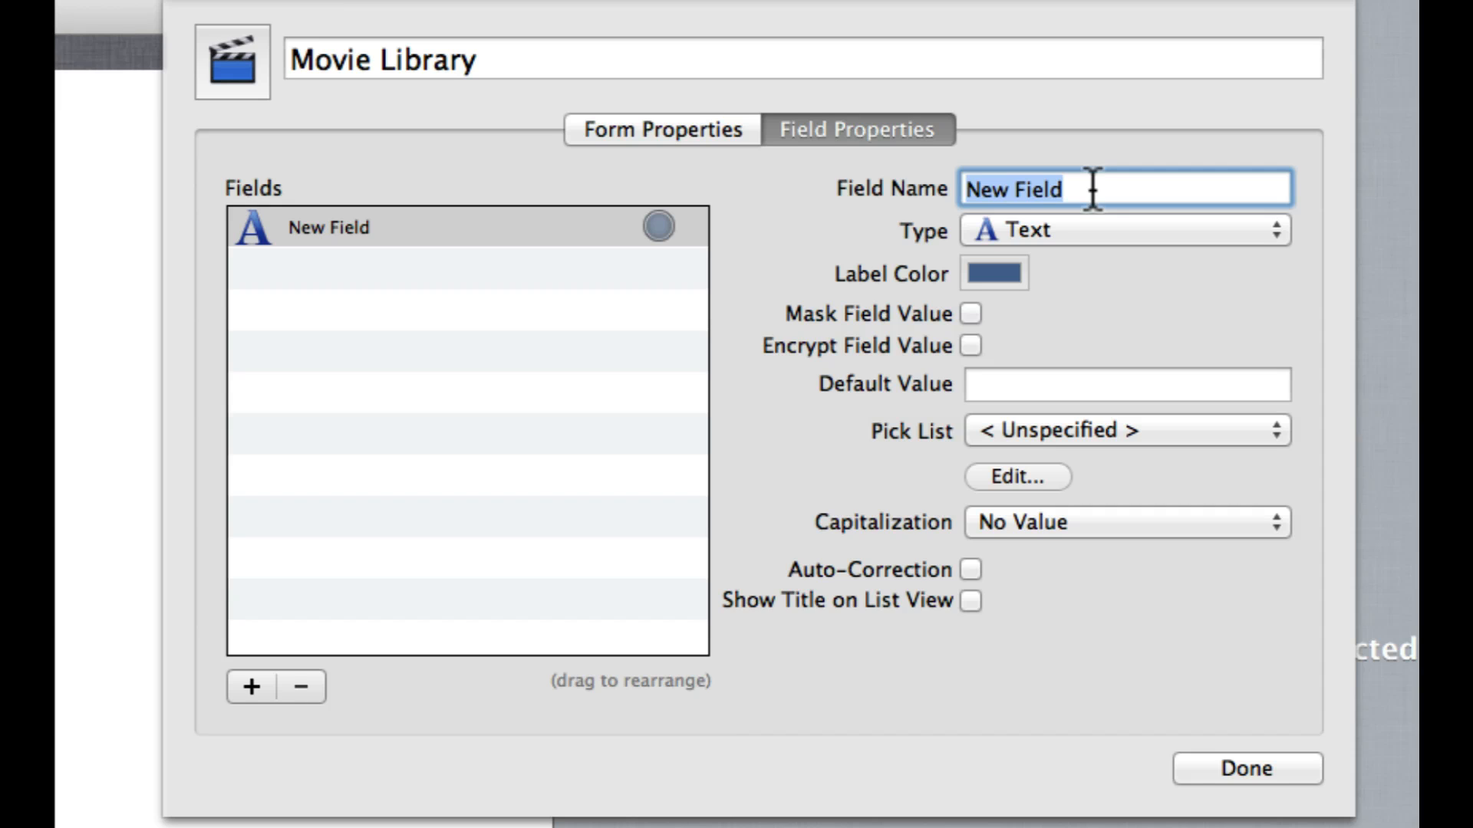
pyautogui.write('Movie Poster')
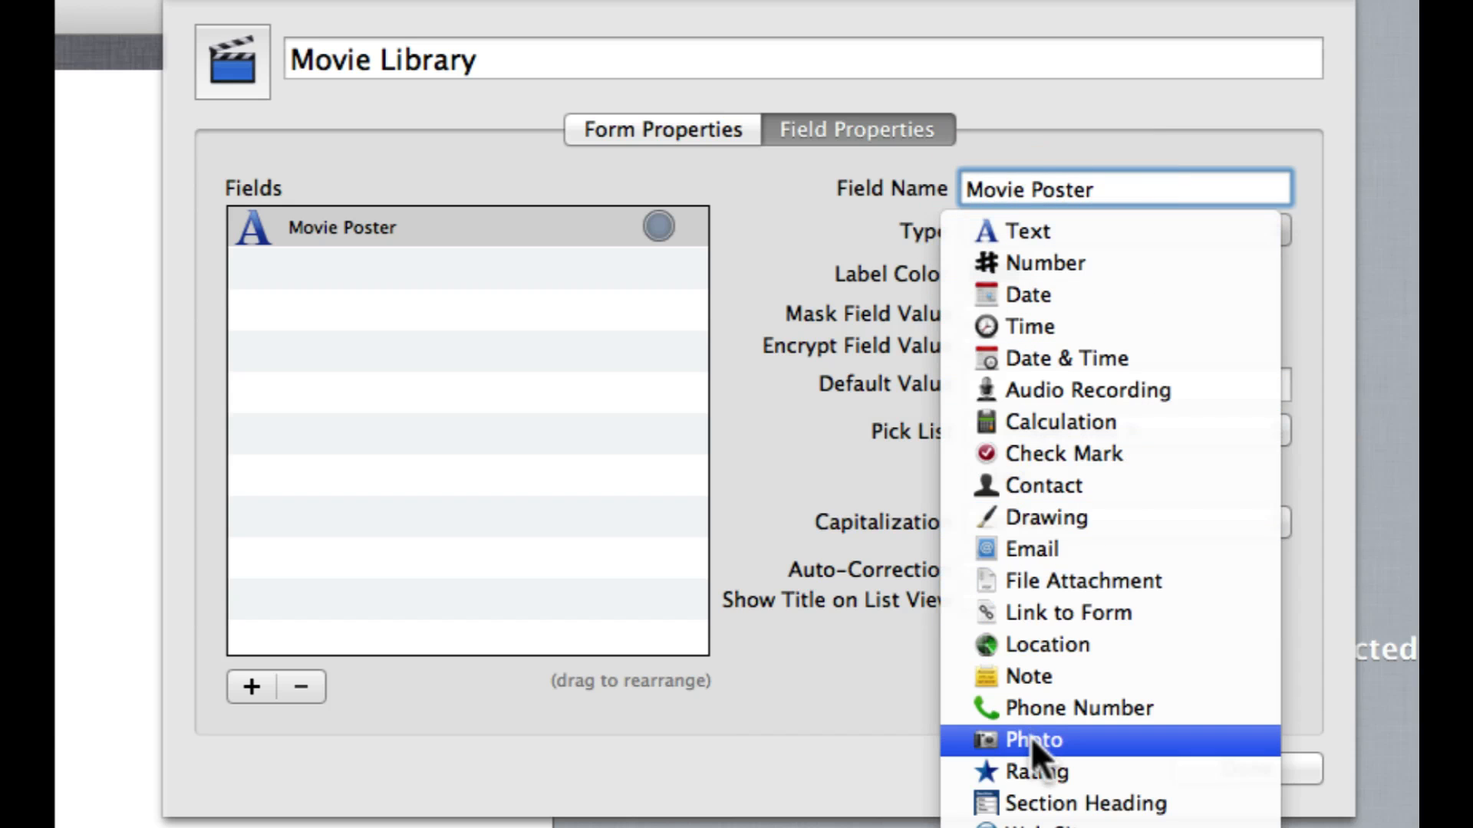
pyautogui.click(1031, 740)
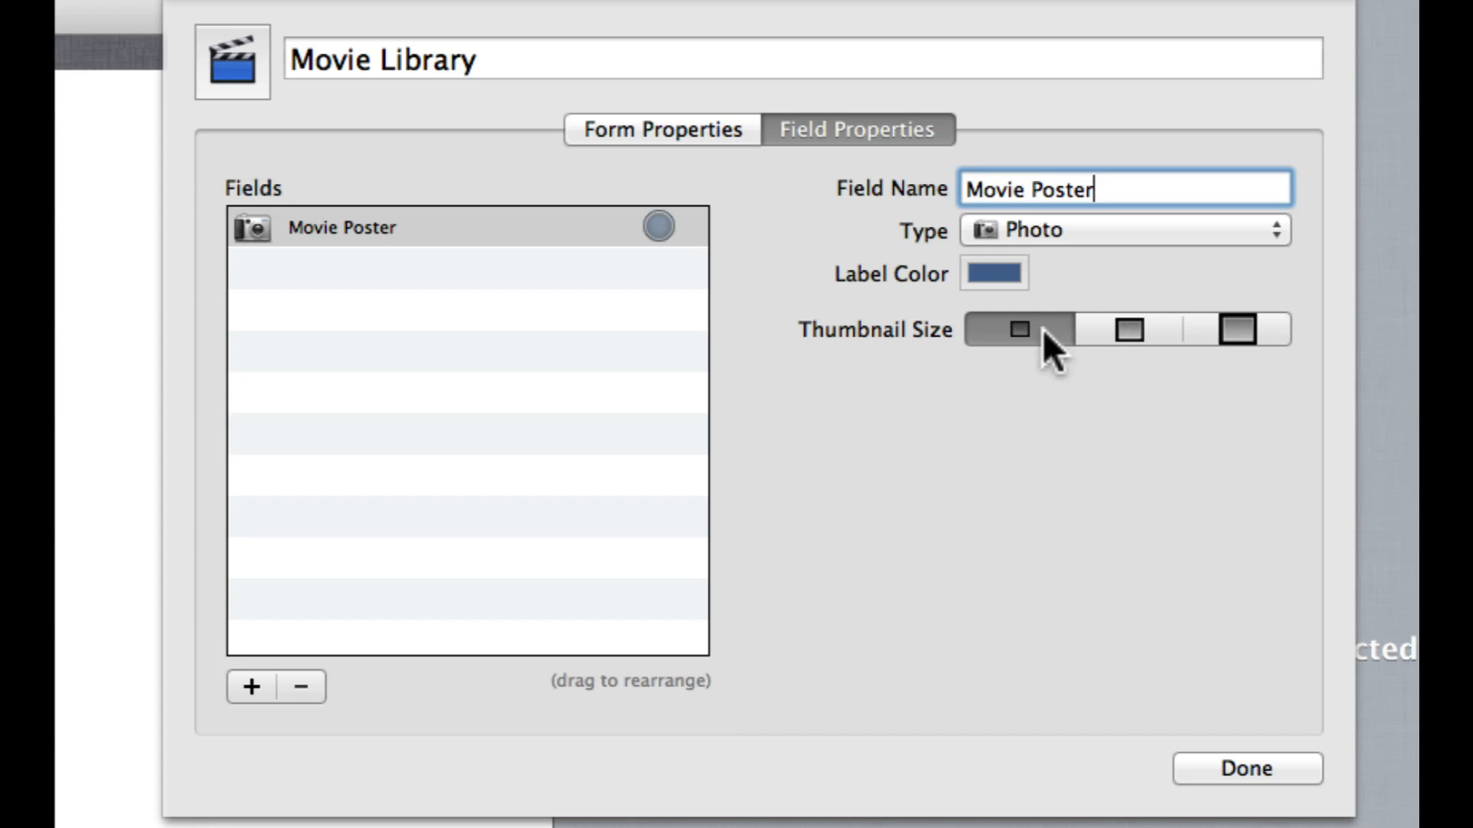
pyautogui.click(1127, 329)
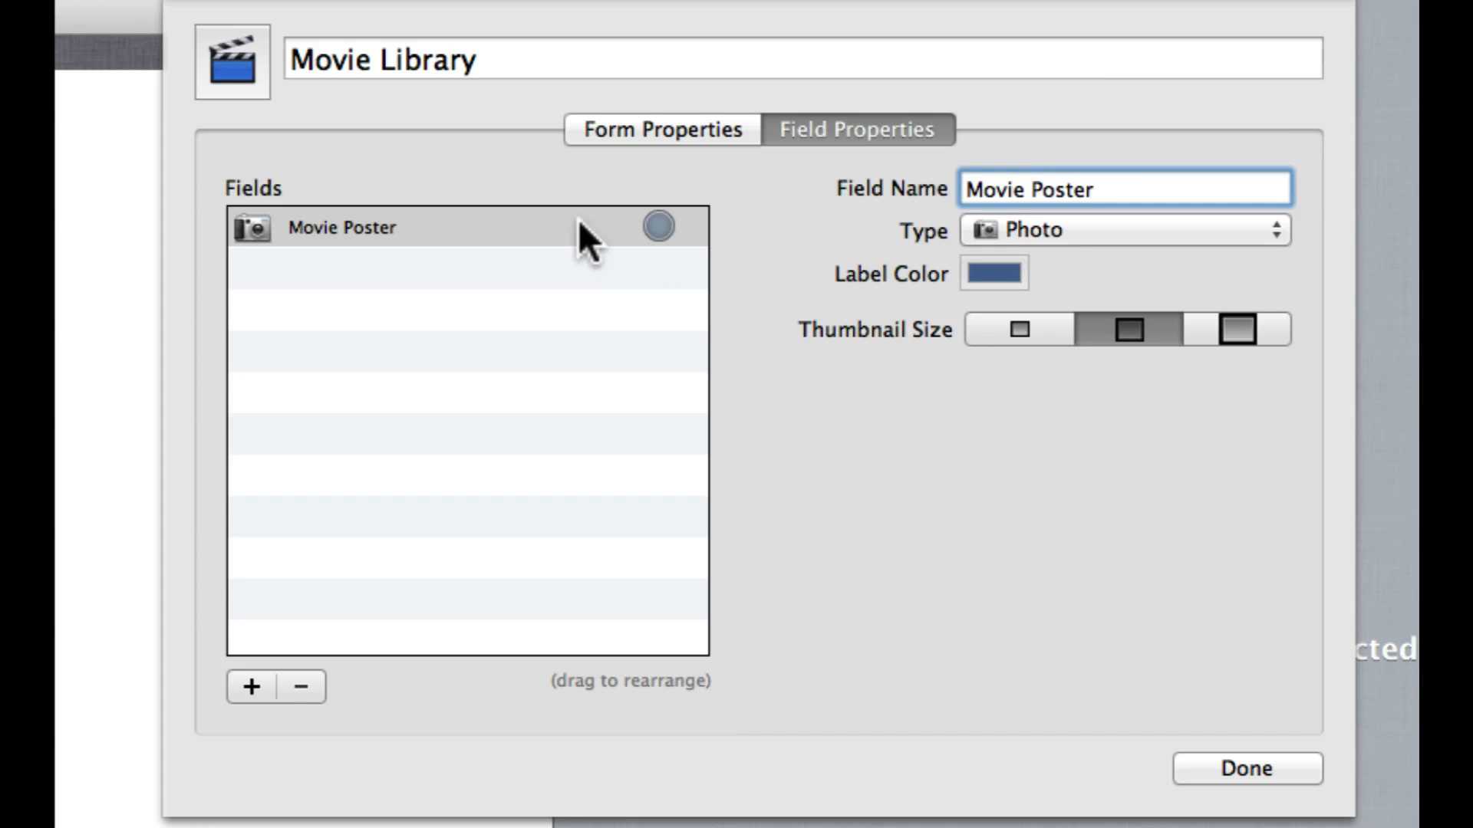
pyautogui.moveTo(403, 263)
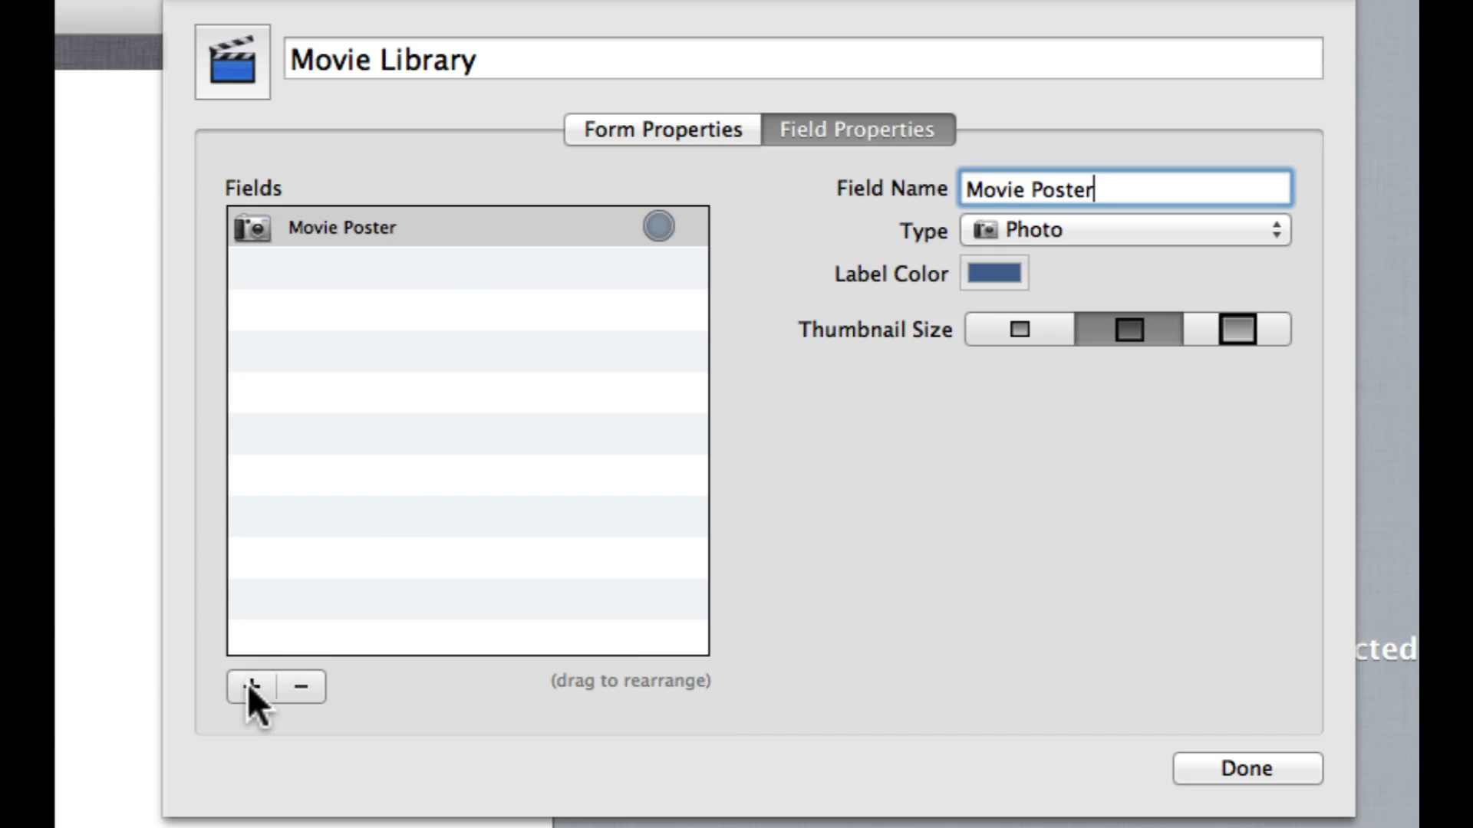
# Add a Movie Title text field
pyautogui.click(261, 687)
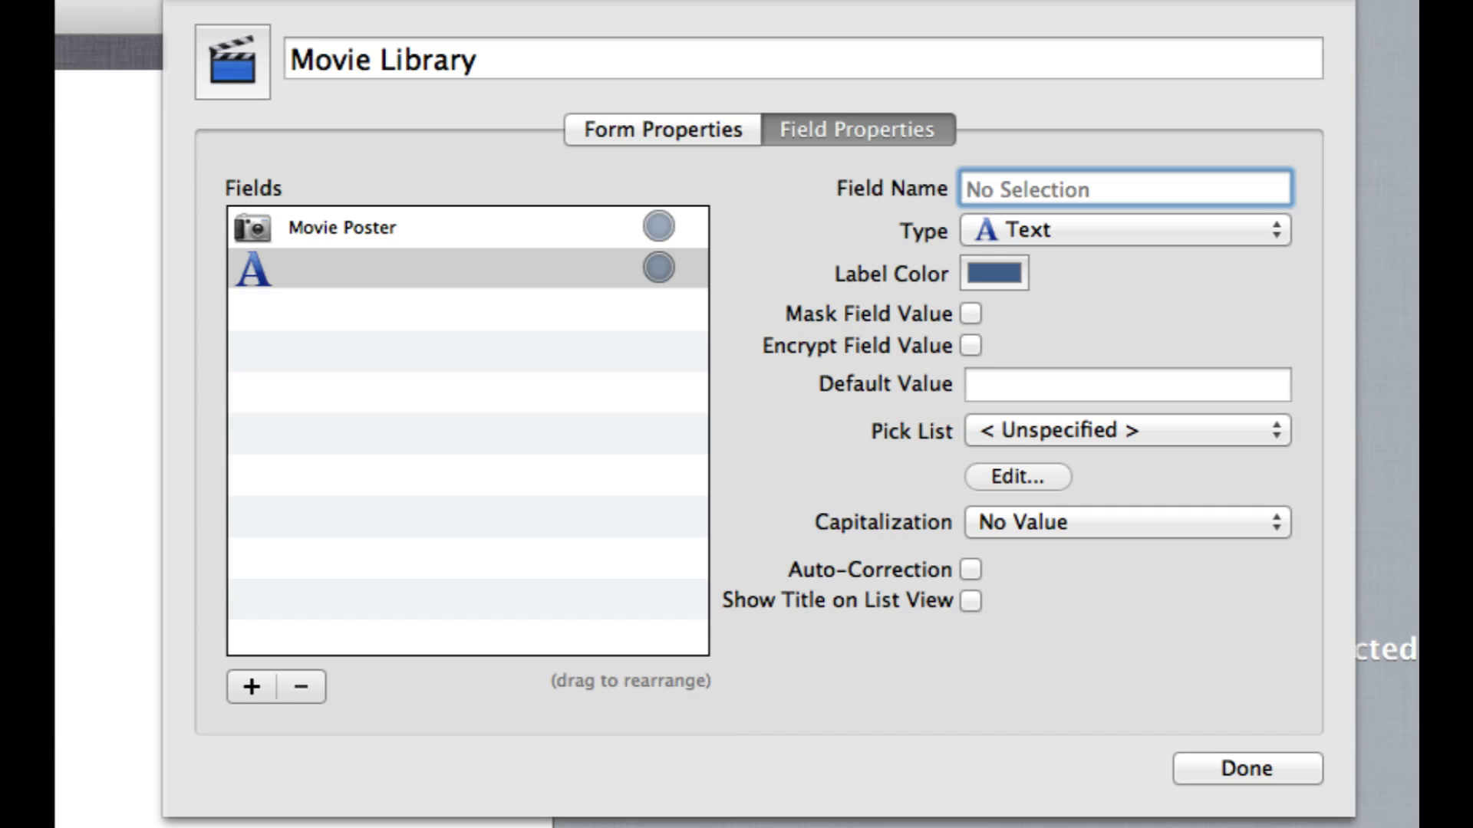
pyautogui.click(1123, 187)
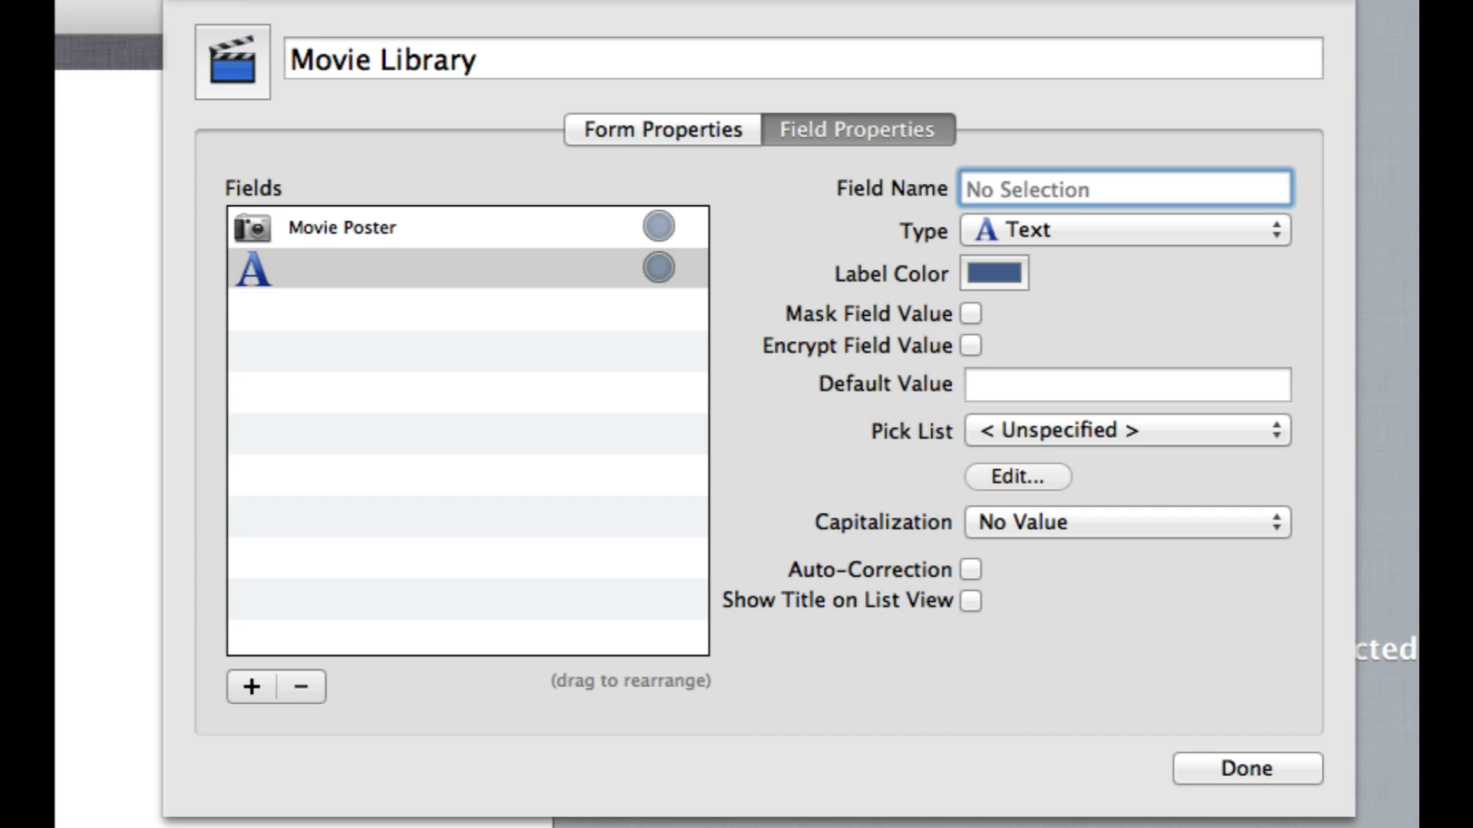
pyautogui.write('Movie')
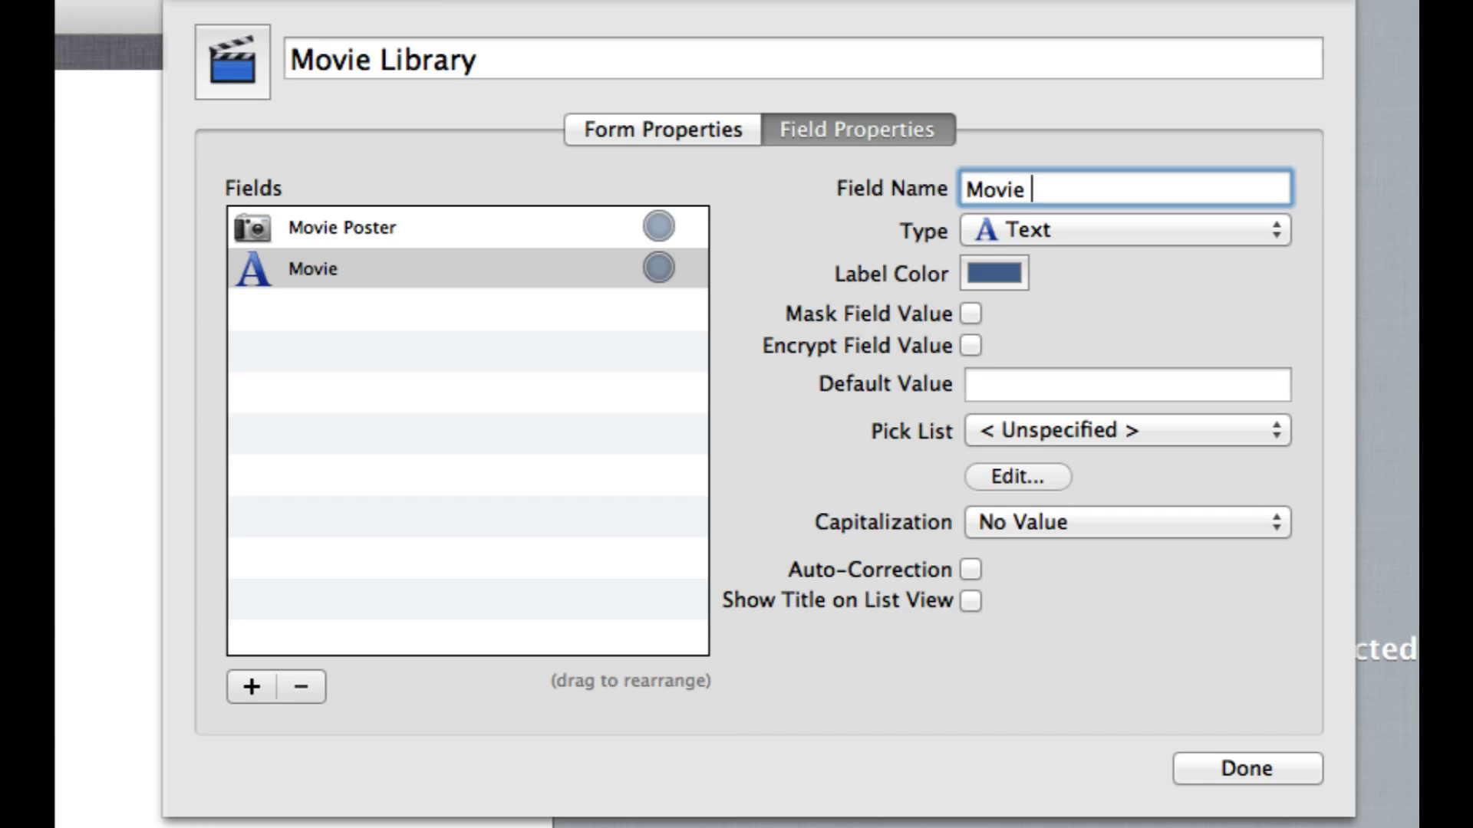
pyautogui.write('Title')
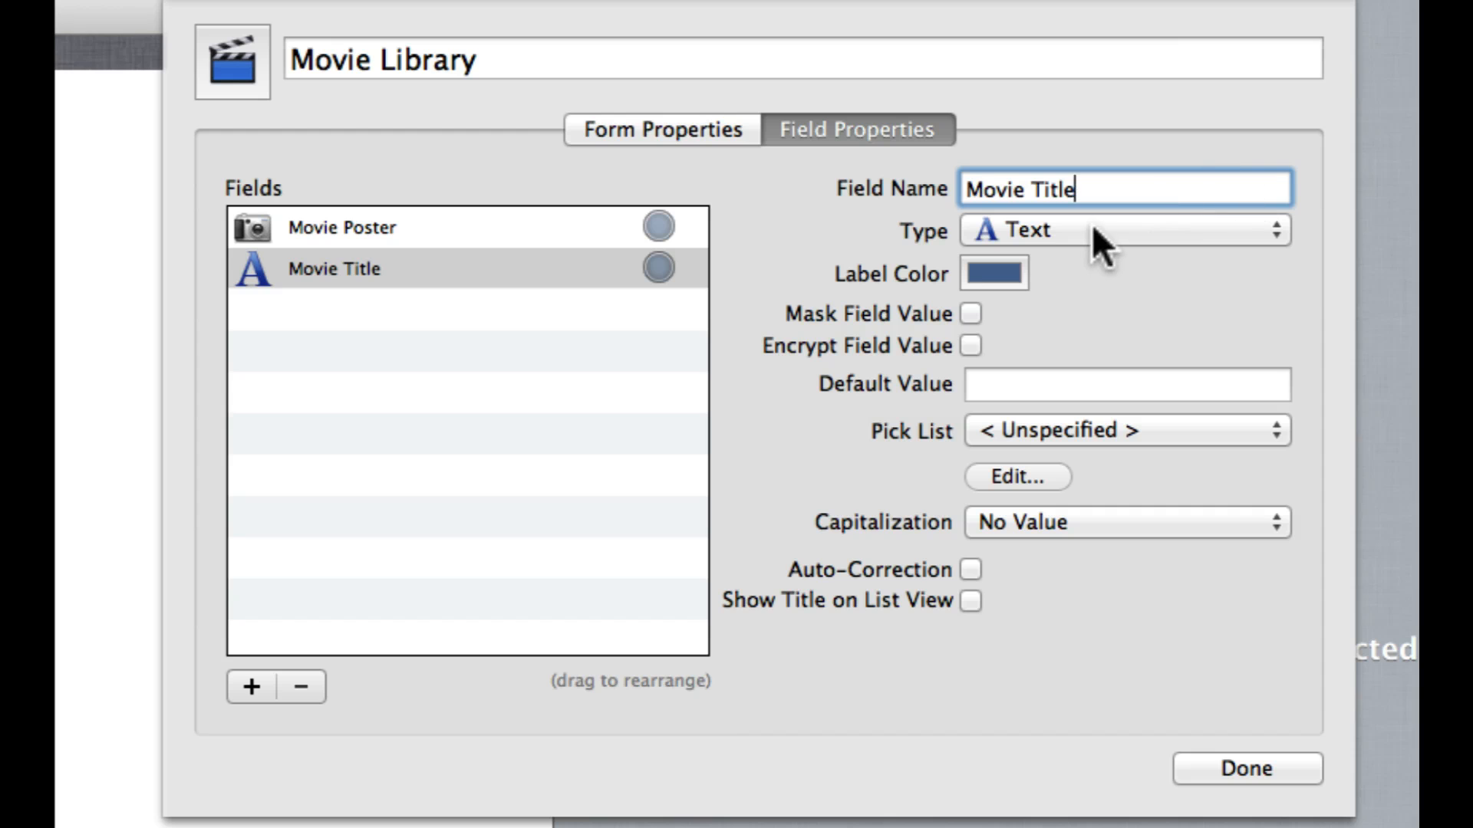
pyautogui.moveTo(328, 676)
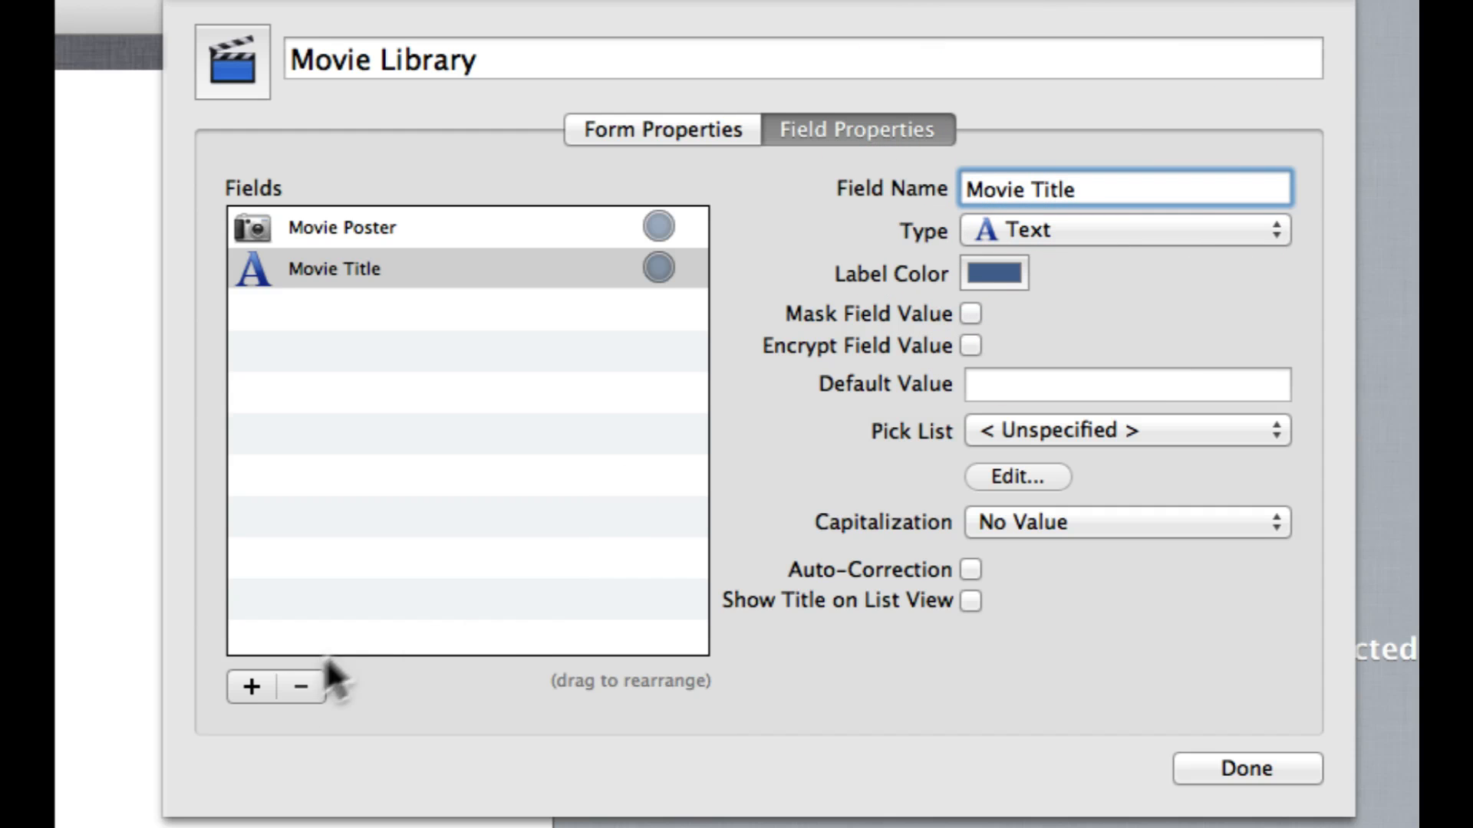
# Add a Cast field of type Note with a black label colour
pyautogui.click(250, 687)
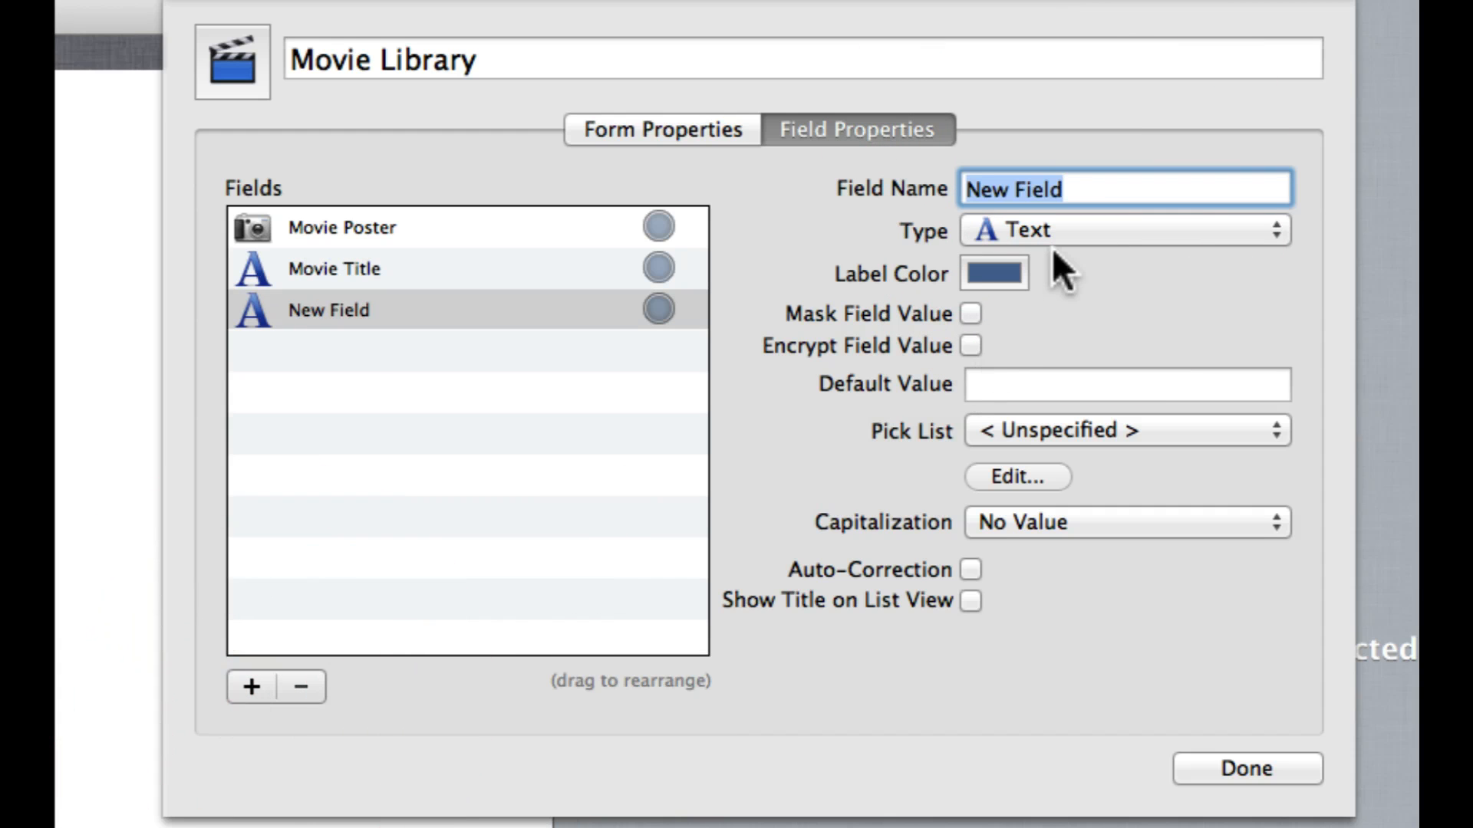
pyautogui.click(1123, 230)
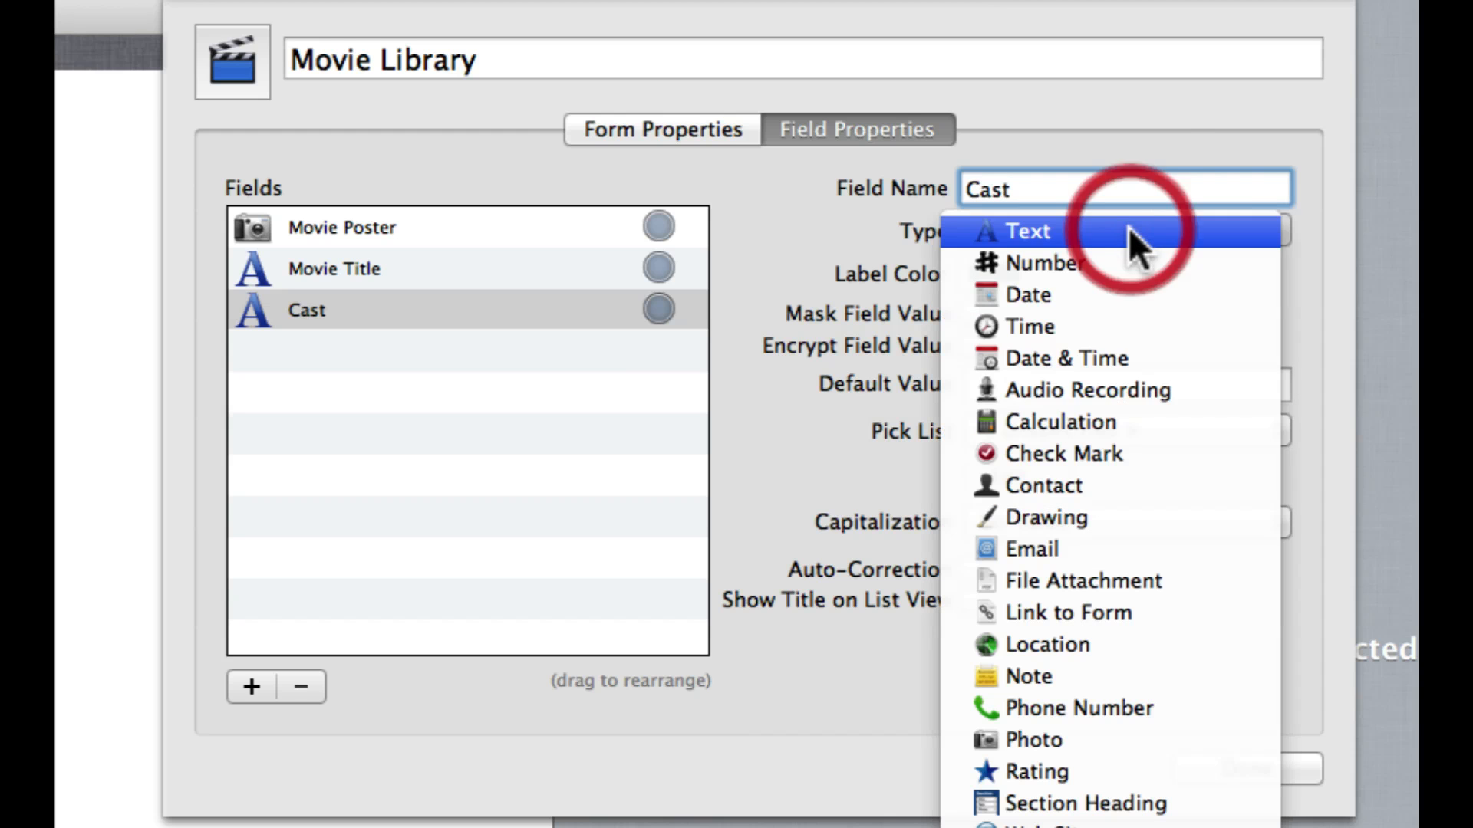
pyautogui.moveTo(1039, 676)
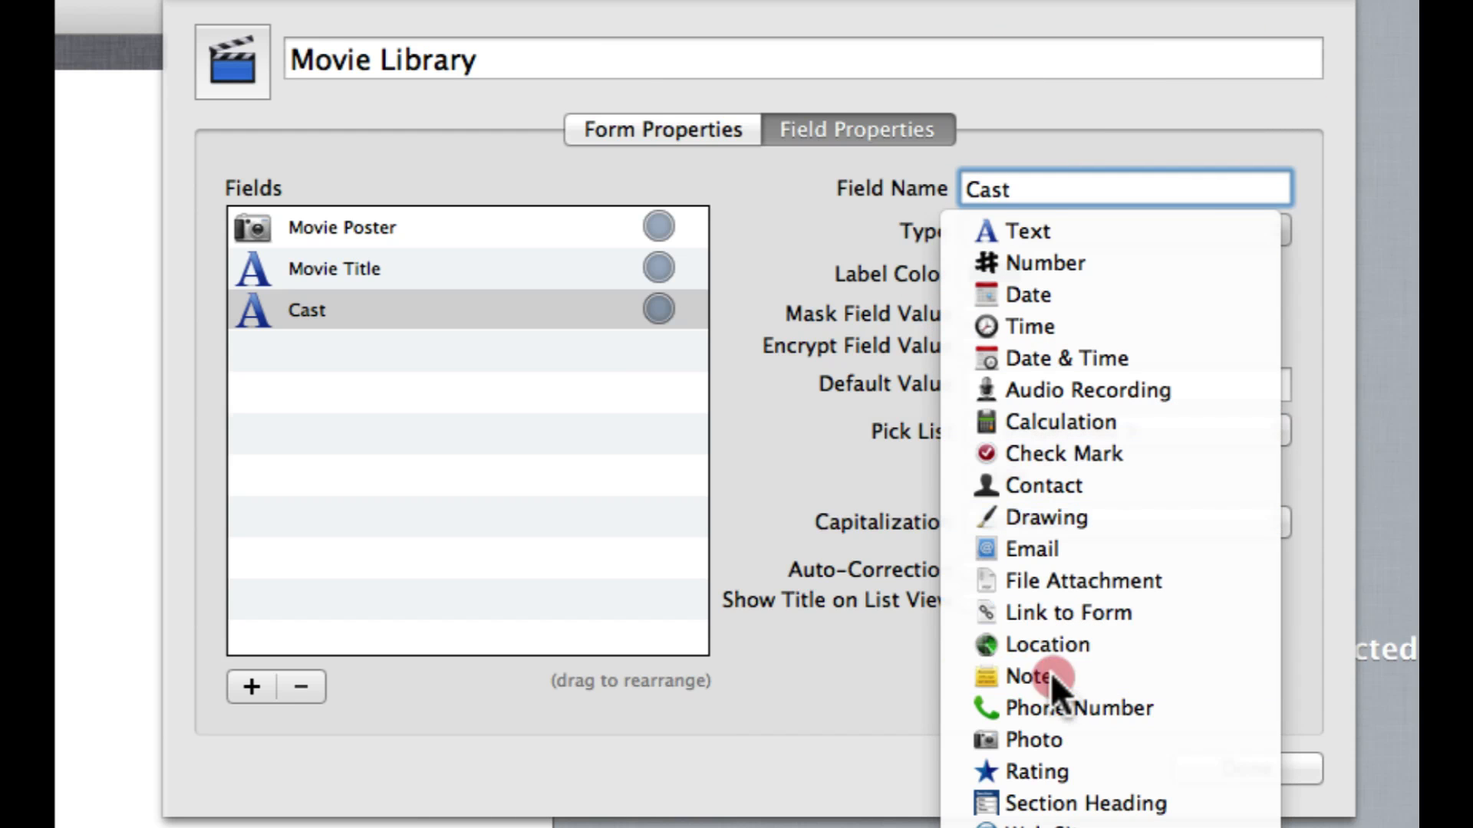
pyautogui.click(1031, 676)
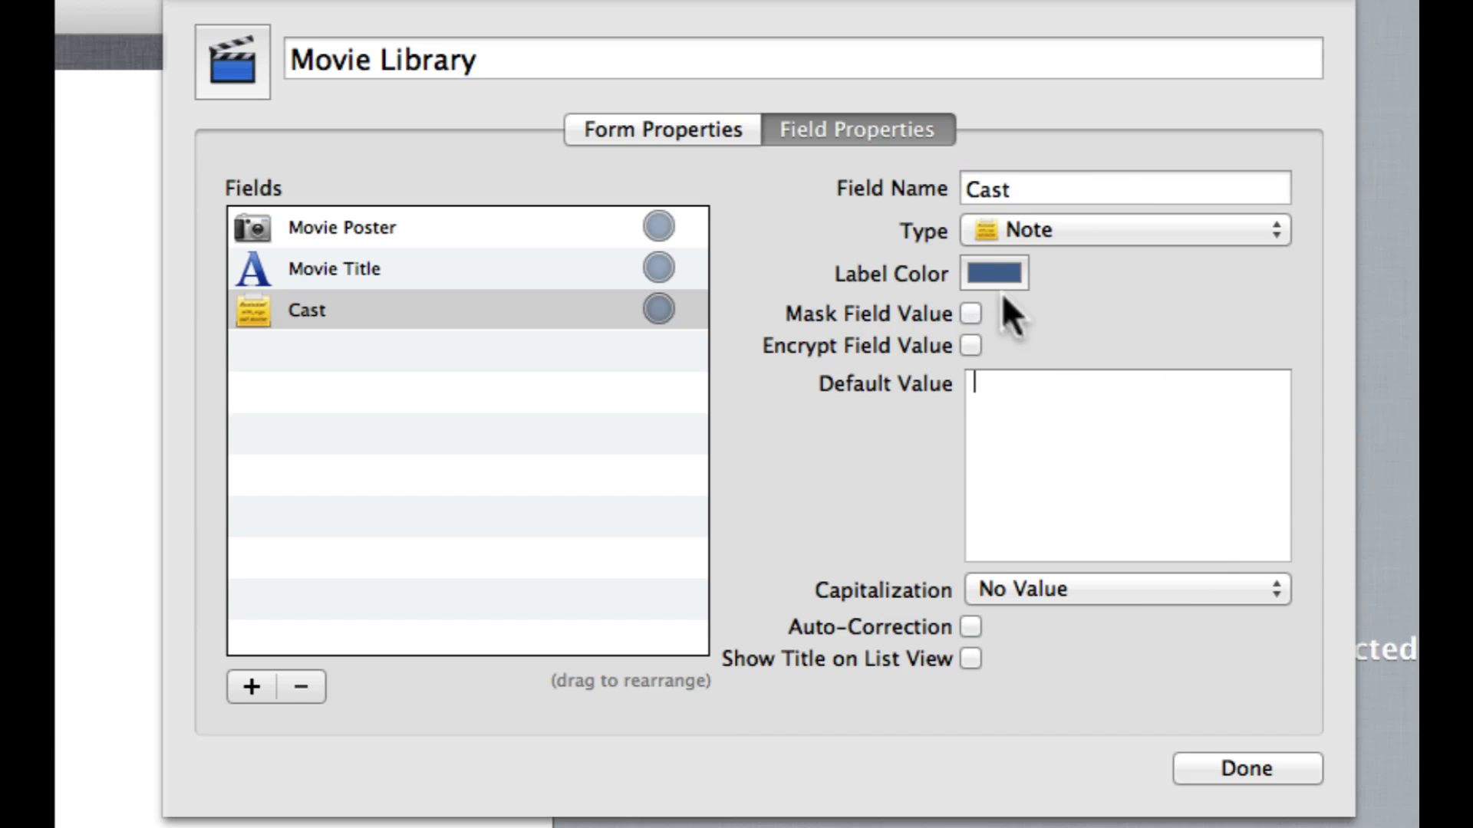
pyautogui.click(993, 273)
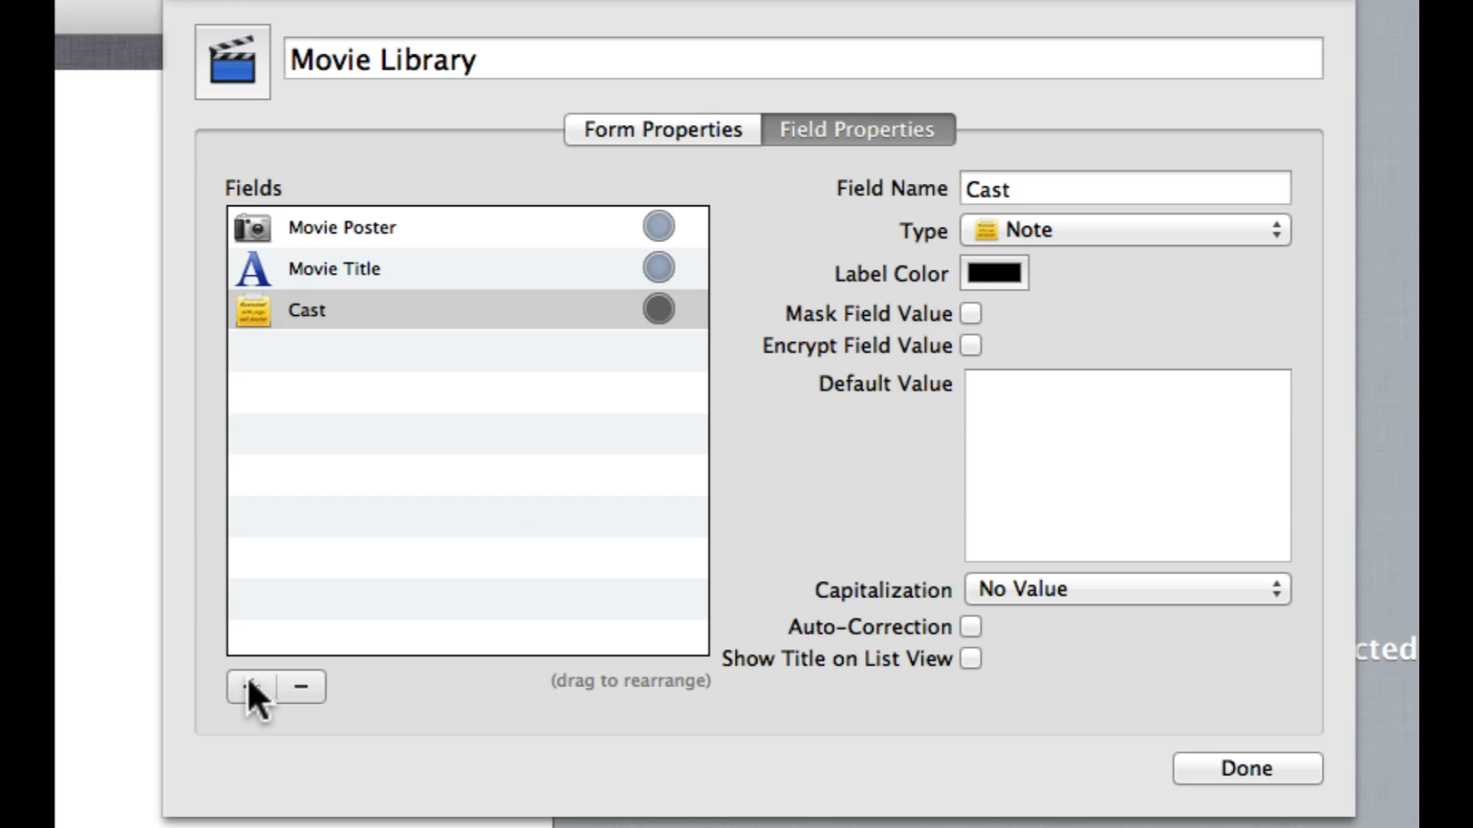
# Add a Rating star field with a maximum of 10 and start a fifth field
pyautogui.click(256, 687)
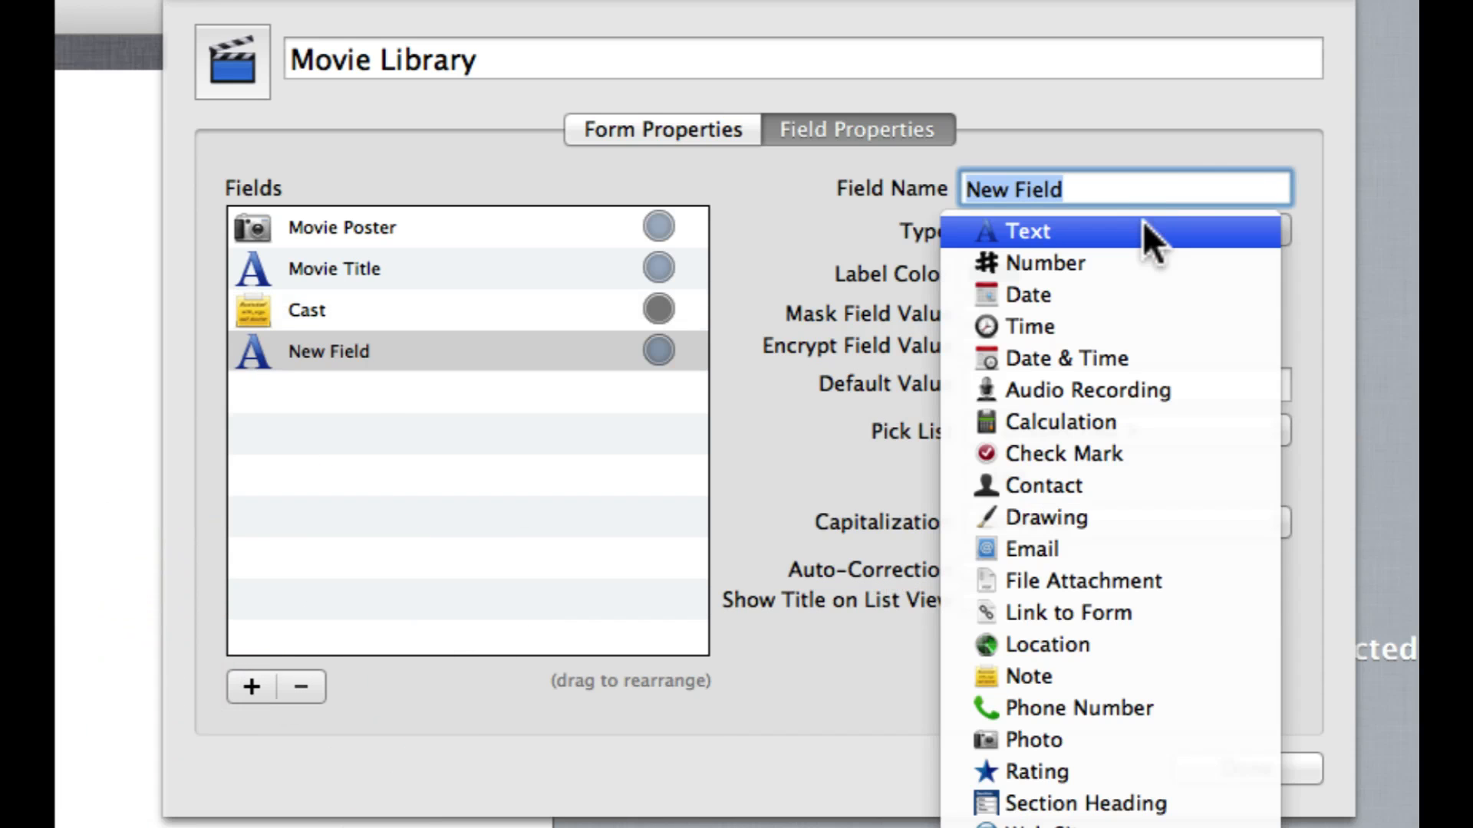
pyautogui.moveTo(1084, 613)
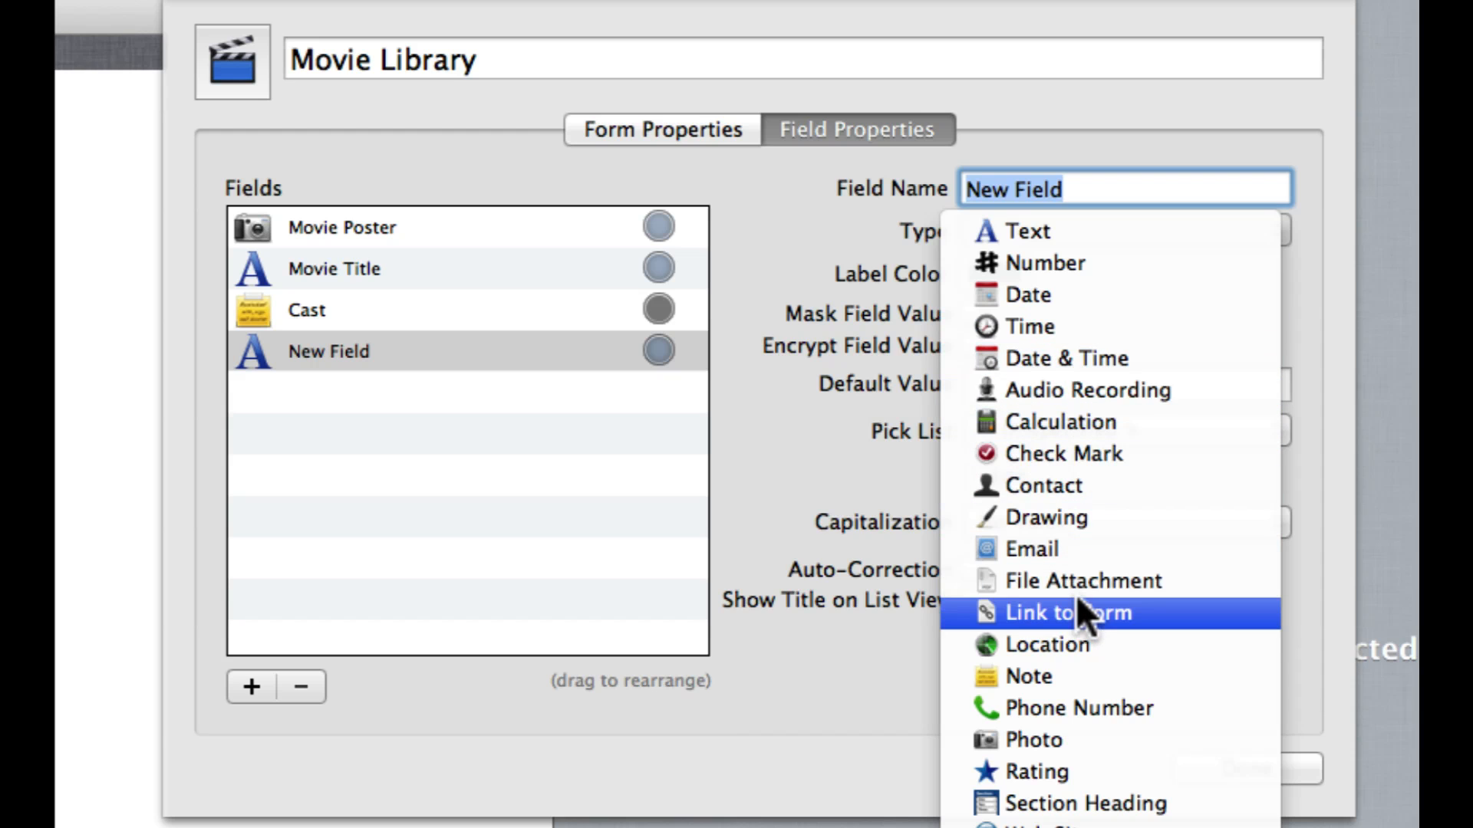
pyautogui.moveTo(1061, 782)
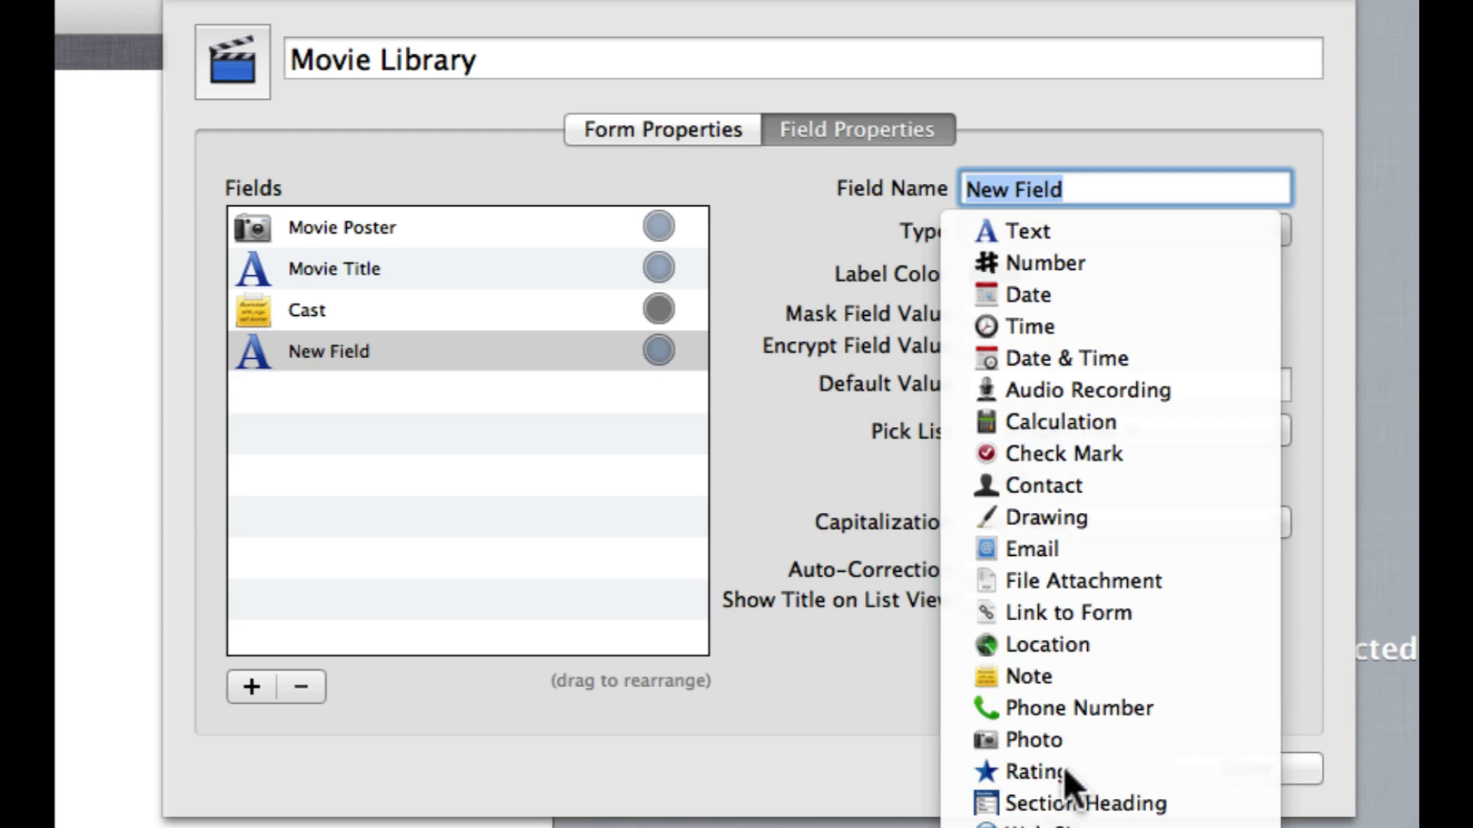
pyautogui.click(1035, 772)
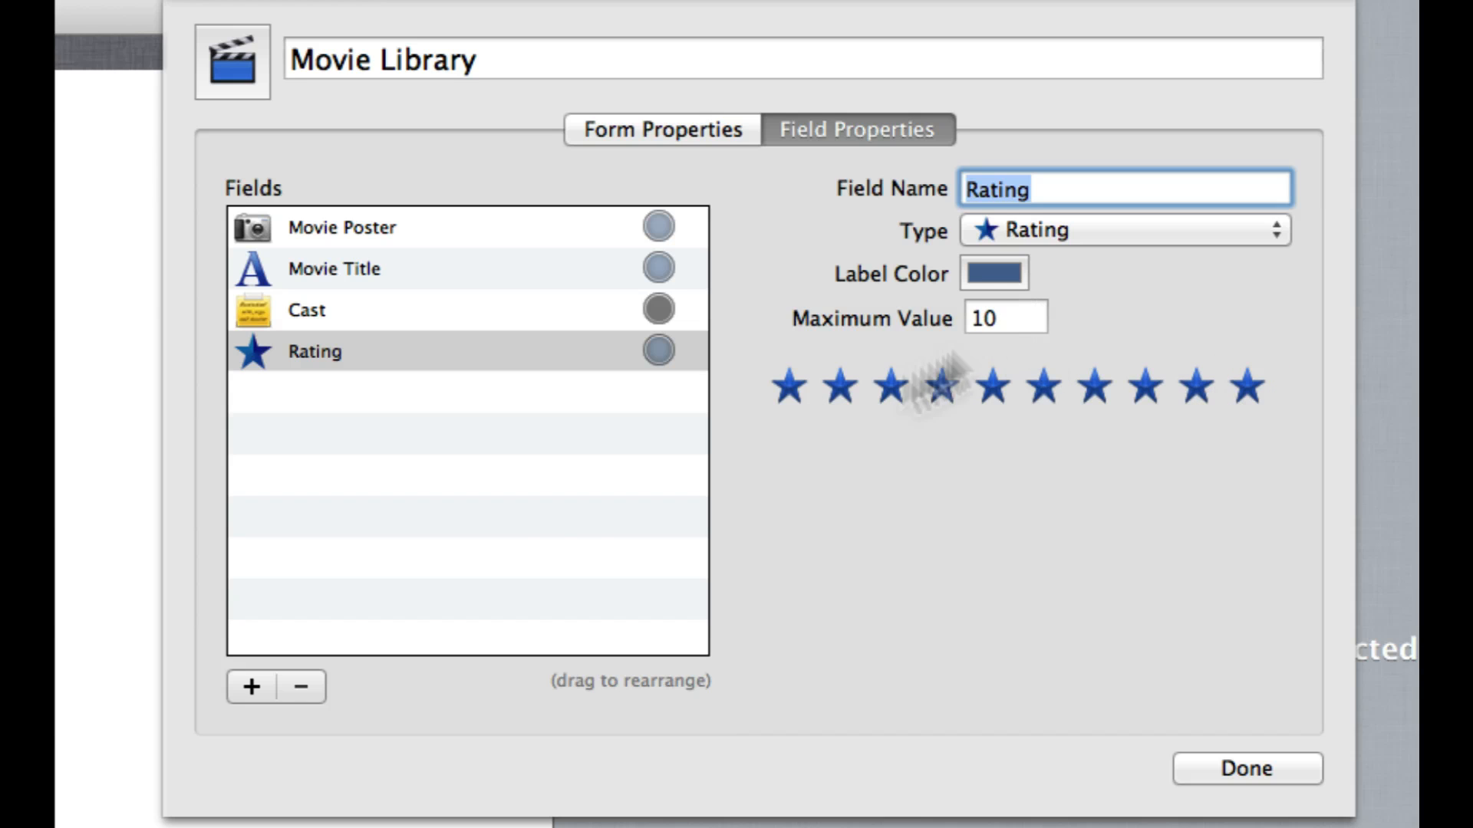
pyautogui.click(252, 688)
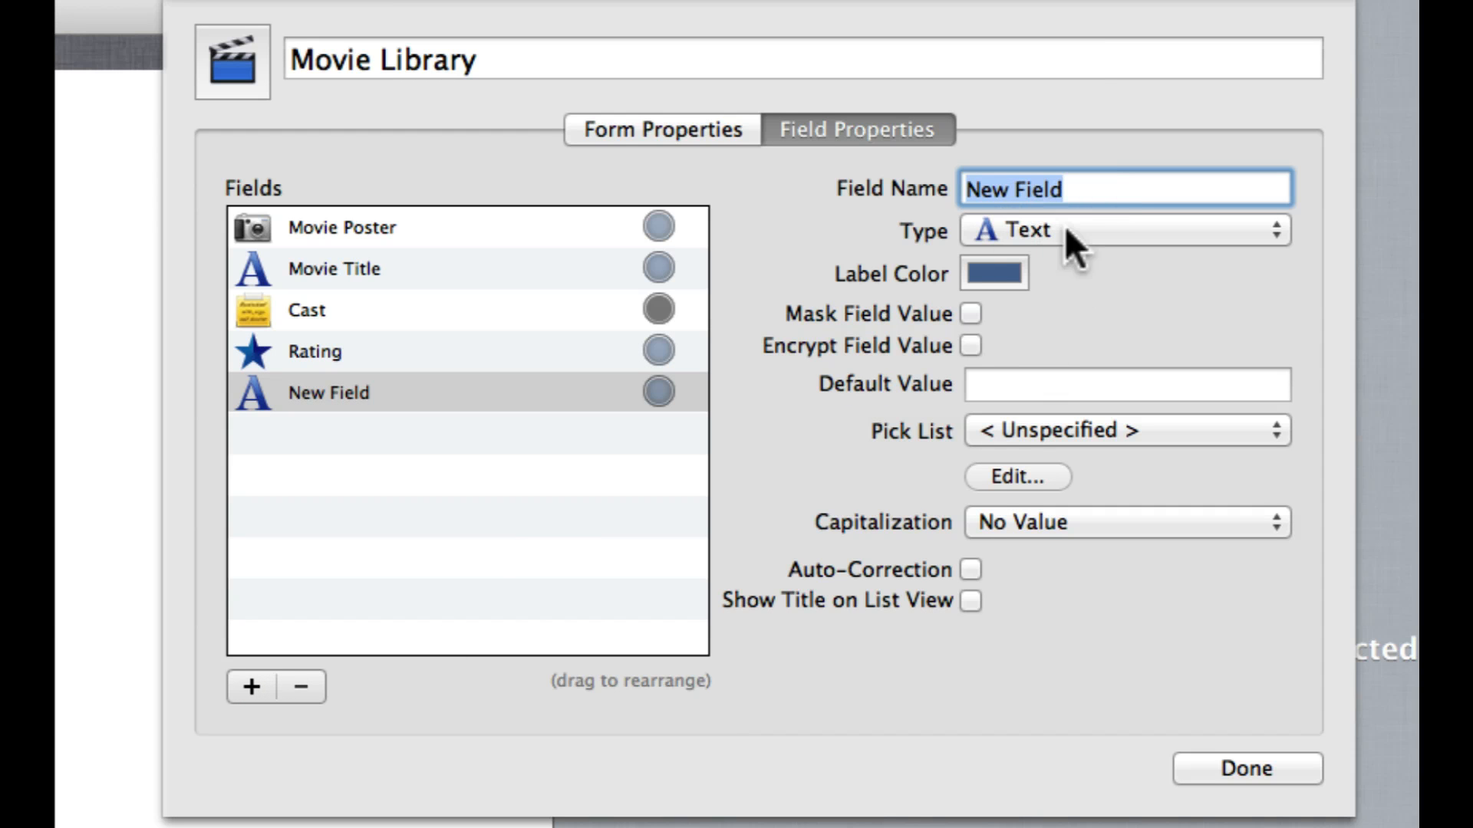
# Name the field Genre, attach the Genres pick list, review its values and add a sixth field
pyautogui.write('Genre')
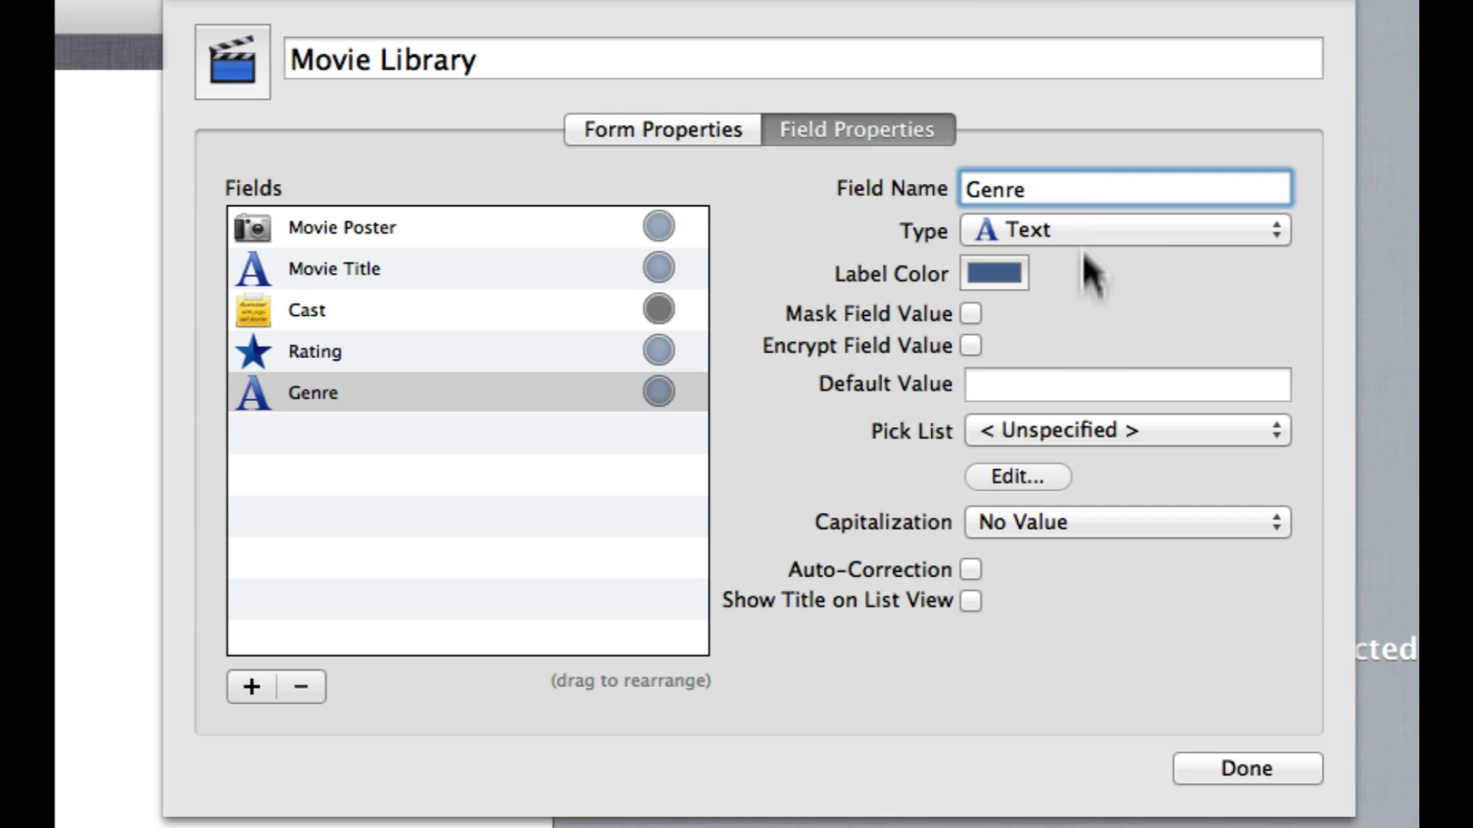
pyautogui.click(1128, 429)
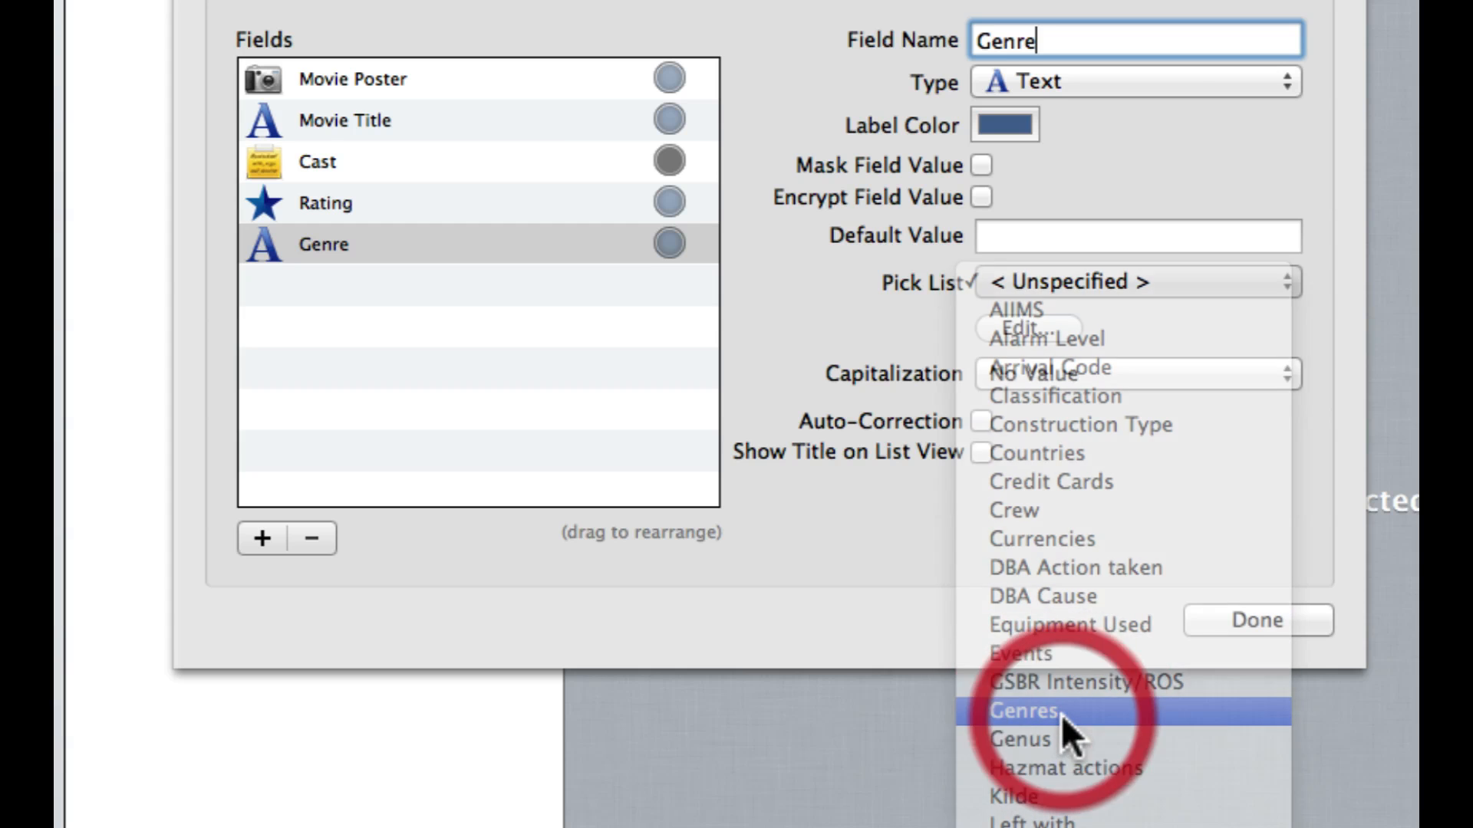
pyautogui.click(1019, 710)
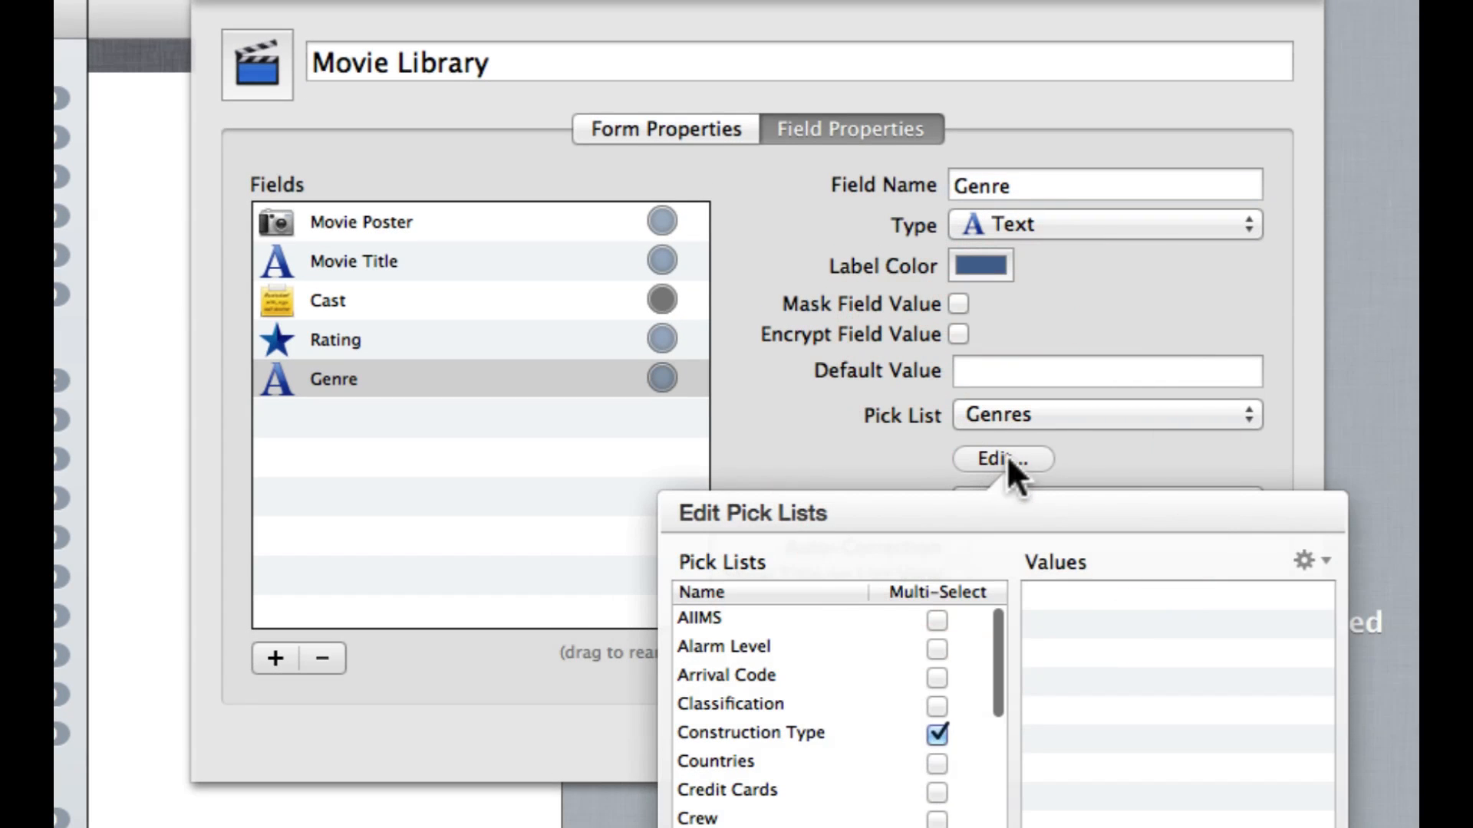
pyautogui.scroll(-3)
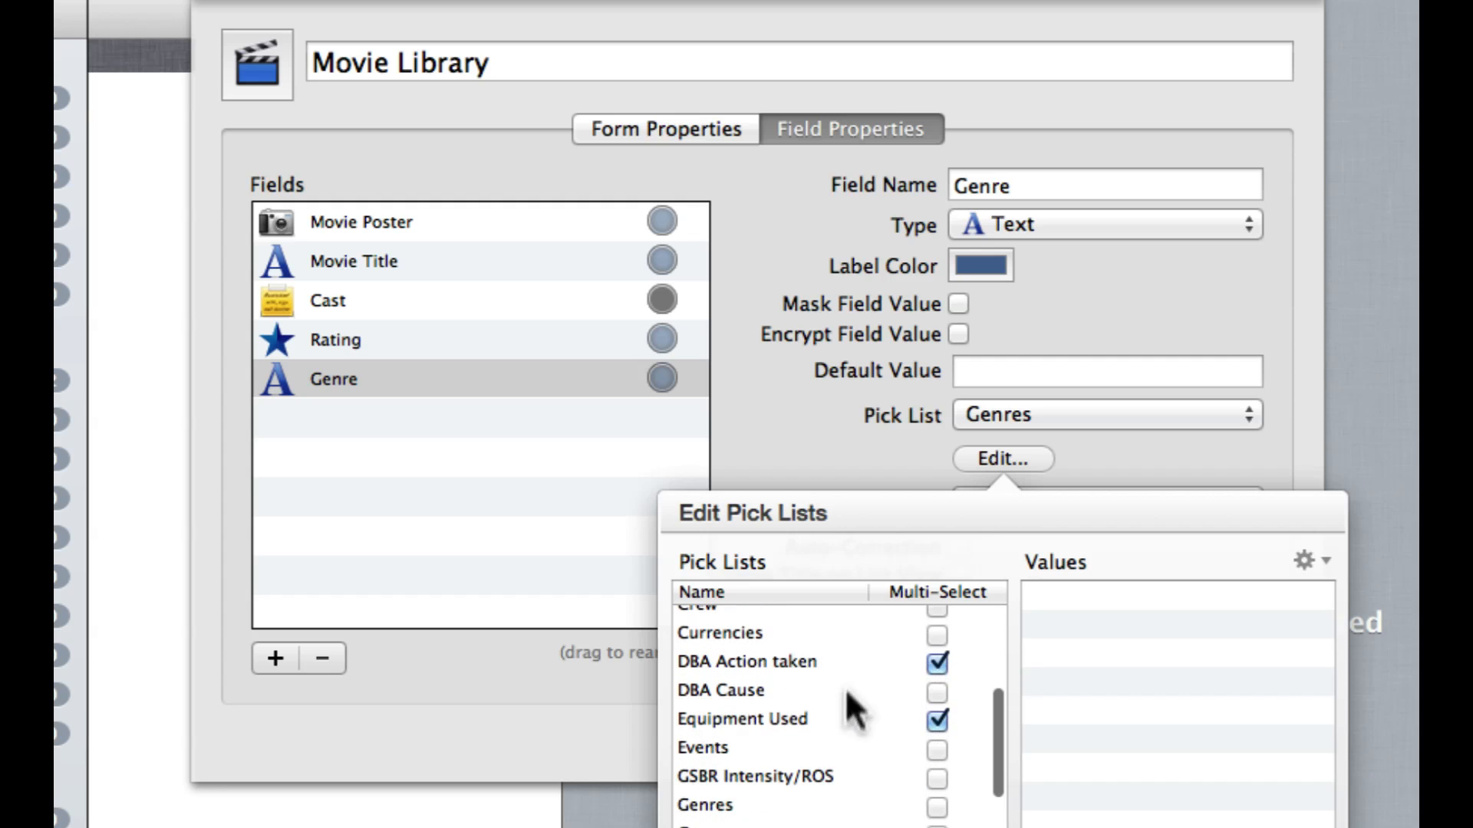
pyautogui.click(704, 805)
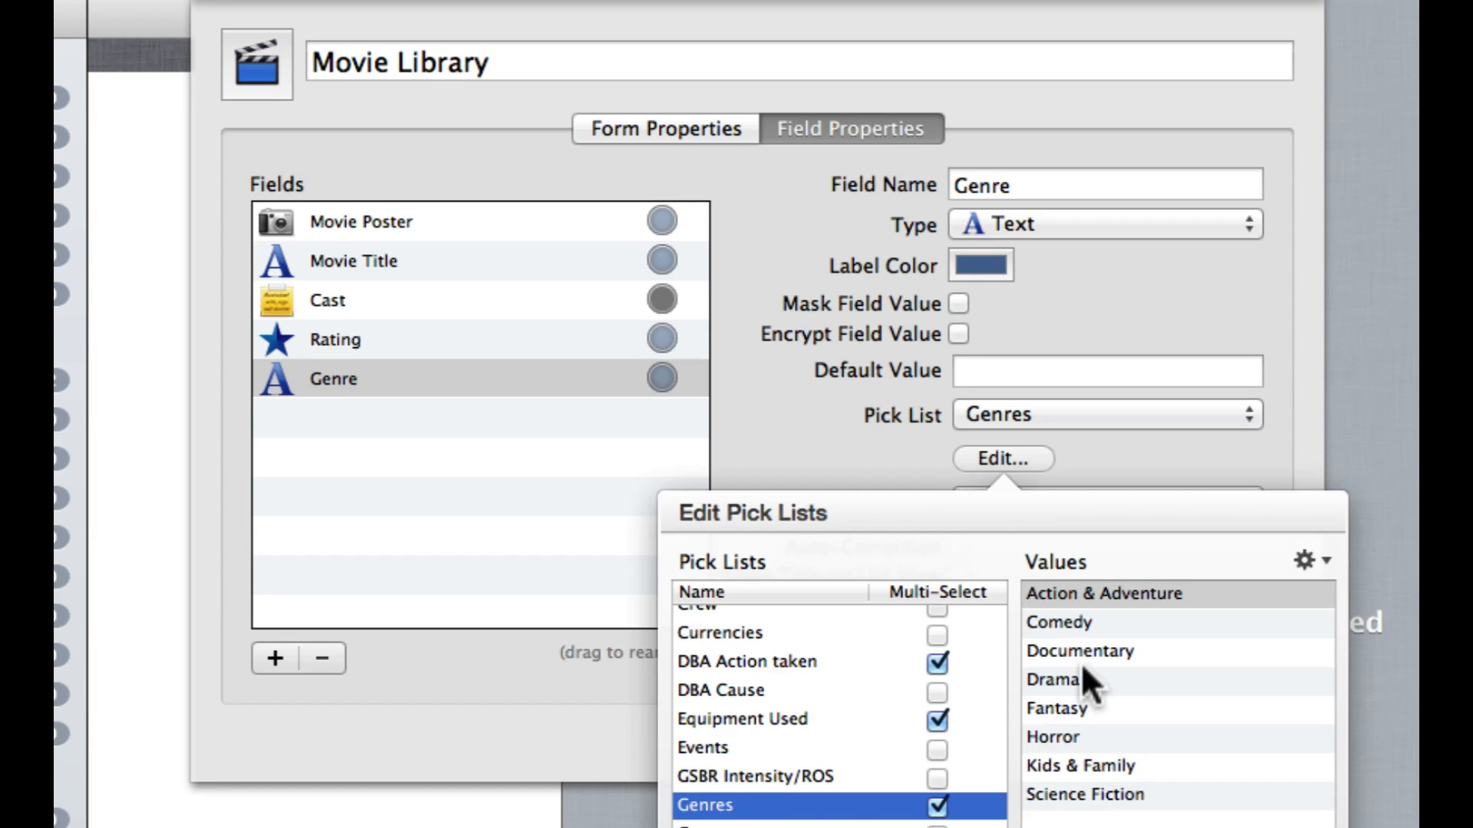
pyautogui.click(1056, 709)
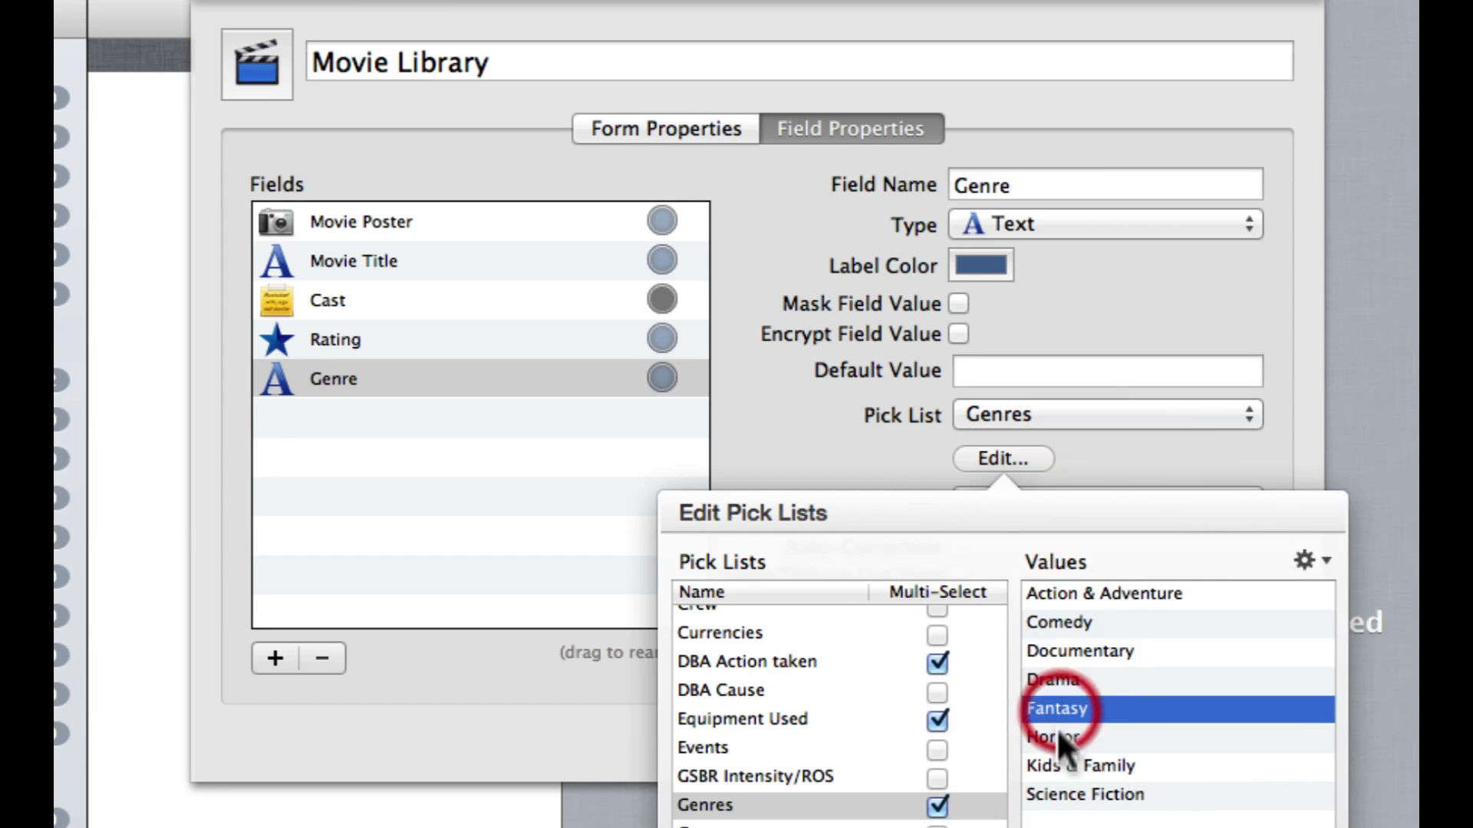
pyautogui.click(1084, 795)
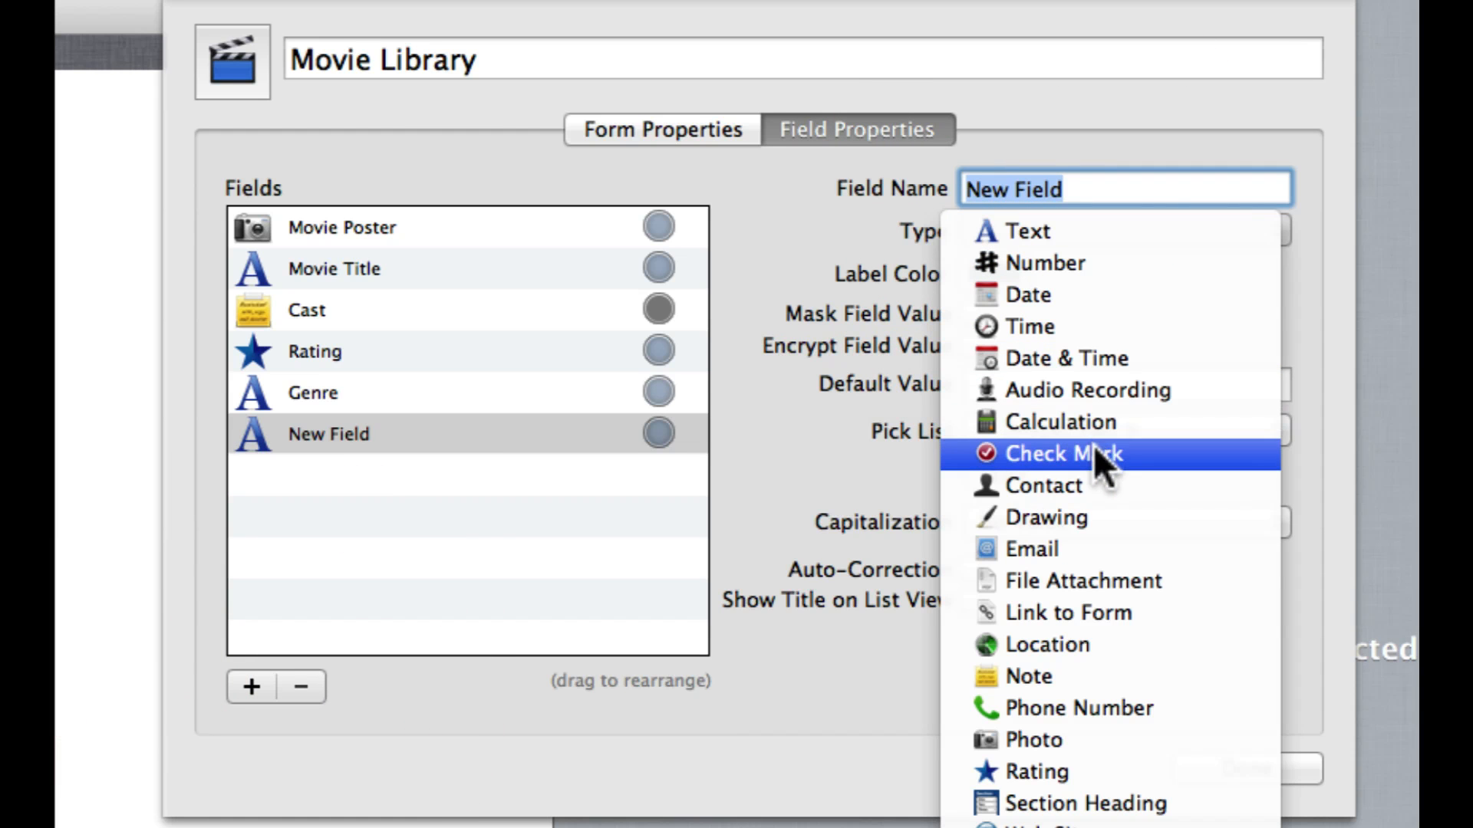
# Make the sixth field a Digital Copy check mark and finish editing the form
pyautogui.click(1062, 454)
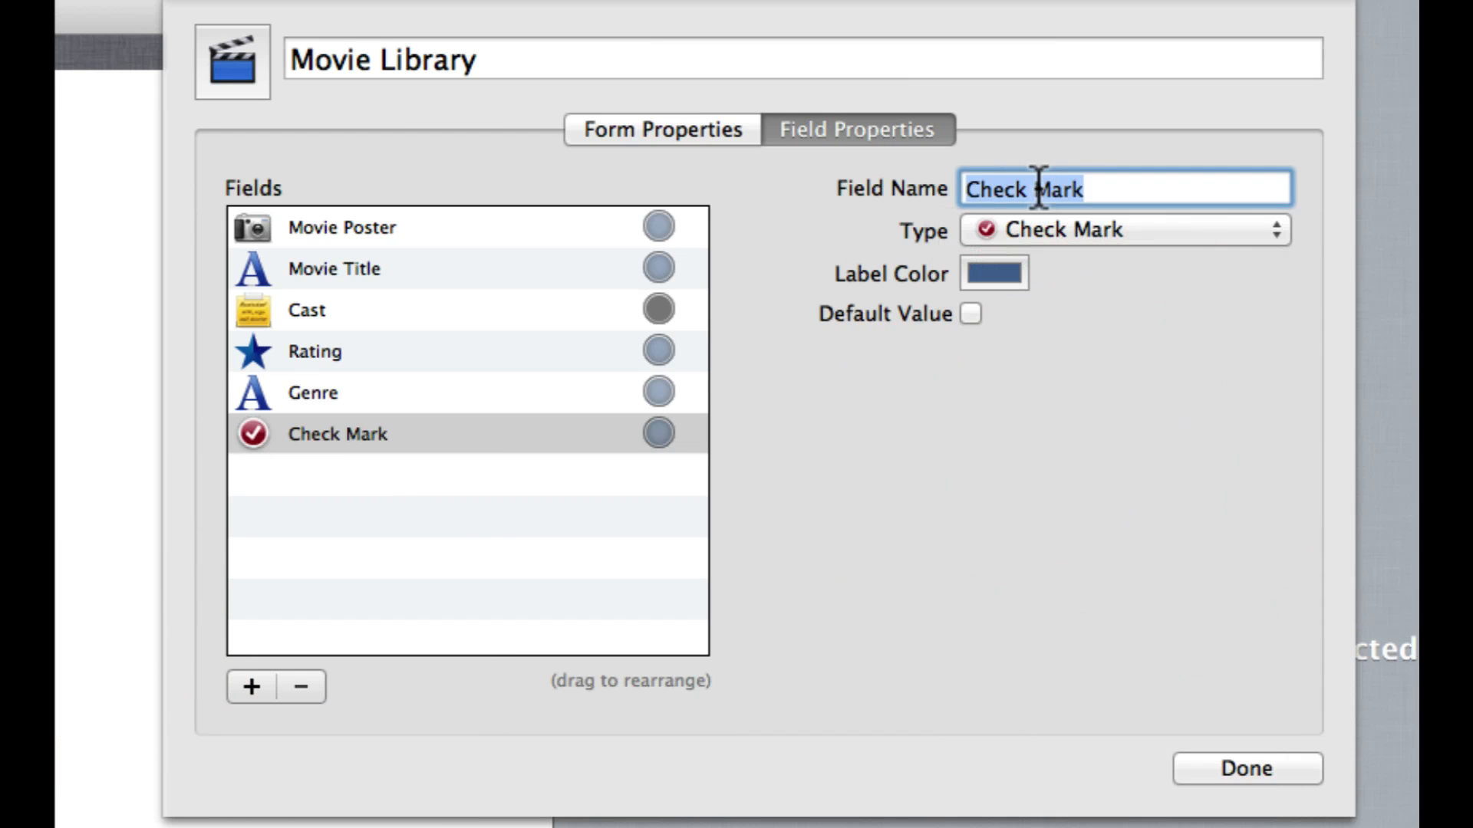
pyautogui.write('Digital Copy')
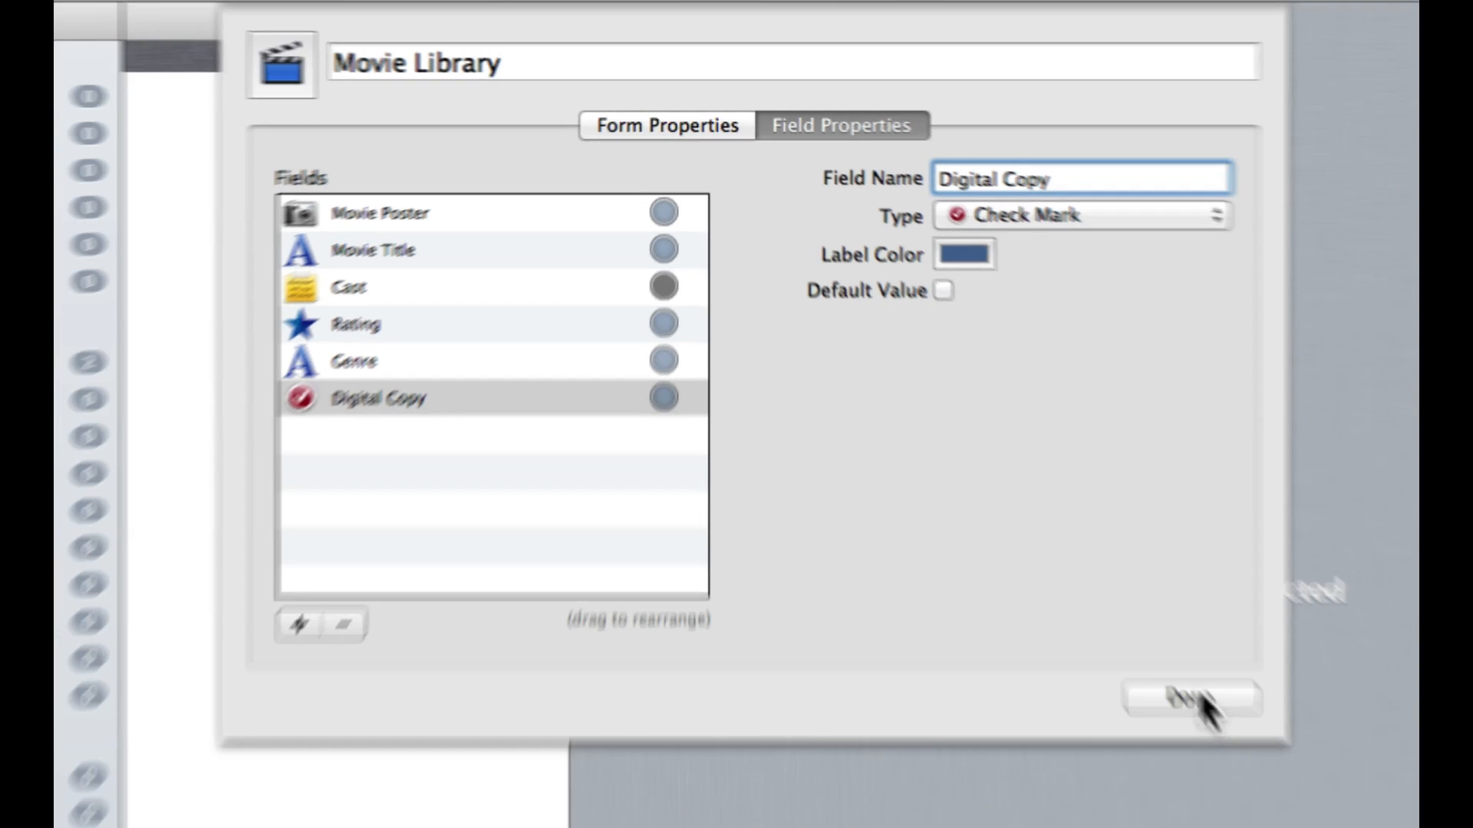
pyautogui.click(1190, 698)
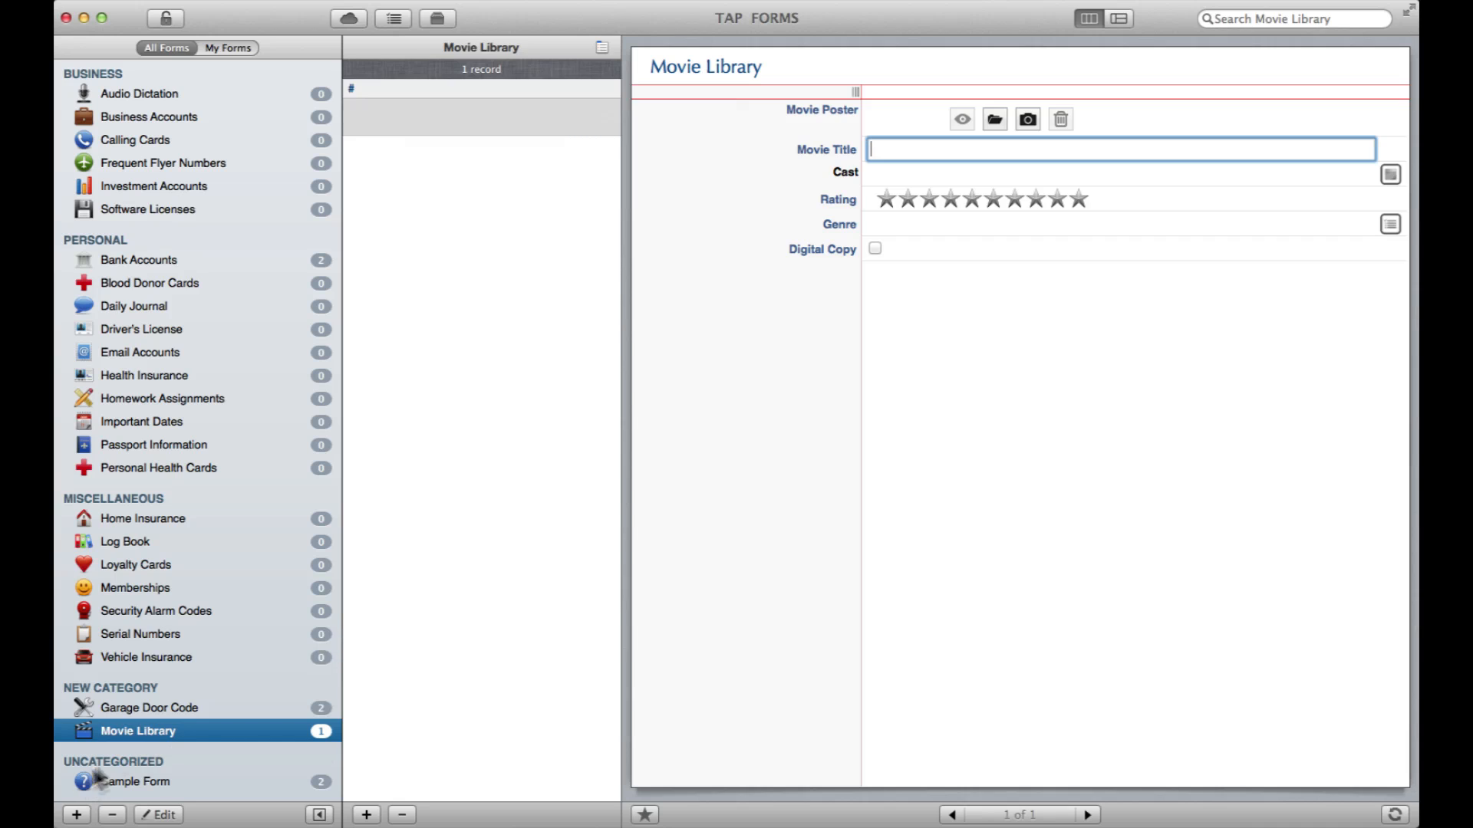
pyautogui.moveTo(157, 739)
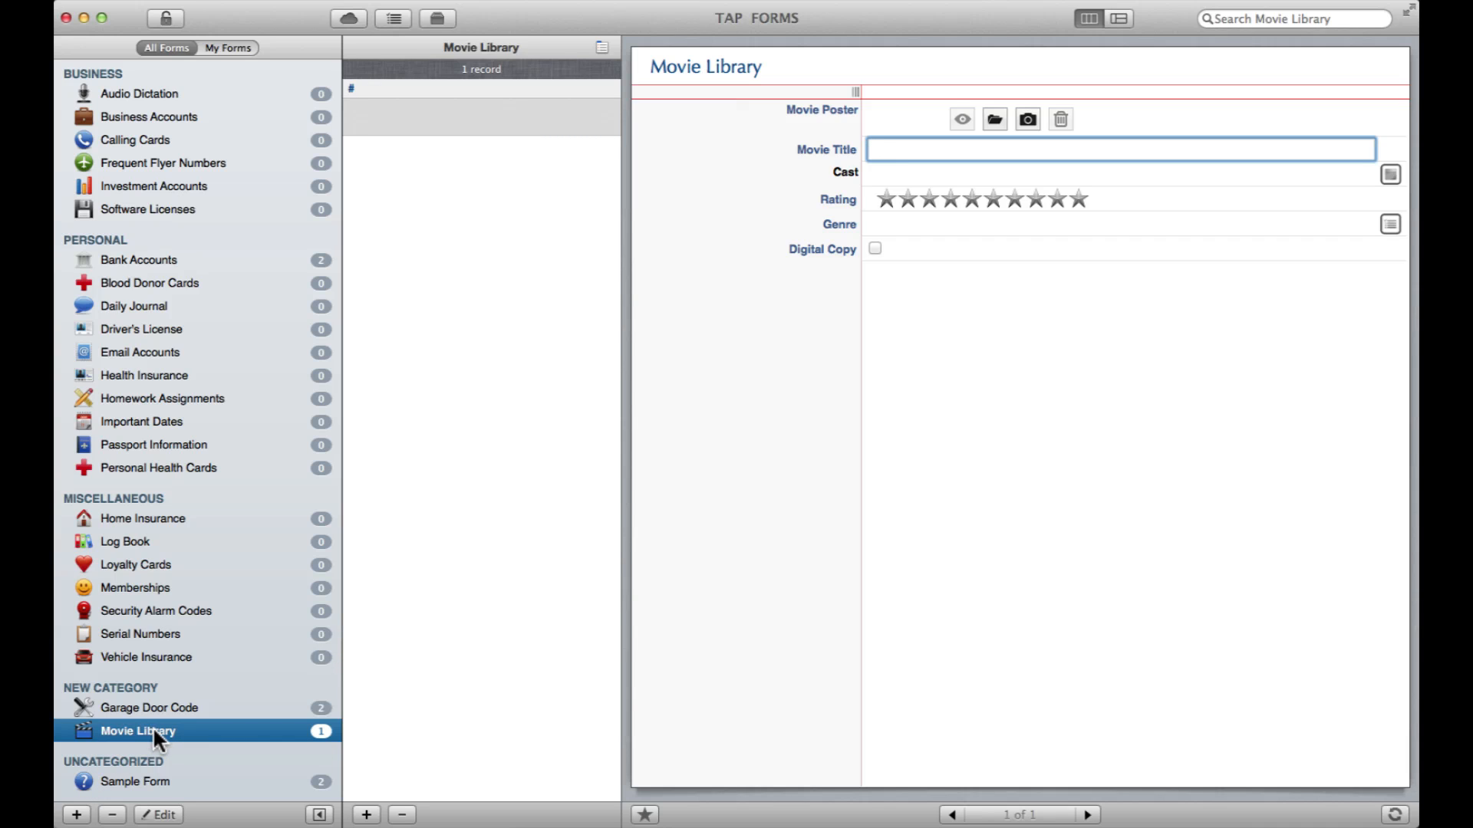
pyautogui.moveTo(780, 413)
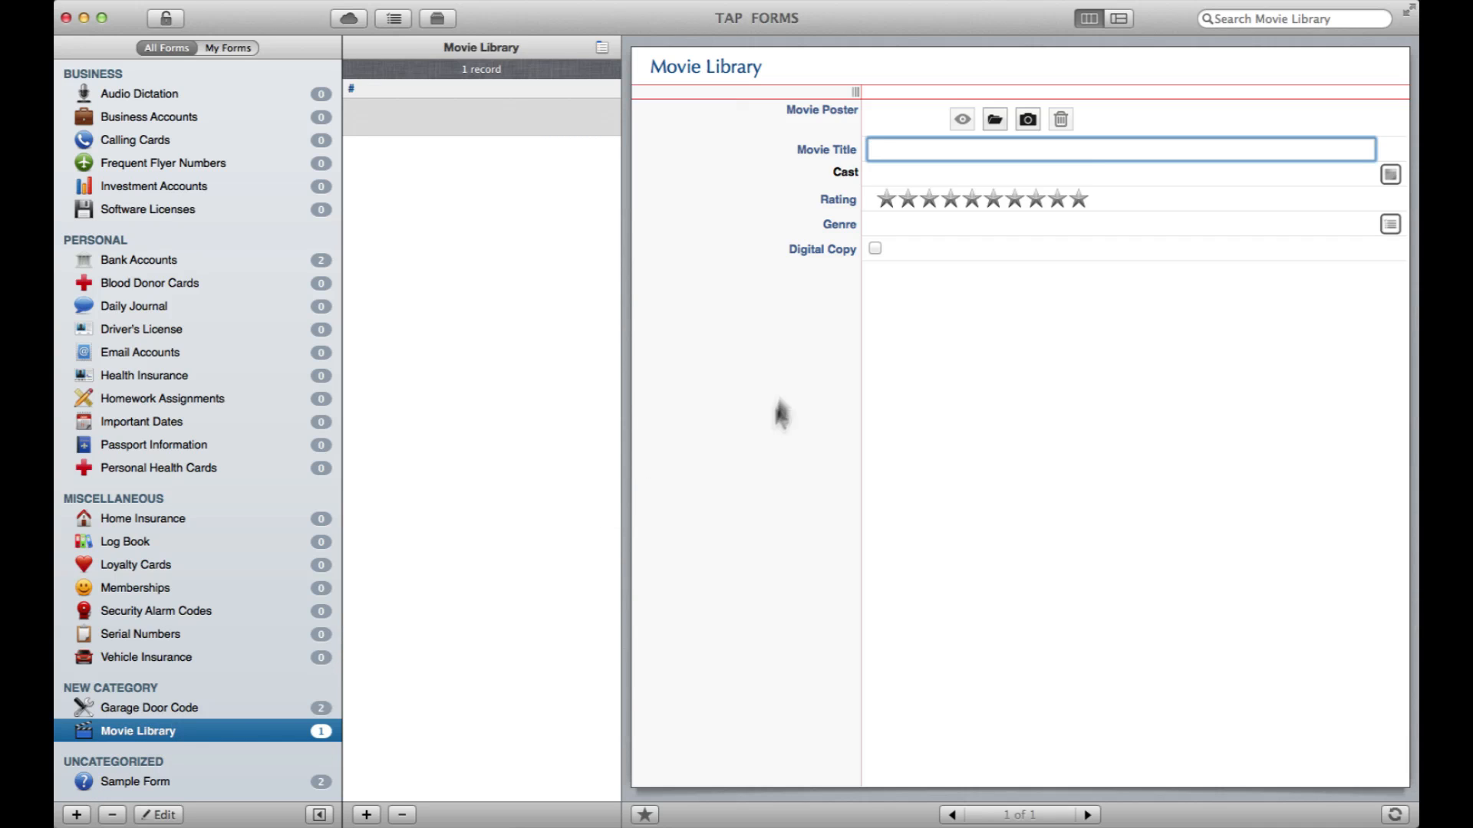
pyautogui.moveTo(1060, 119)
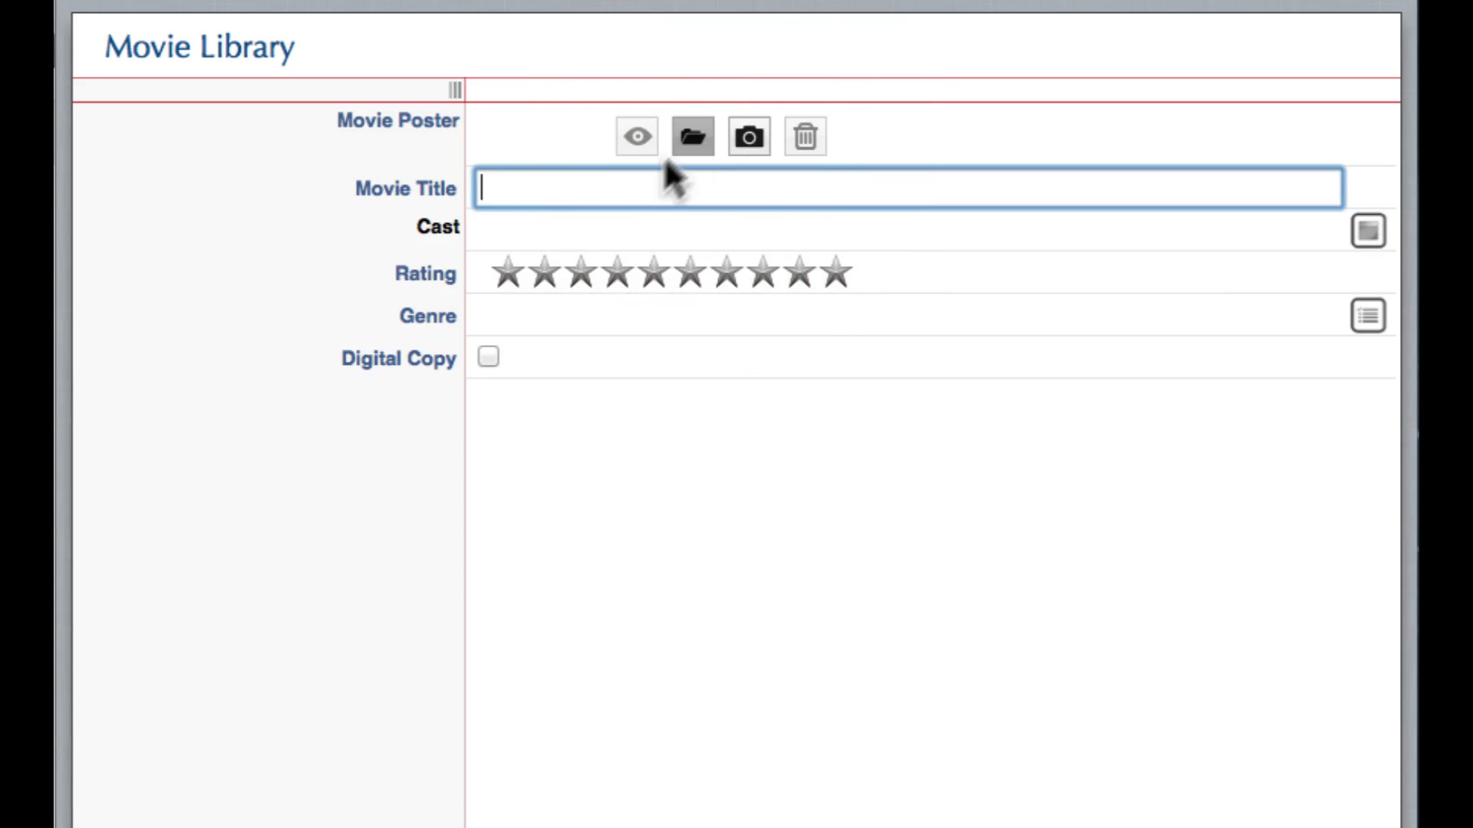
# Load the-avengers-blu-ray1.jpg as the record's Movie Poster image
pyautogui.click(692, 137)
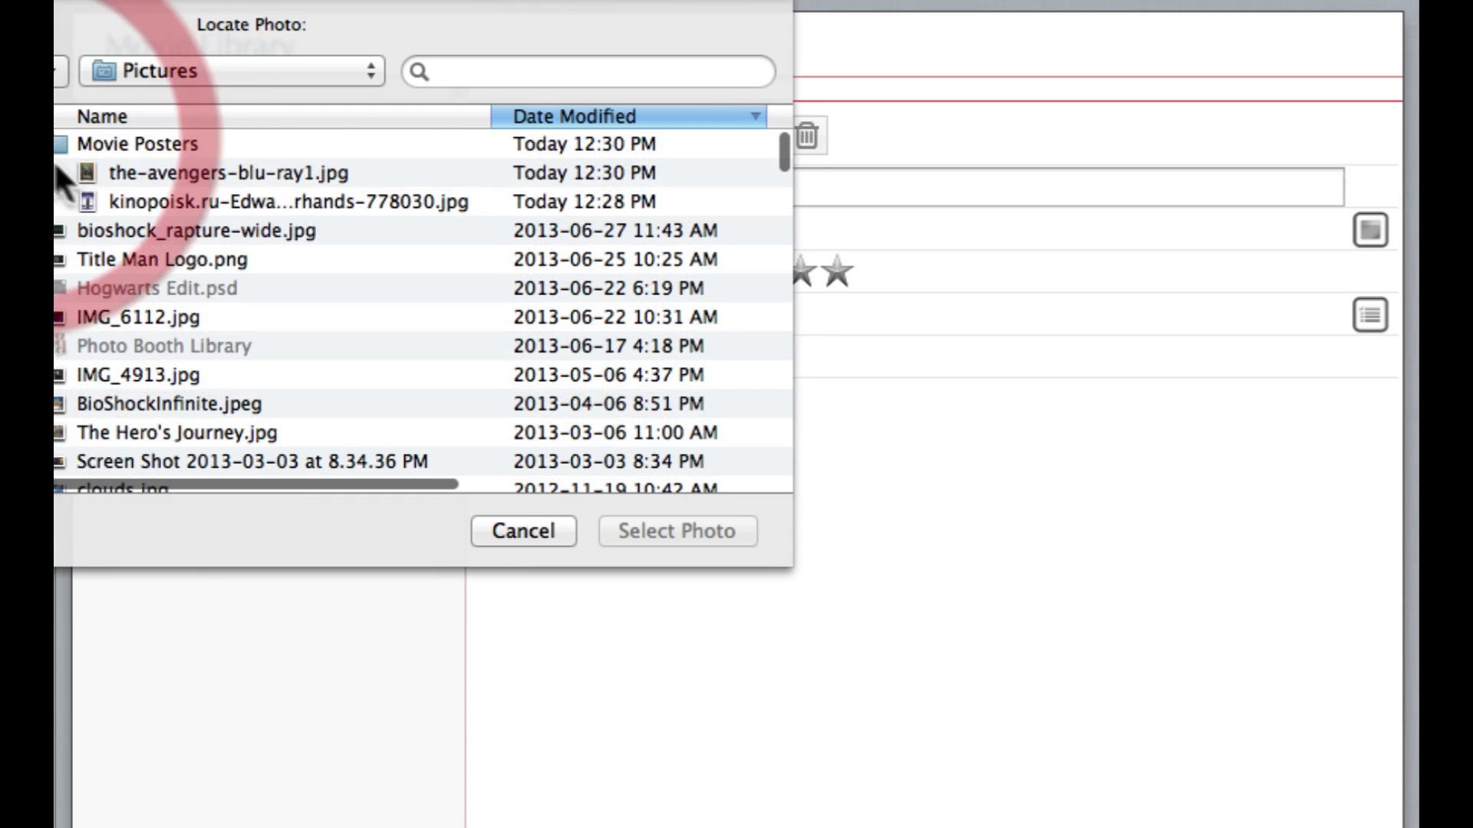
pyautogui.click(522, 530)
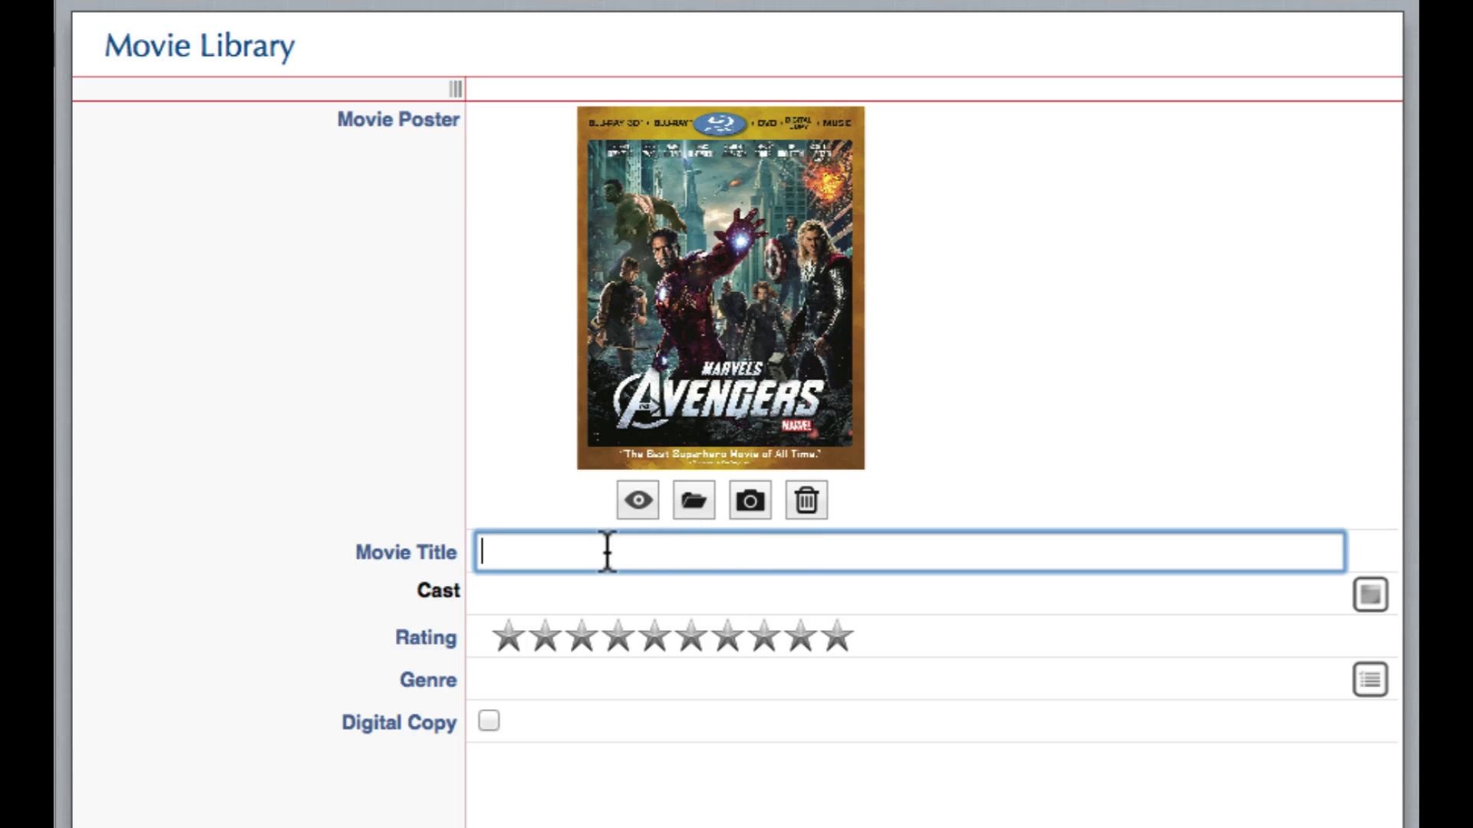
# Enter The Avengers as the Movie Title and go to the Cast field
pyautogui.write('The A')
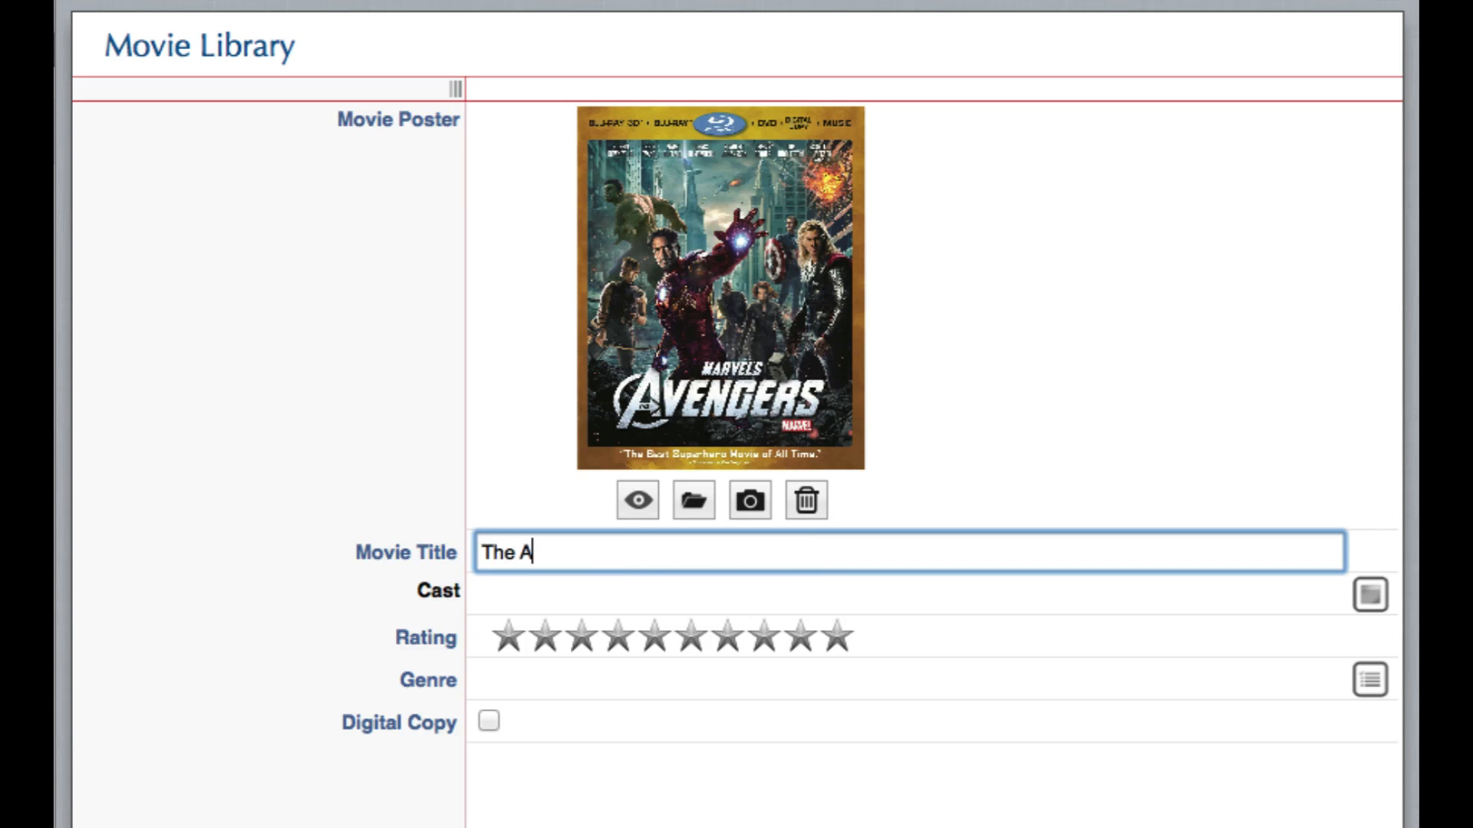
pyautogui.write('venger')
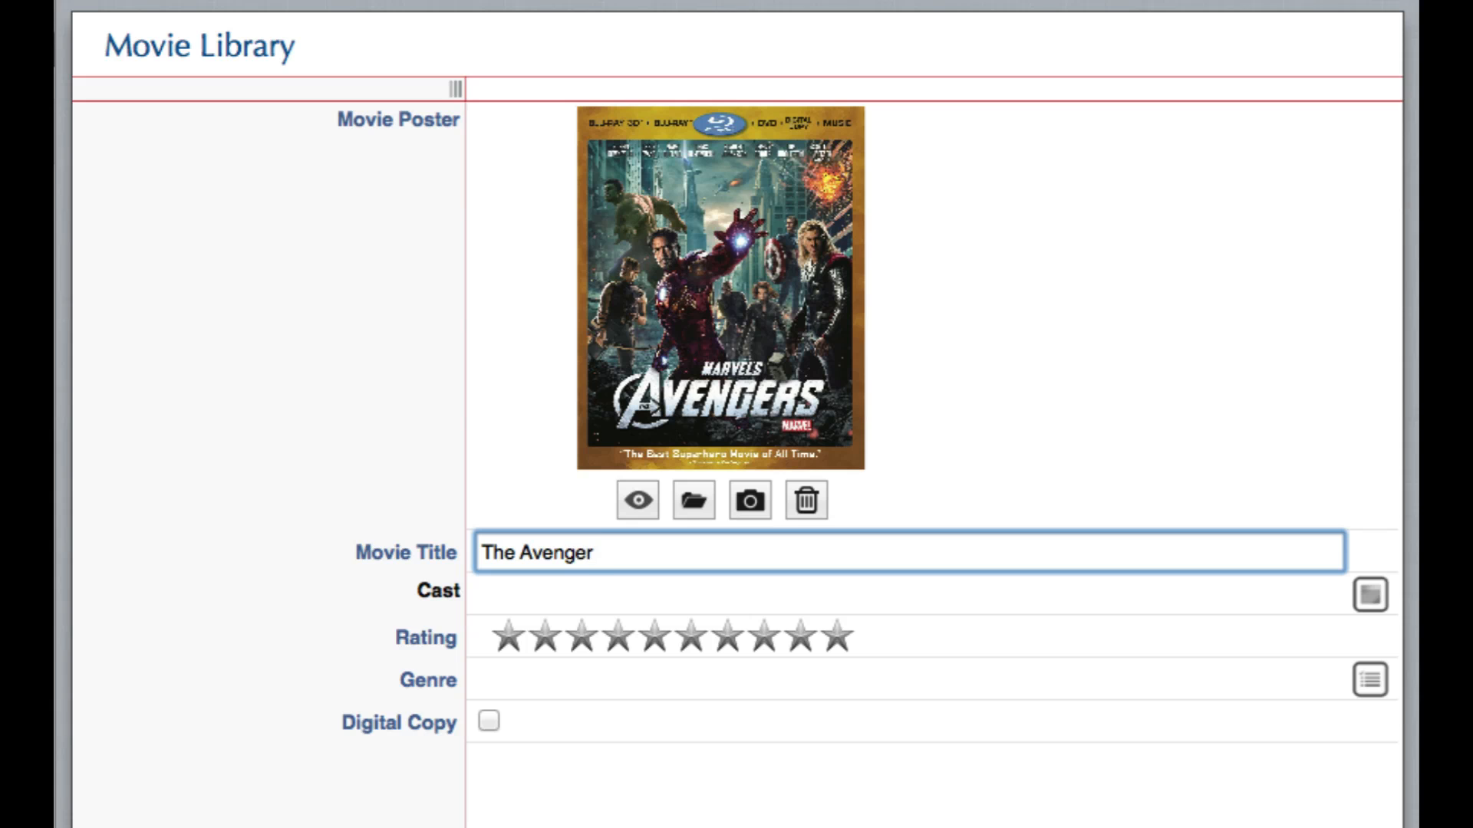
pyautogui.write('s')
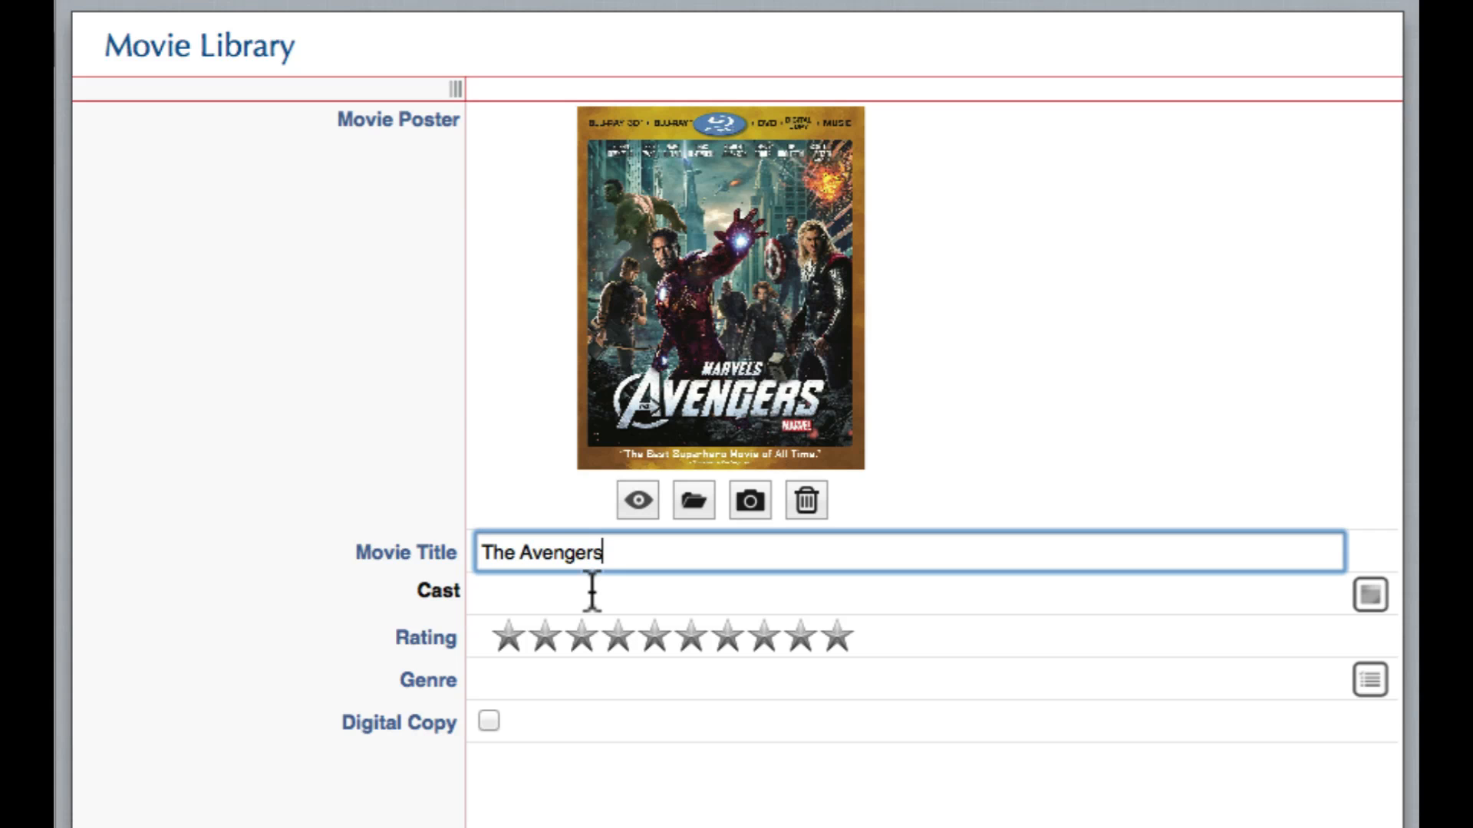
pyautogui.click(628, 592)
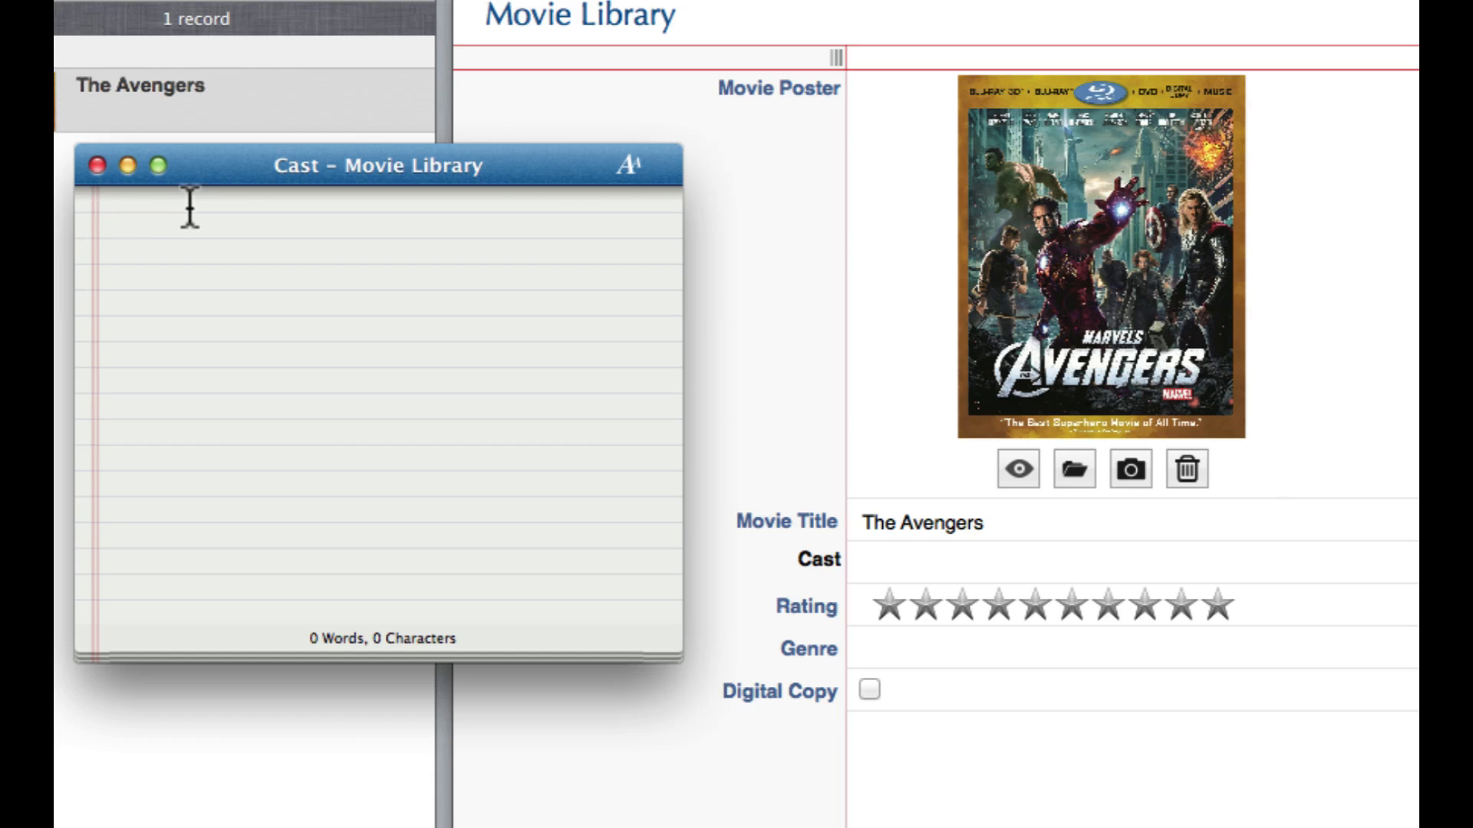
# List Robert Downey Jr., Chris Evans, Chris Hemsworth and Mark Ruffalo as the cast and close the note
pyautogui.write('Robert Downey Jr.')
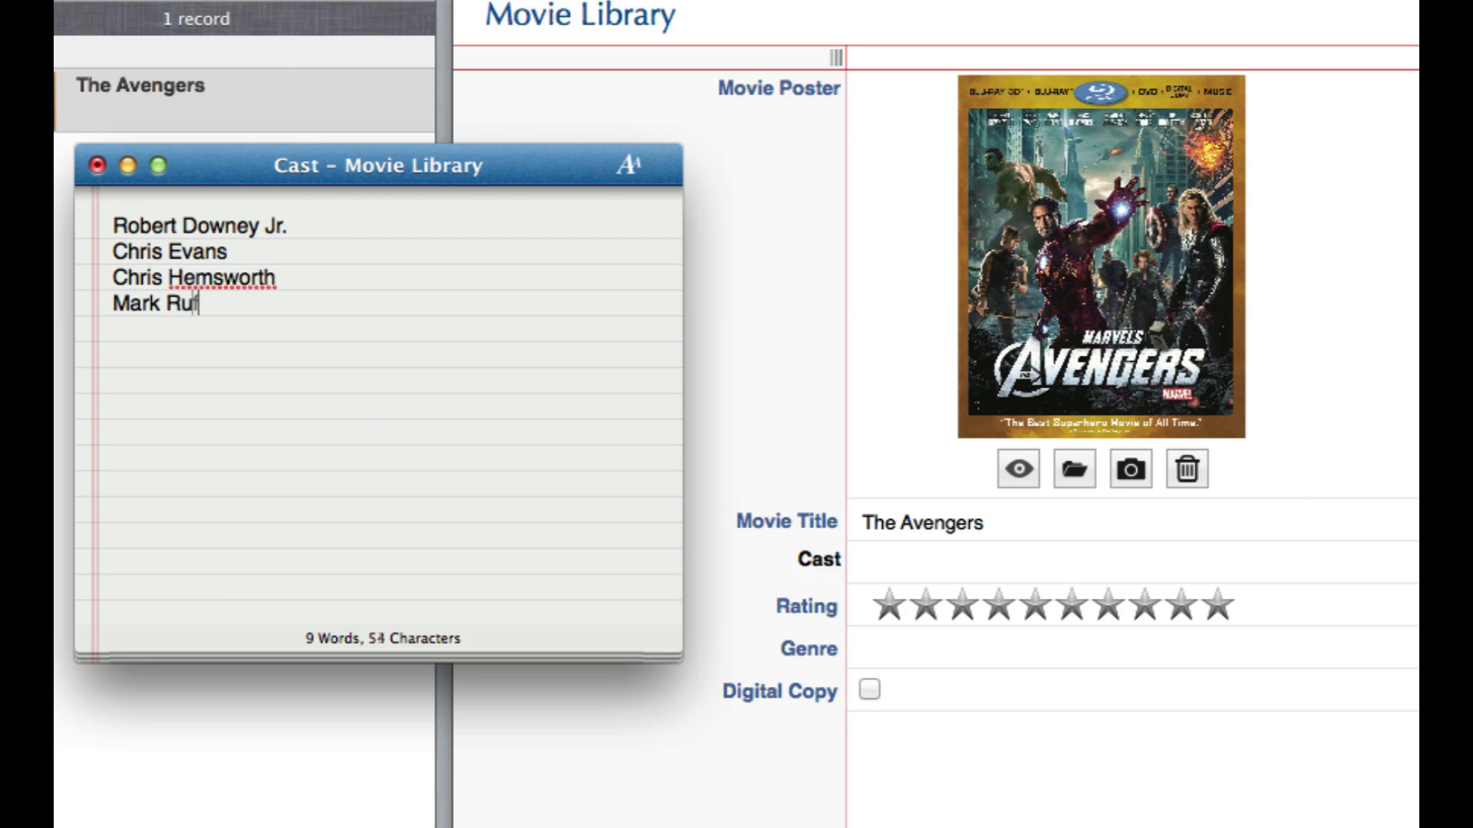
pyautogui.write('falo')
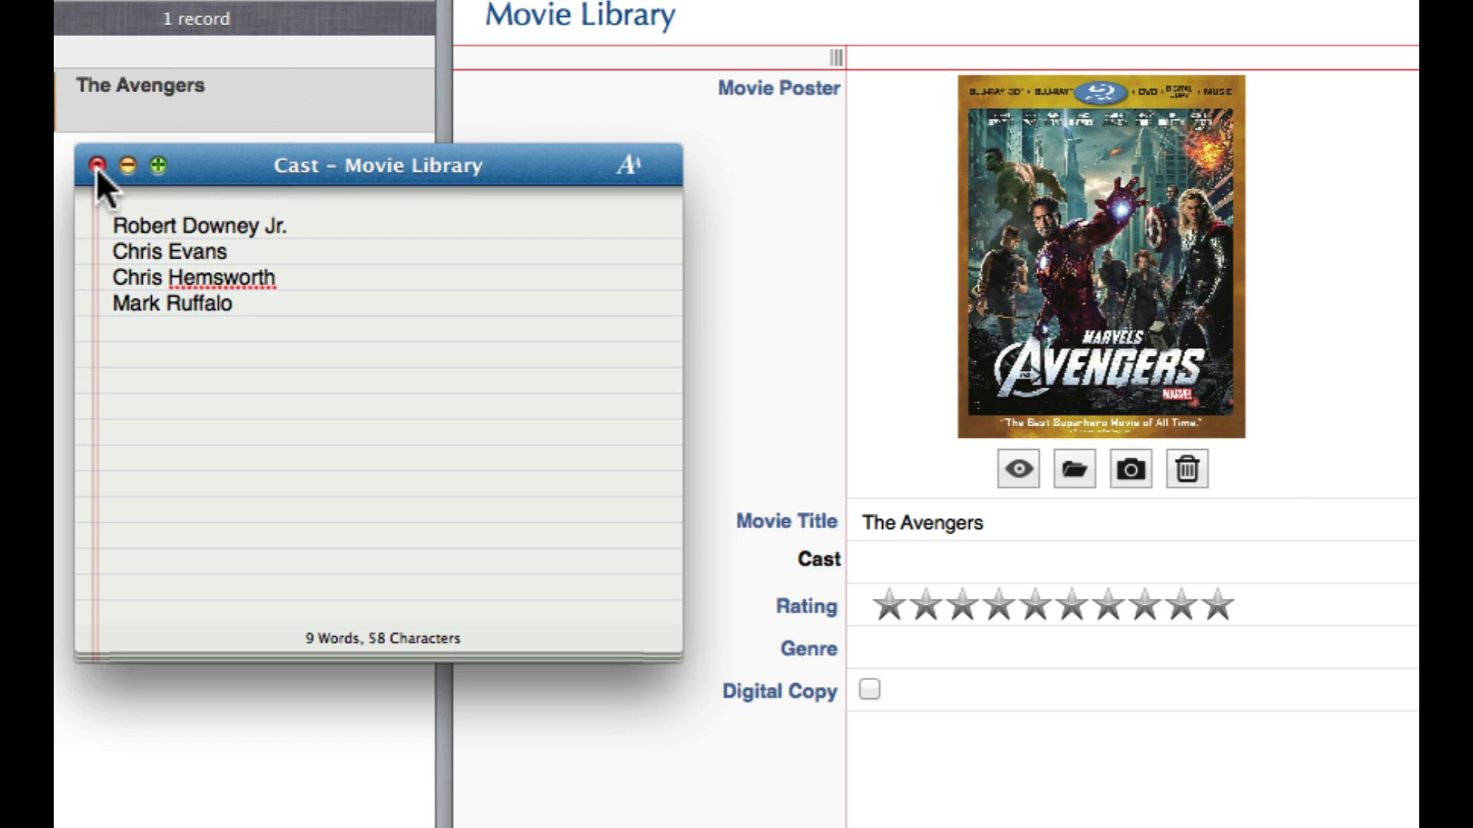
pyautogui.click(99, 165)
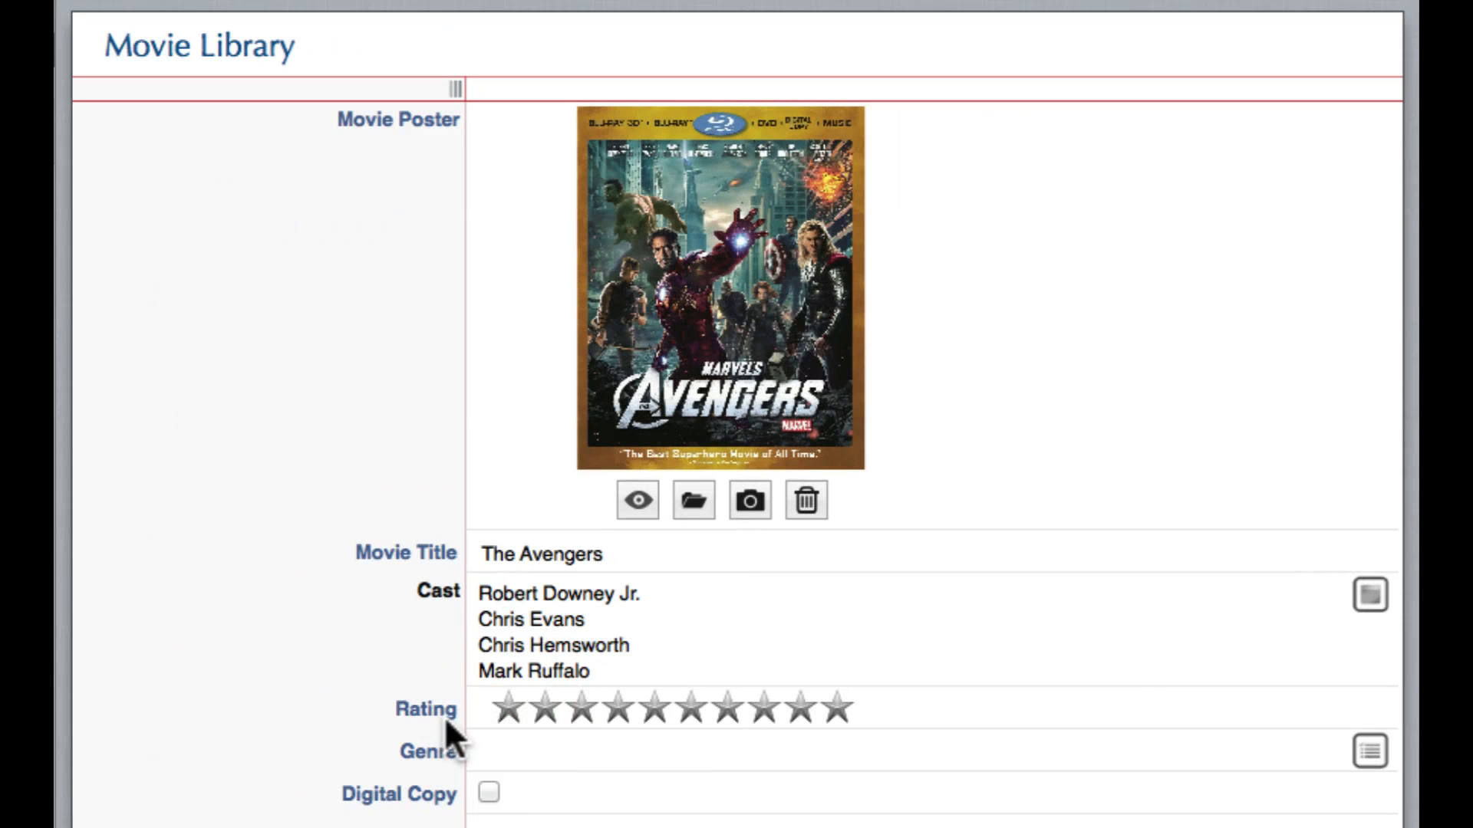
# Rate The Avengers ten stars and add Action & Adventure and Fantasy genres
pyautogui.click(831, 708)
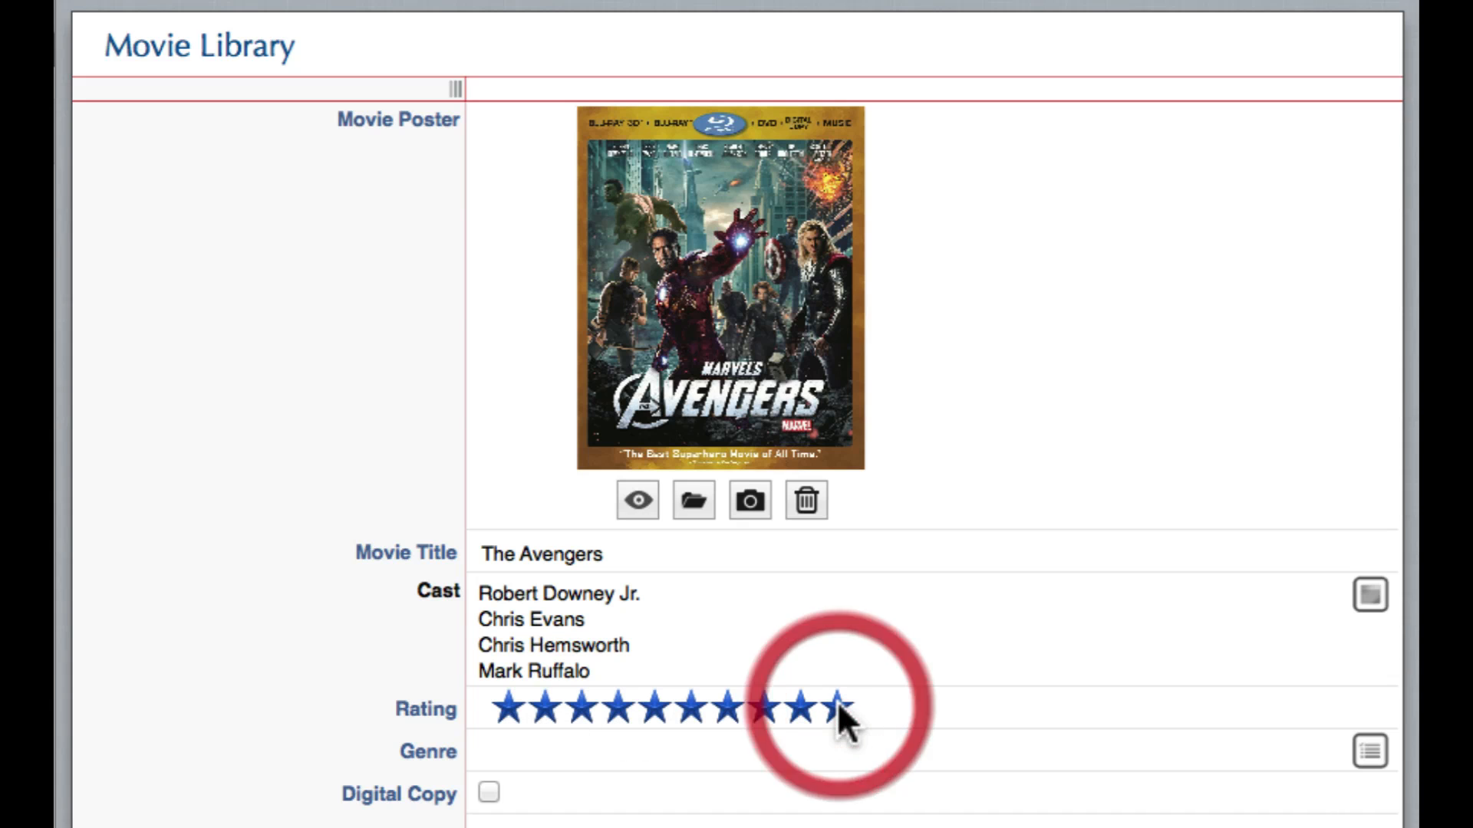
pyautogui.click(823, 707)
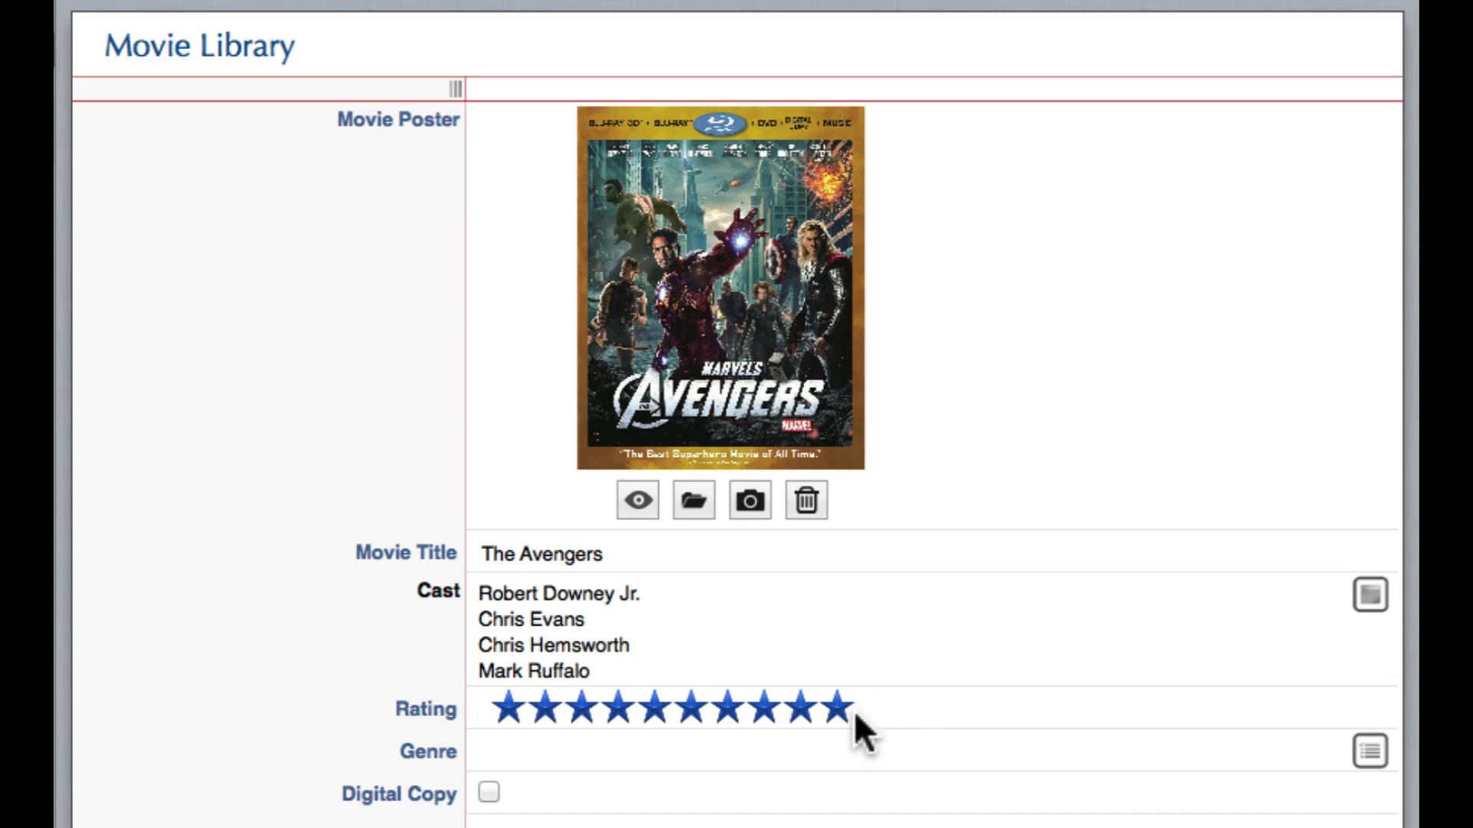
pyautogui.moveTo(849, 747)
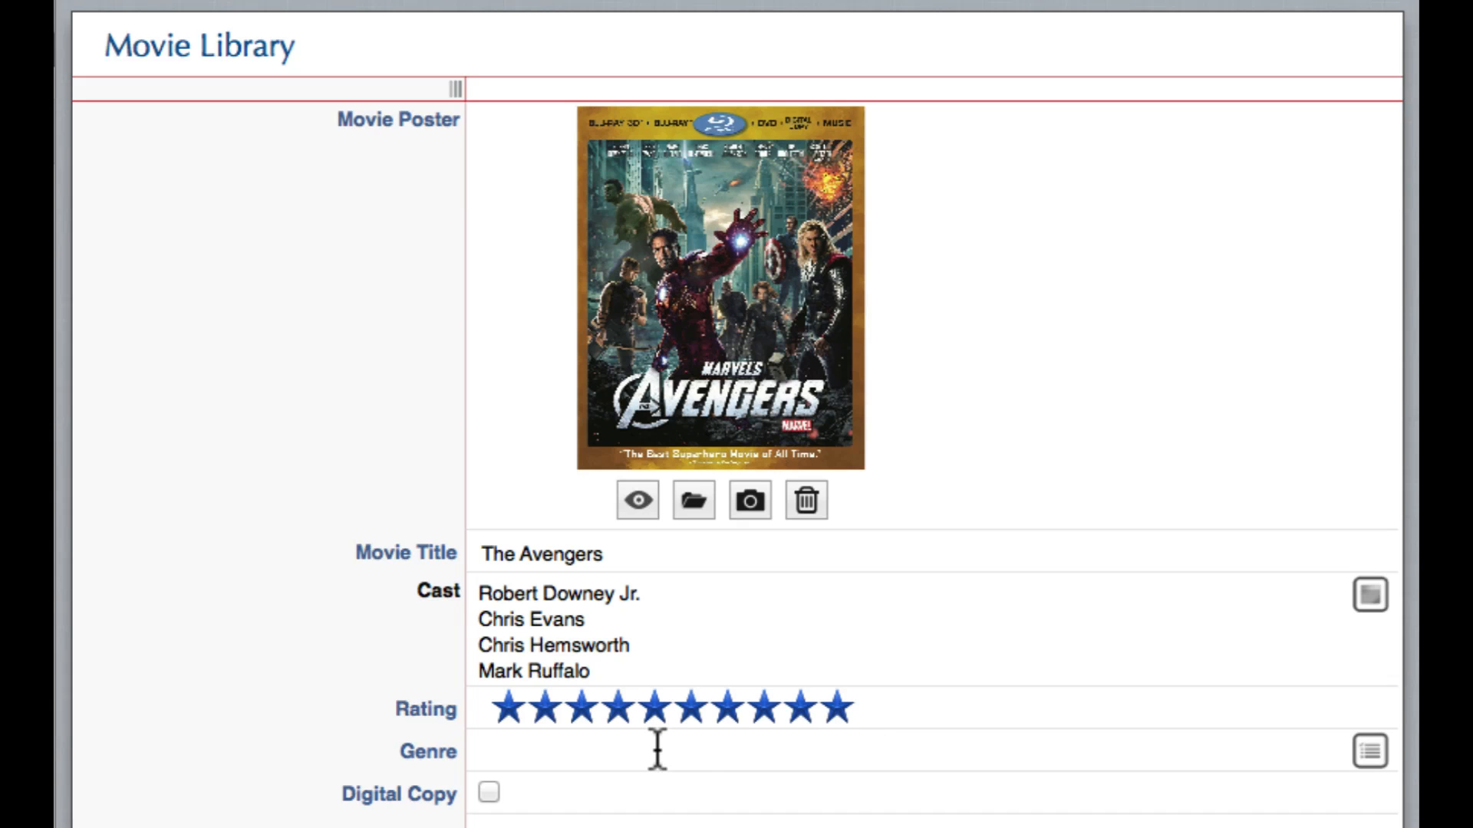
pyautogui.click(920, 751)
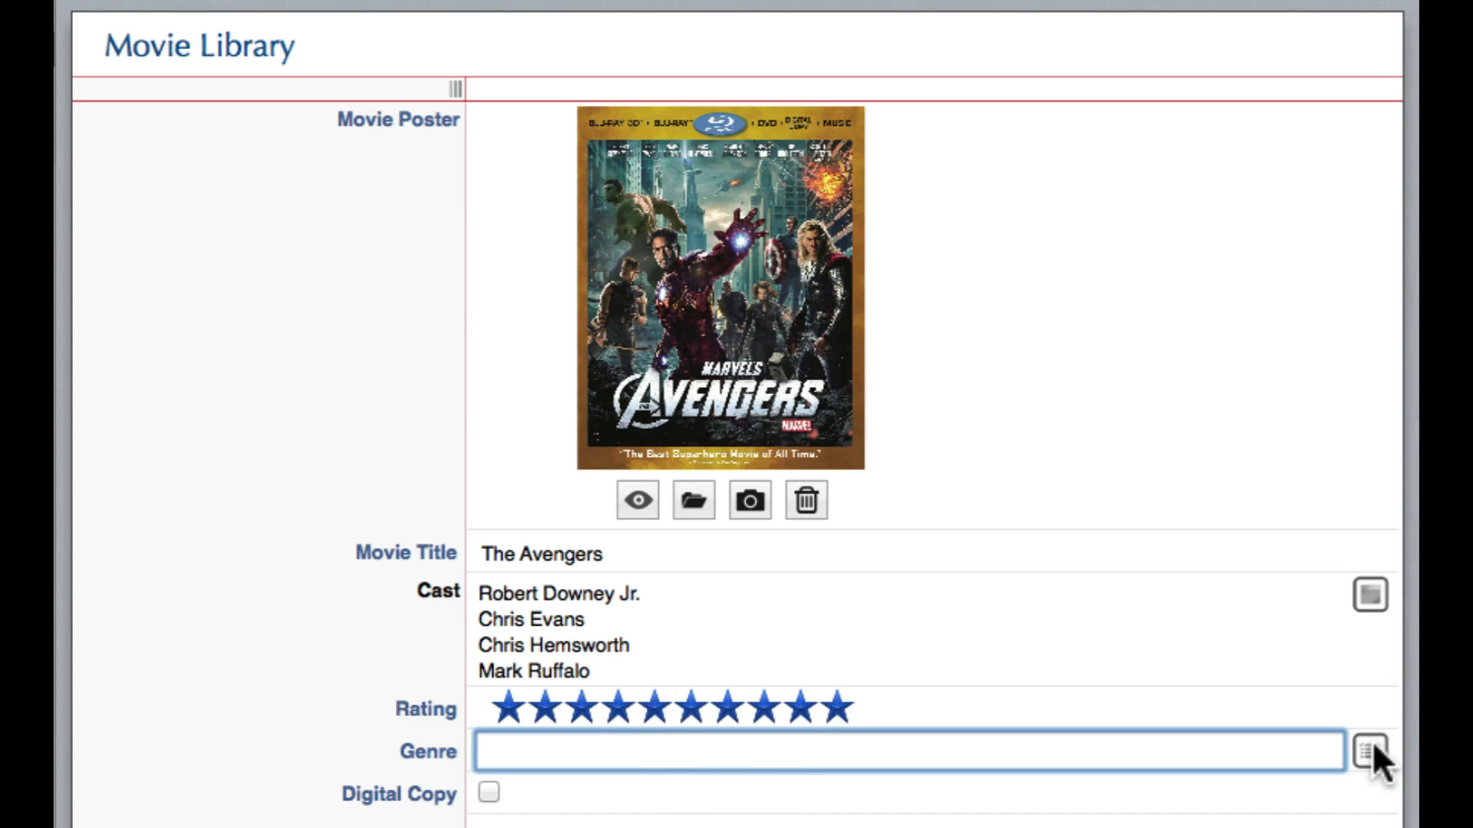
pyautogui.click(1370, 750)
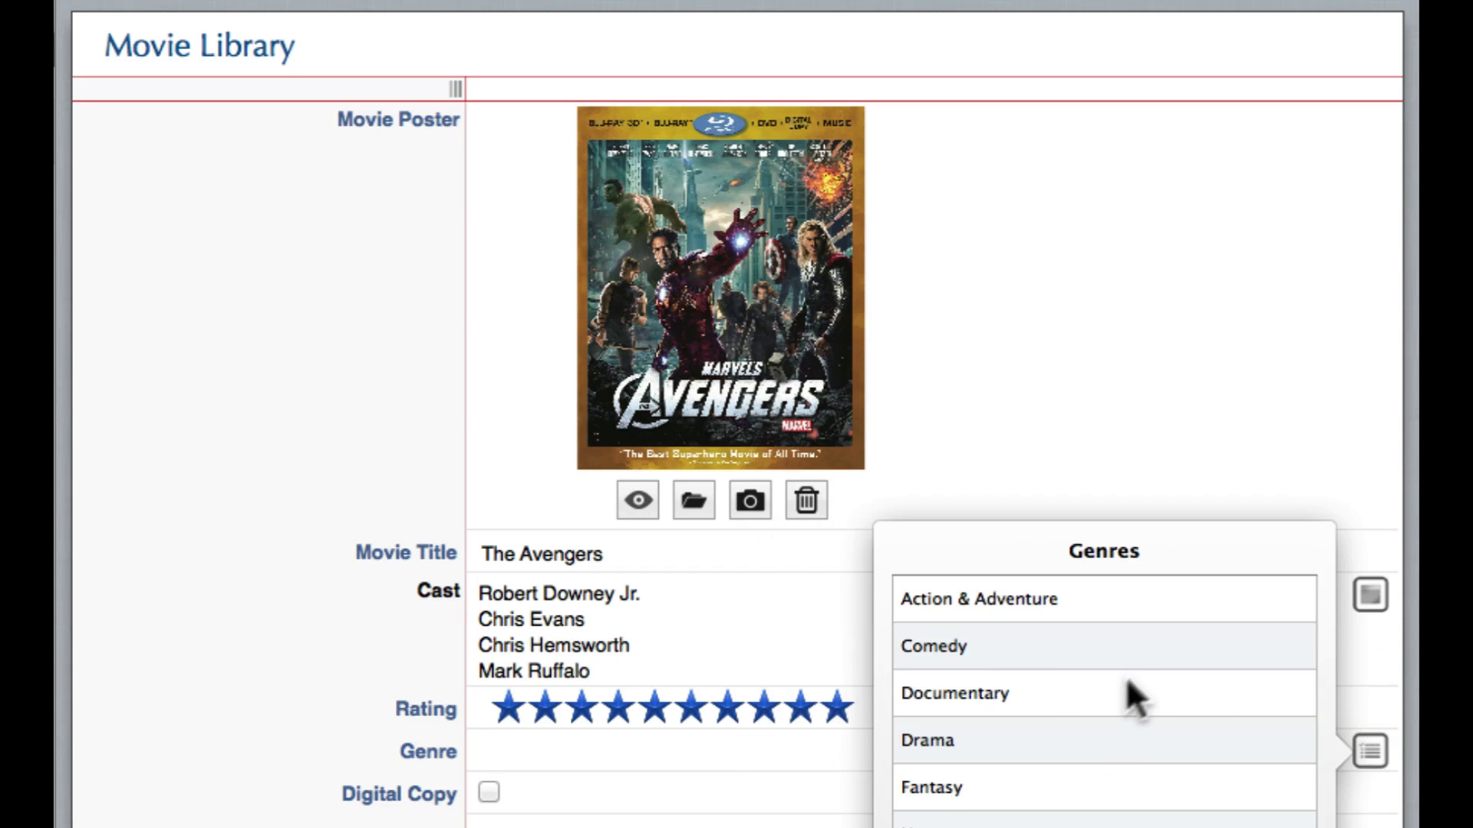
pyautogui.moveTo(1066, 615)
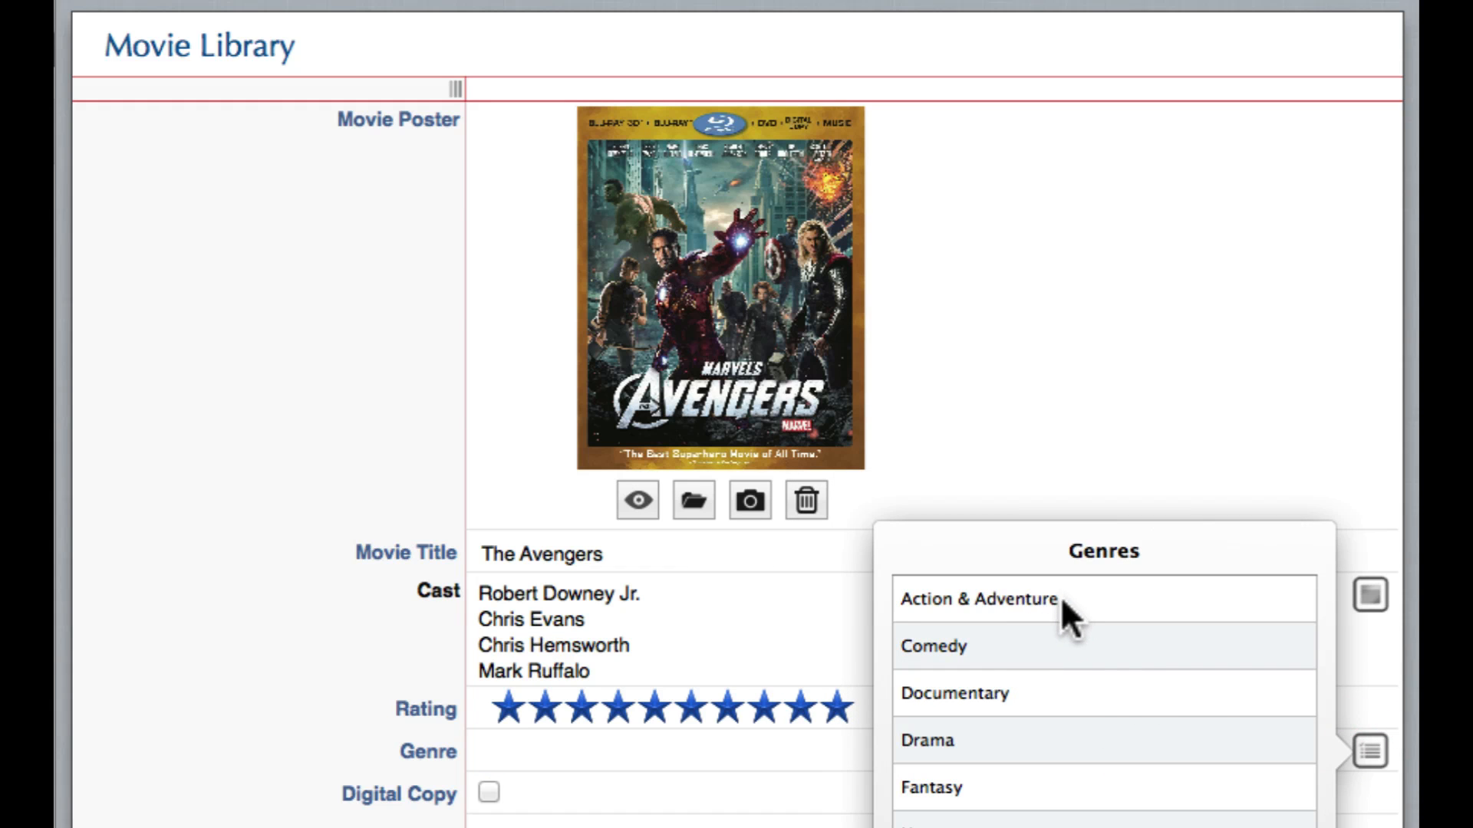
pyautogui.moveTo(1000, 662)
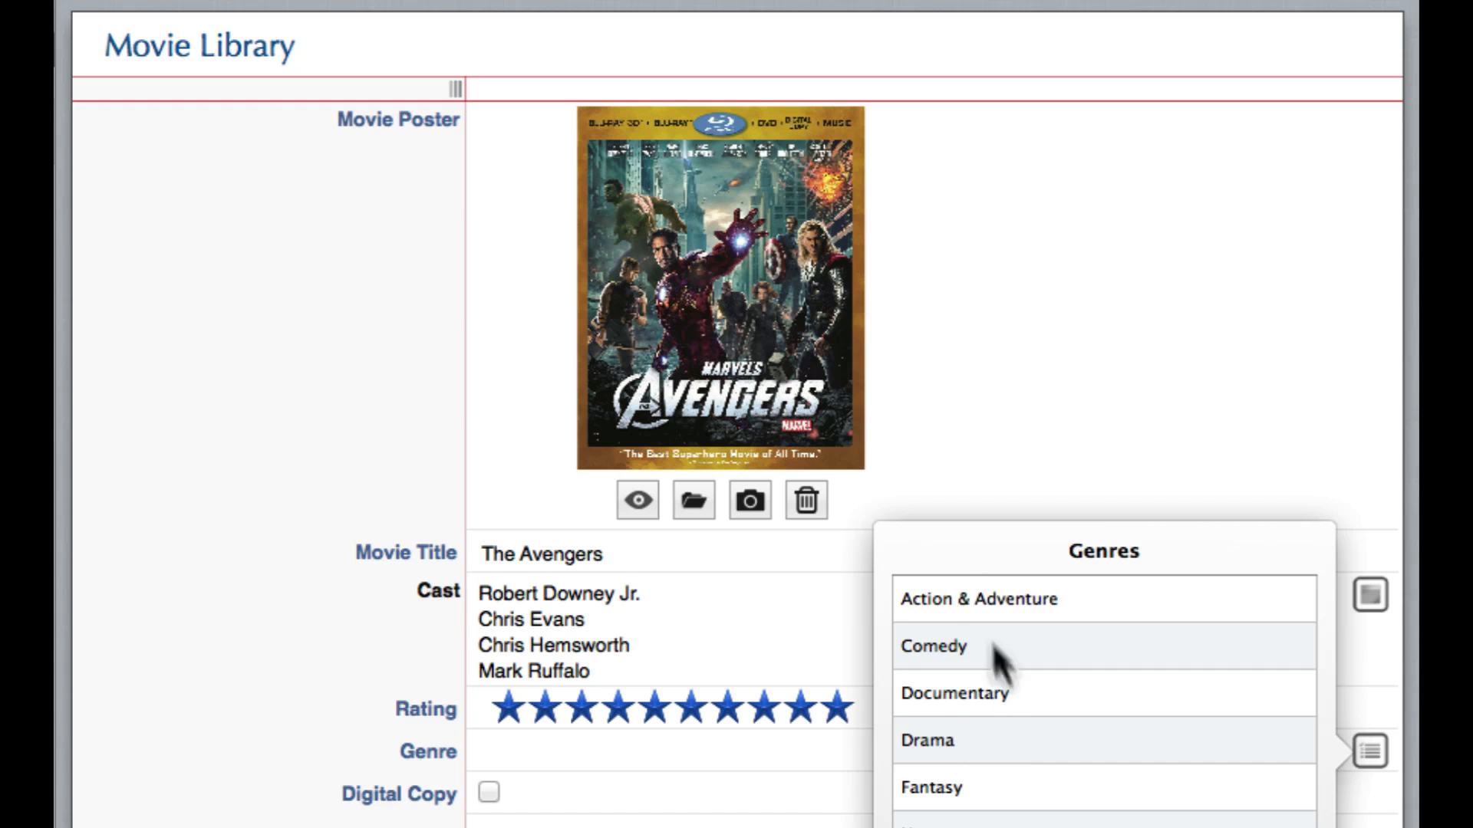
pyautogui.click(978, 600)
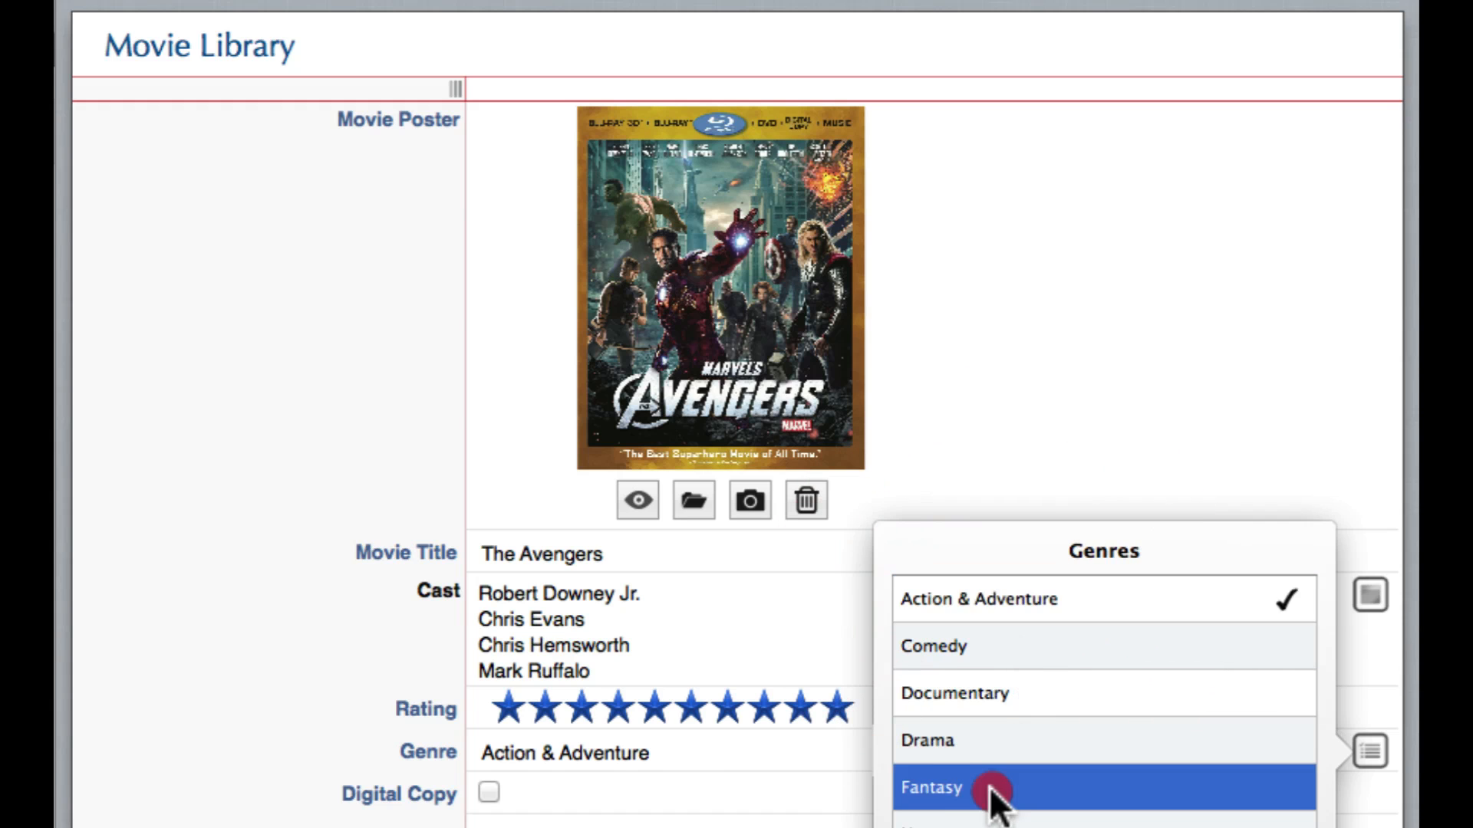
pyautogui.click(995, 787)
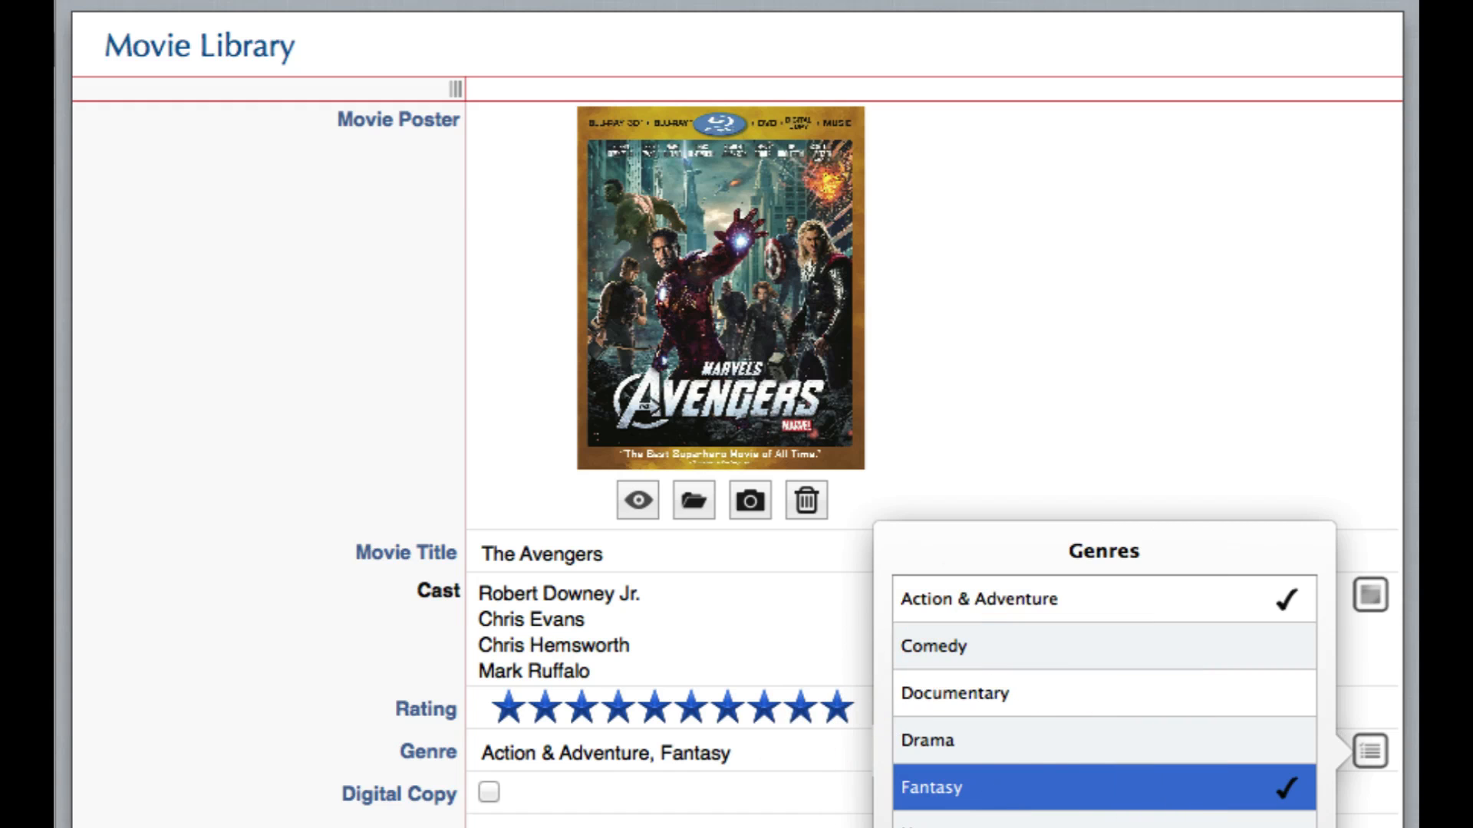
pyautogui.moveTo(1059, 755)
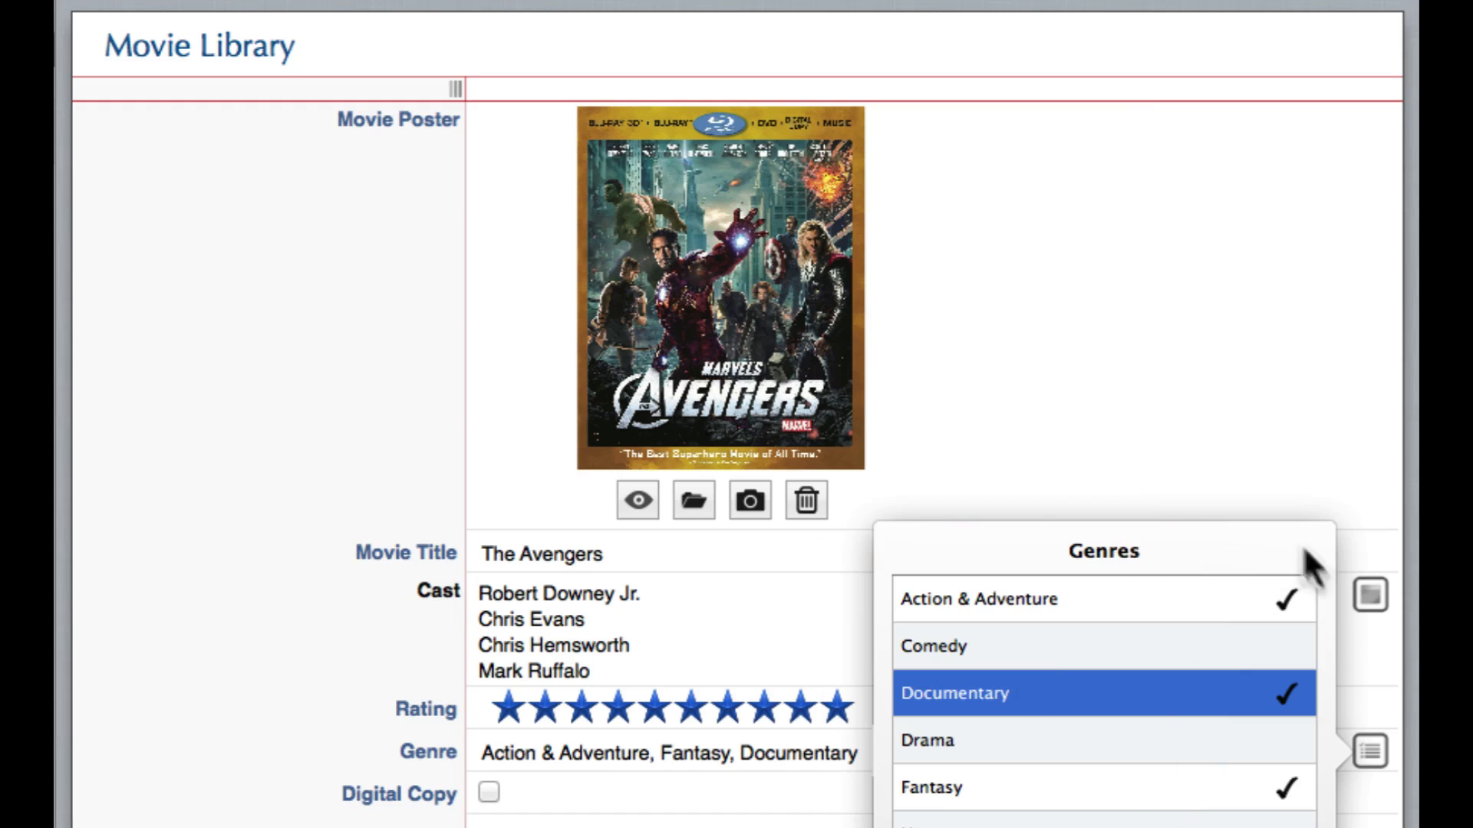
pyautogui.moveTo(1368, 750)
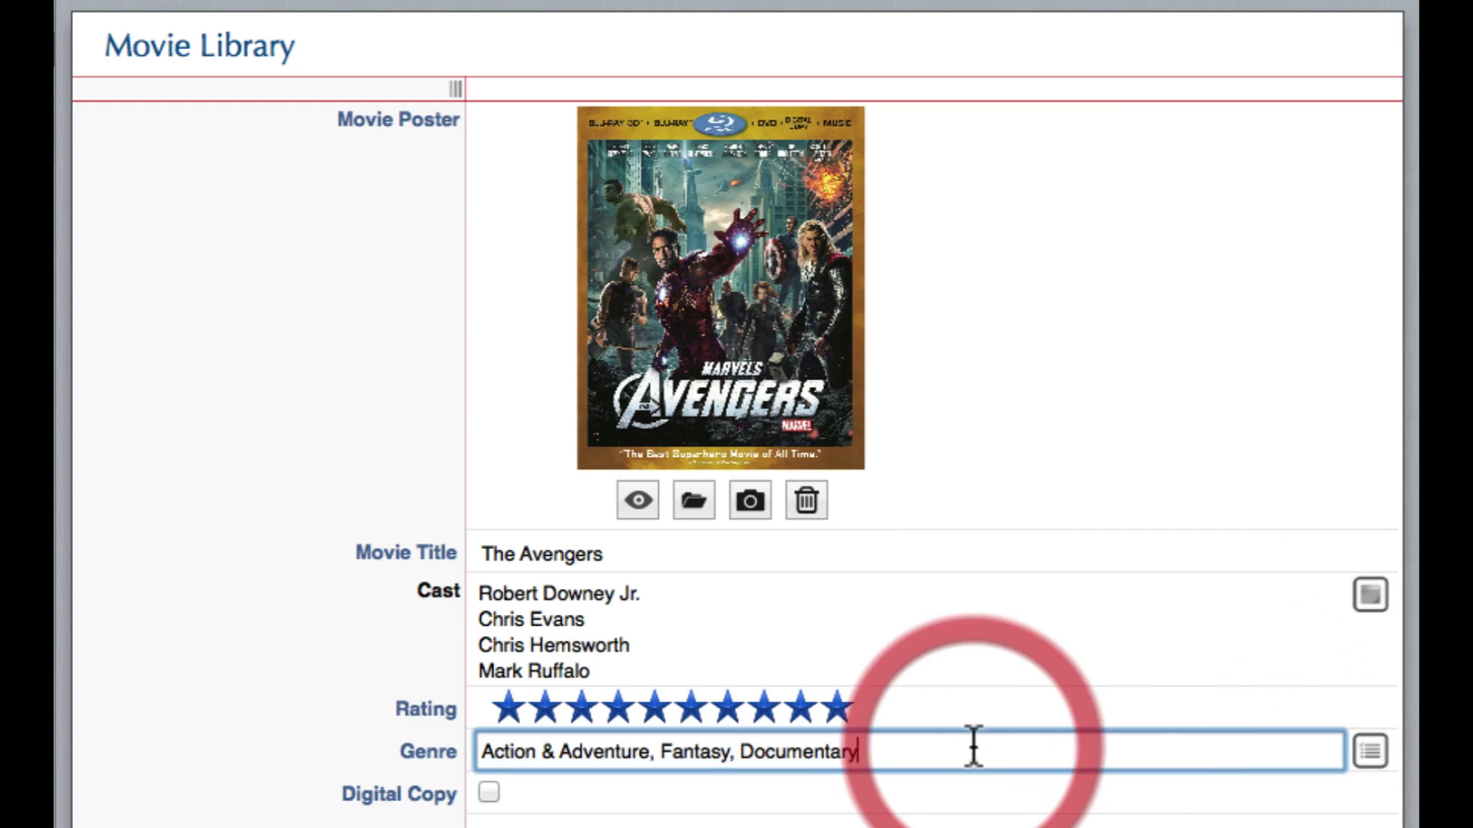
# Replace the mistaken Documentary genre with Superhero and tick Digital Copy
pyautogui.press('Backspace')
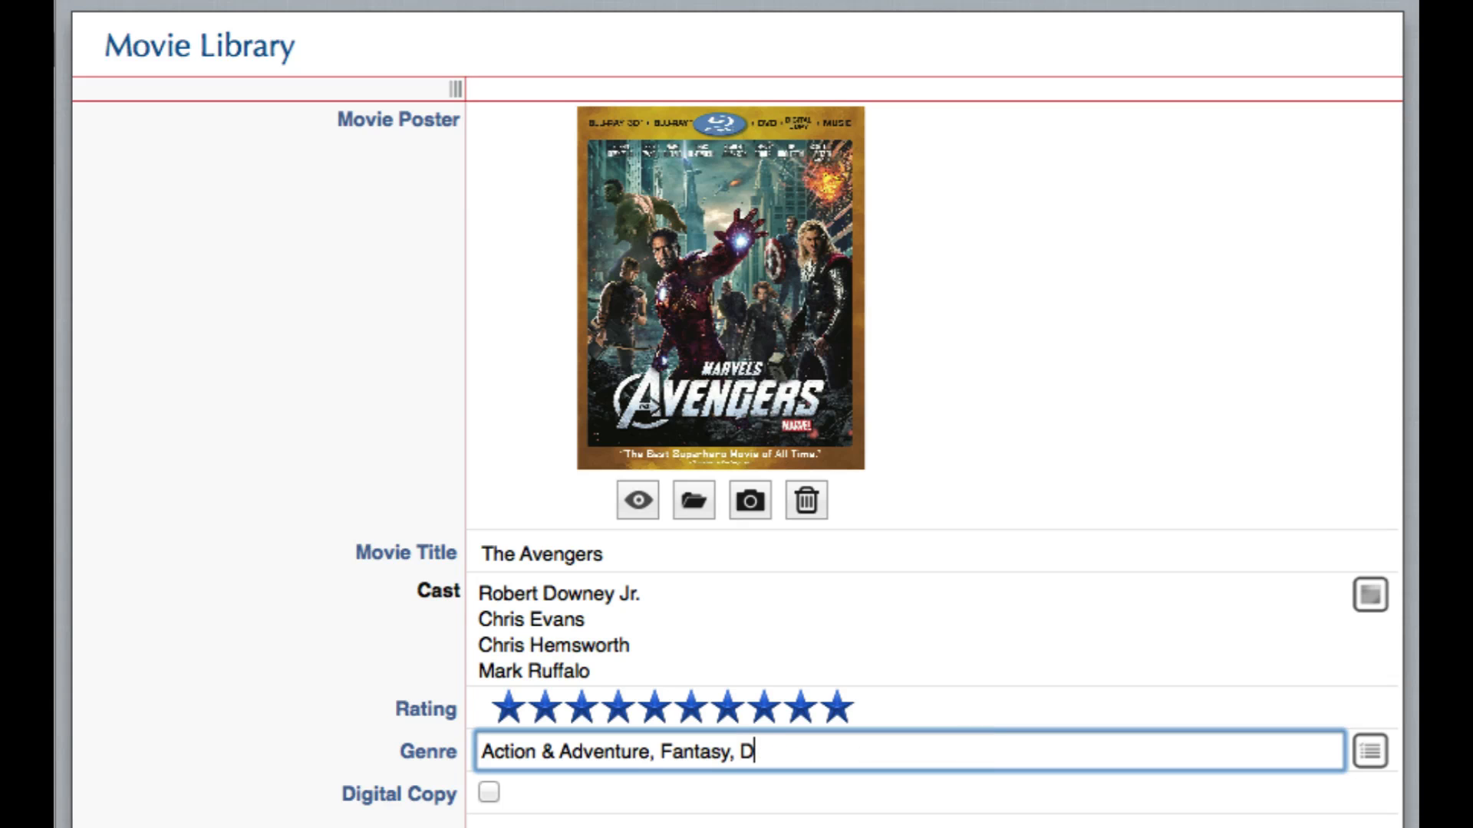
pyautogui.press('Backspace')
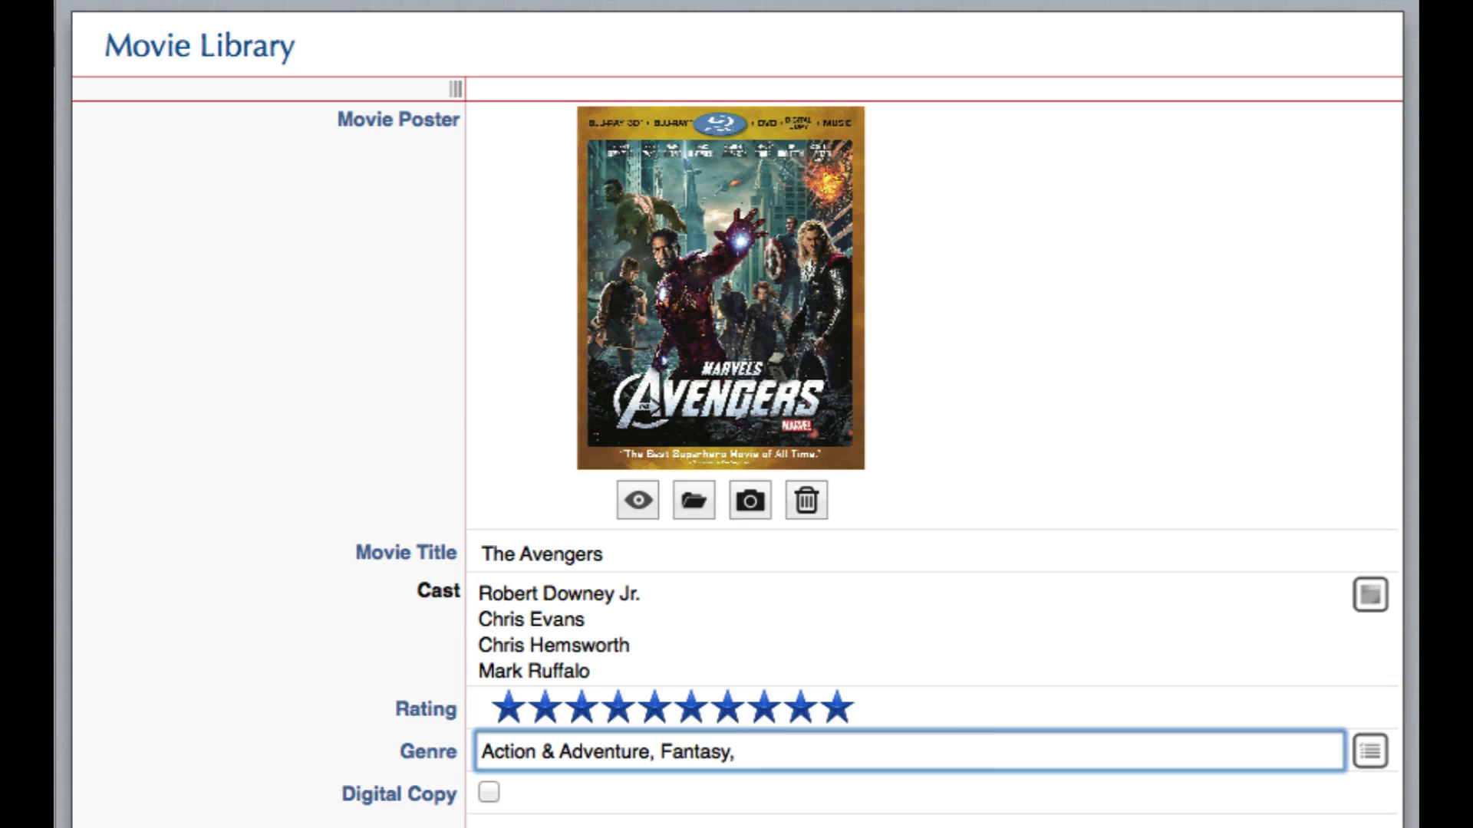
pyautogui.write('Super')
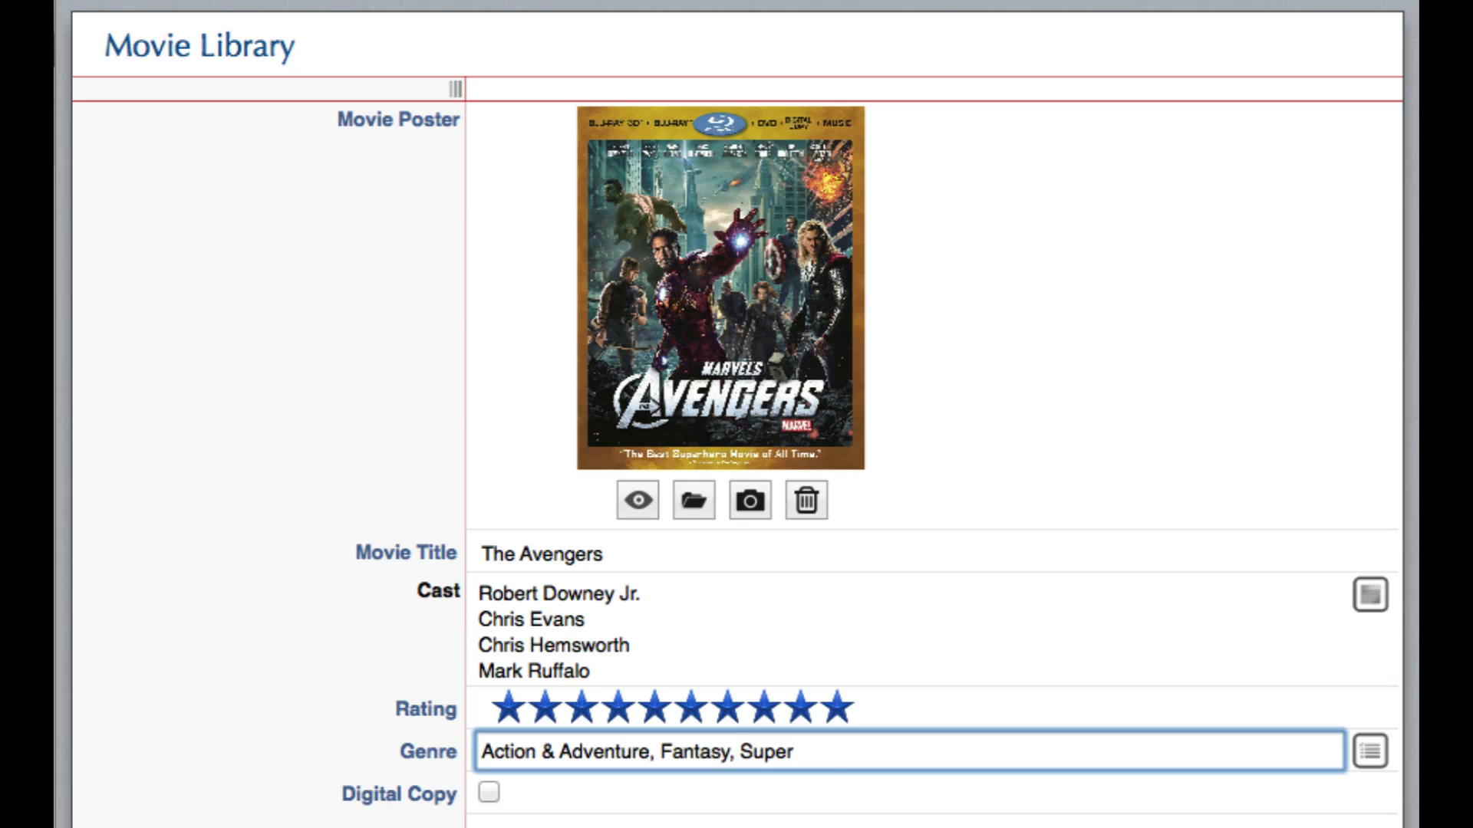
pyautogui.write('hero')
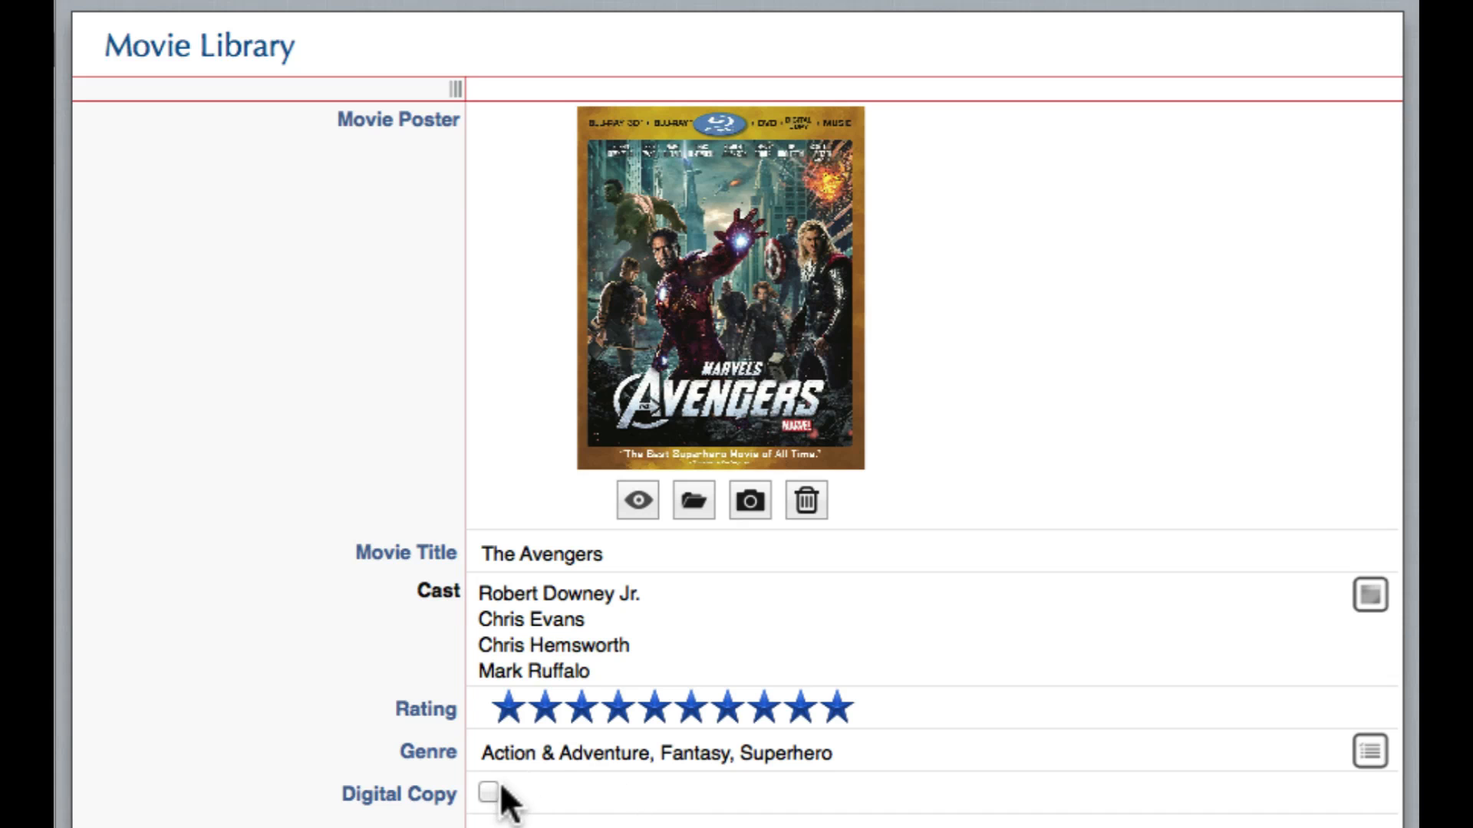
pyautogui.click(491, 794)
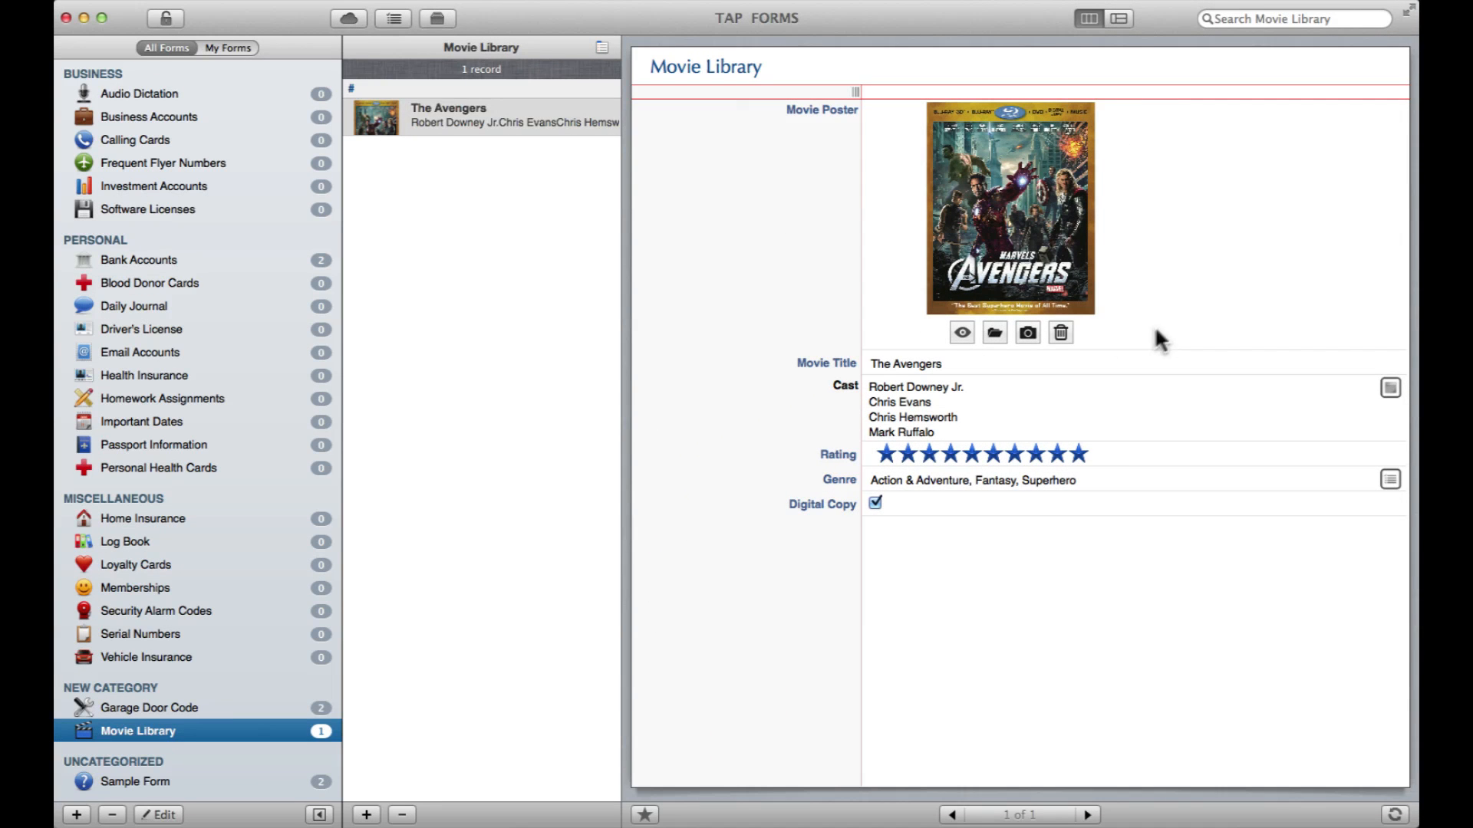
# Move Movie Poster back to the first field and show the form-wide properties
pyautogui.click(479, 116)
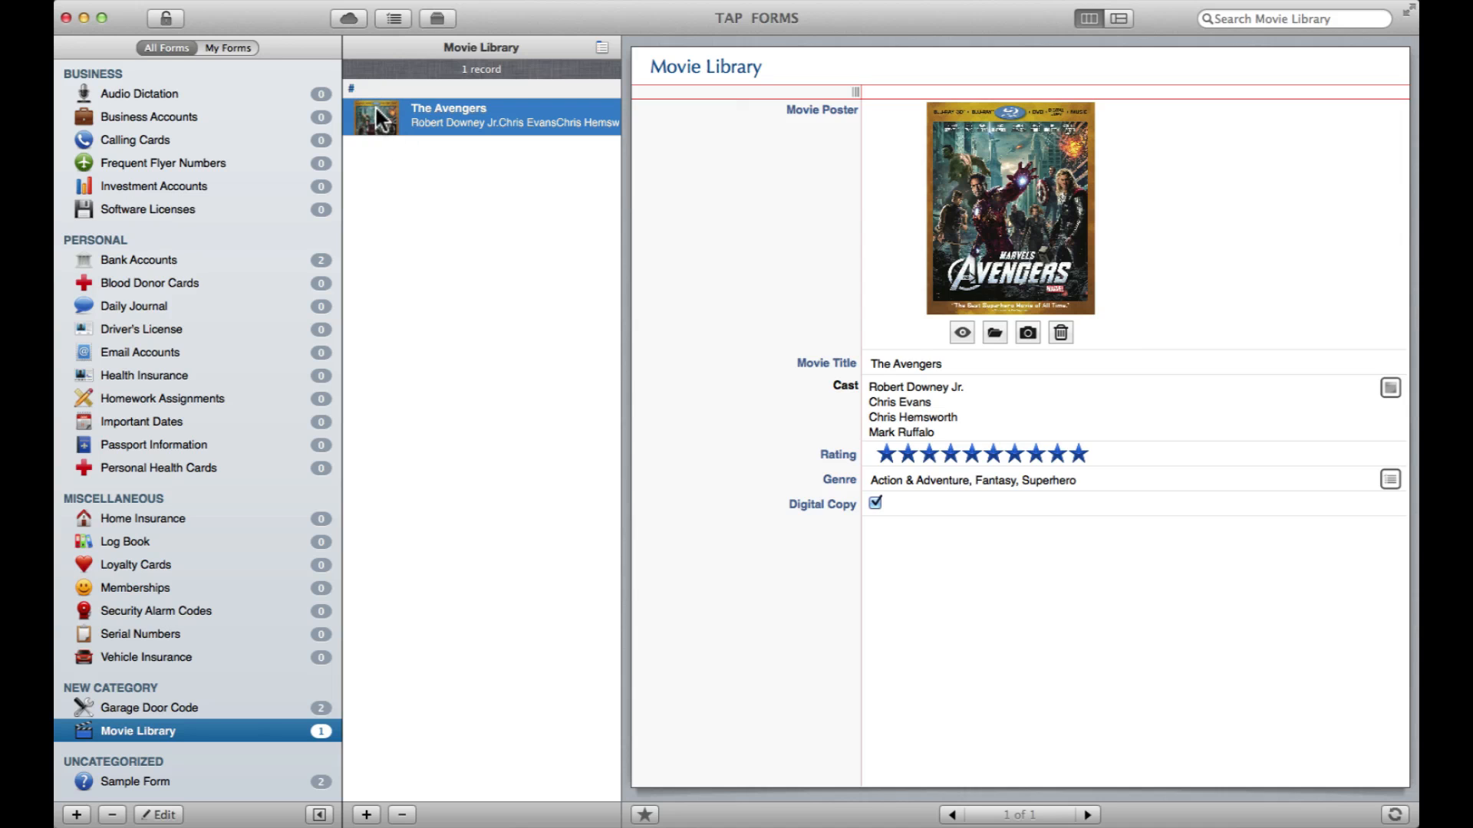
pyautogui.moveTo(237, 748)
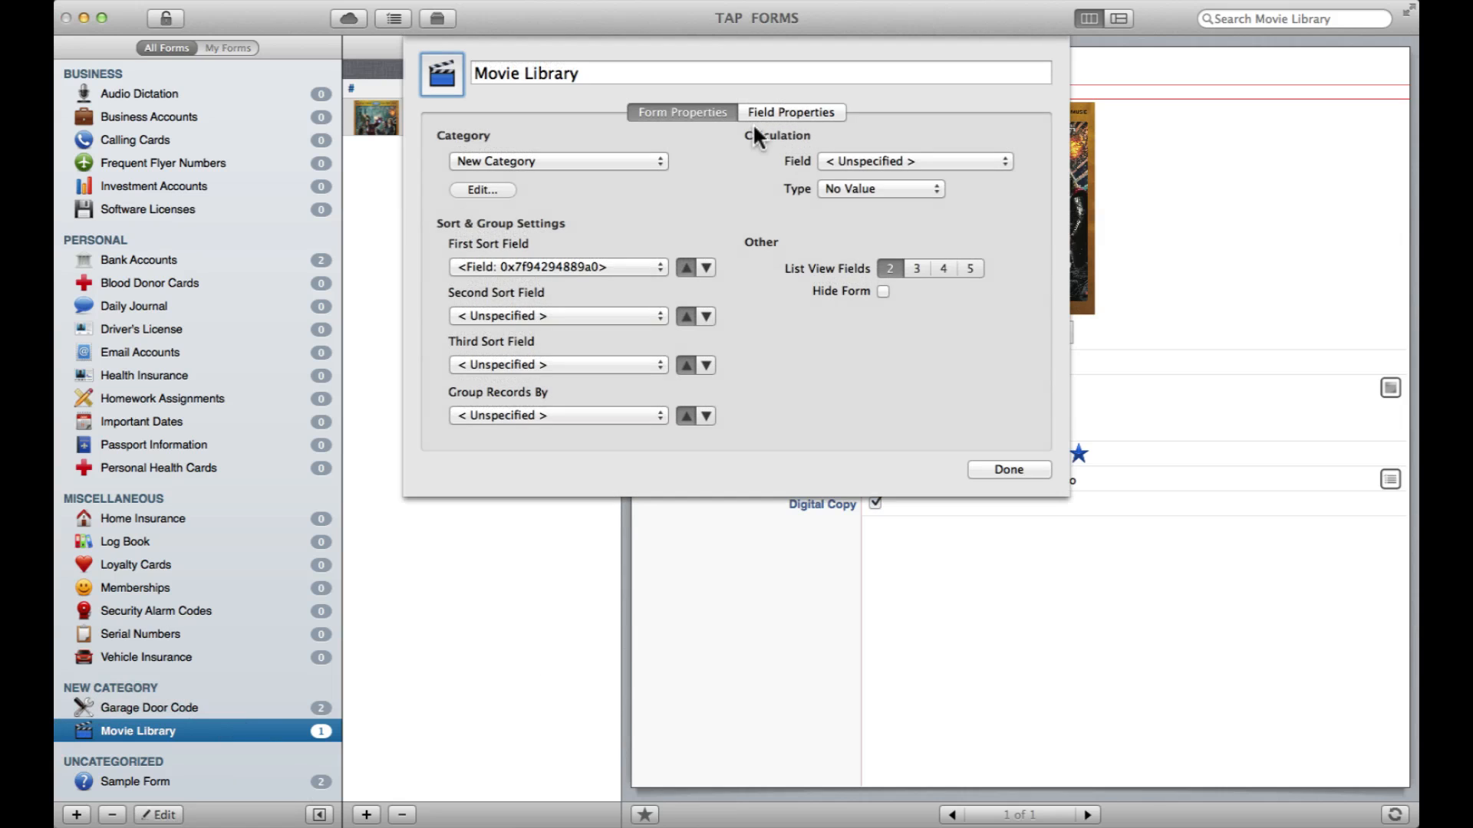
pyautogui.click(791, 112)
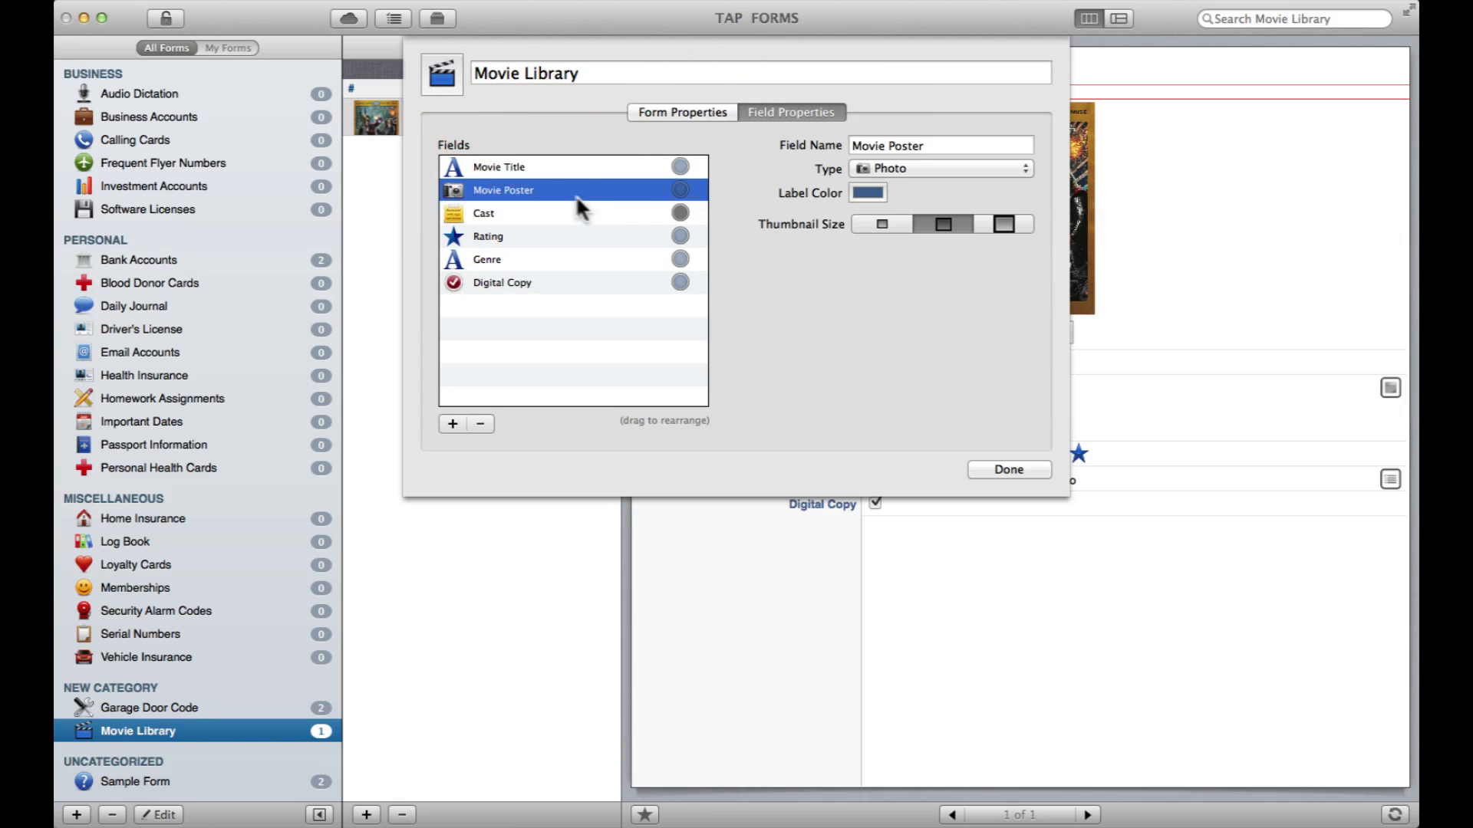
pyautogui.click(1006, 469)
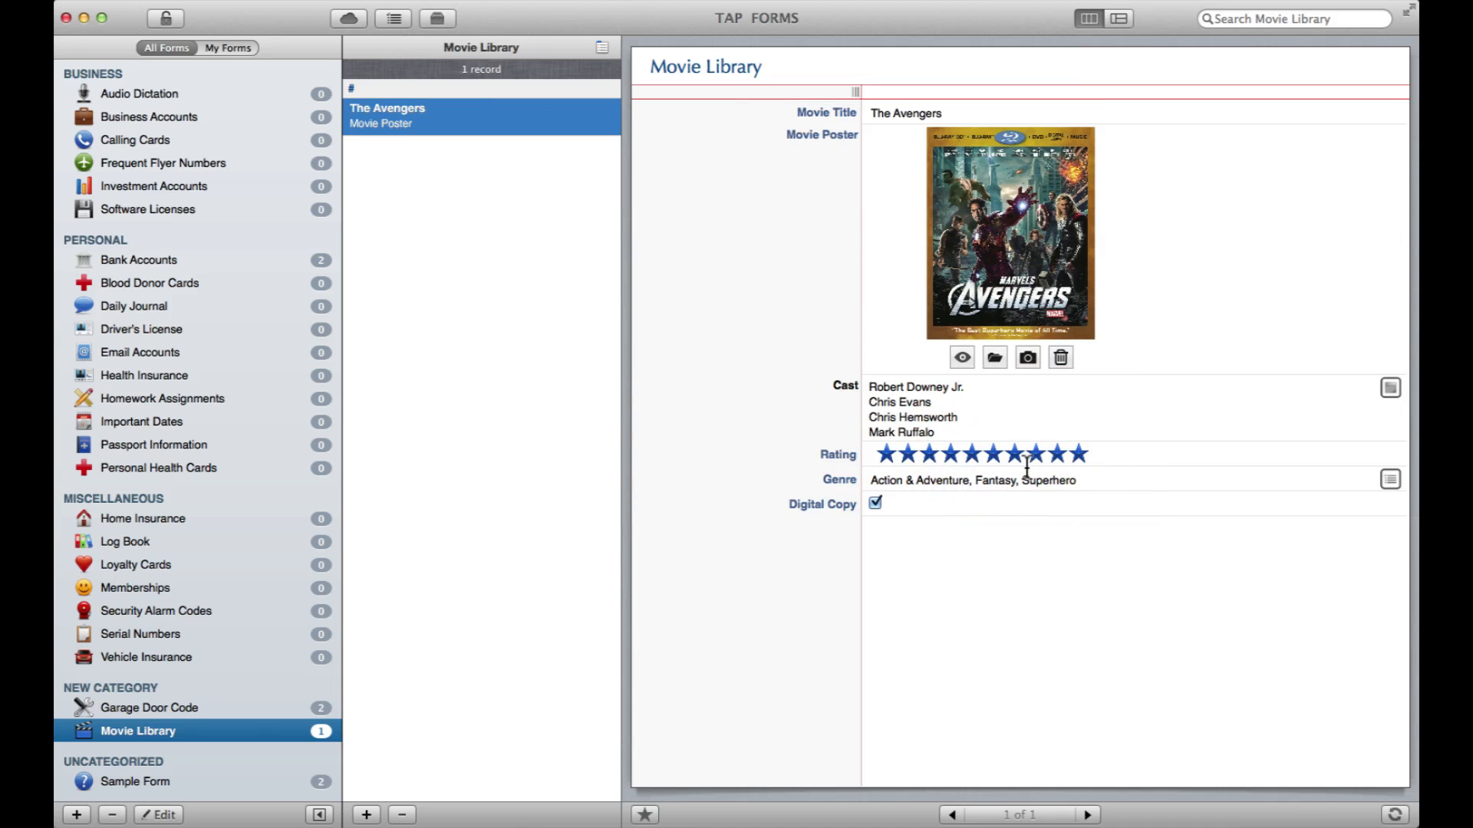
pyautogui.moveTo(379, 140)
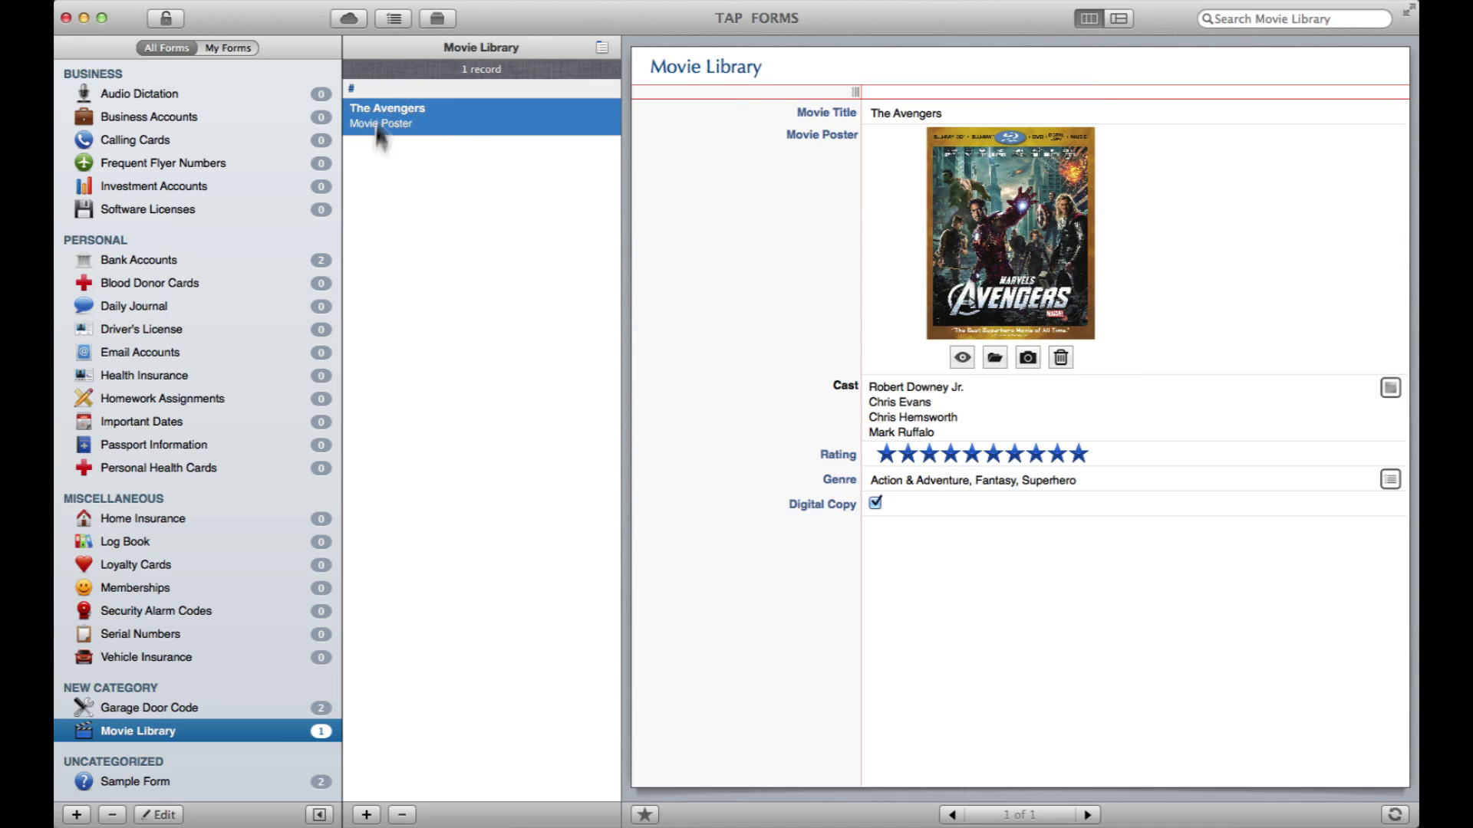
pyautogui.moveTo(112, 815)
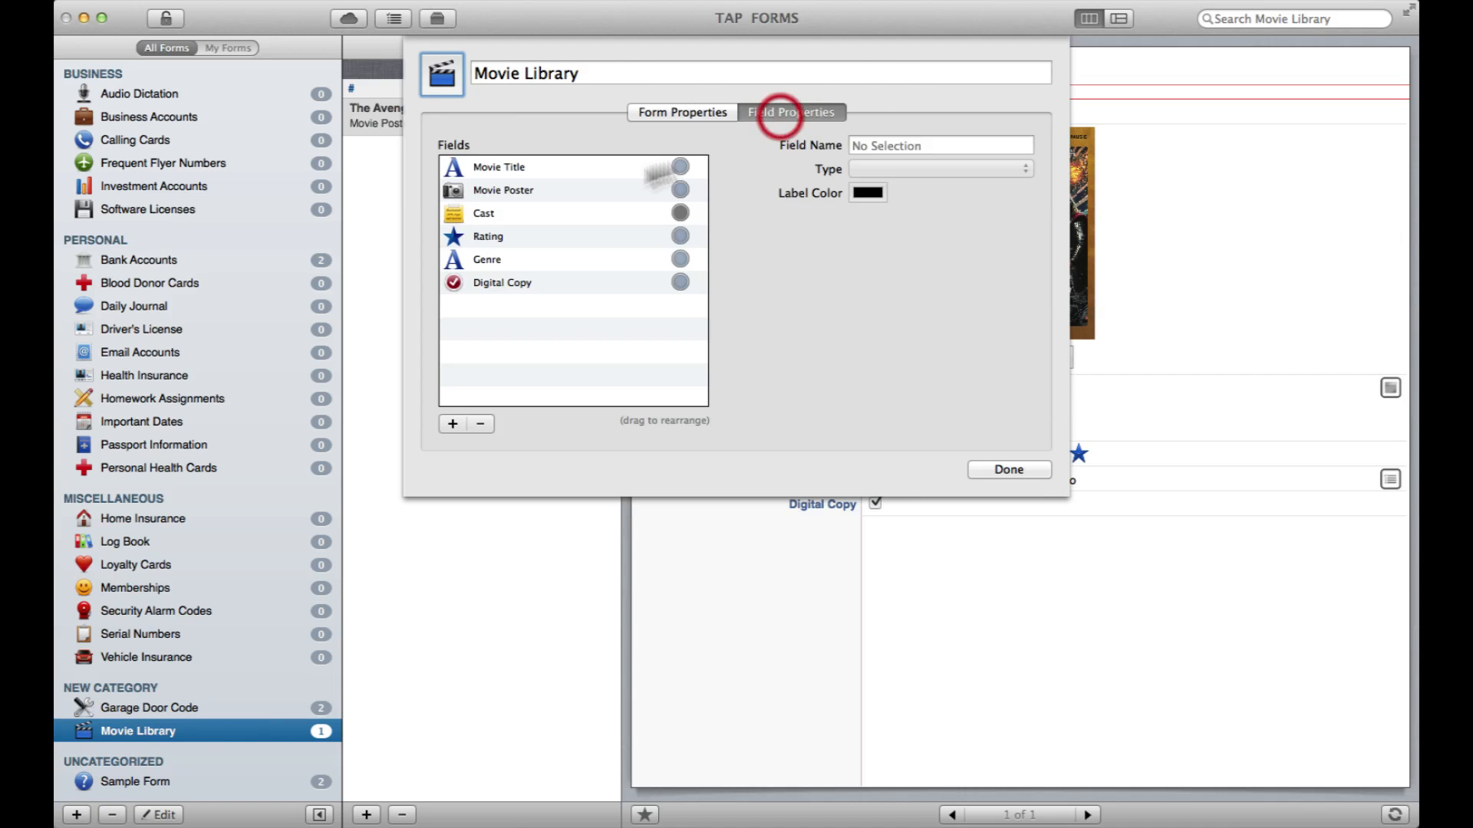
pyautogui.click(503, 191)
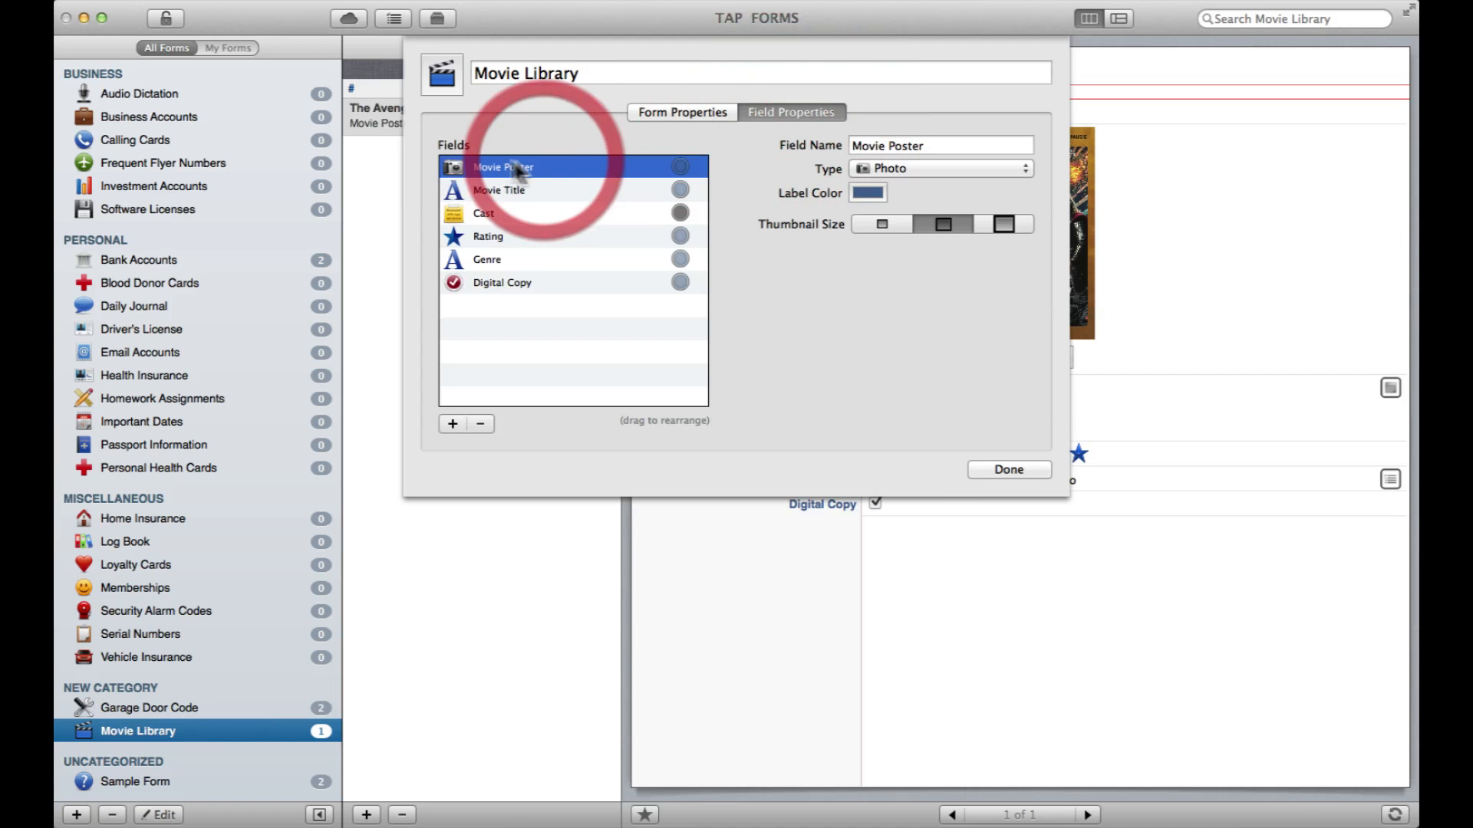
pyautogui.click(1006, 470)
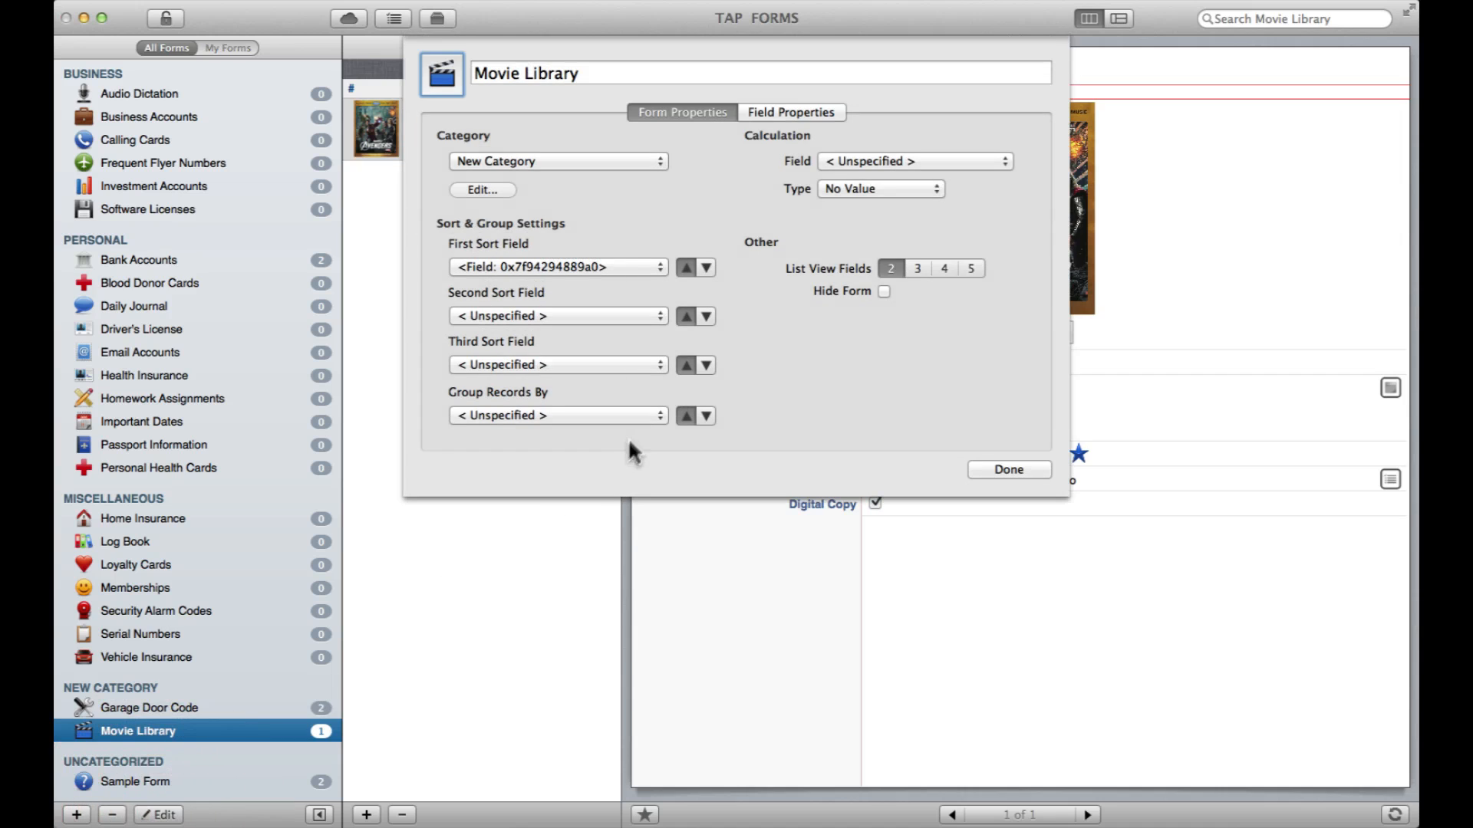
pyautogui.moveTo(631, 213)
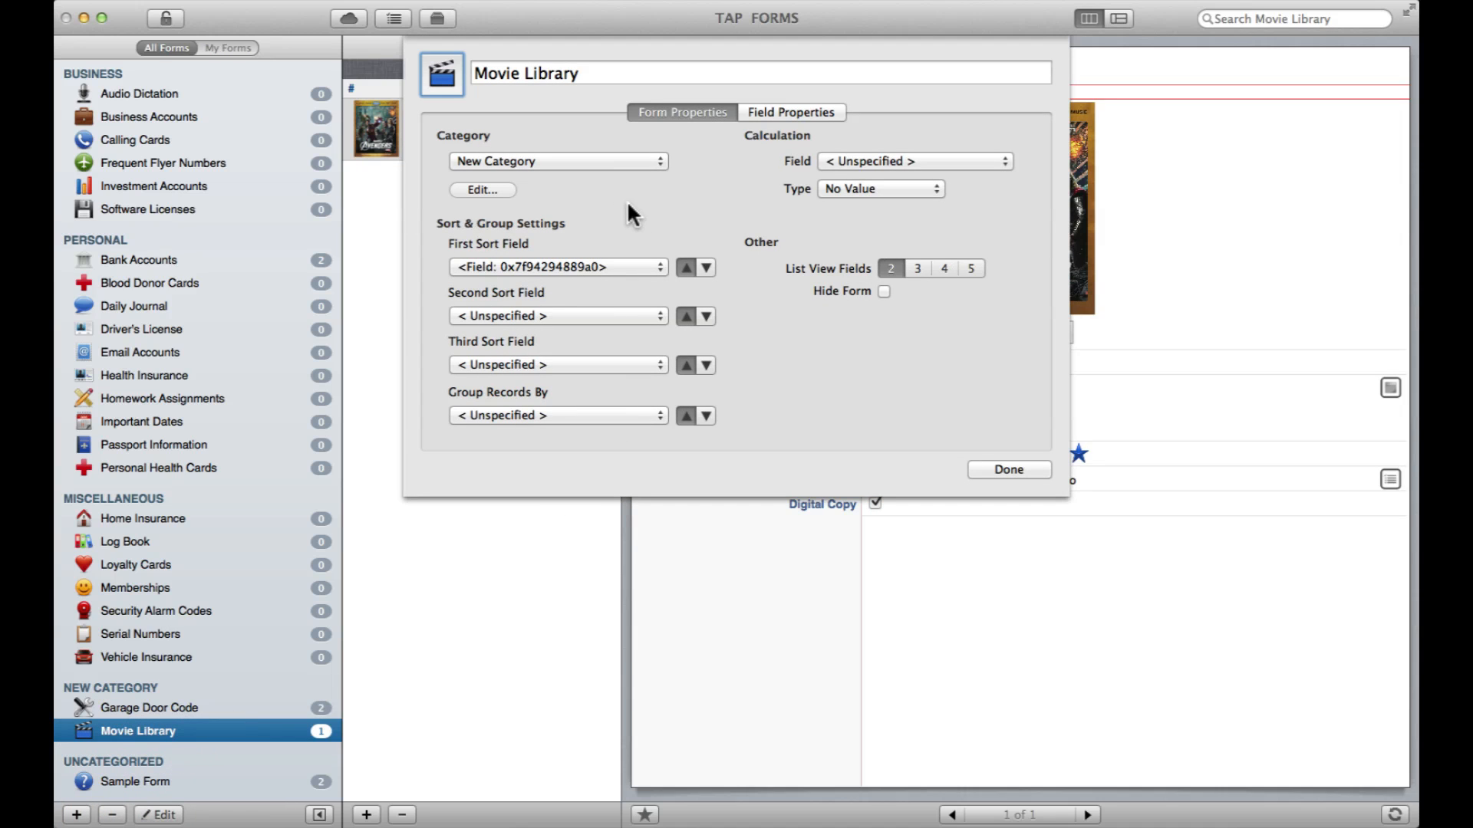
pyautogui.moveTo(791, 241)
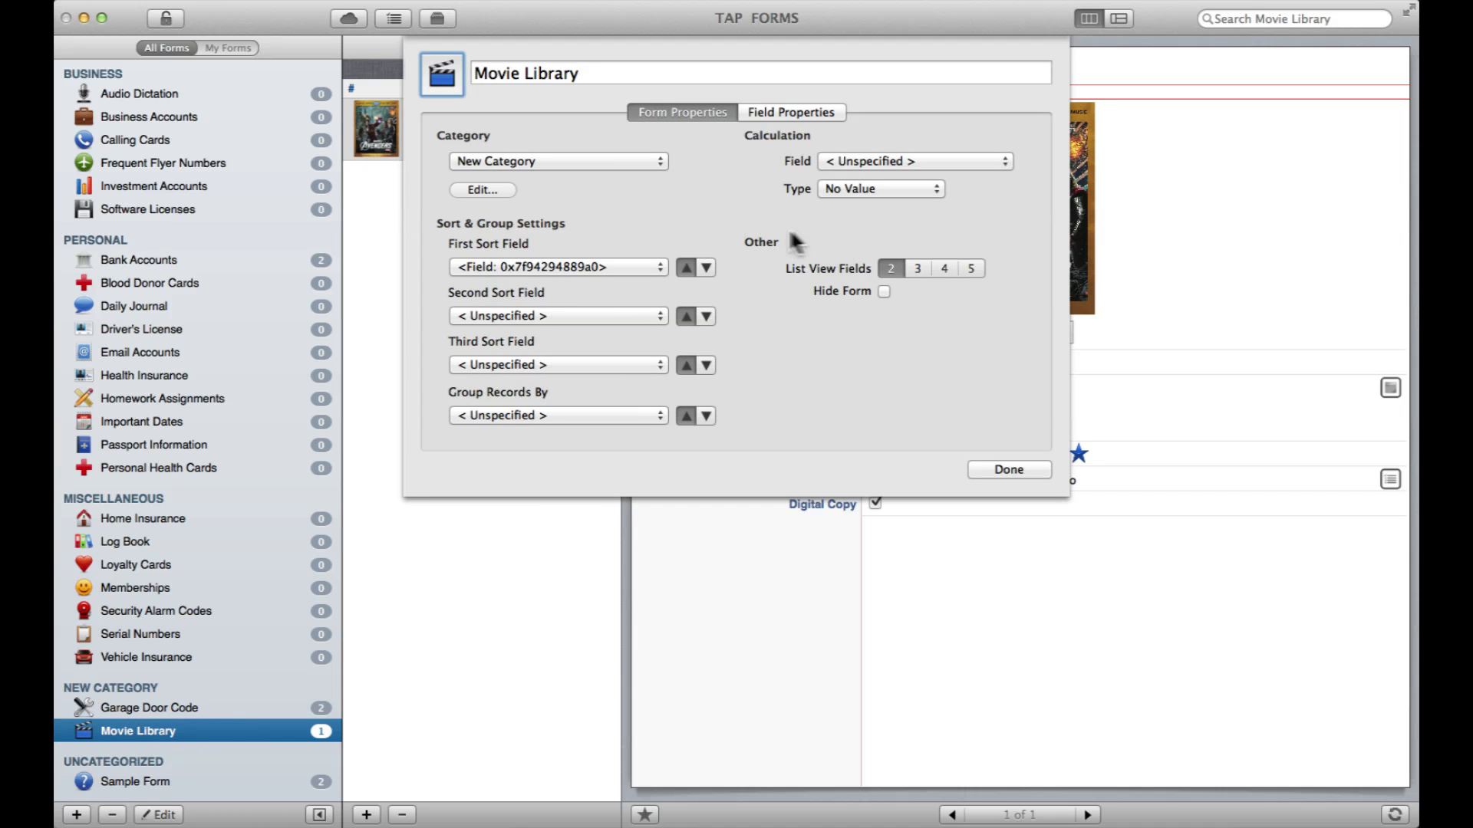
pyautogui.moveTo(798, 261)
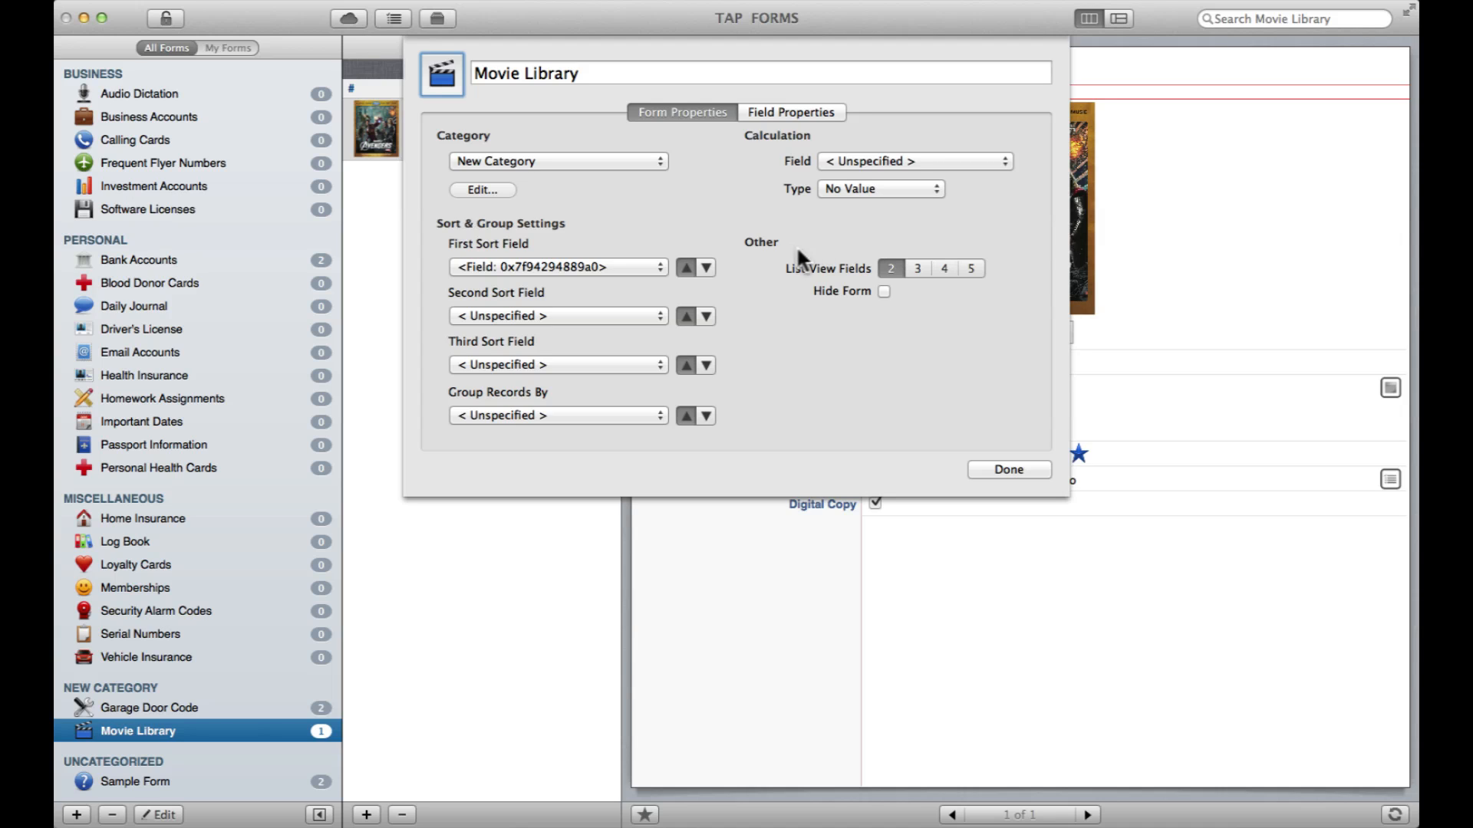
pyautogui.moveTo(925, 277)
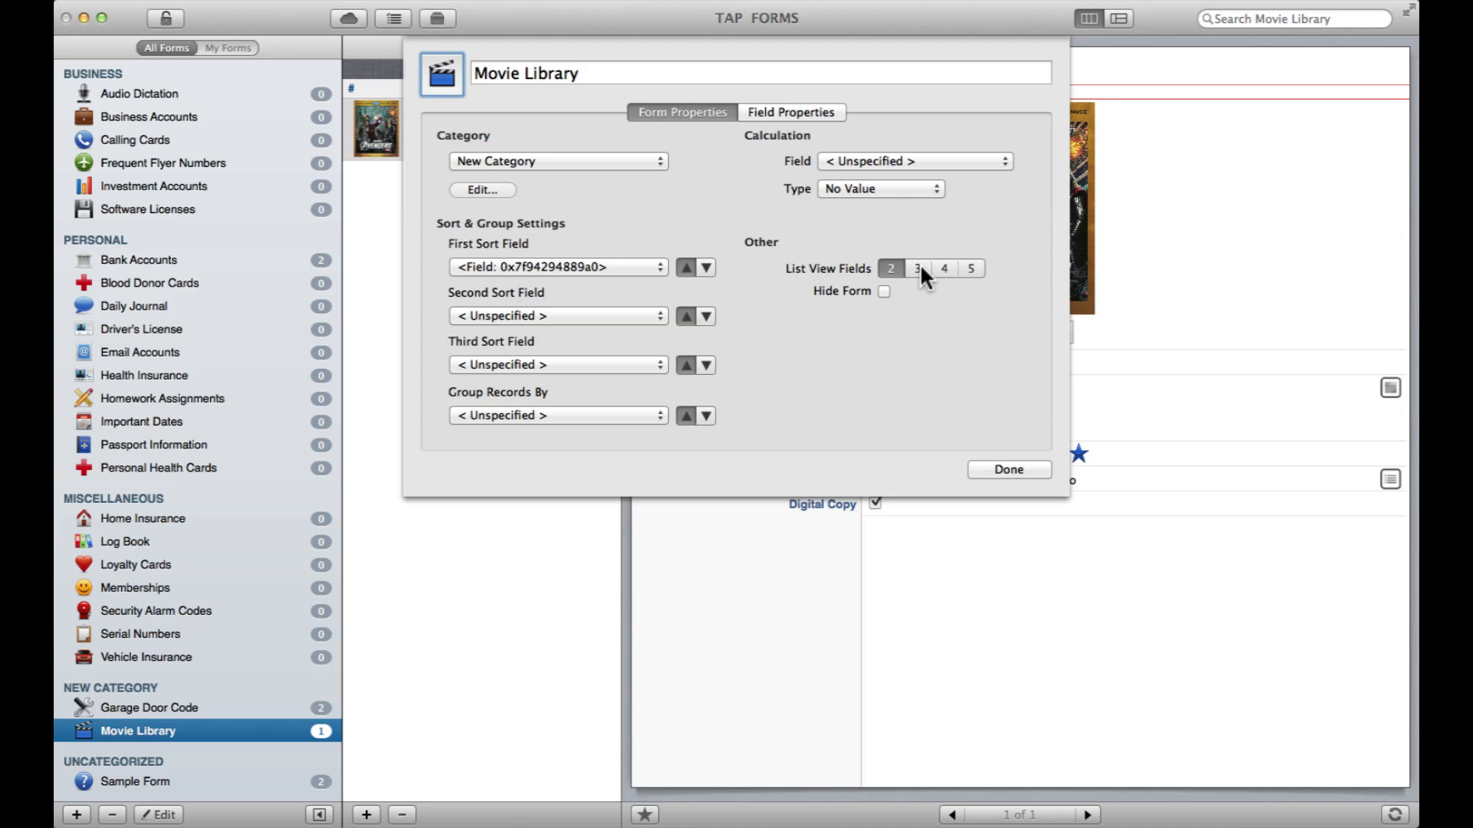
# Set List View Fields to 4 and close the form settings
pyautogui.click(1006, 469)
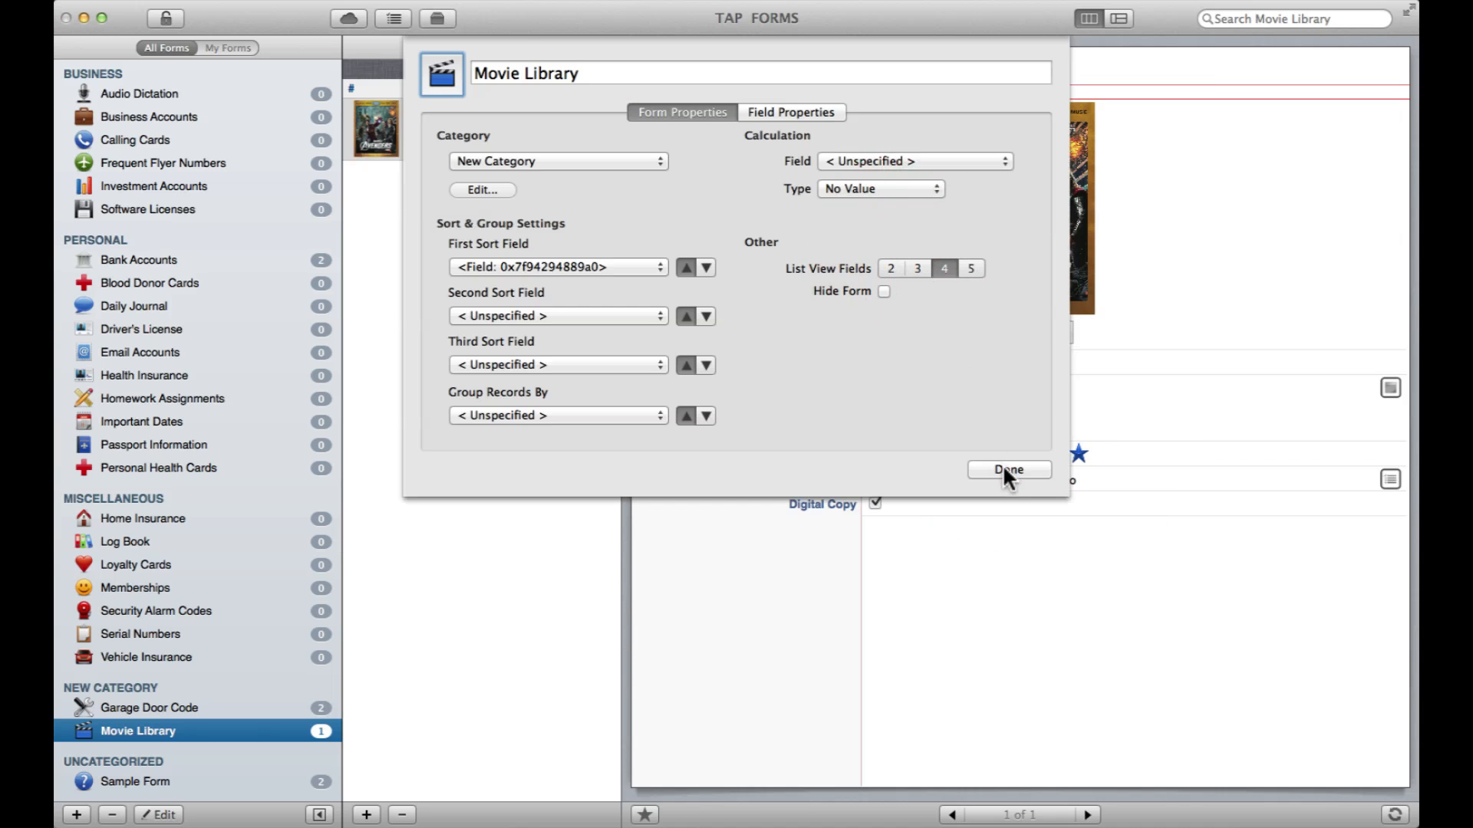
pyautogui.click(1008, 470)
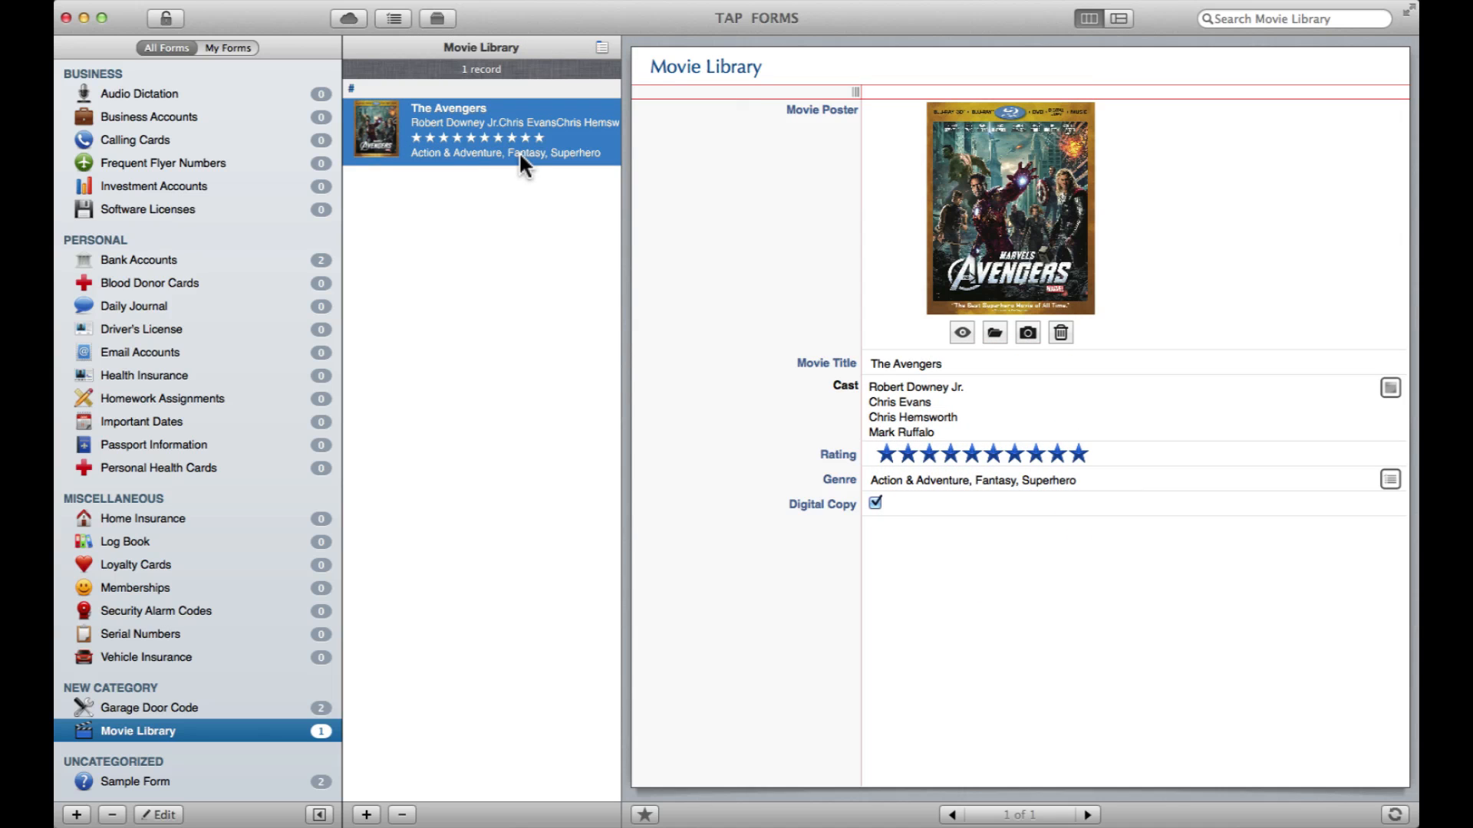
pyautogui.moveTo(204, 757)
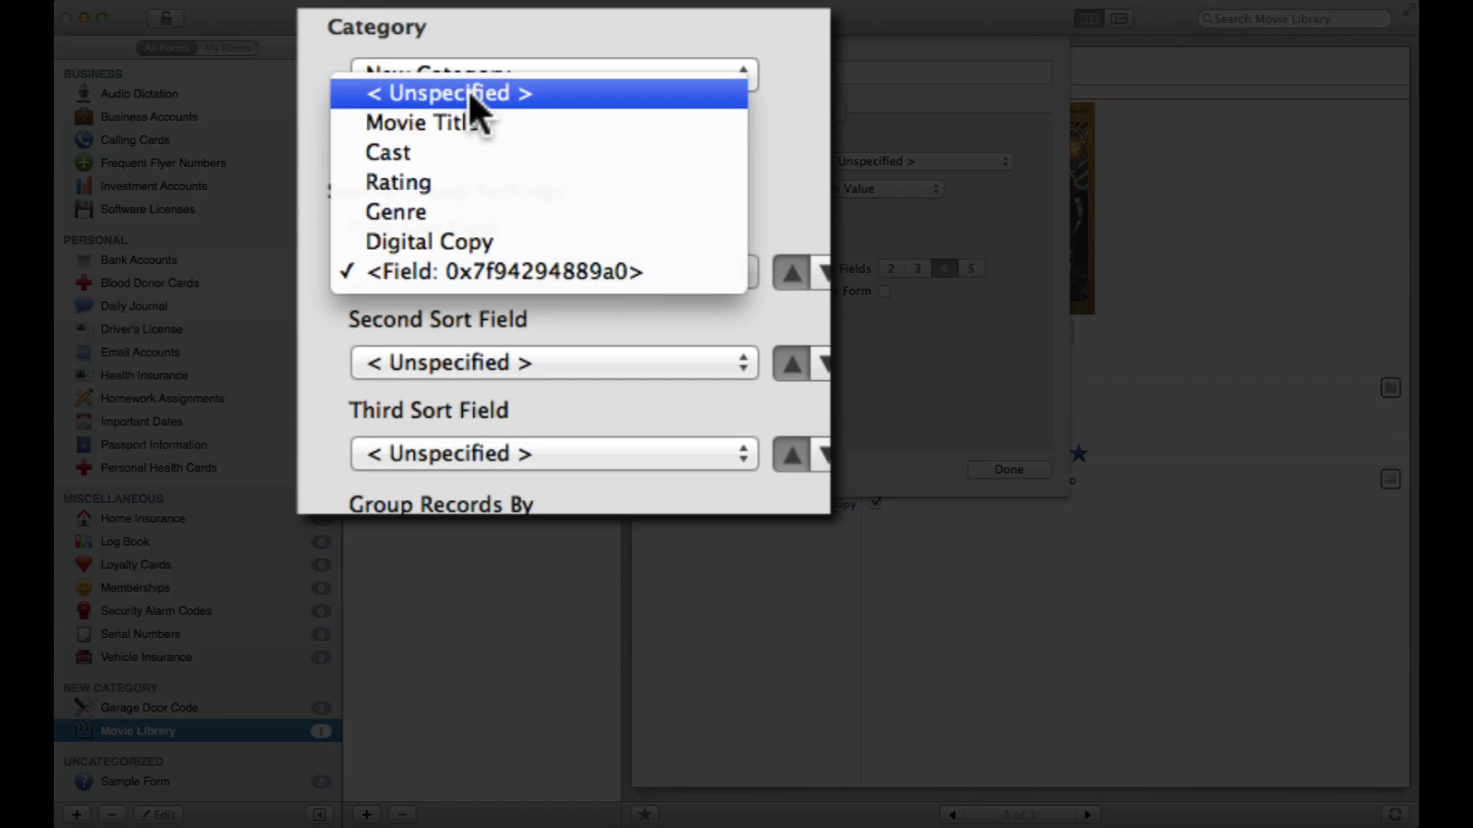
pyautogui.moveTo(507, 211)
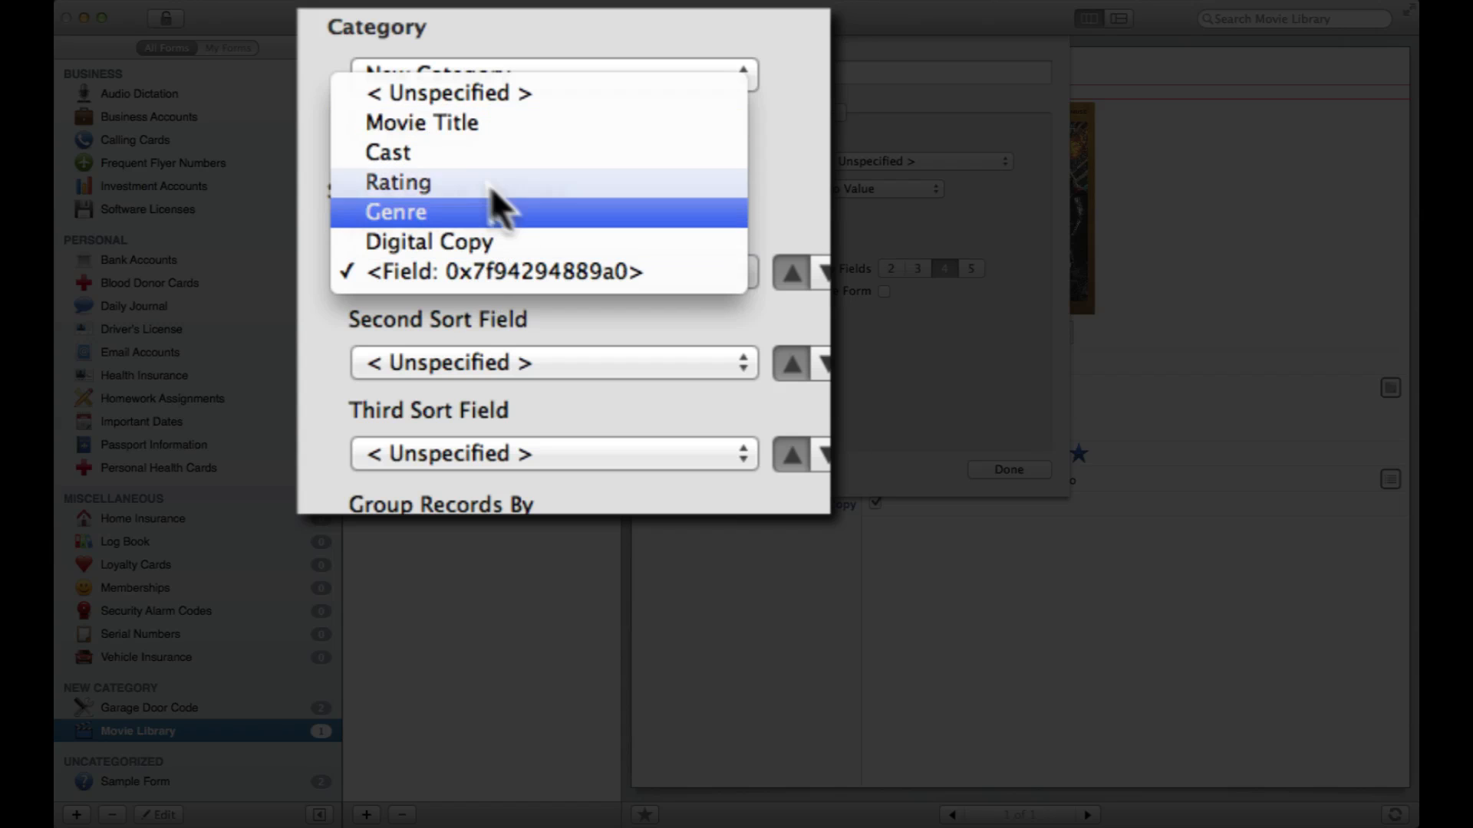
pyautogui.moveTo(442, 123)
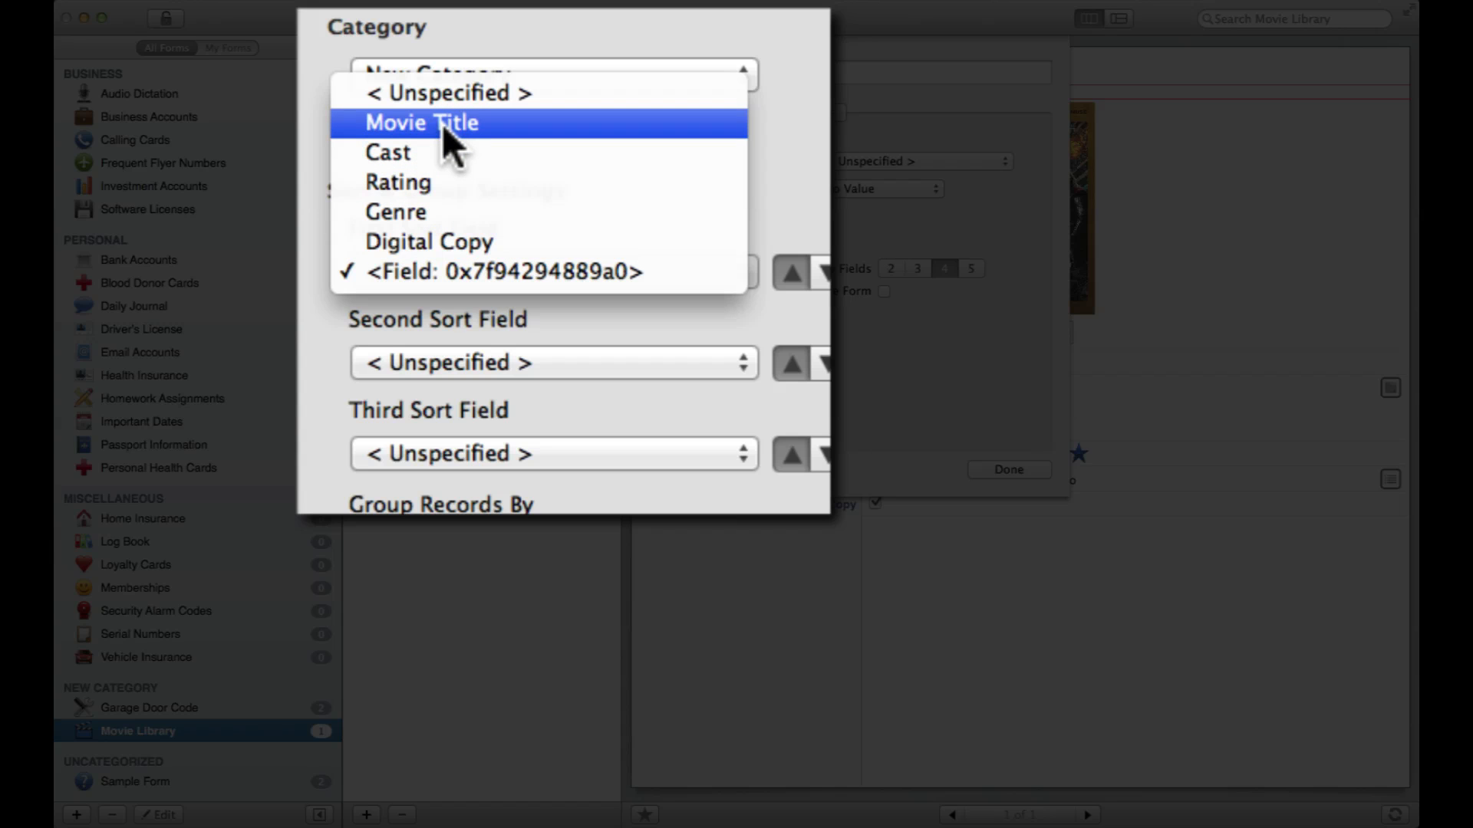
# Set the First Sort Field to Movie Title so records group under letter headings
pyautogui.click(420, 122)
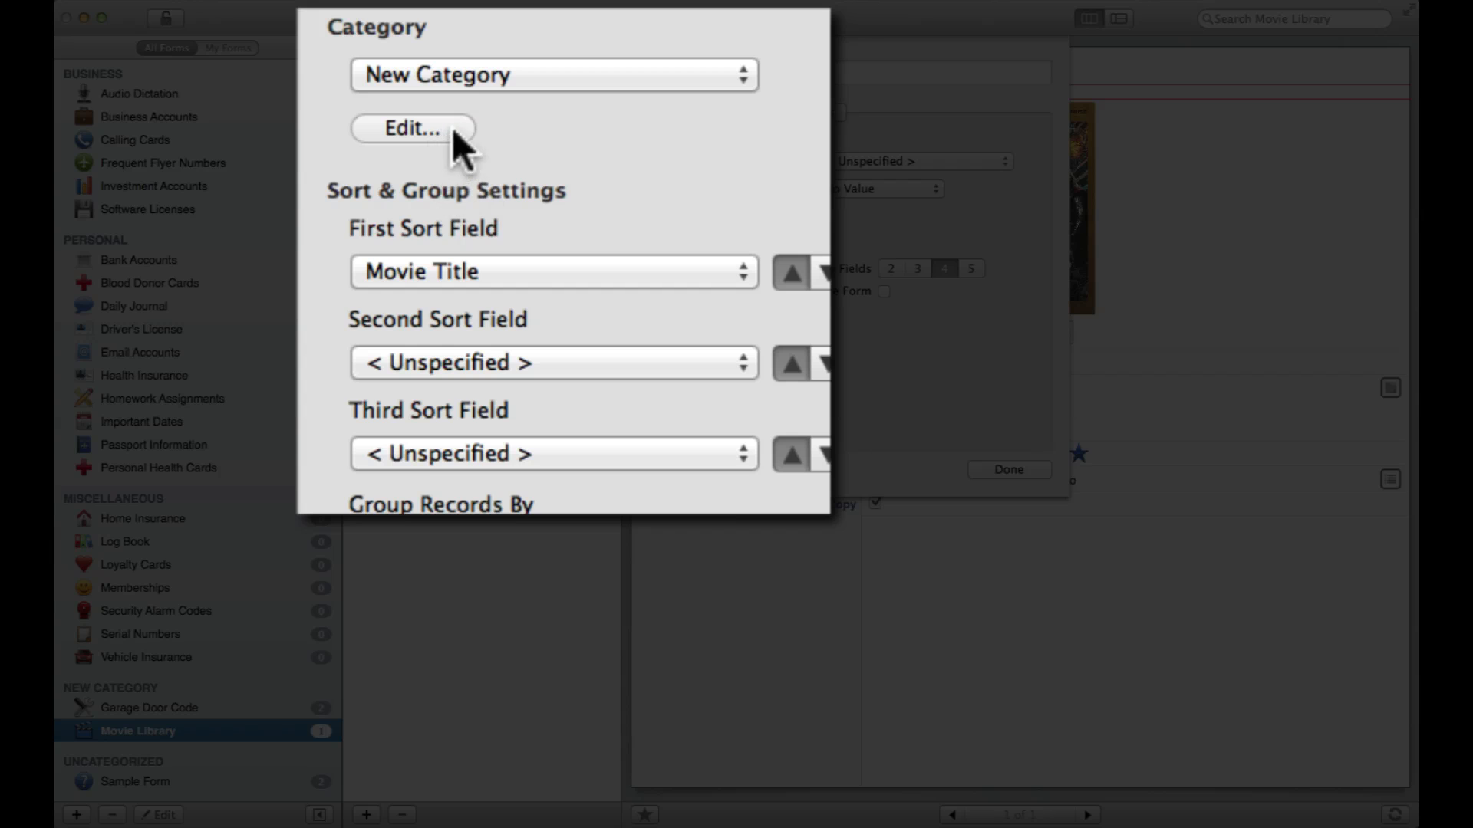
pyautogui.click(552, 272)
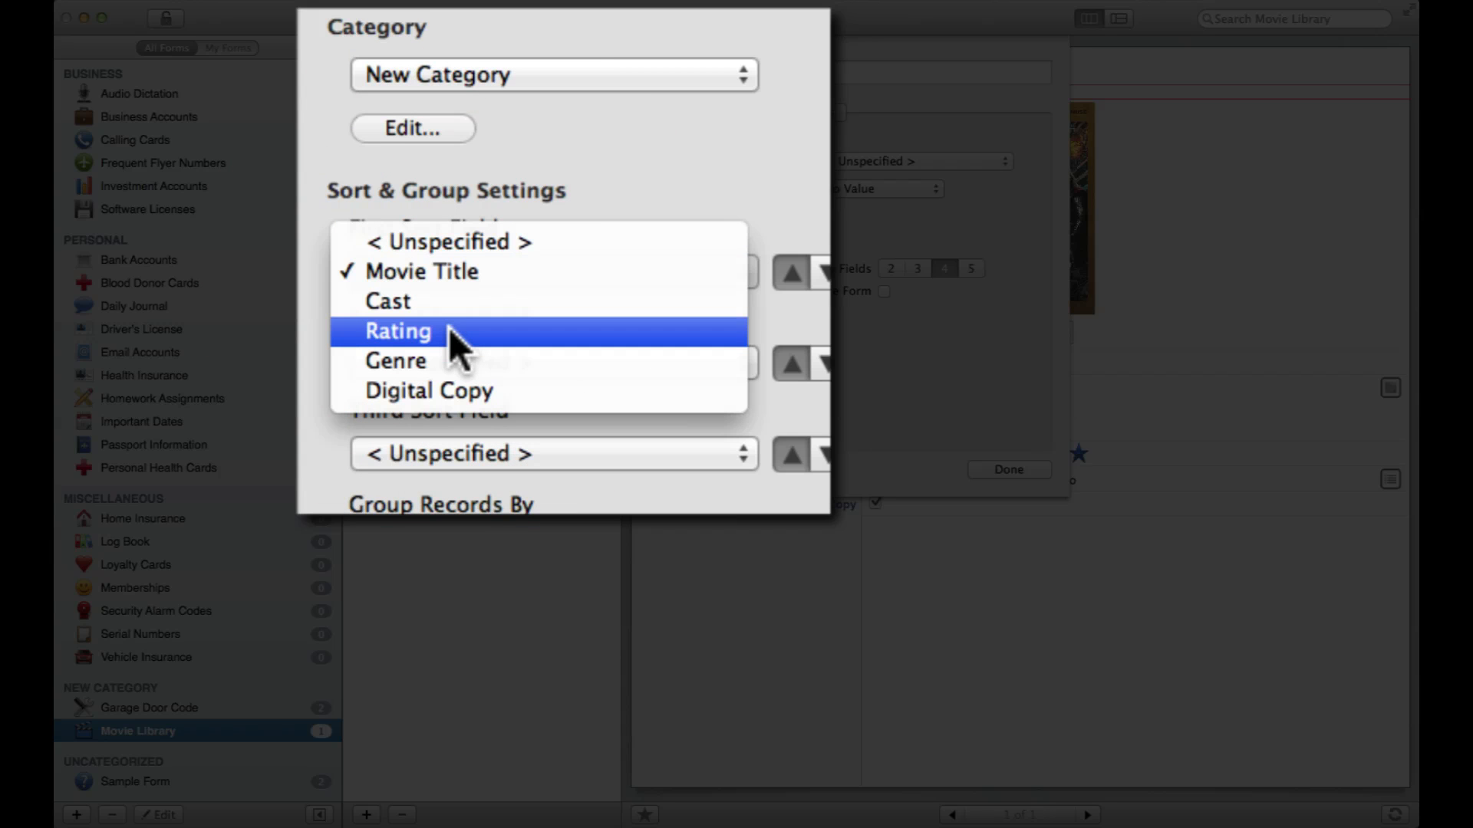
pyautogui.click(399, 331)
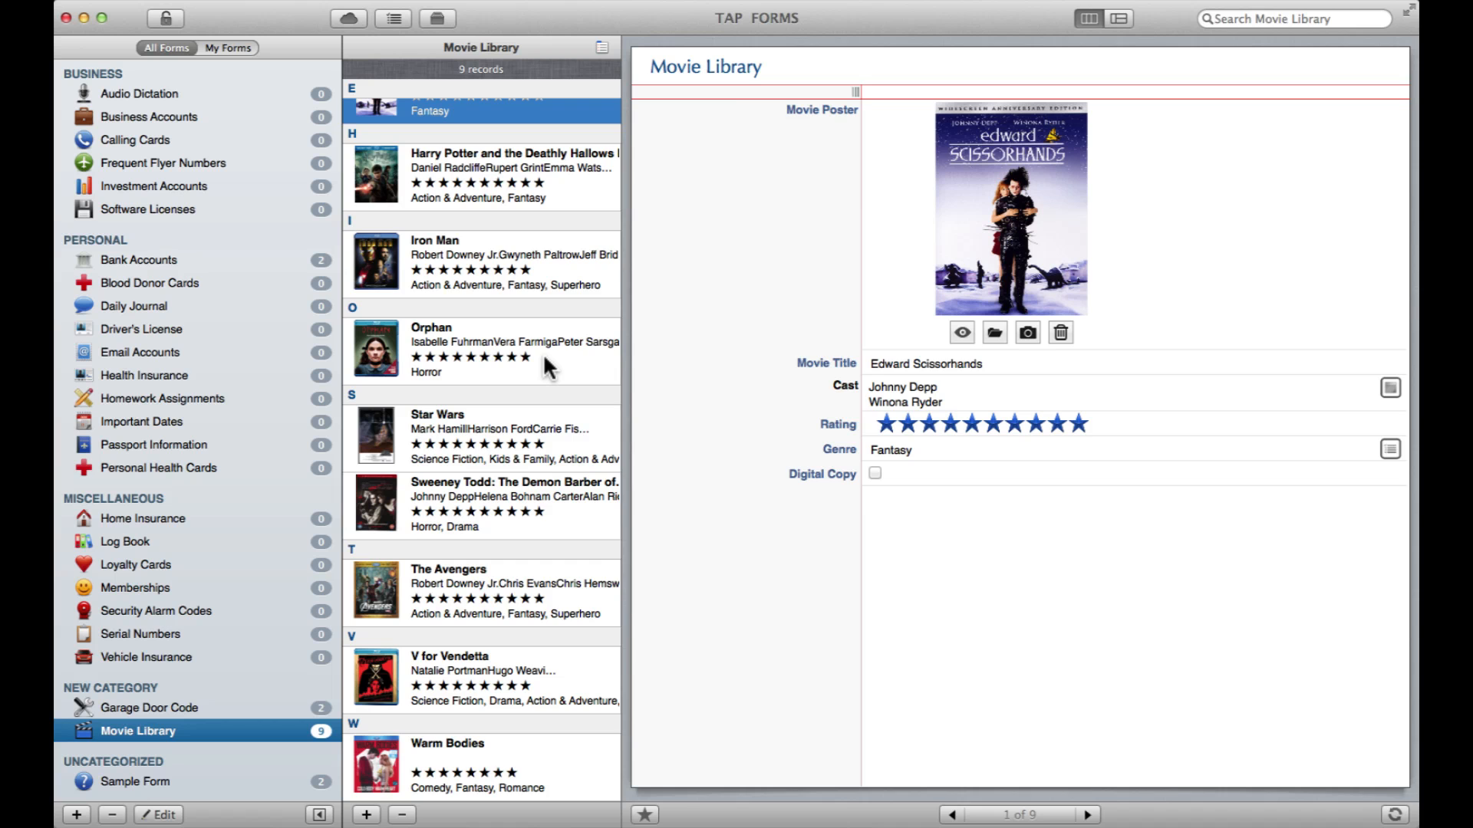
pyautogui.scroll(3)
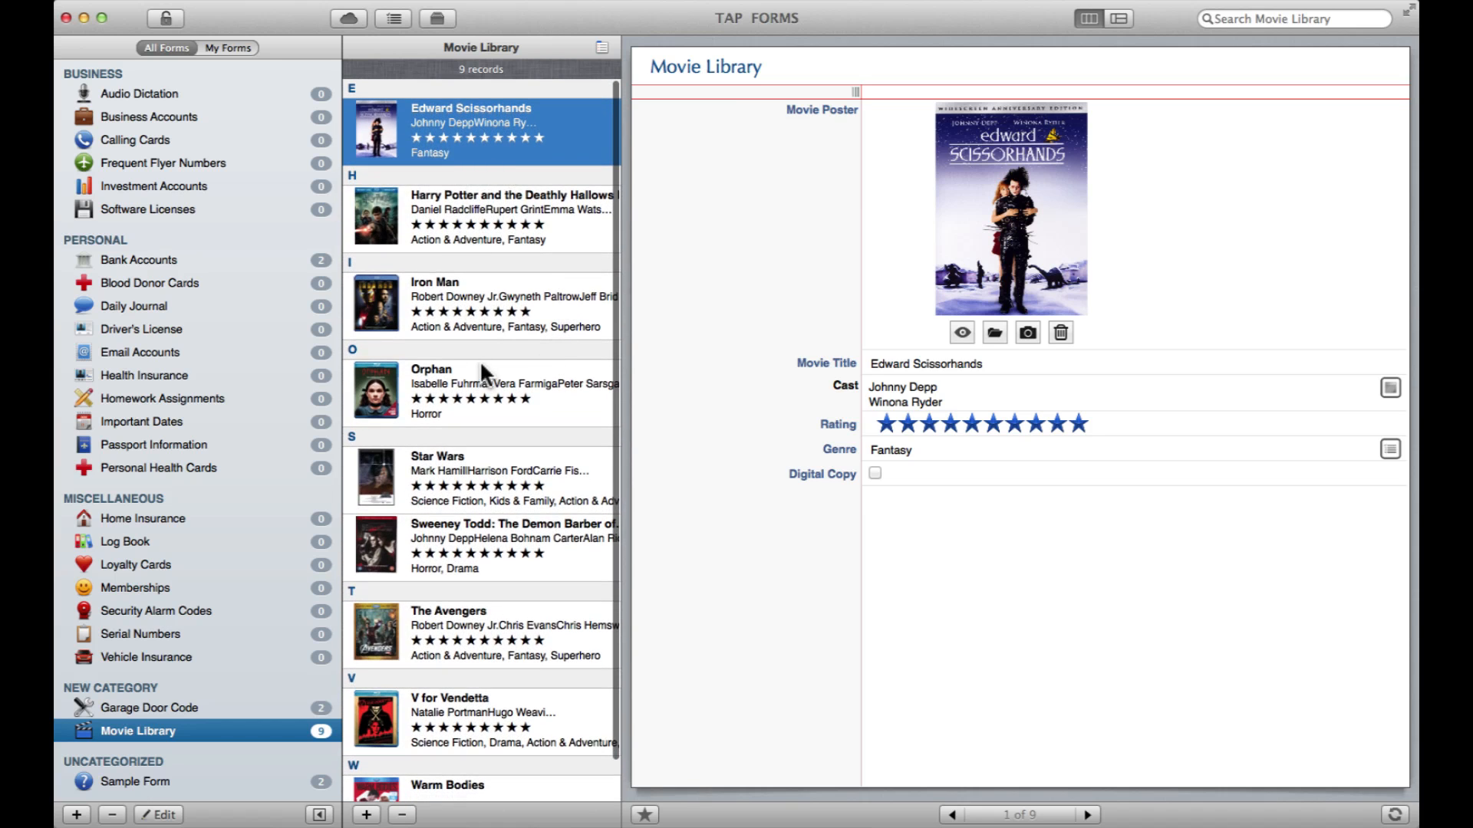
pyautogui.moveTo(472, 434)
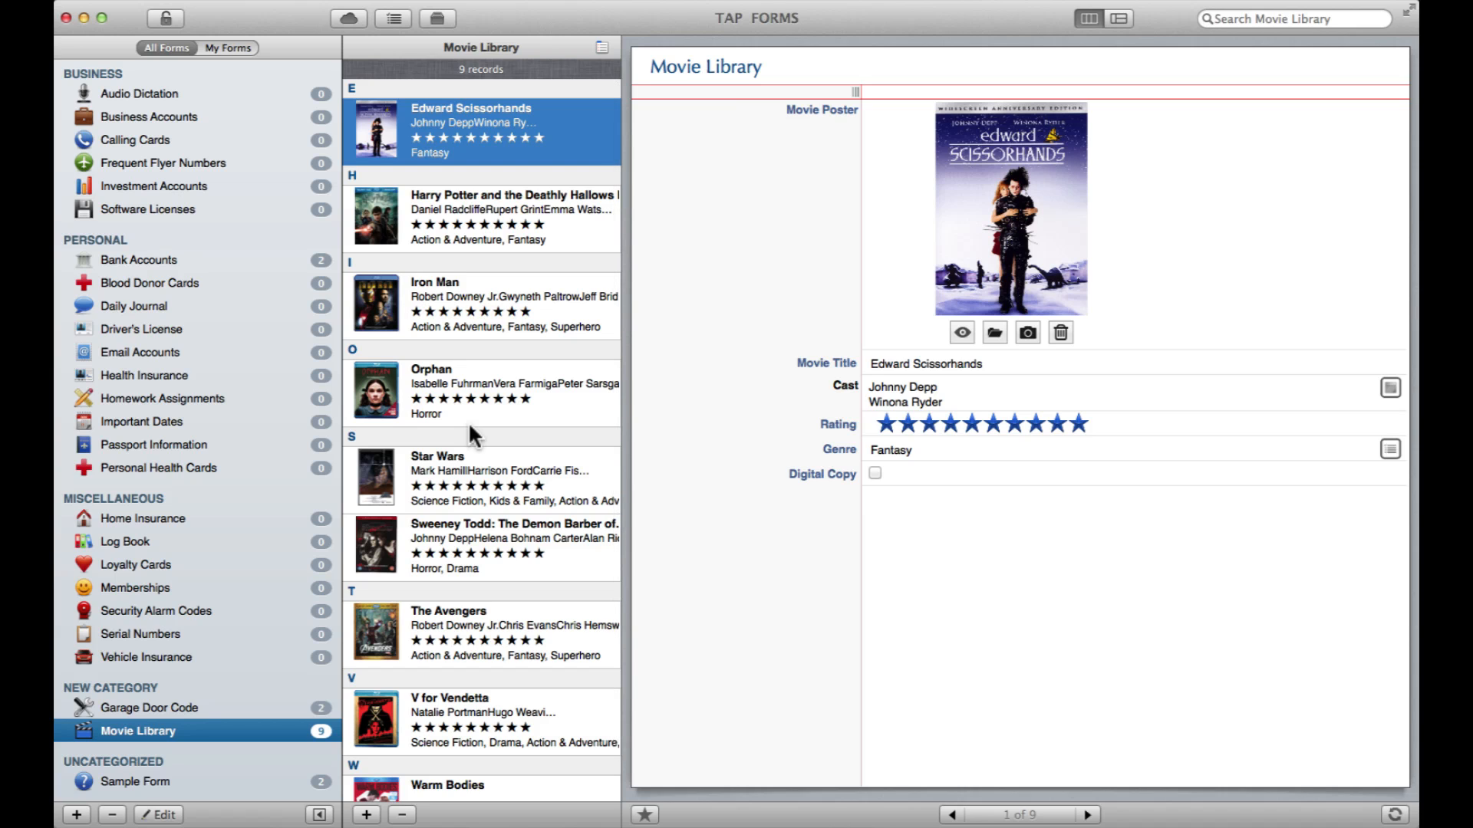
pyautogui.moveTo(433, 183)
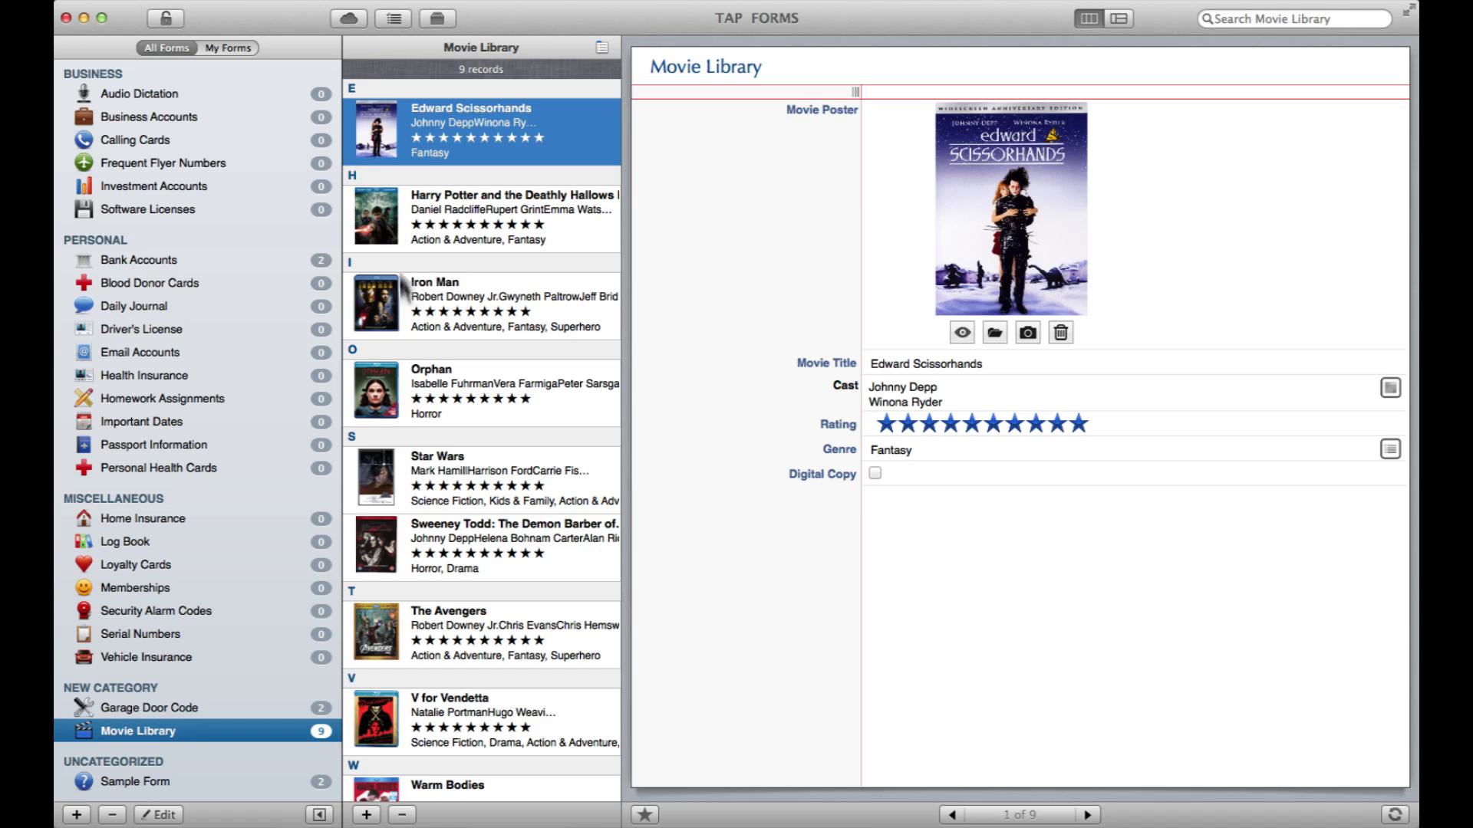
pyautogui.moveTo(552, 290)
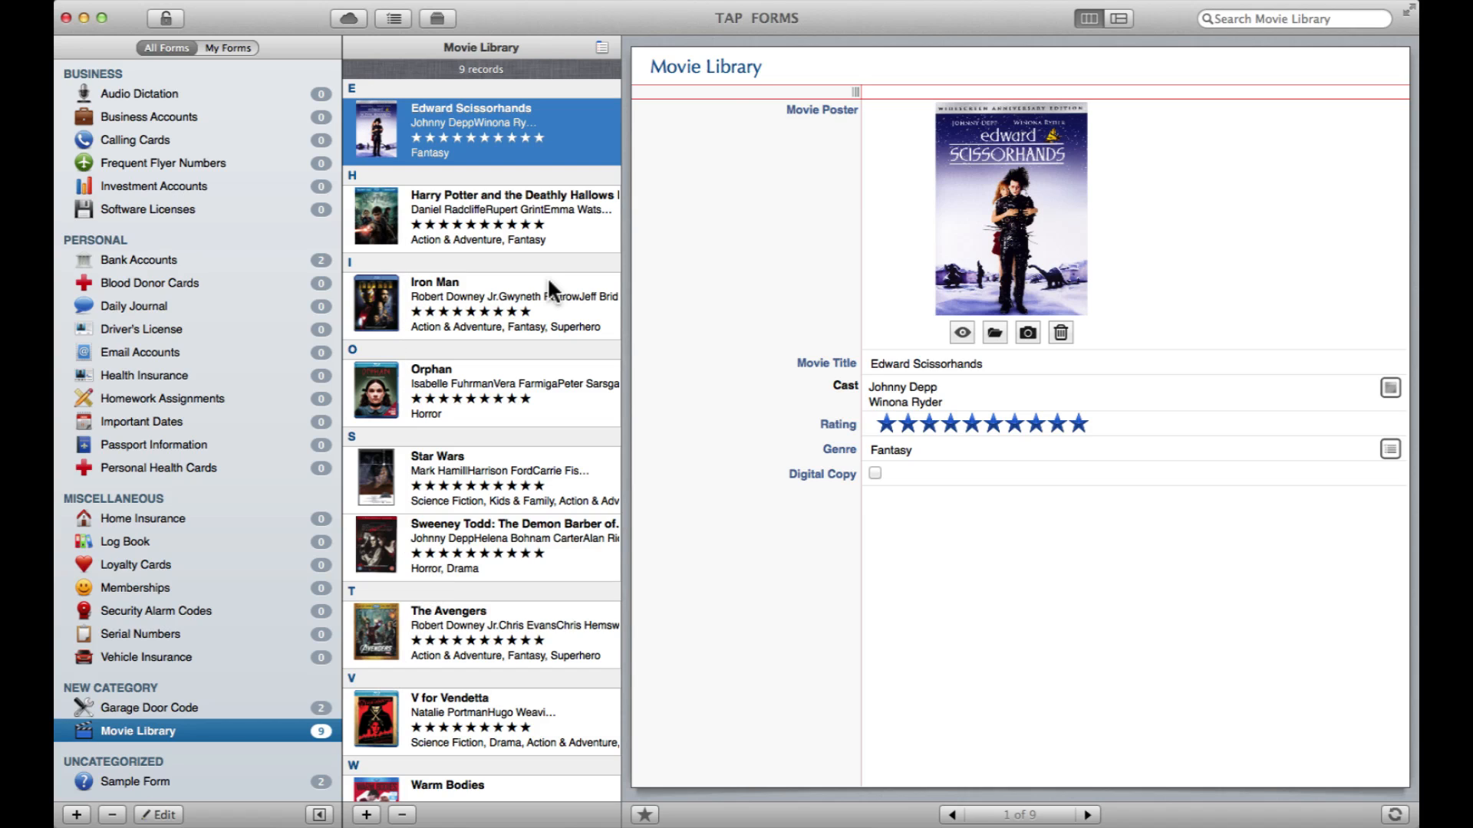
pyautogui.moveTo(550, 292)
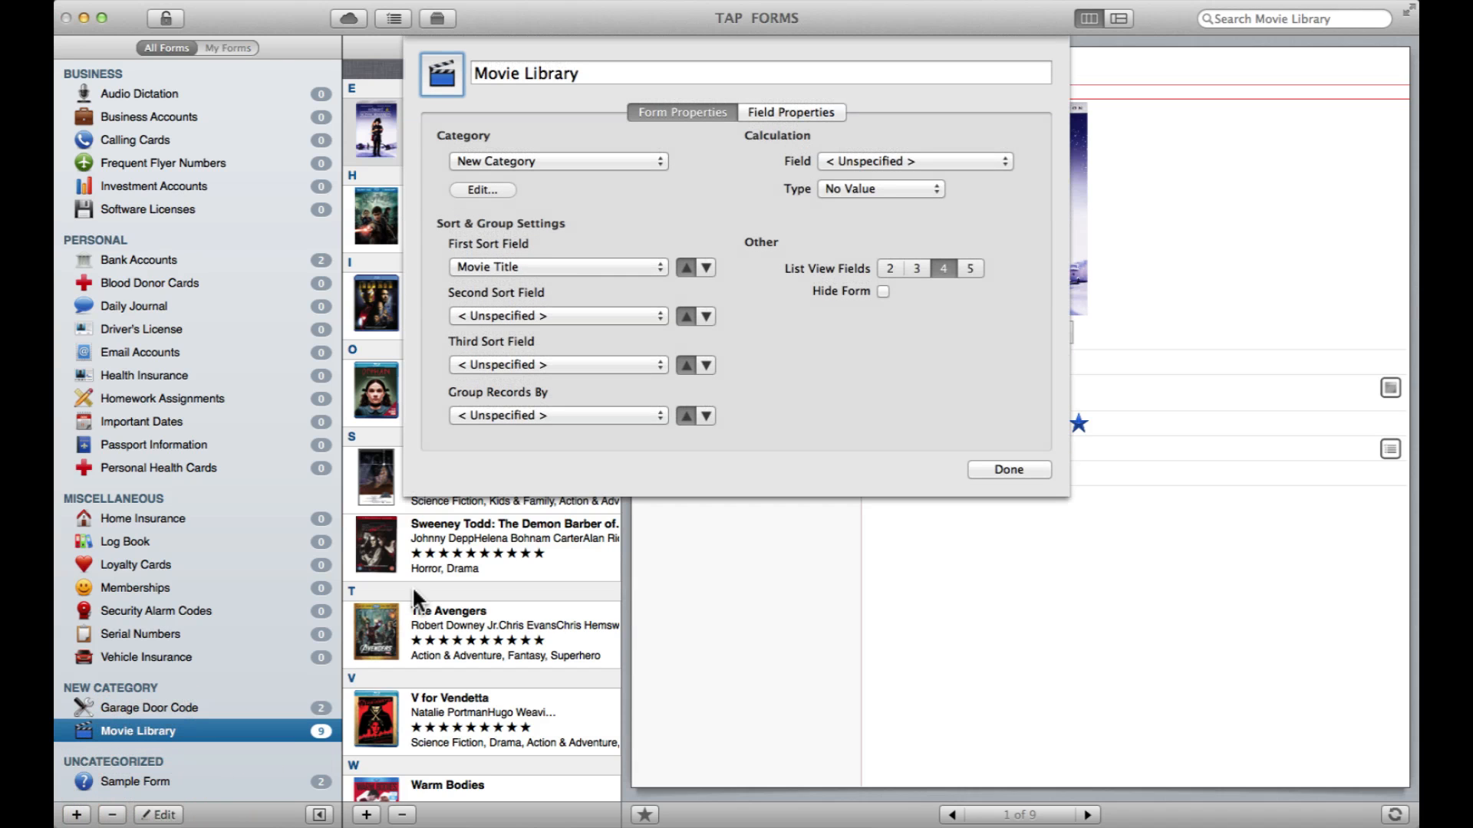
# Set the First Sort Field to Rating in descending order and apply it
pyautogui.click(557, 267)
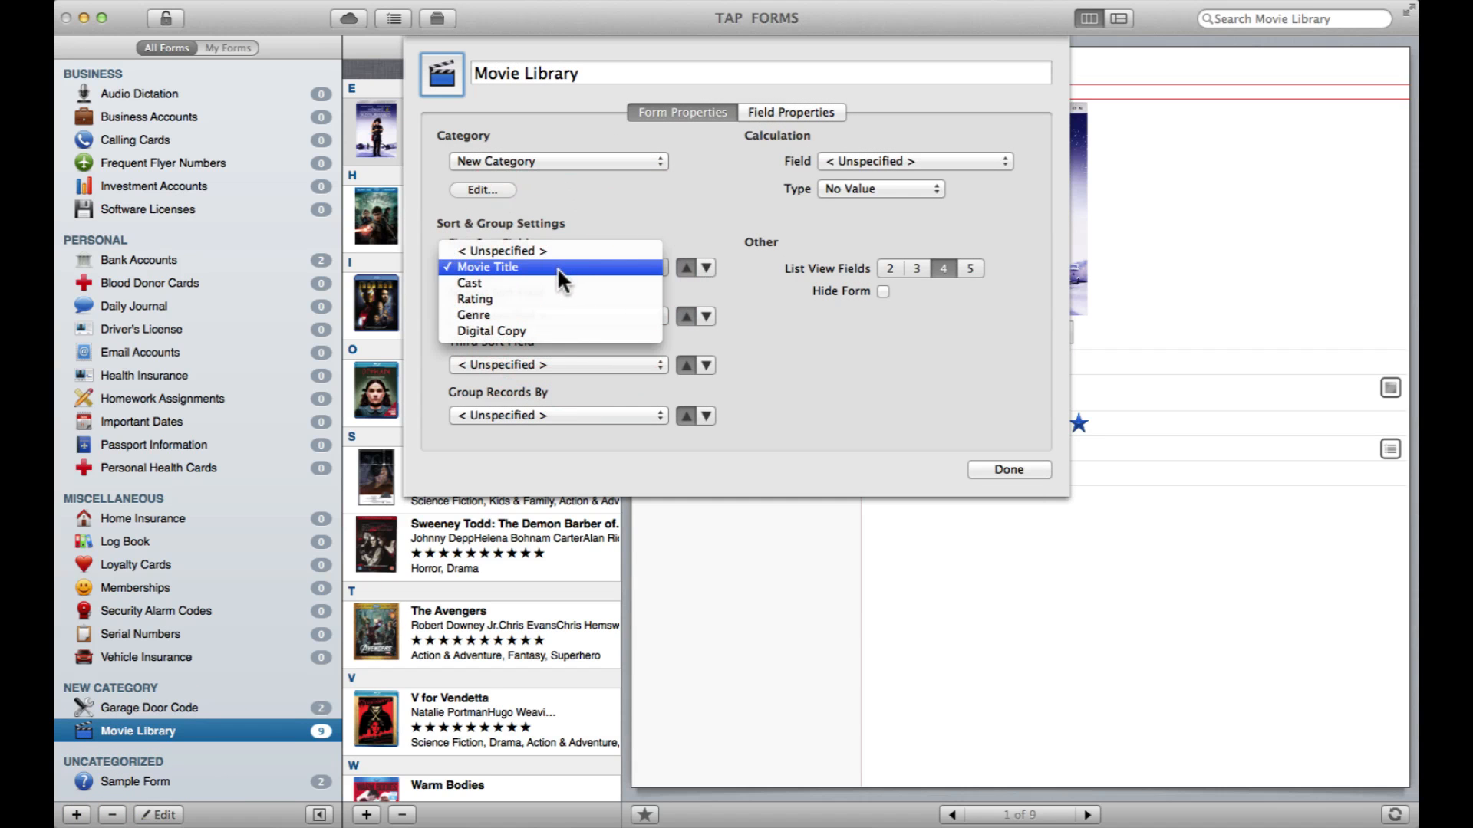
pyautogui.moveTo(521, 302)
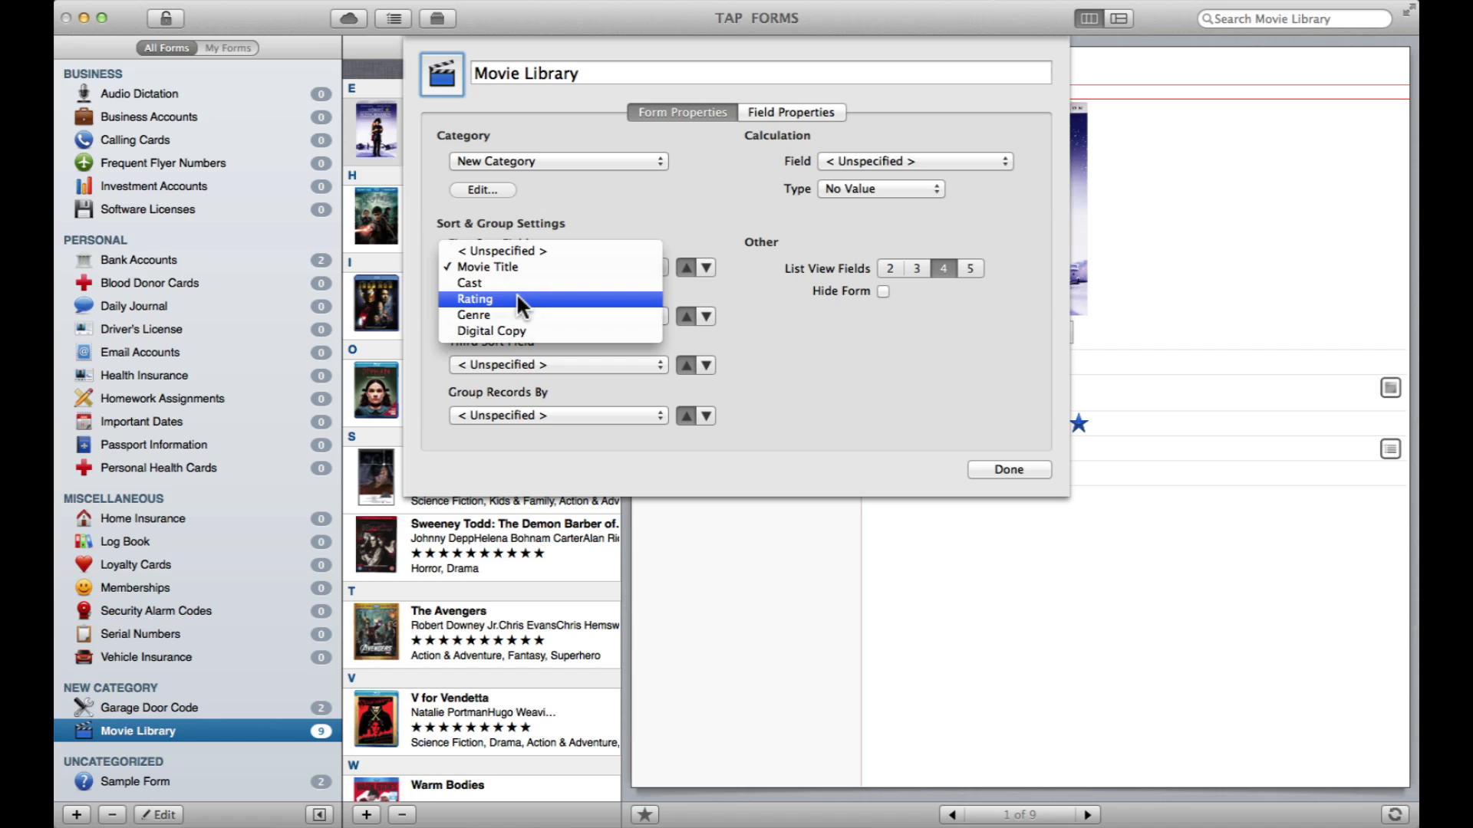
pyautogui.click(475, 299)
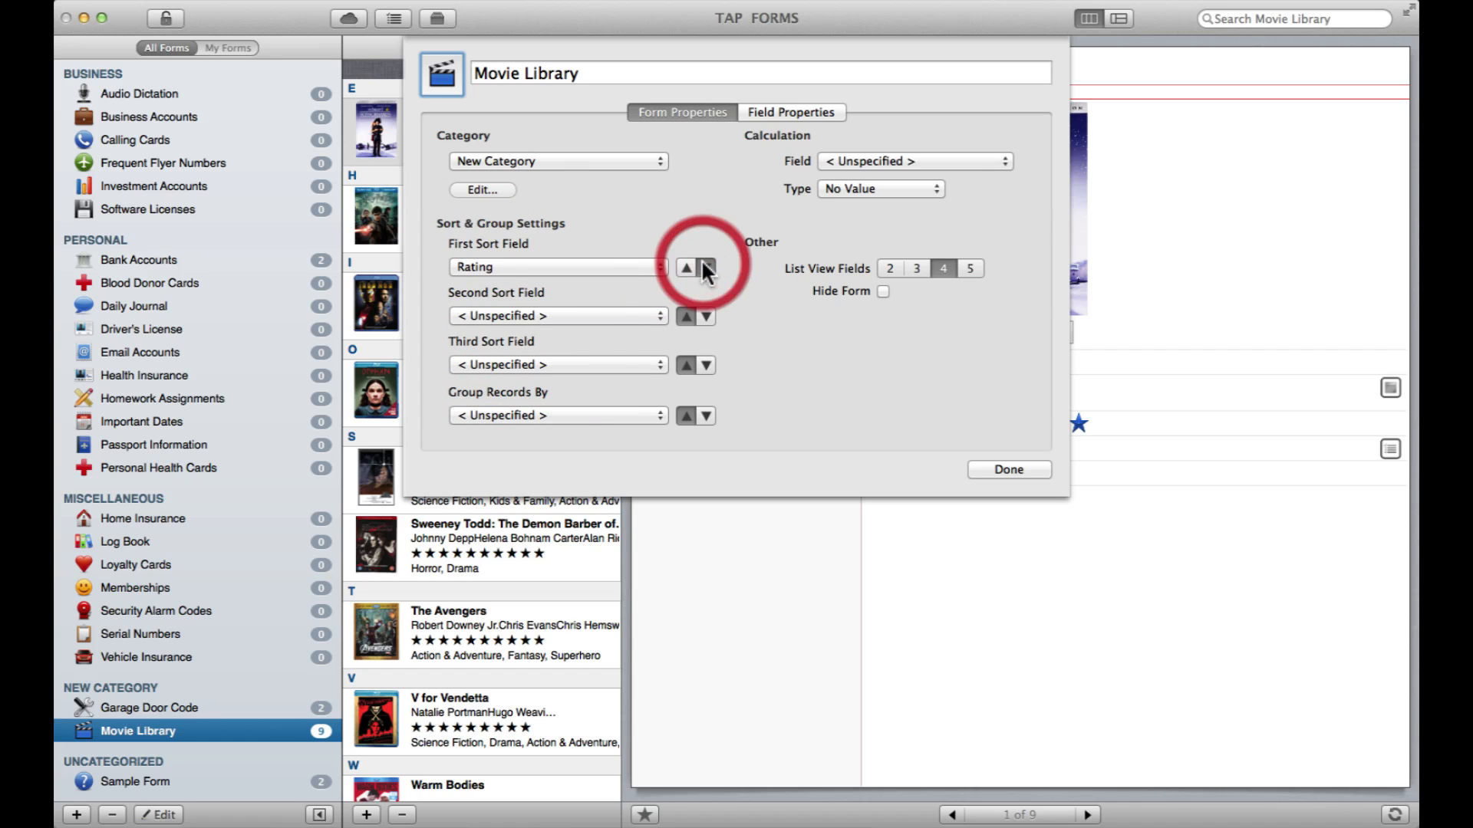
pyautogui.moveTo(1022, 480)
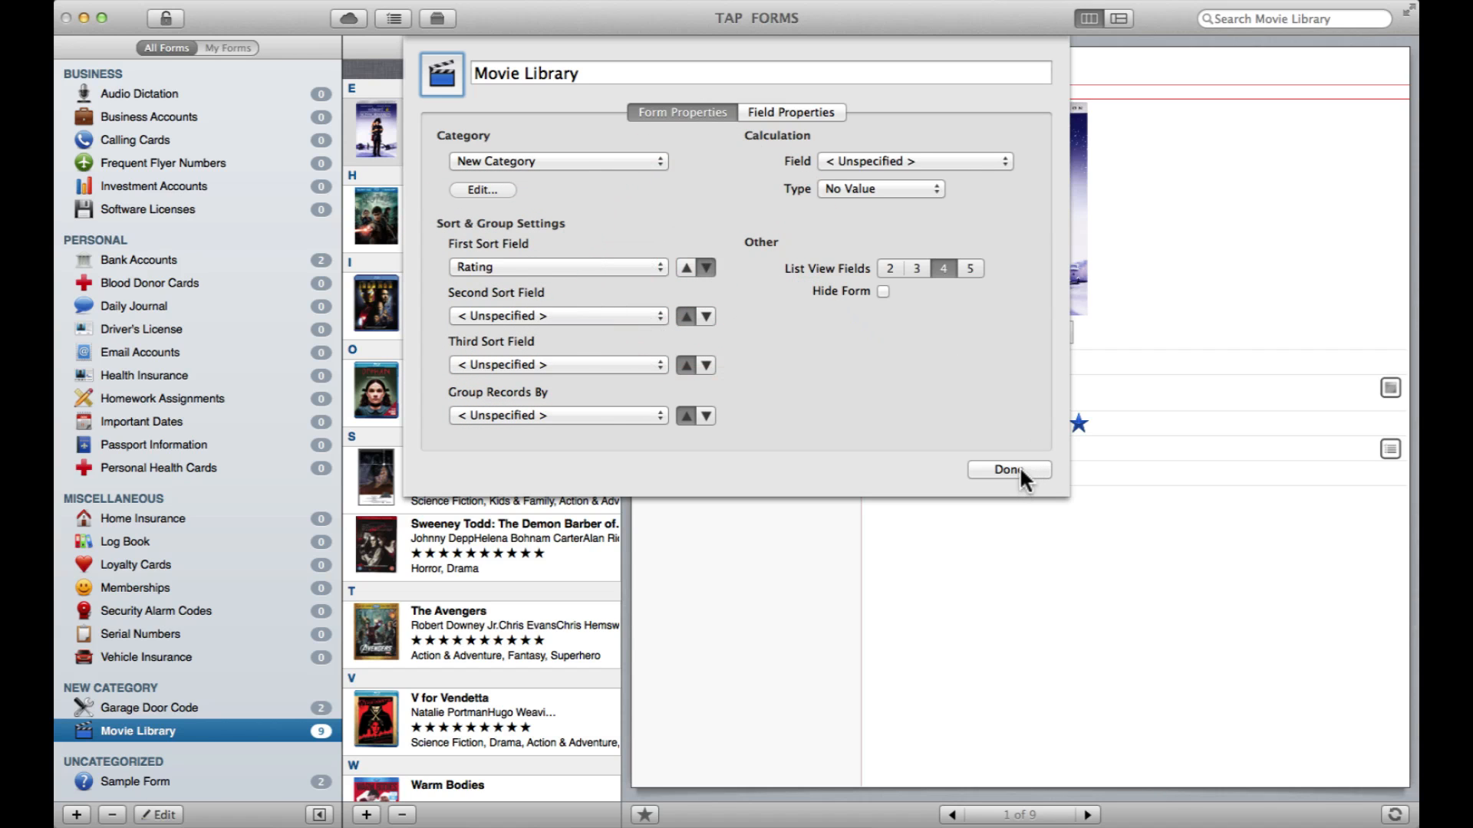
pyautogui.click(1009, 469)
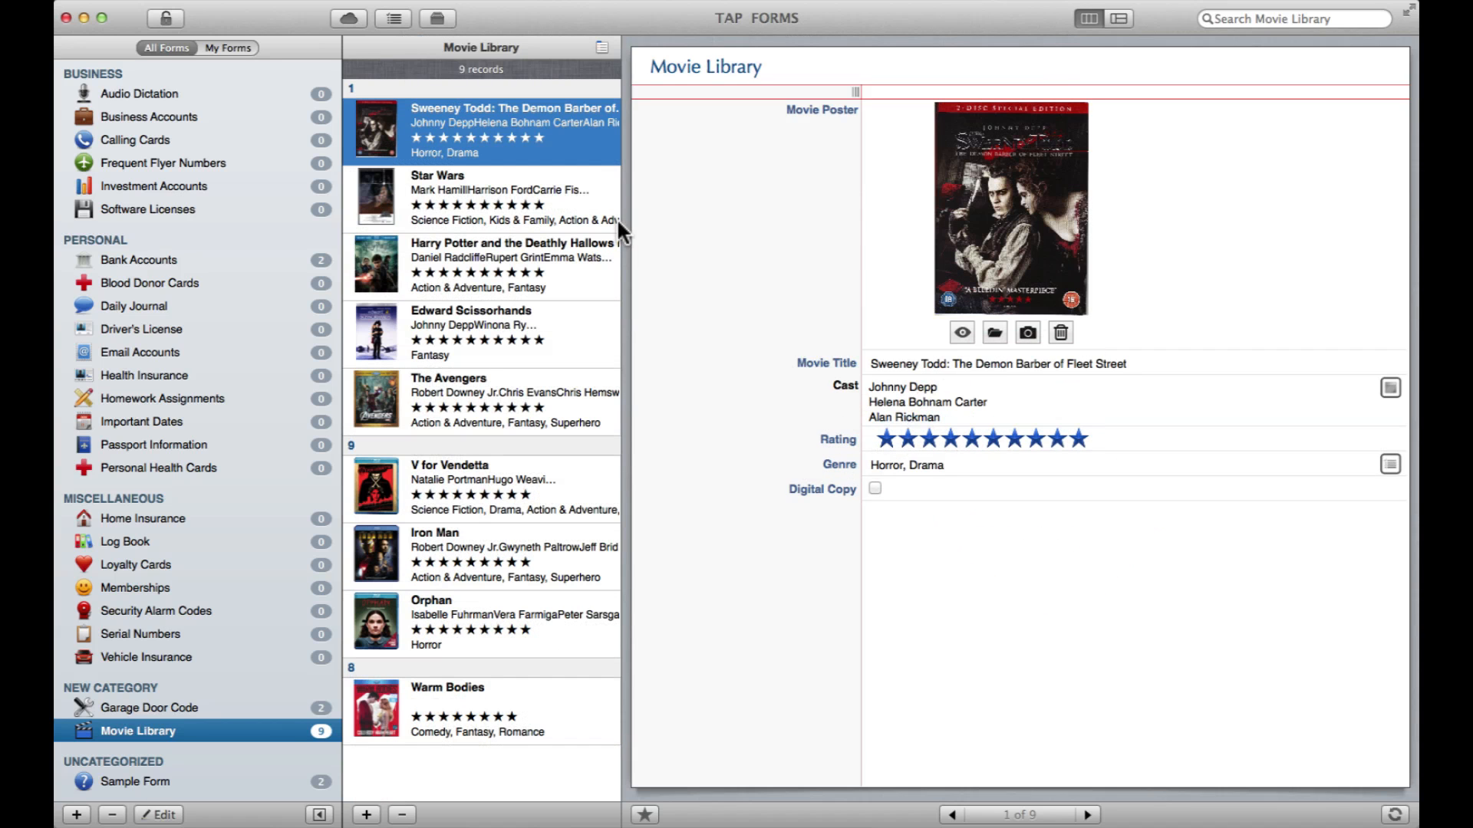
pyautogui.moveTo(469, 128)
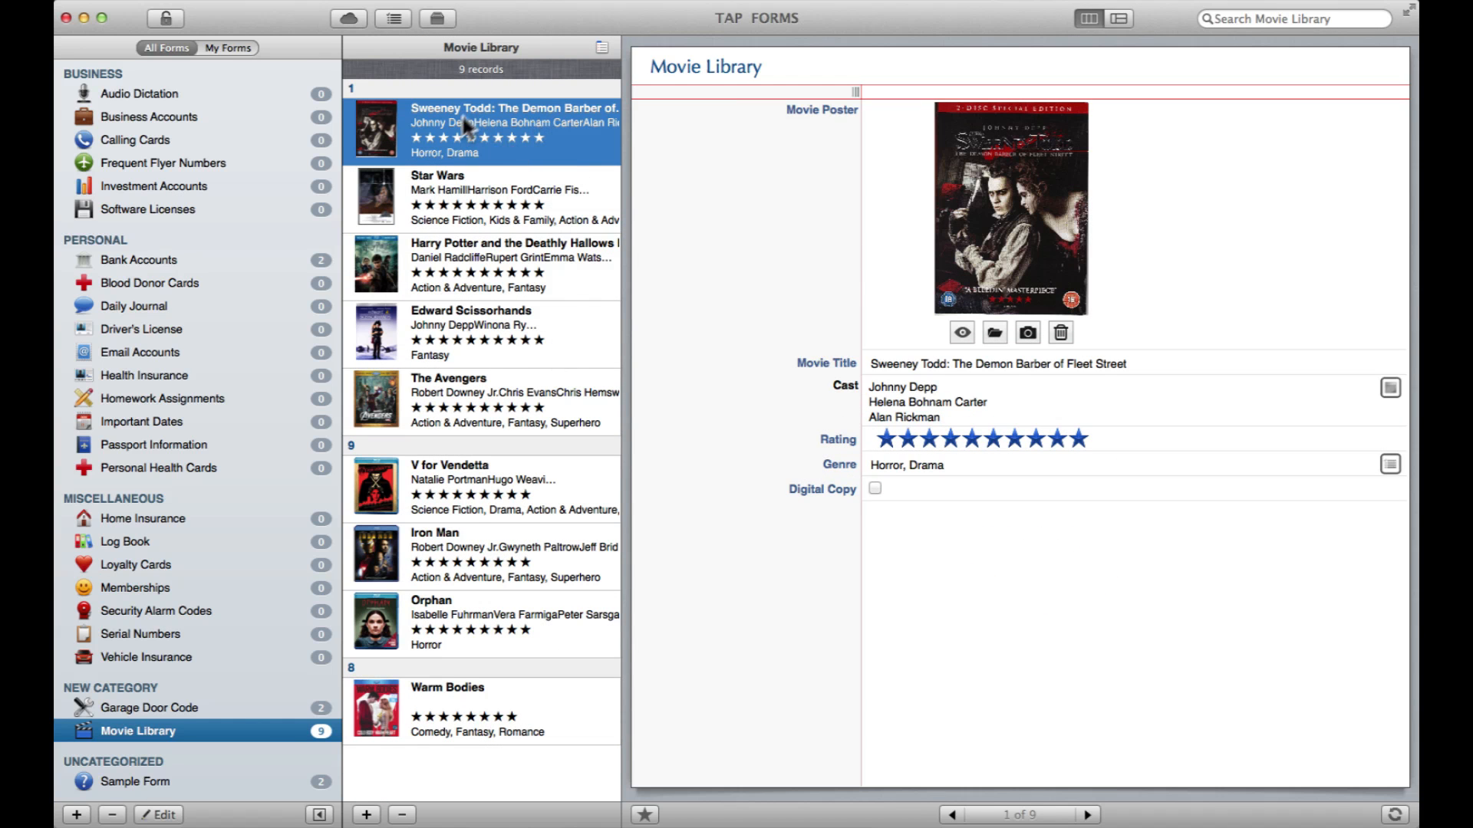
pyautogui.moveTo(477, 367)
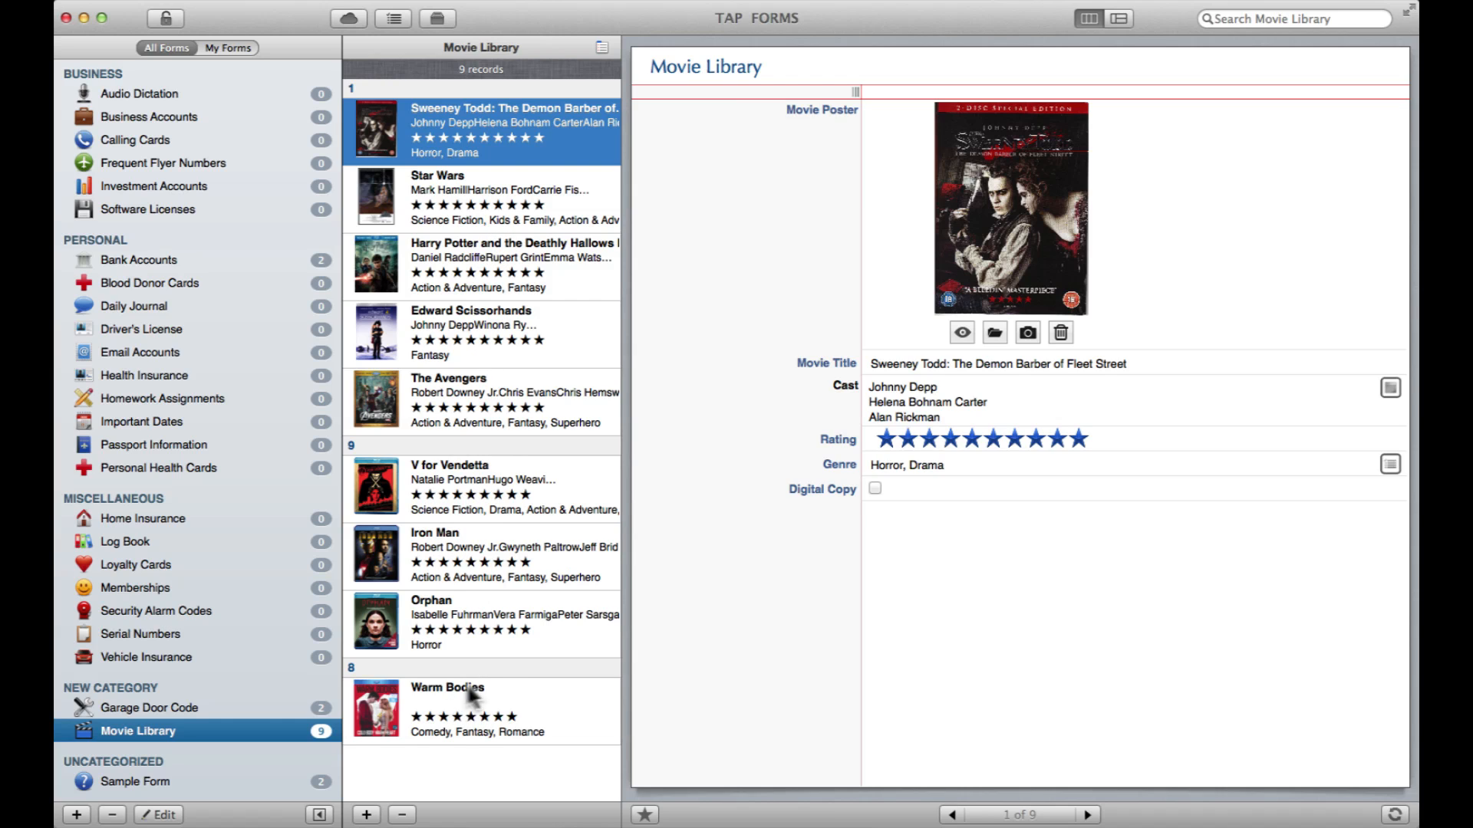
pyautogui.moveTo(596, 71)
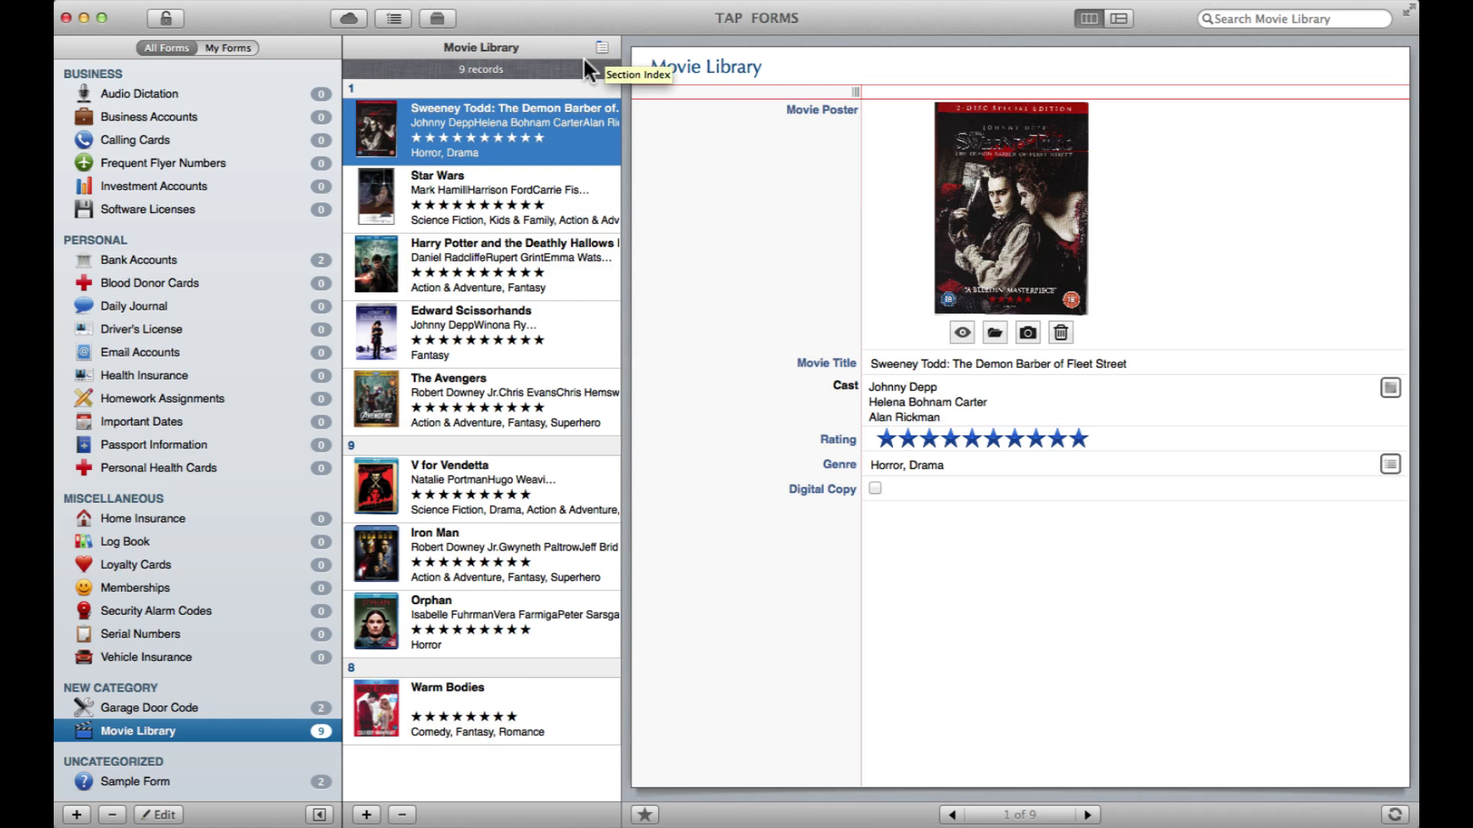
pyautogui.moveTo(587, 69)
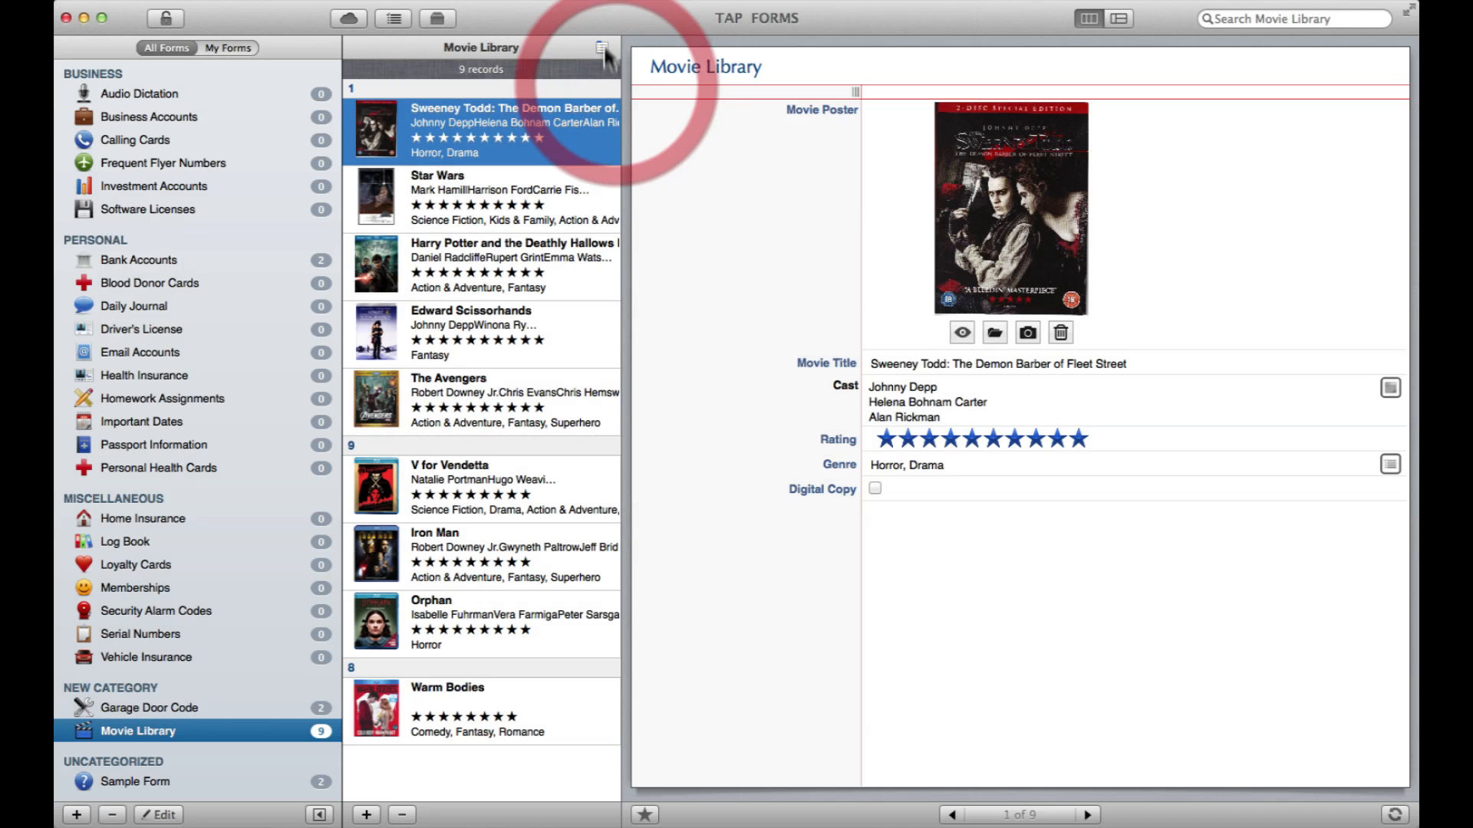
pyautogui.moveTo(602, 52)
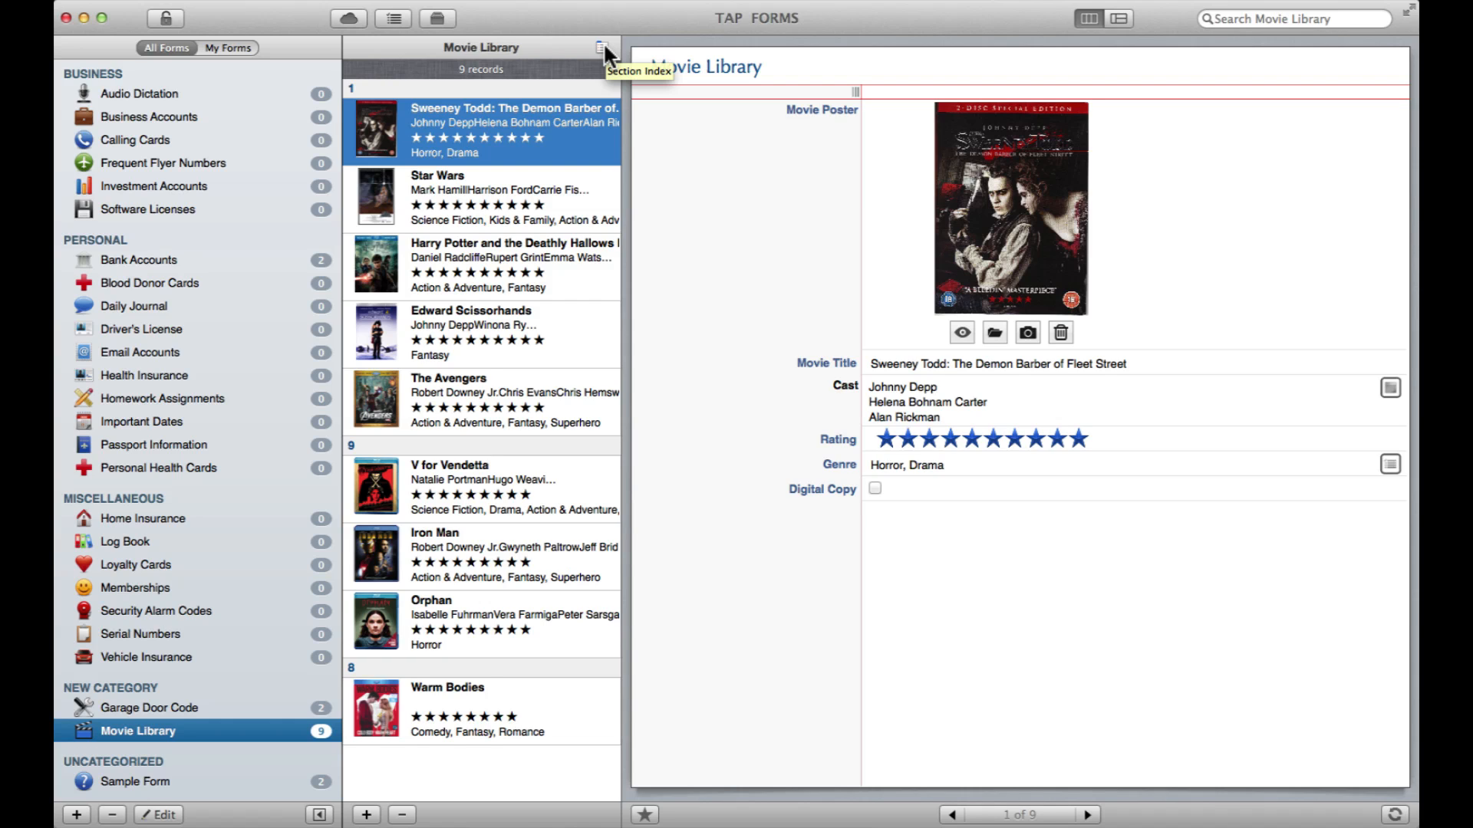
pyautogui.moveTo(747, 277)
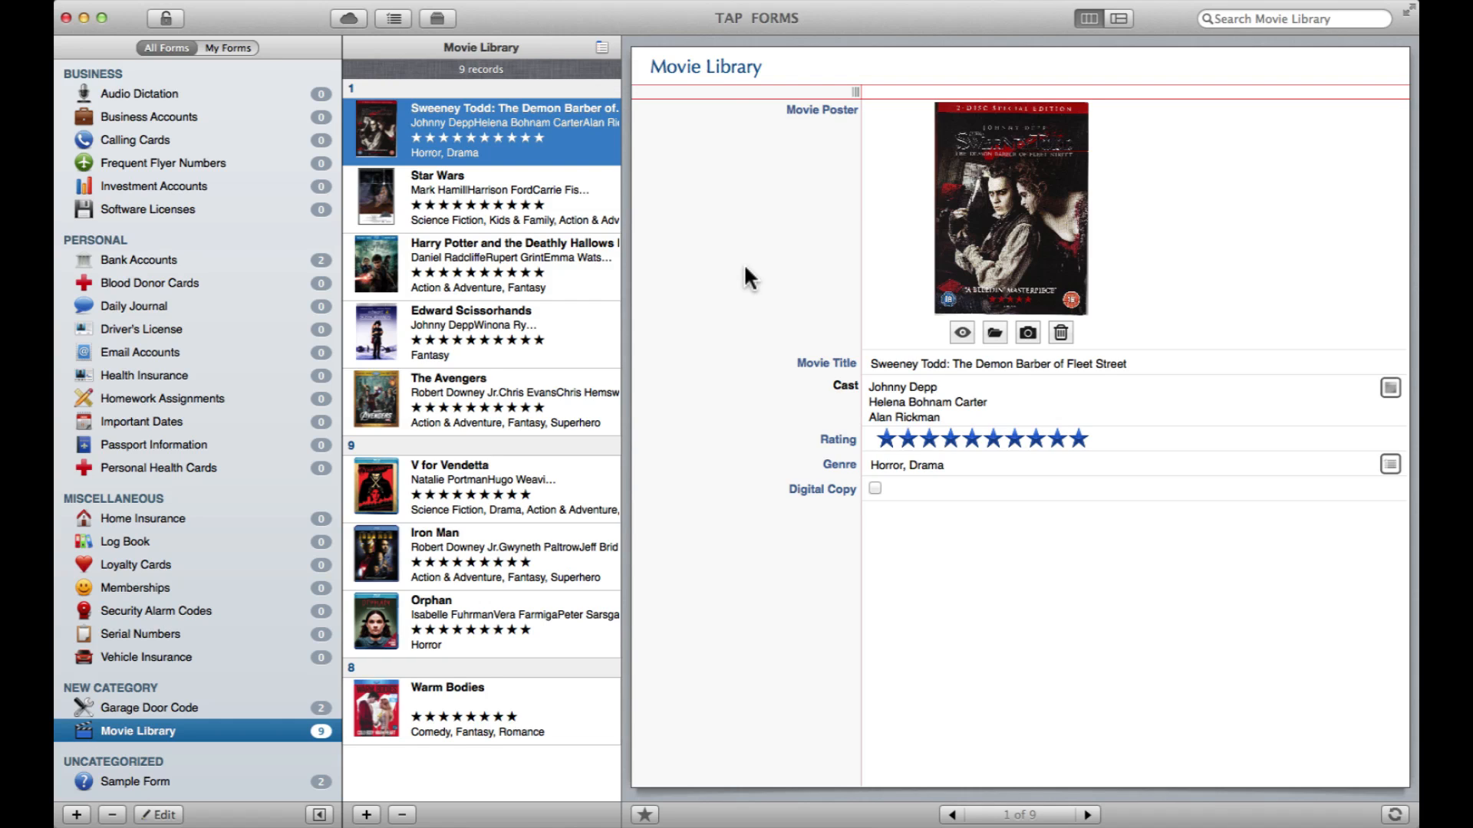
pyautogui.moveTo(735, 102)
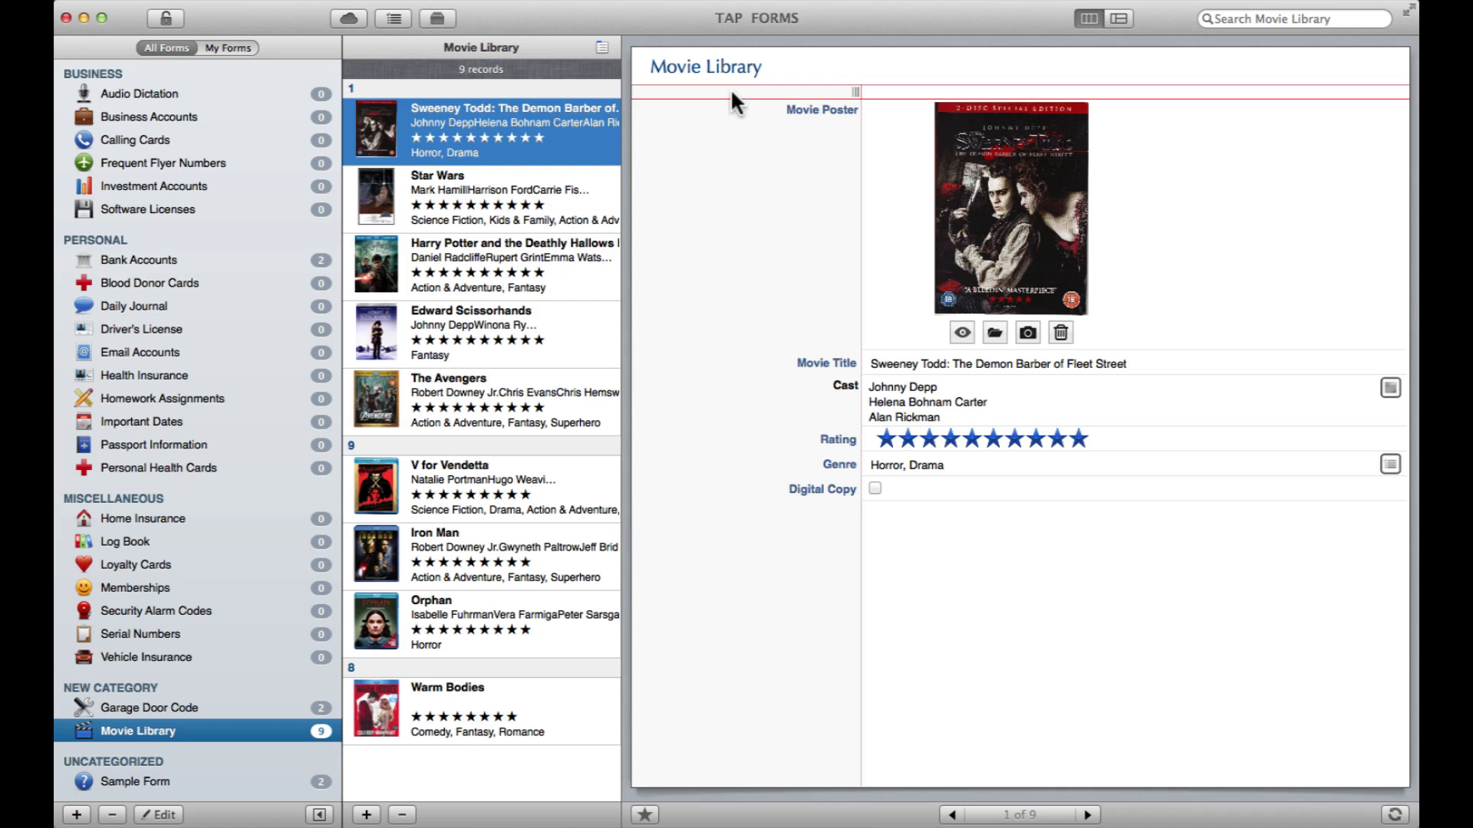
pyautogui.moveTo(520, 279)
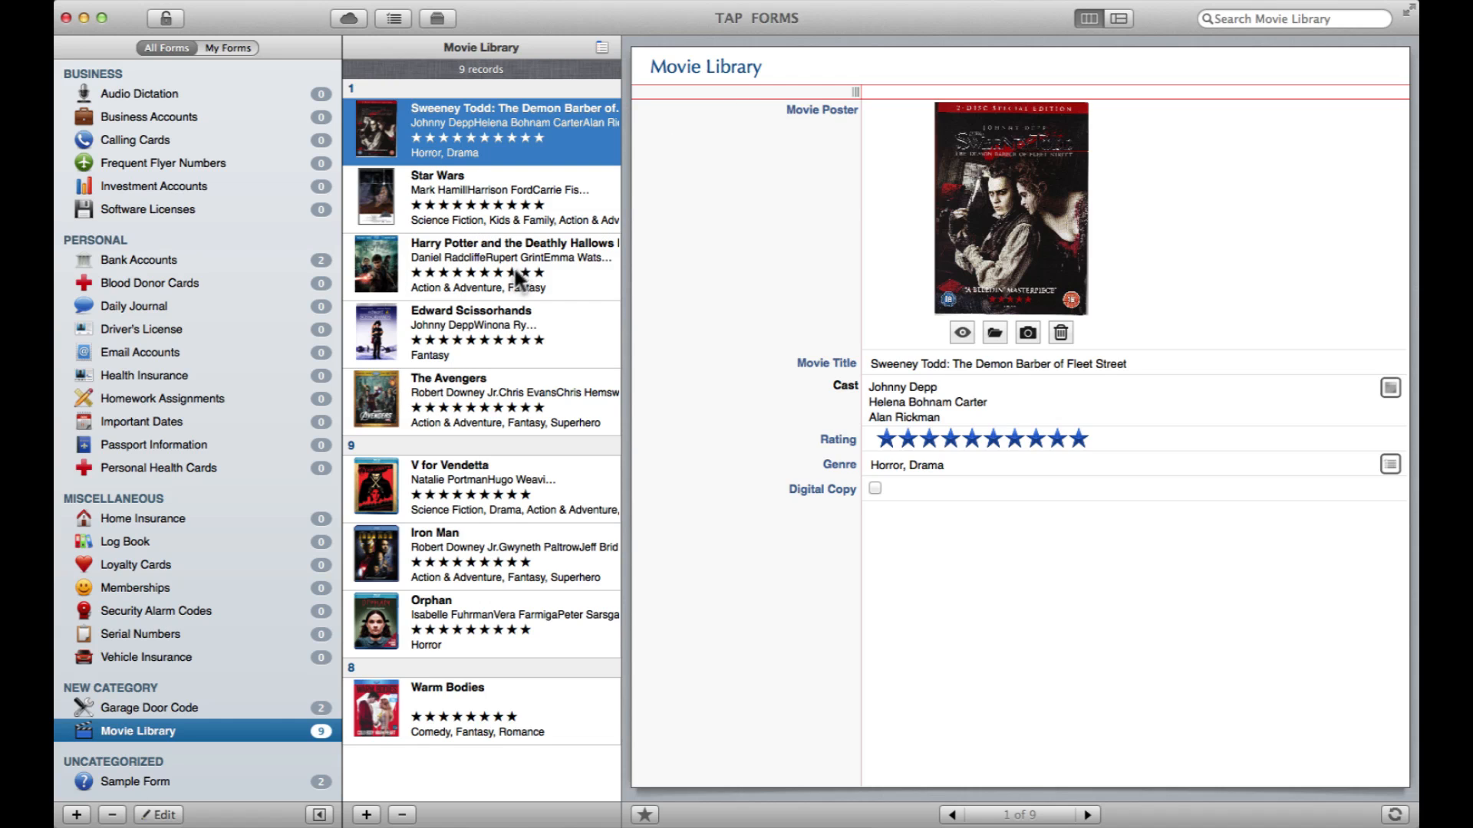
# Show the Movie Library as a table and try sorting by title, reversed title and cast columns
pyautogui.click(1117, 18)
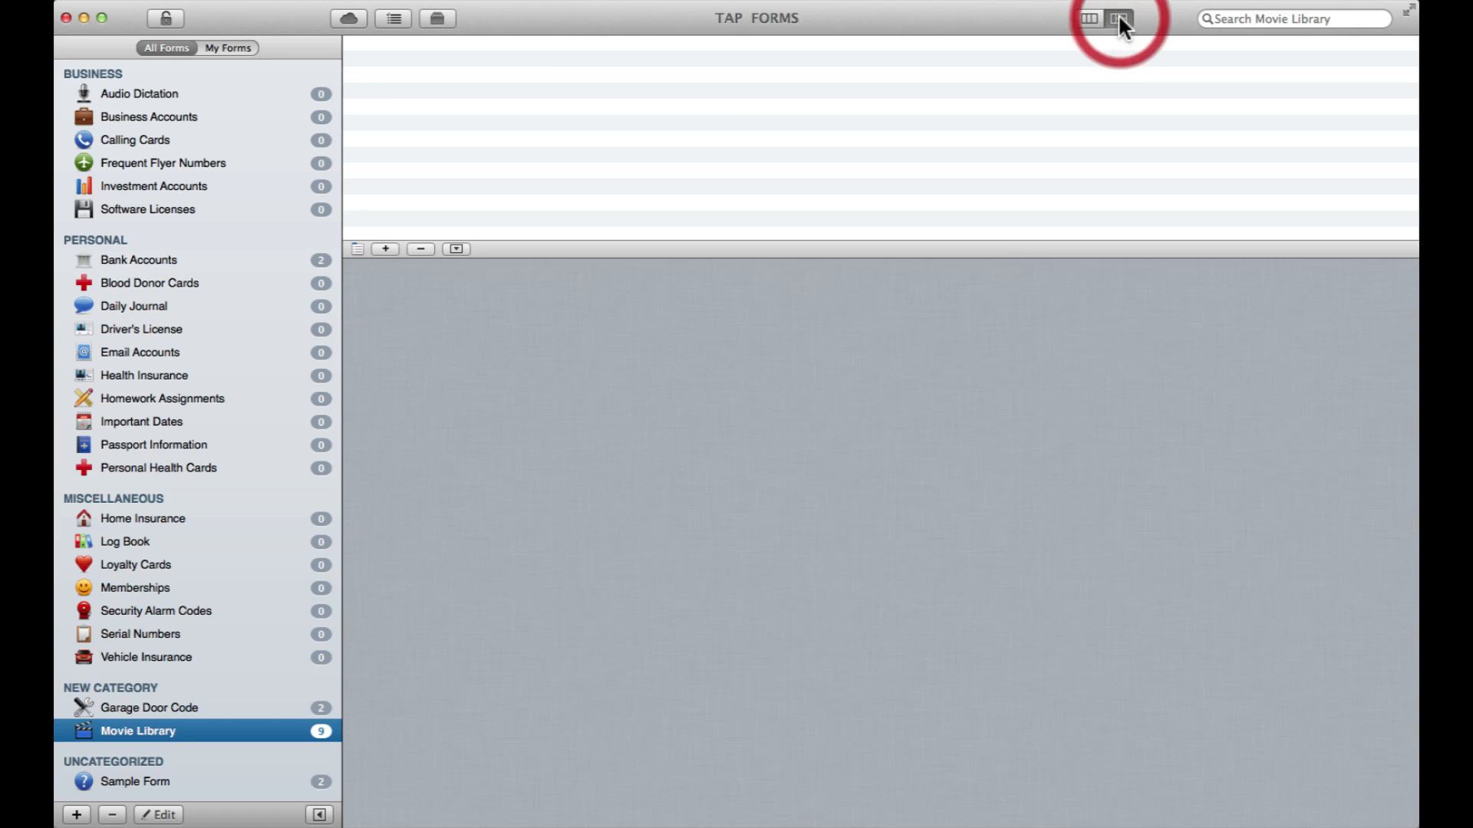
pyautogui.click(1115, 19)
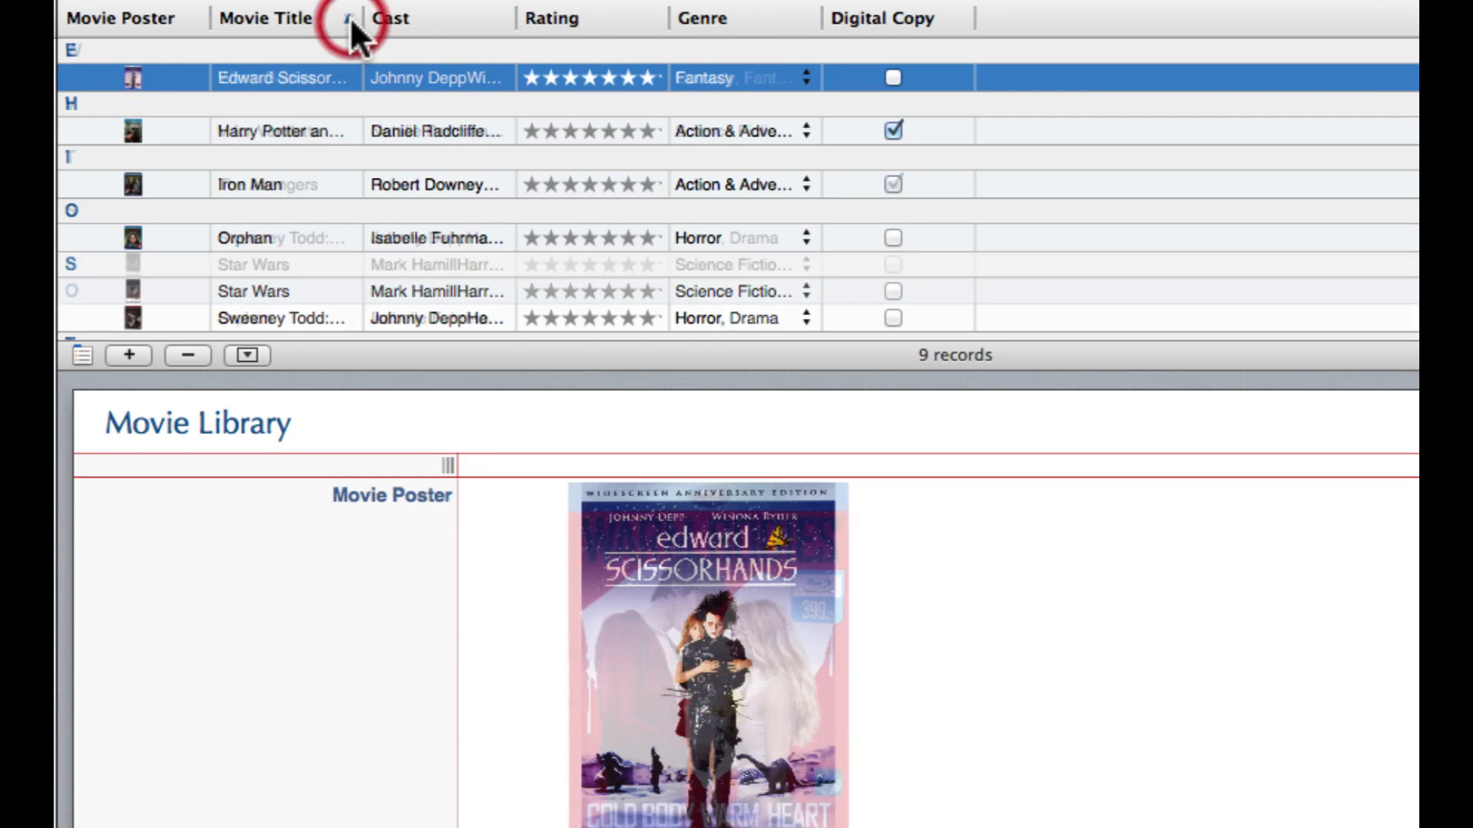
pyautogui.click(348, 18)
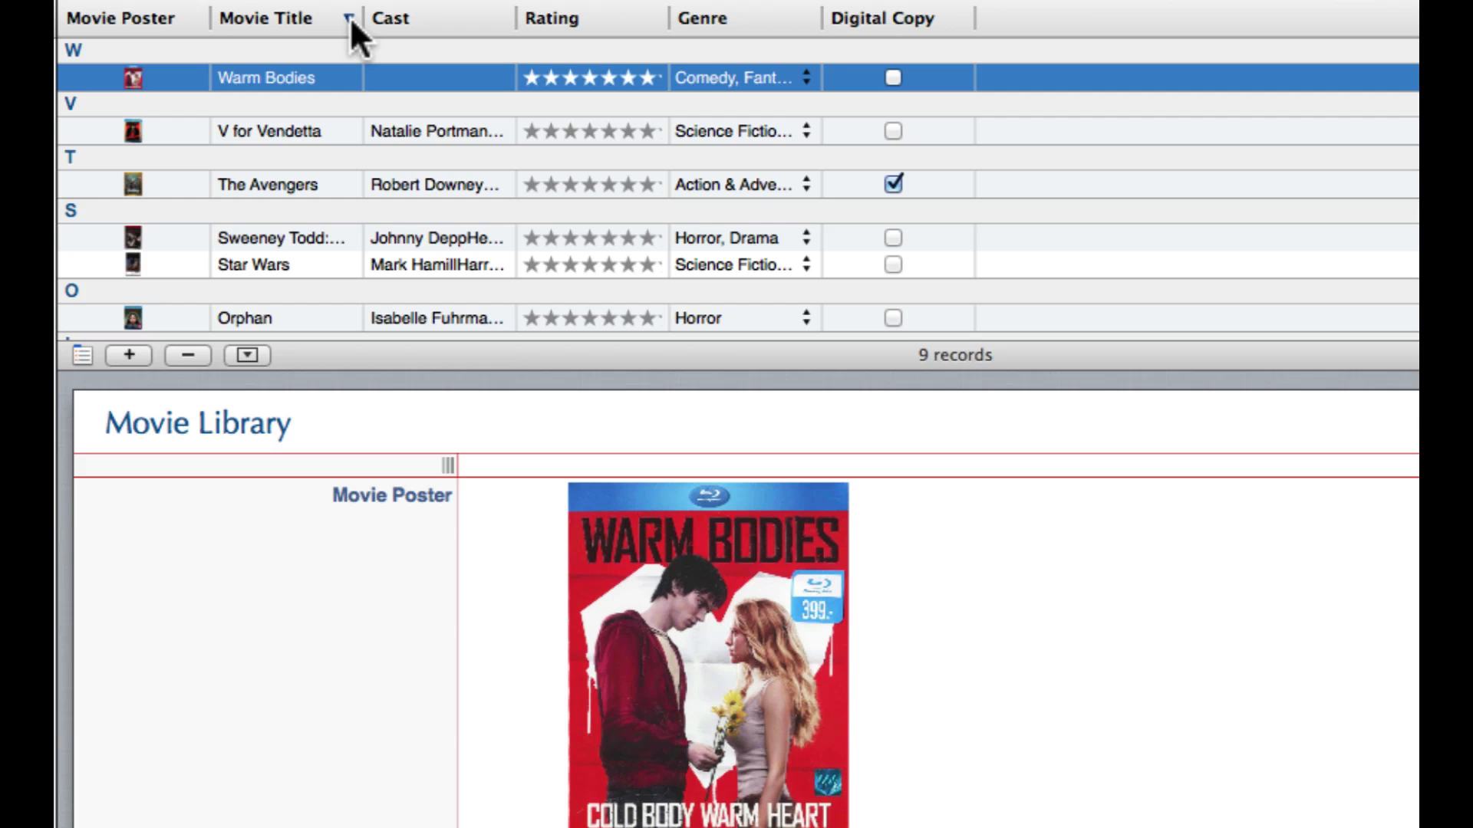
pyautogui.click(389, 18)
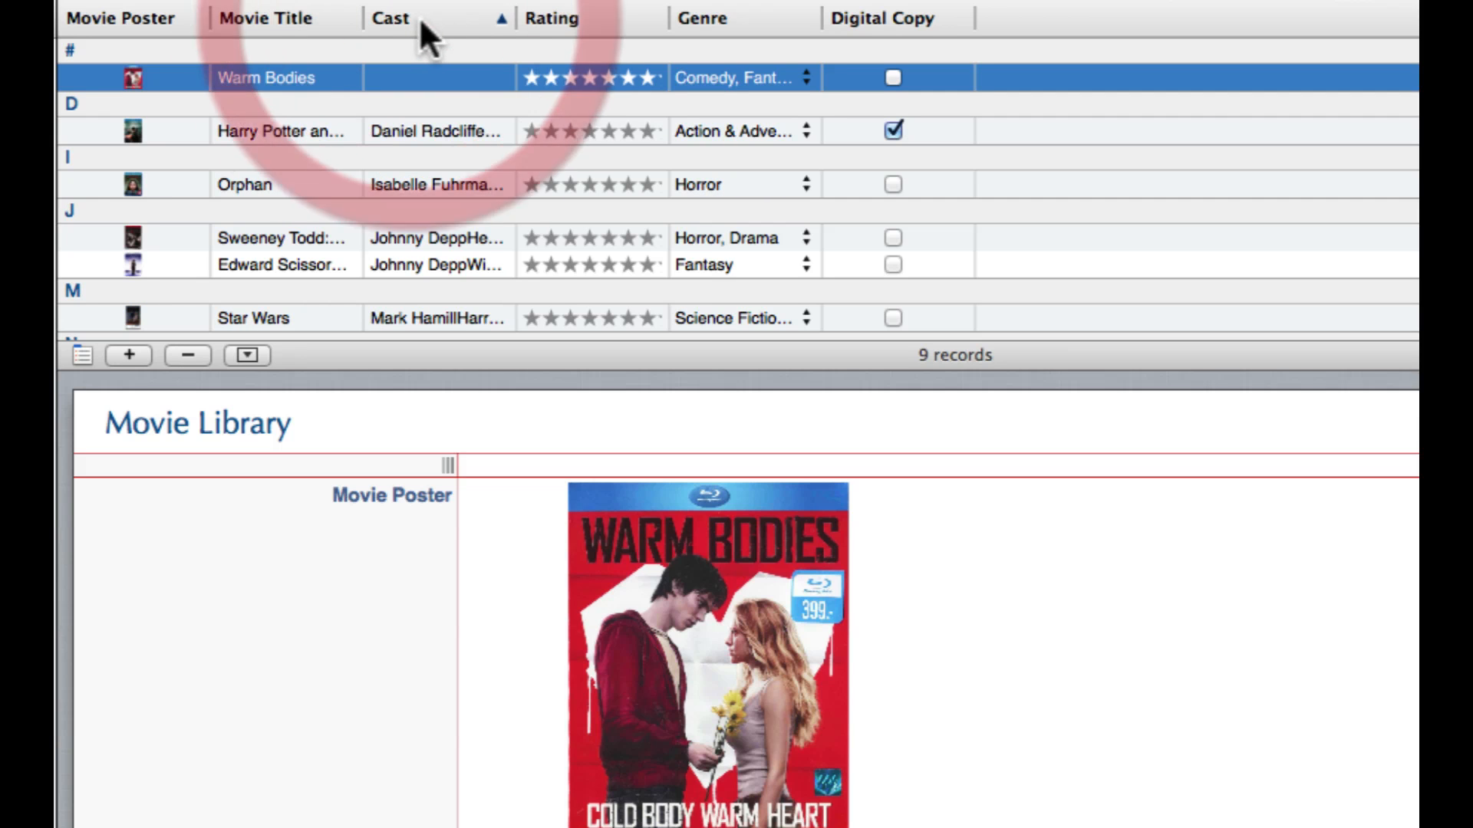
pyautogui.click(703, 19)
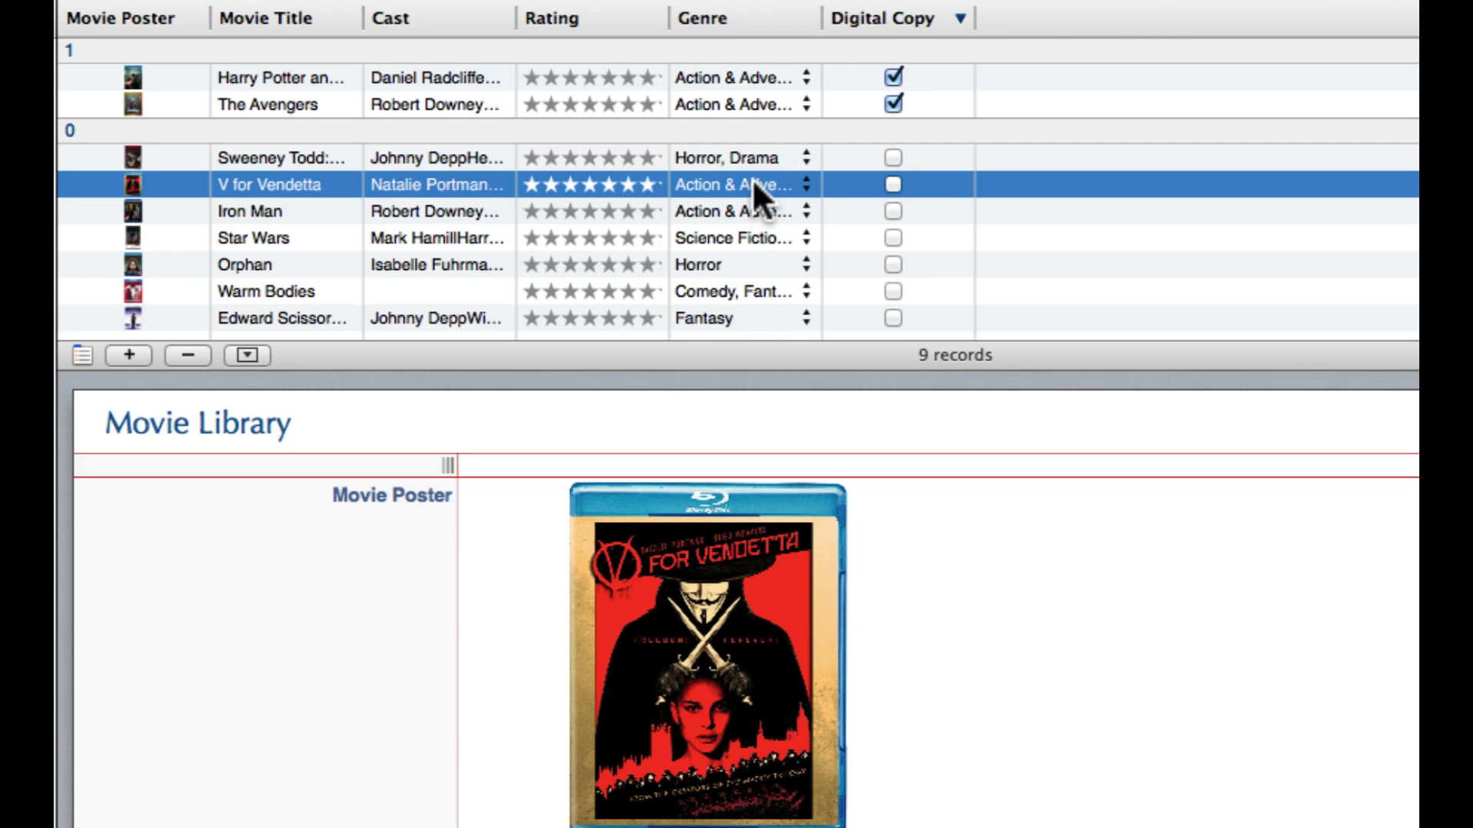
# Keep V for Vendetta's genre as Action & Adventure and toggle its Digital Copy mark
pyautogui.click(803, 184)
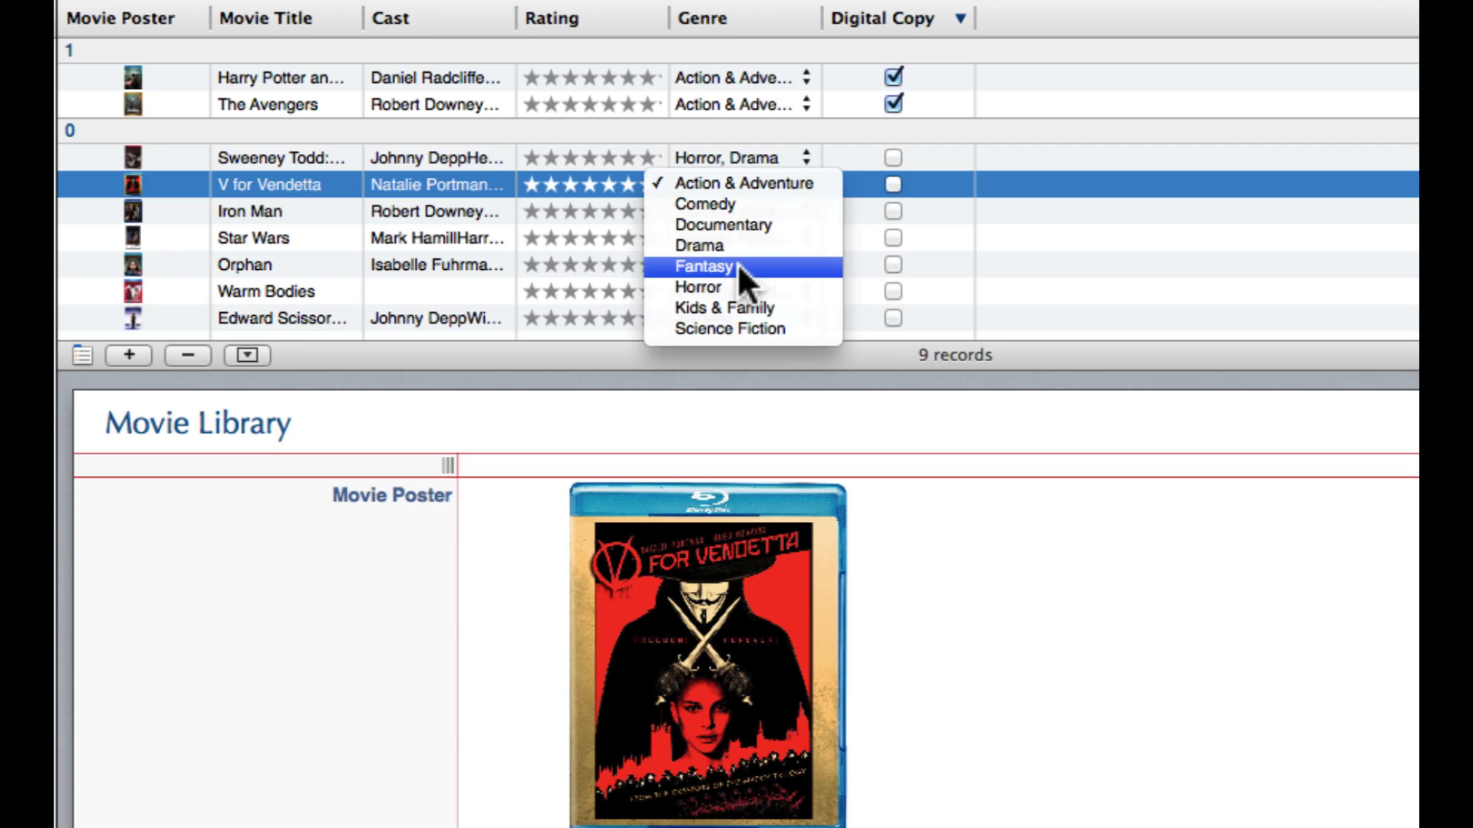
pyautogui.click(722, 224)
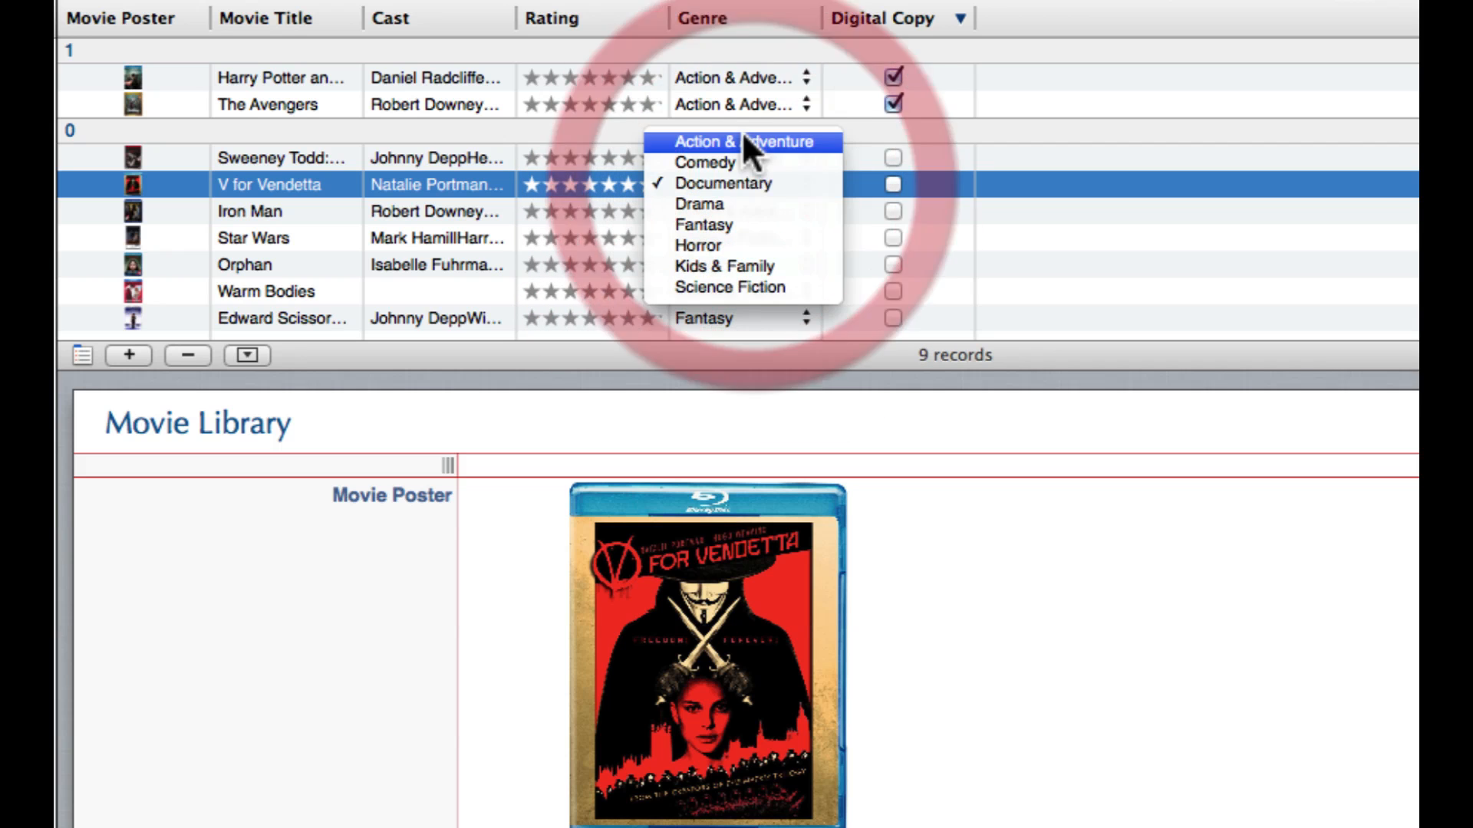
pyautogui.click(750, 141)
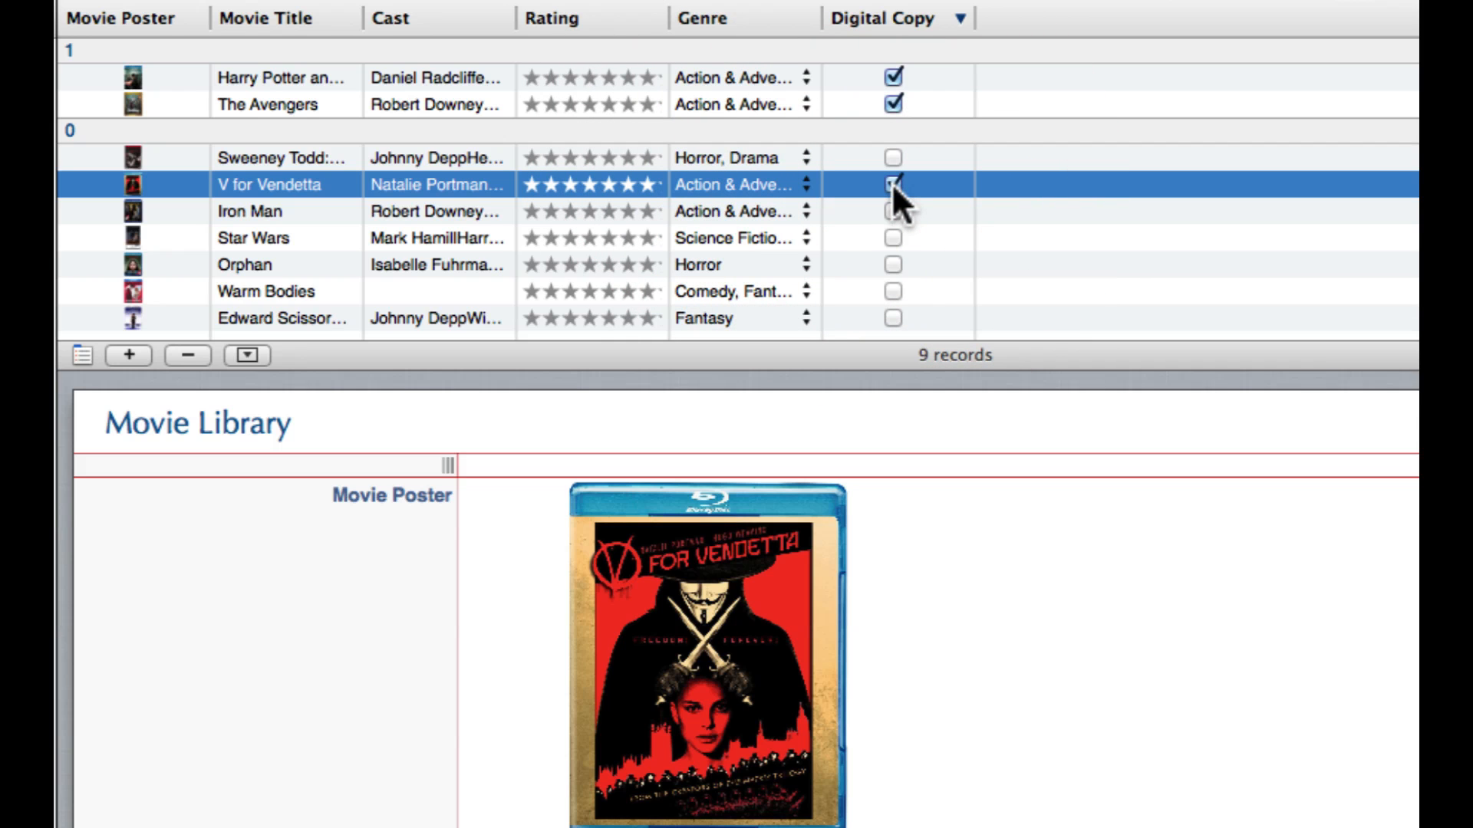
pyautogui.click(893, 184)
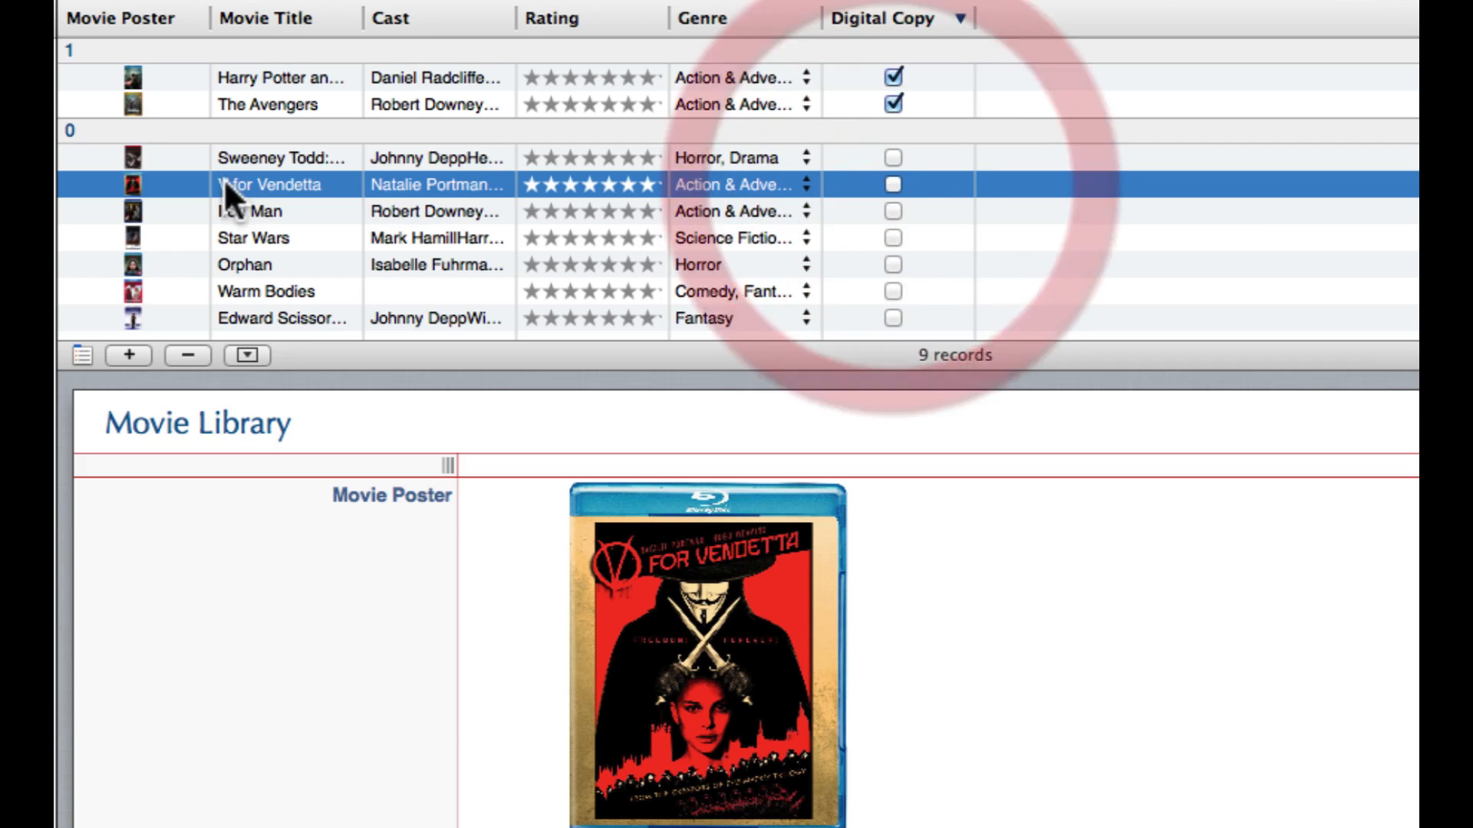
pyautogui.moveTo(394, 207)
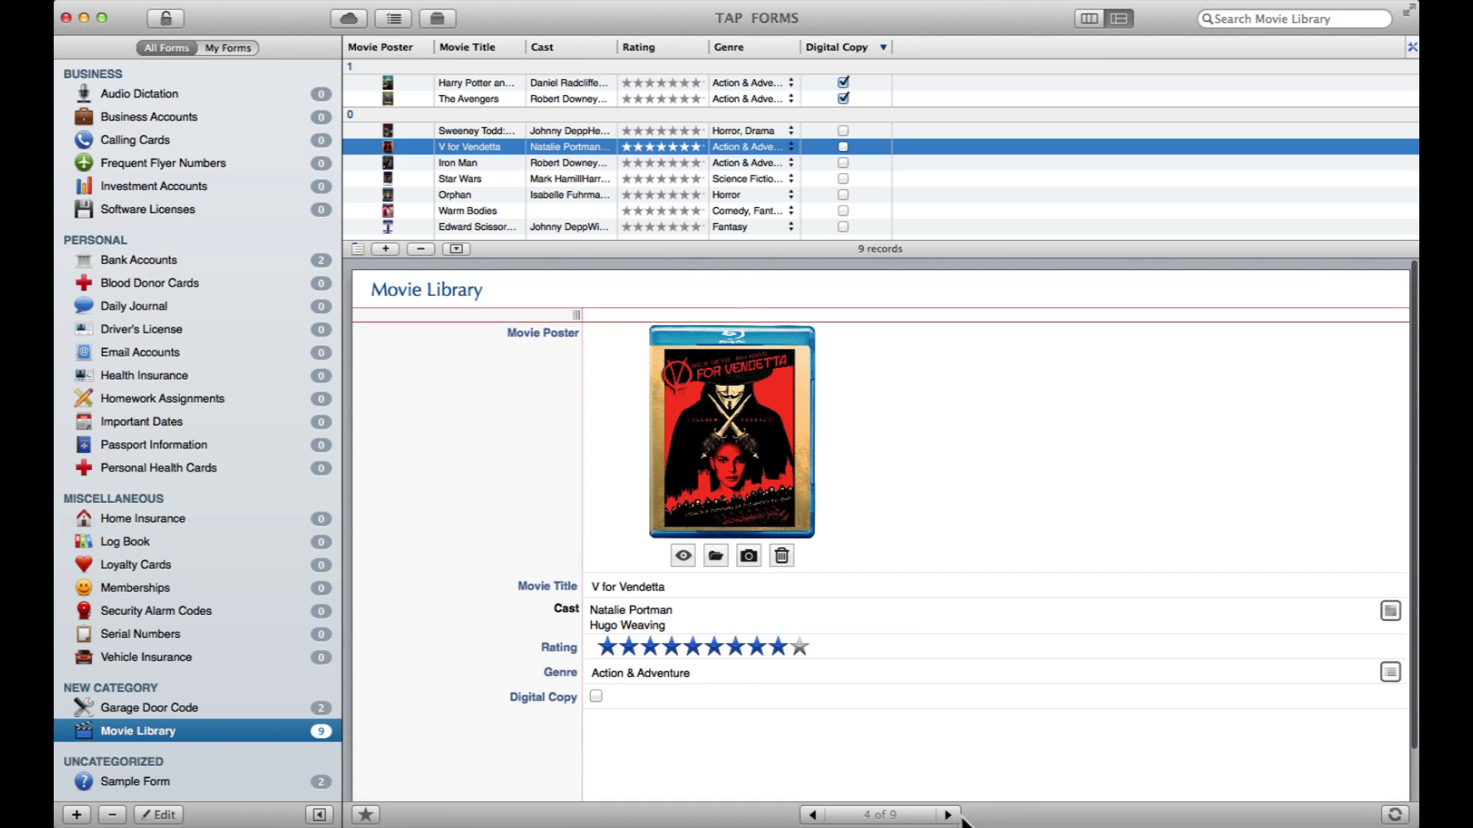
# Step forward and back to the first movie record, then switch to the Bank Accounts form
pyautogui.click(949, 815)
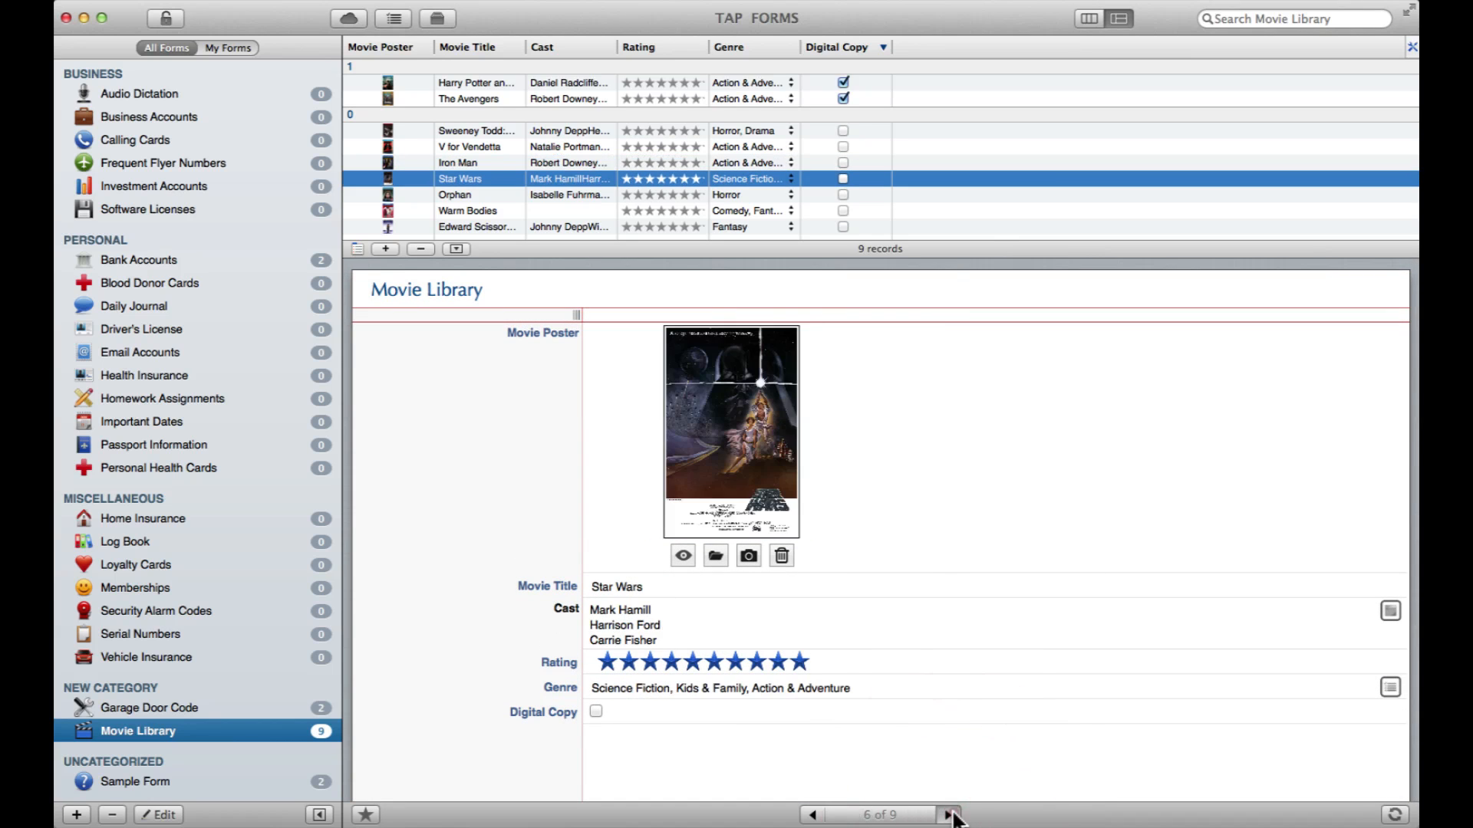
pyautogui.click(951, 814)
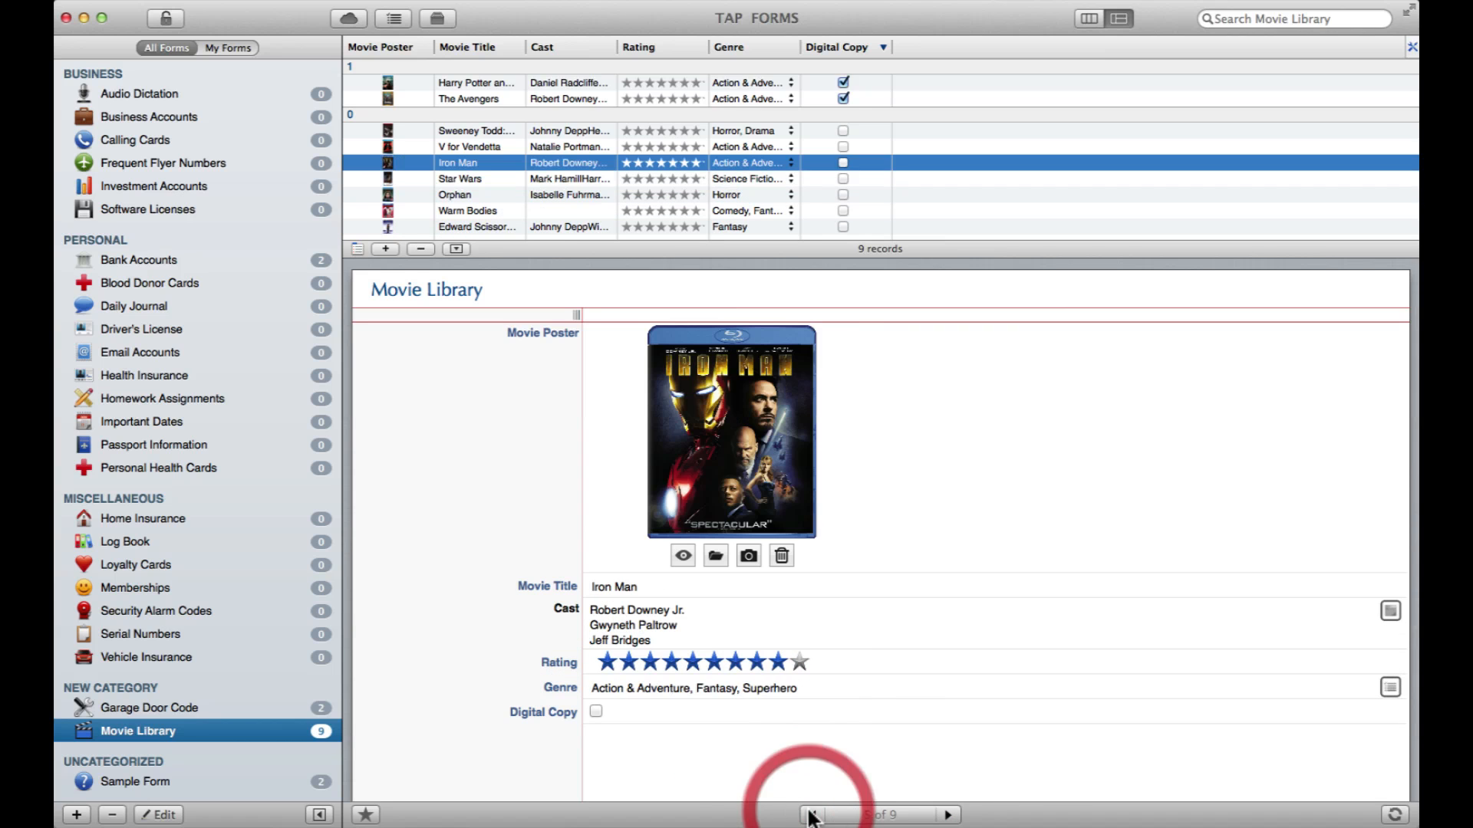
pyautogui.click(809, 814)
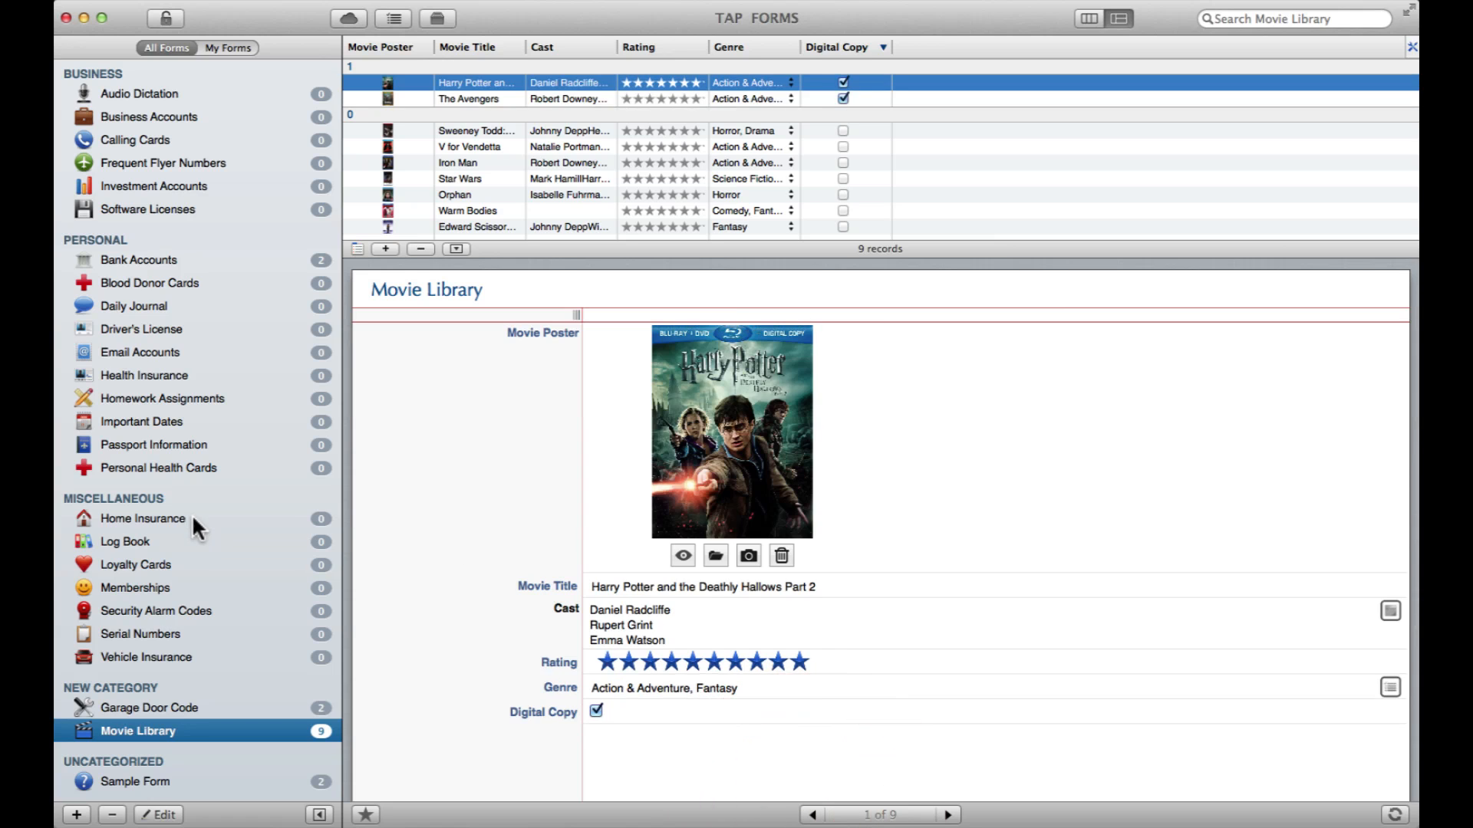
pyautogui.click(141, 261)
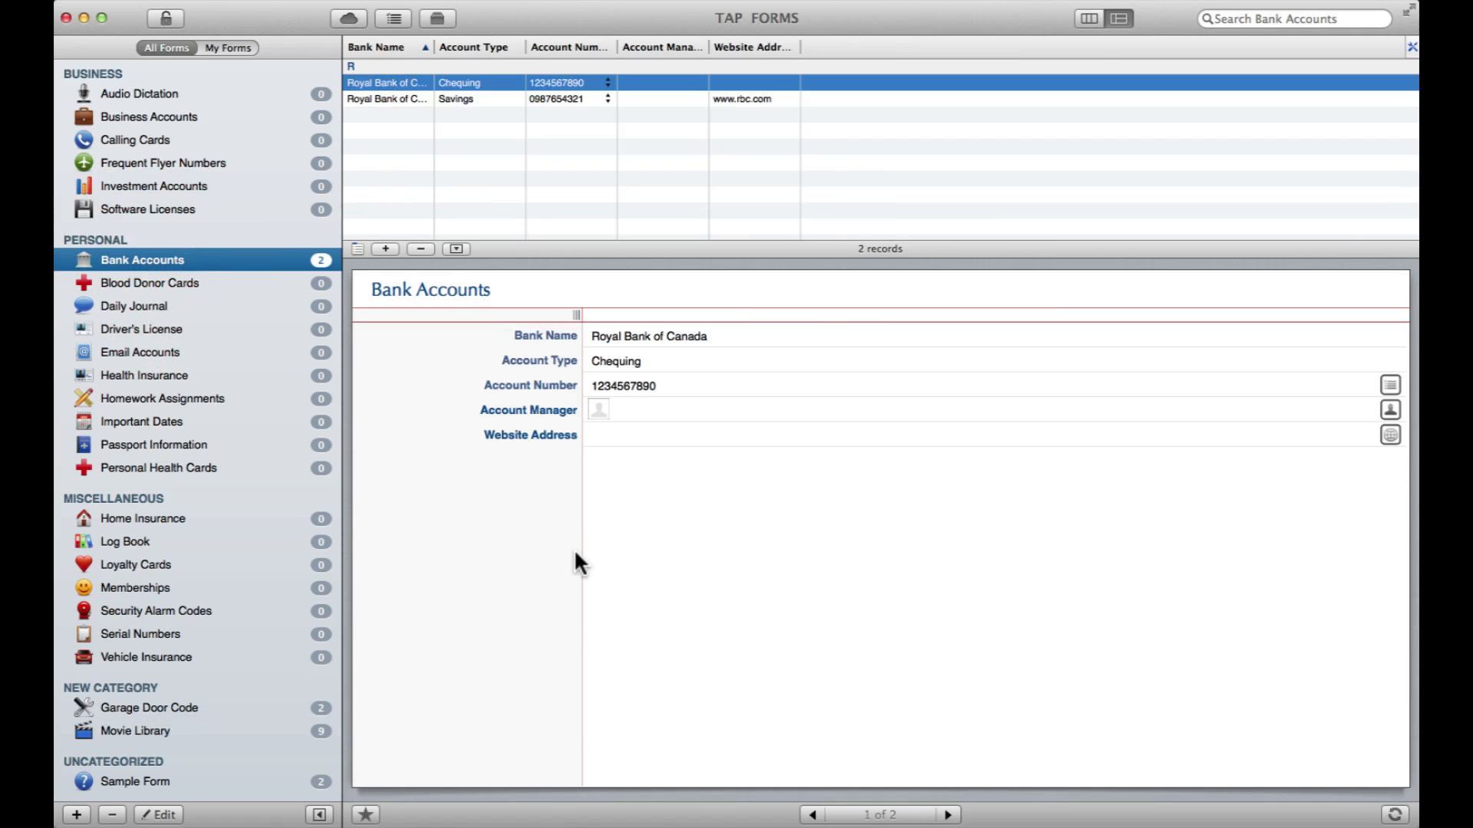
pyautogui.click(387, 98)
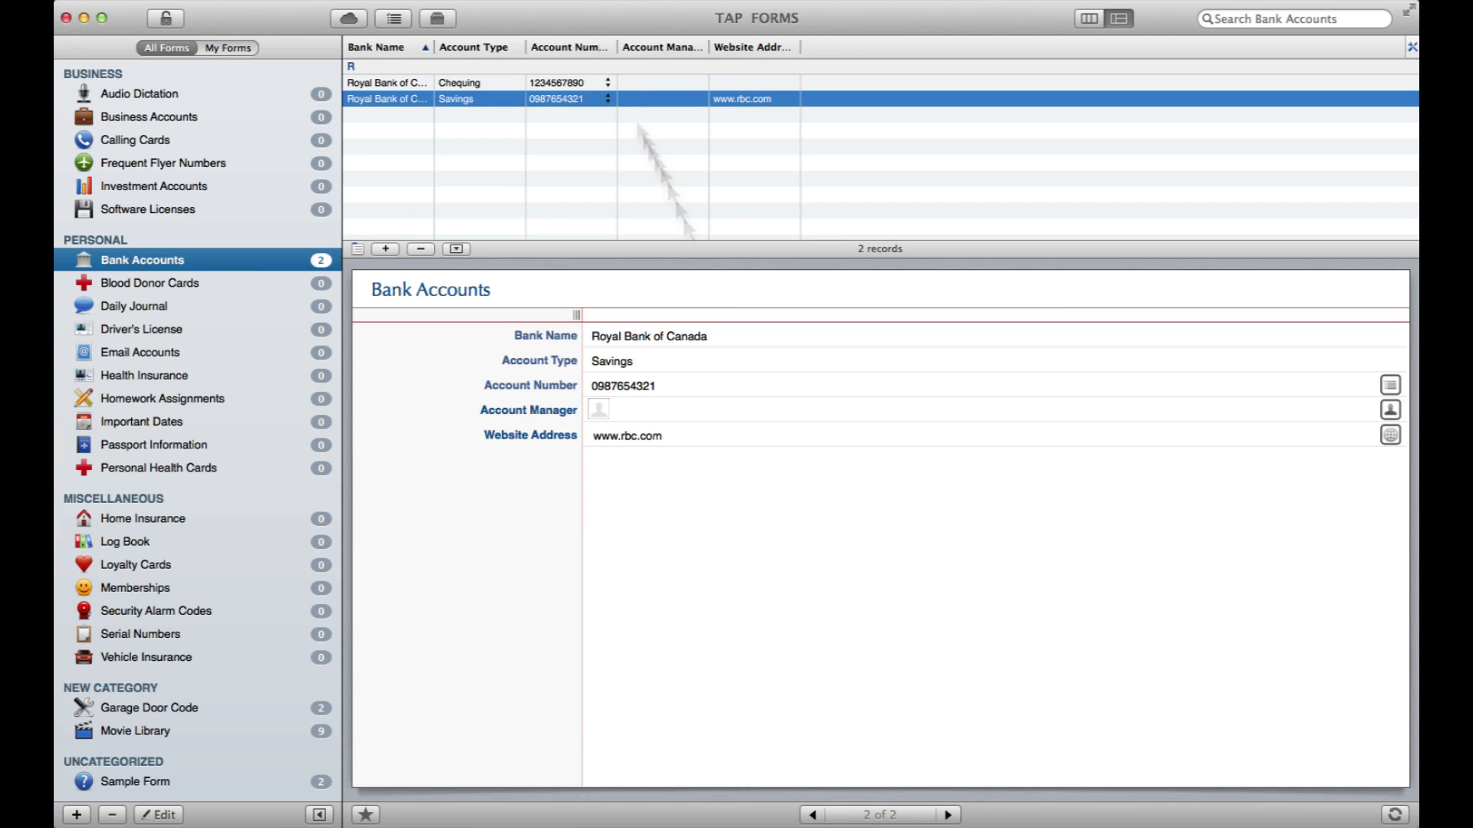
pyautogui.moveTo(721, 391)
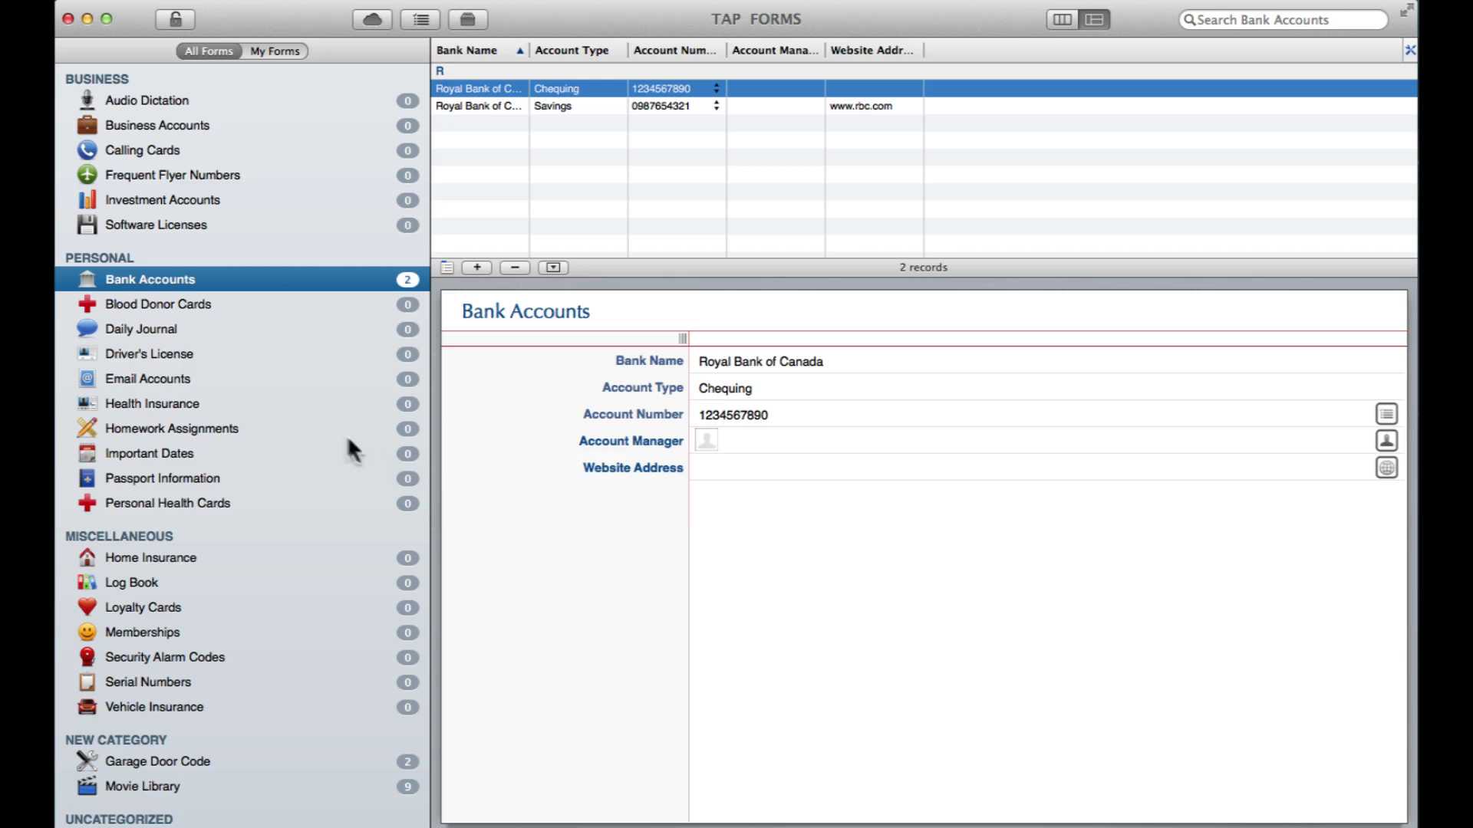
pyautogui.moveTo(216, 58)
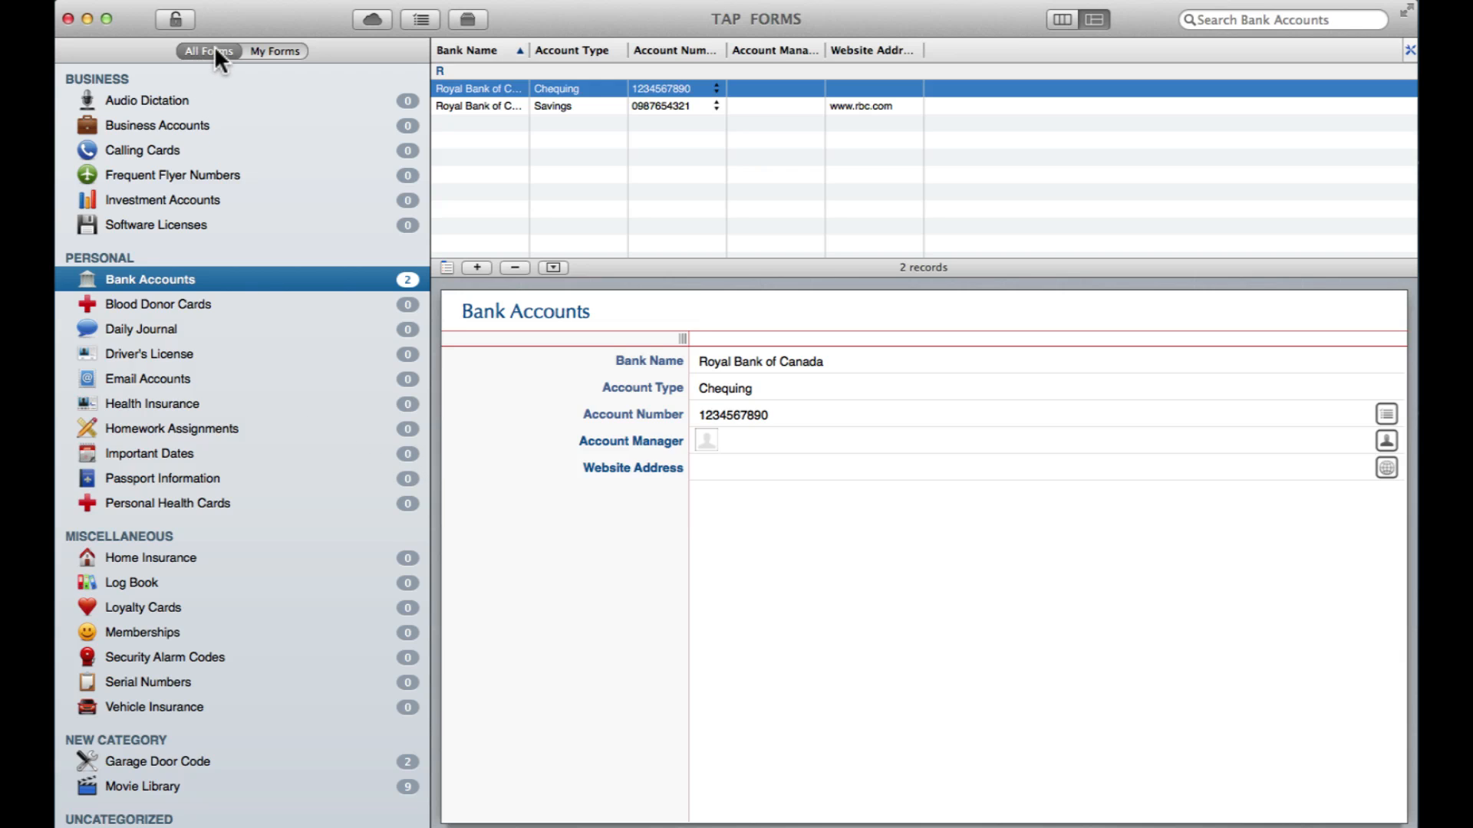
pyautogui.moveTo(221, 587)
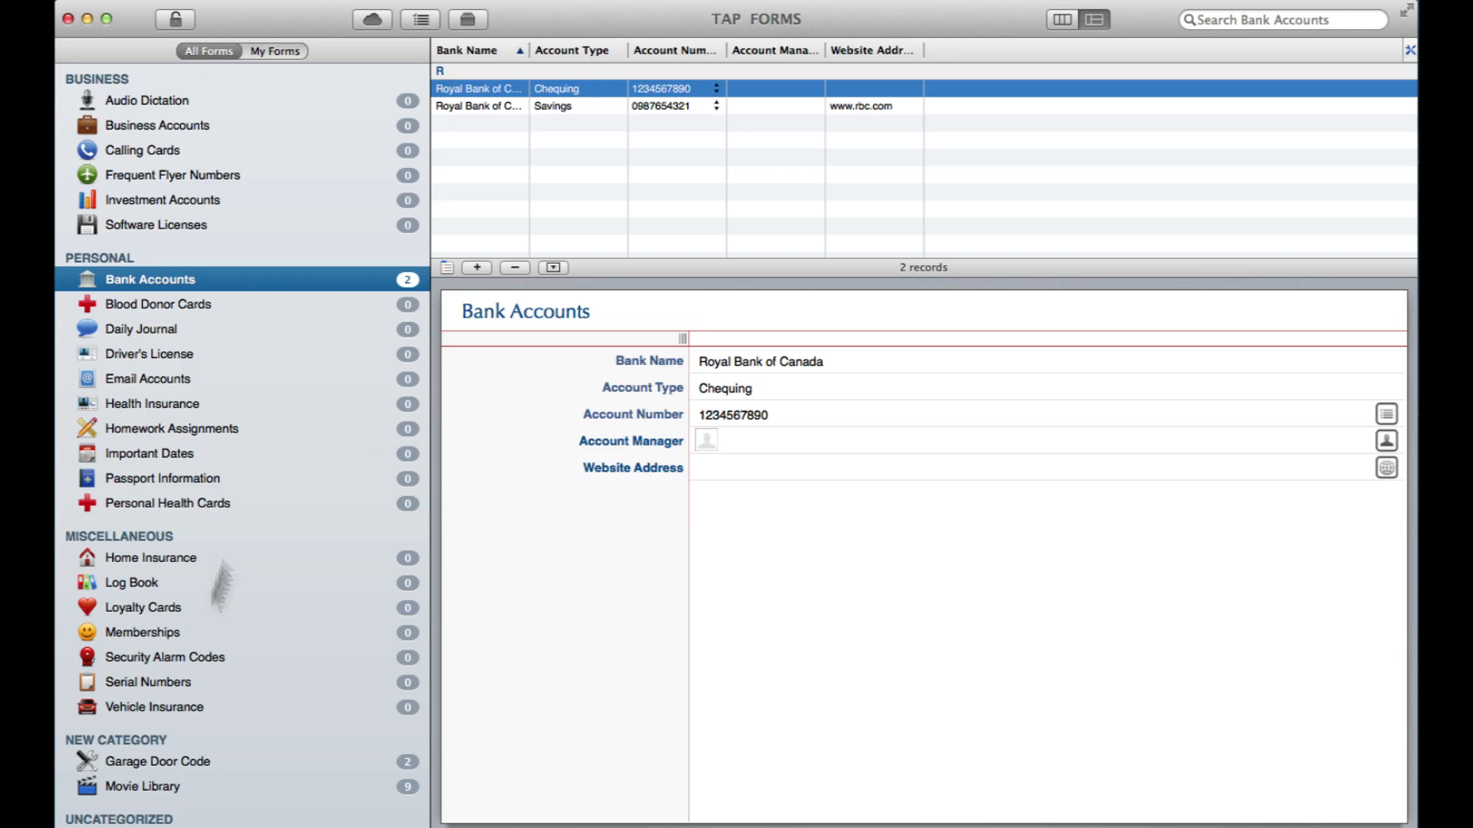
pyautogui.moveTo(234, 557)
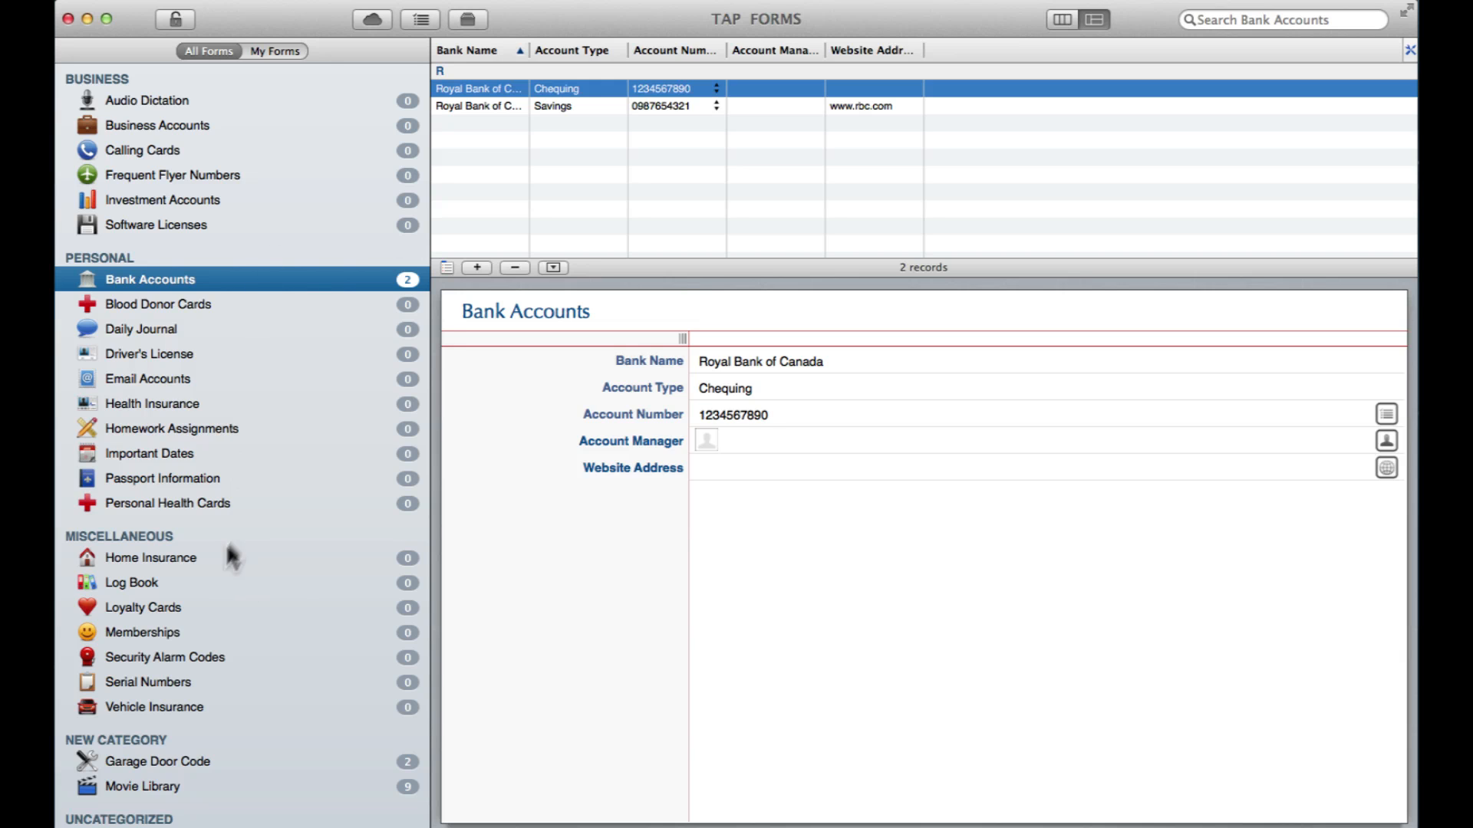
# List only forms with records and switch between Bank Accounts and Movie Library
pyautogui.click(276, 50)
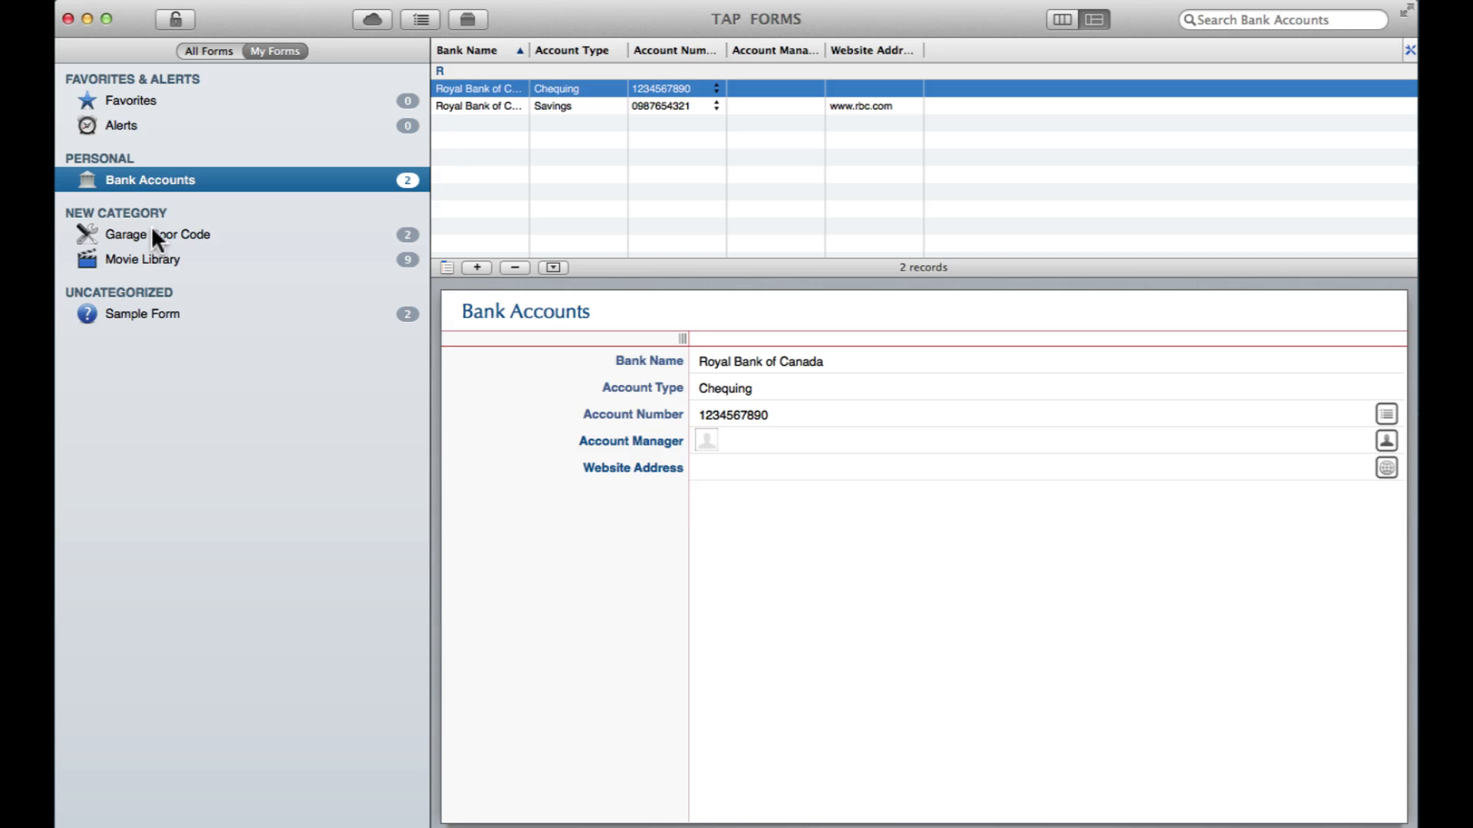
pyautogui.click(143, 259)
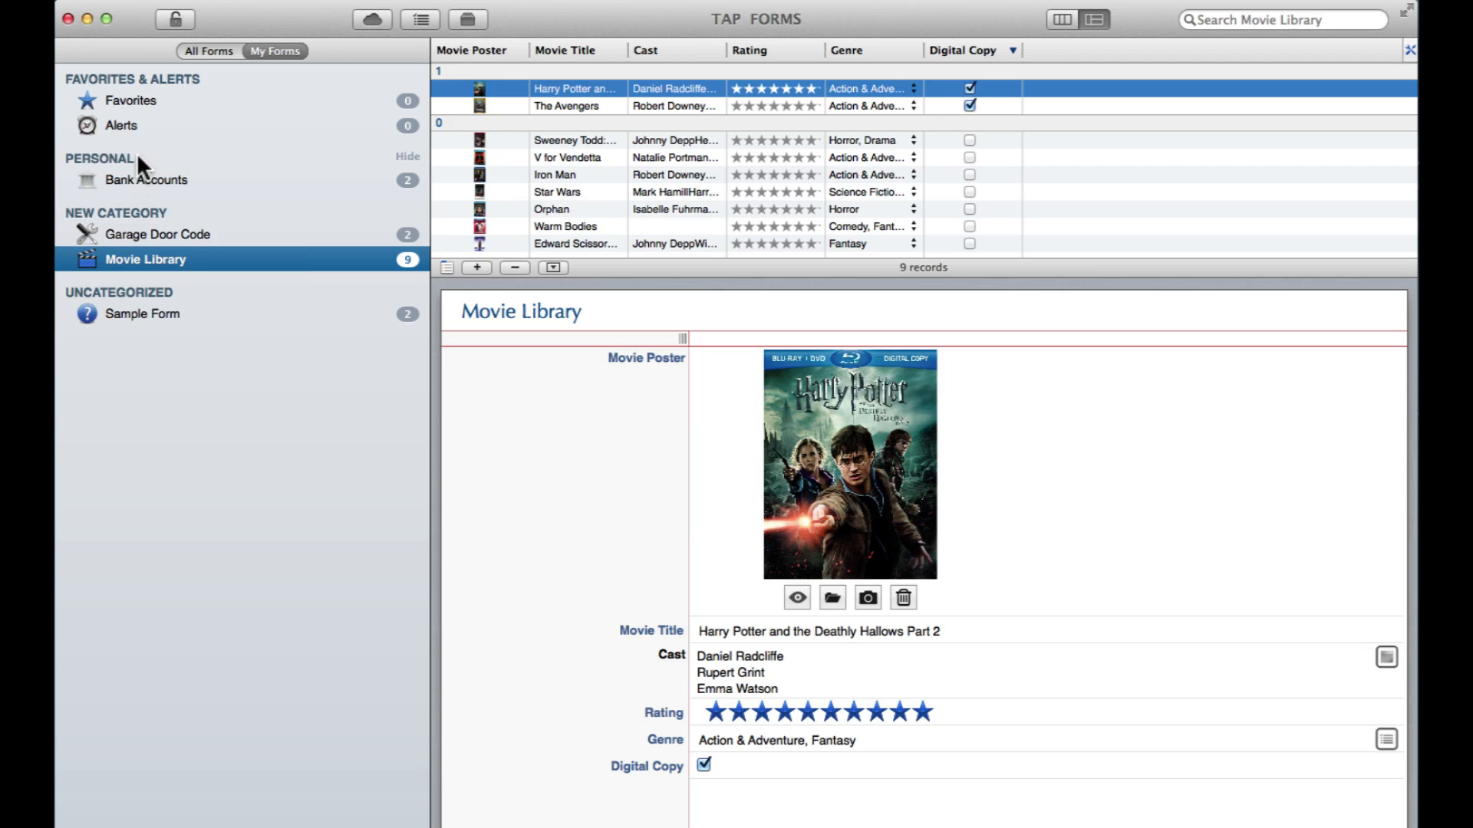
pyautogui.click(148, 179)
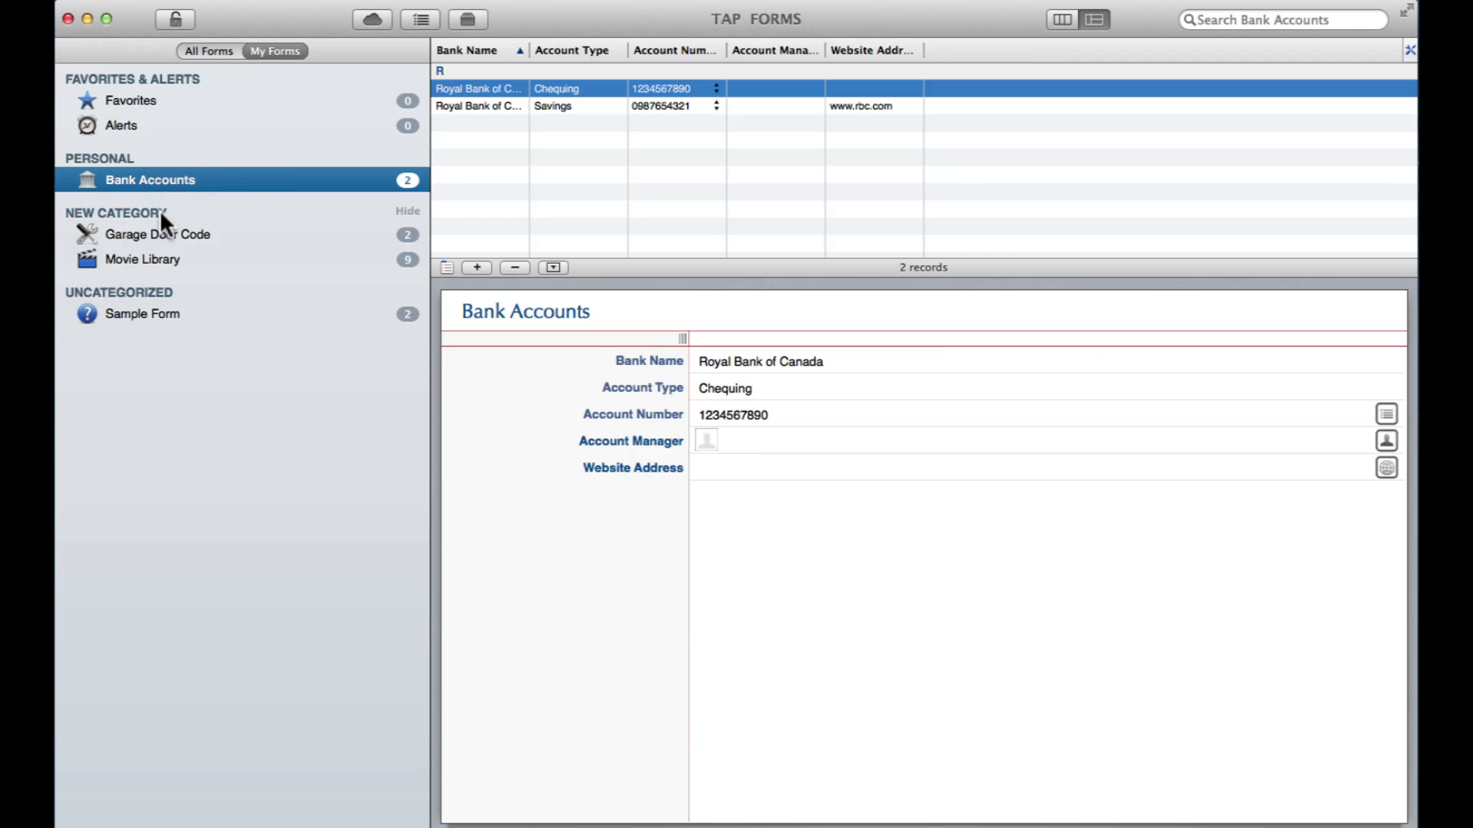
pyautogui.click(145, 259)
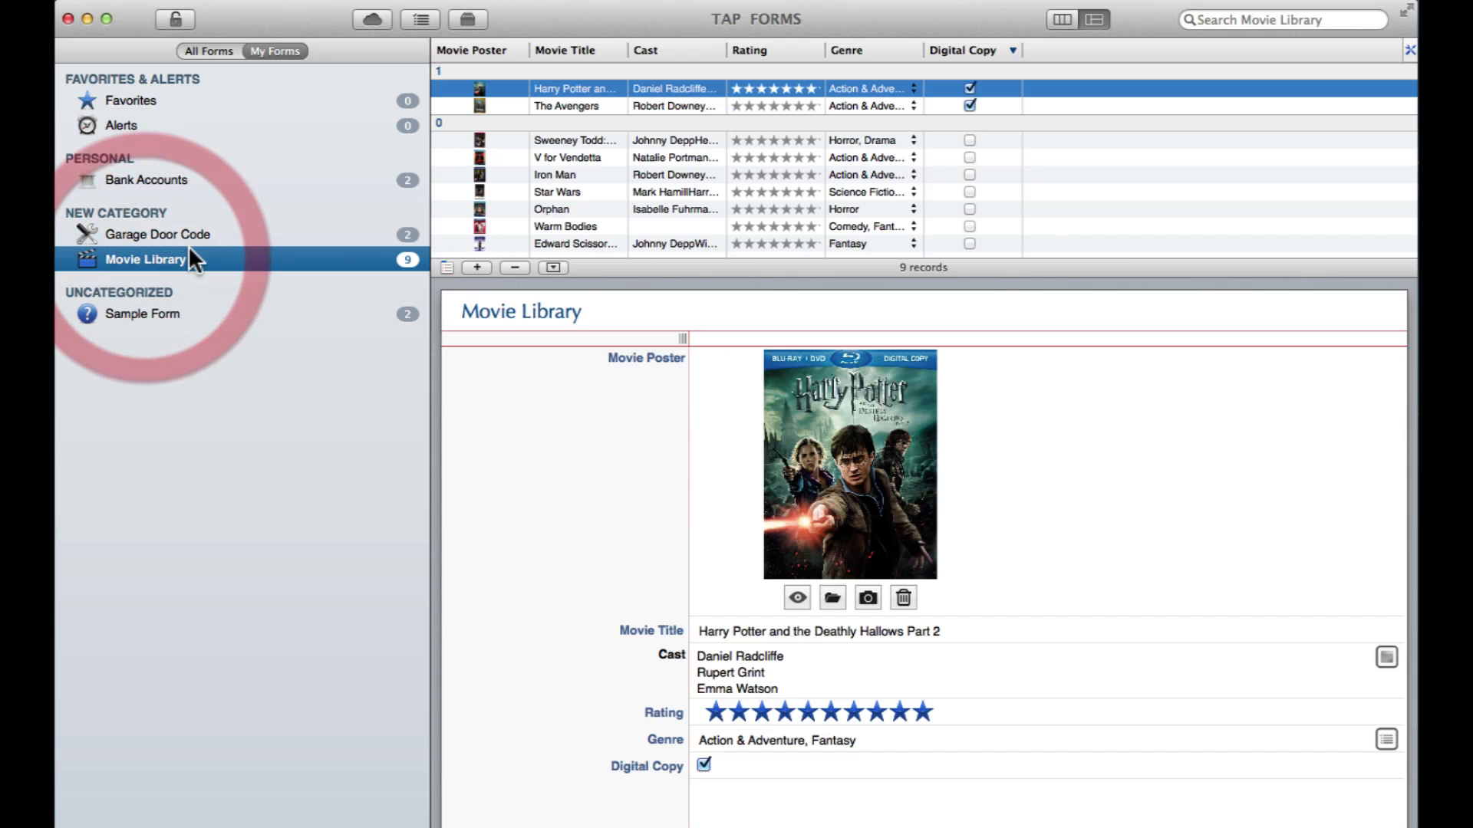
pyautogui.moveTo(359, 233)
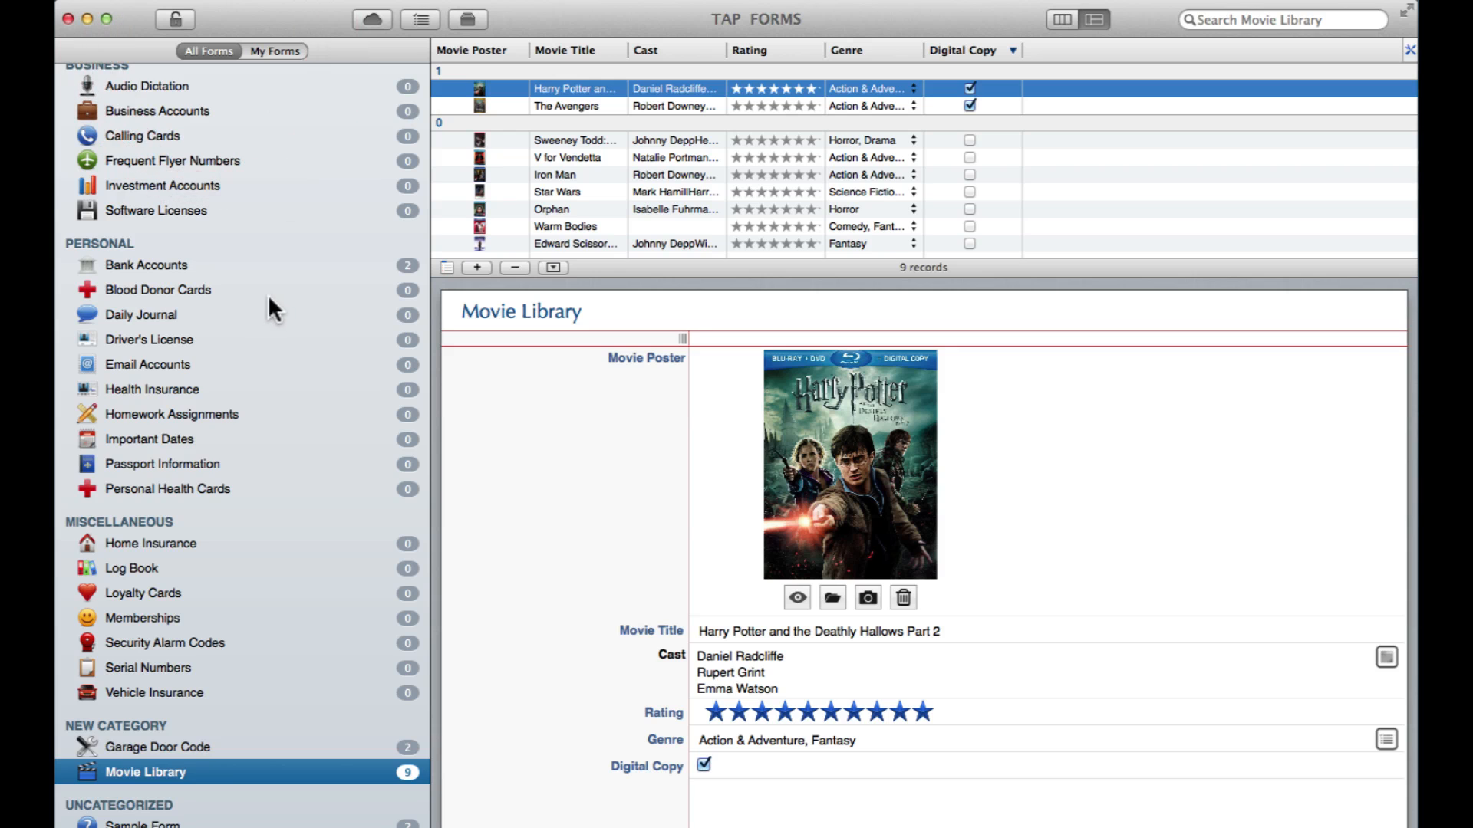
pyautogui.moveTo(355, 496)
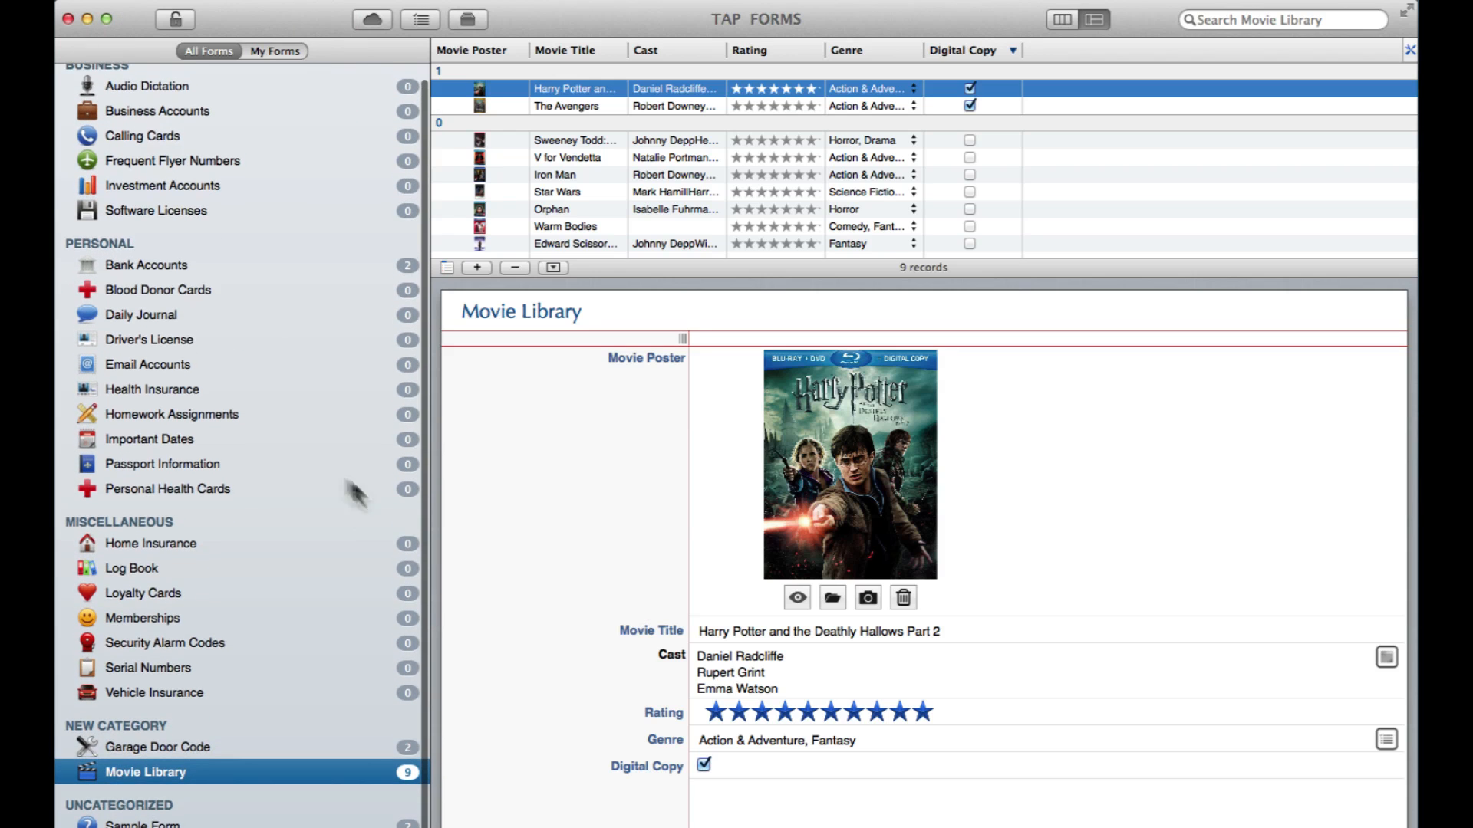
pyautogui.moveTo(270, 53)
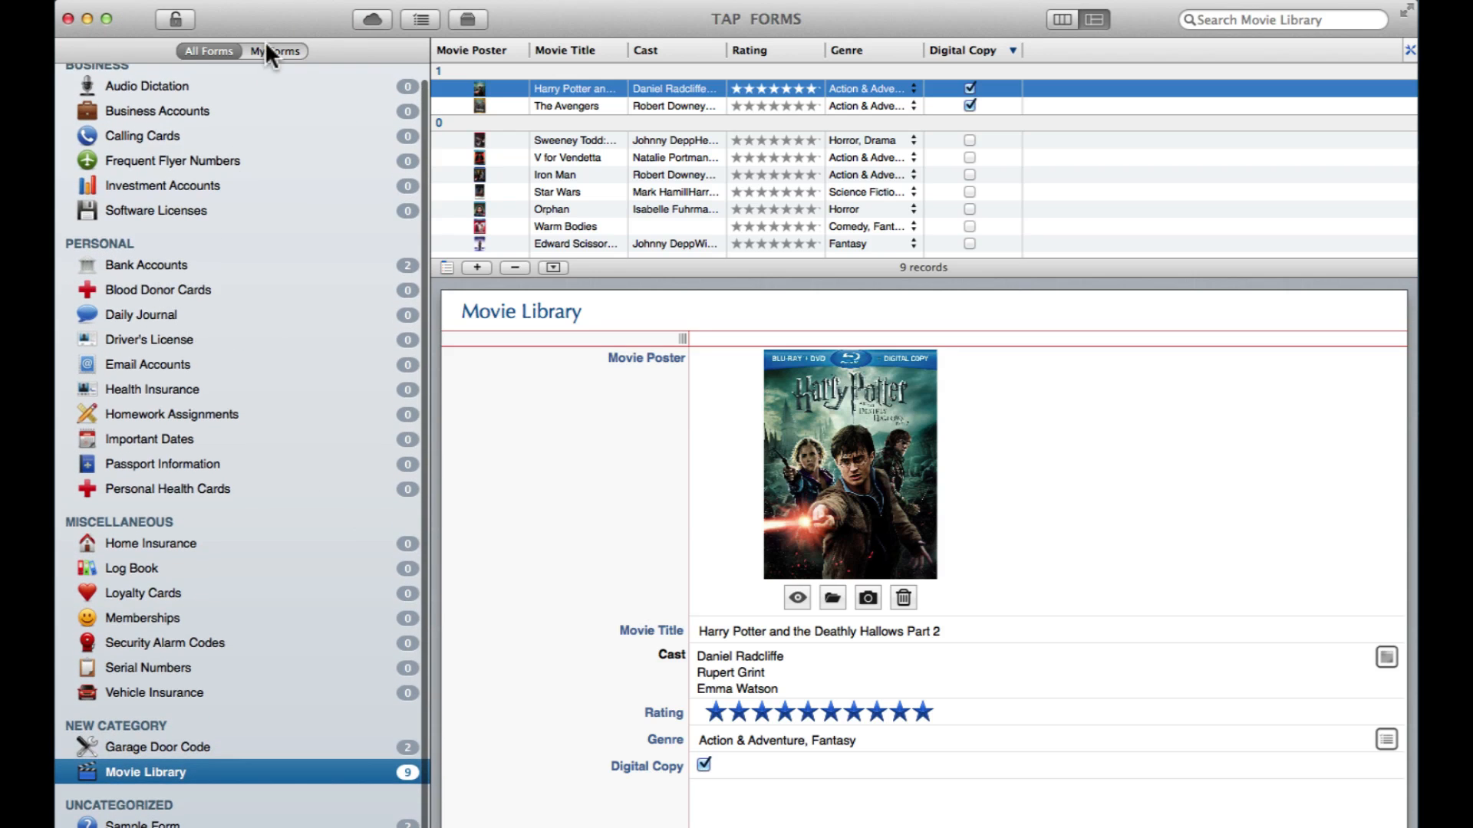
# Return the forms list to showing every form with Movie Library selected
pyautogui.click(276, 50)
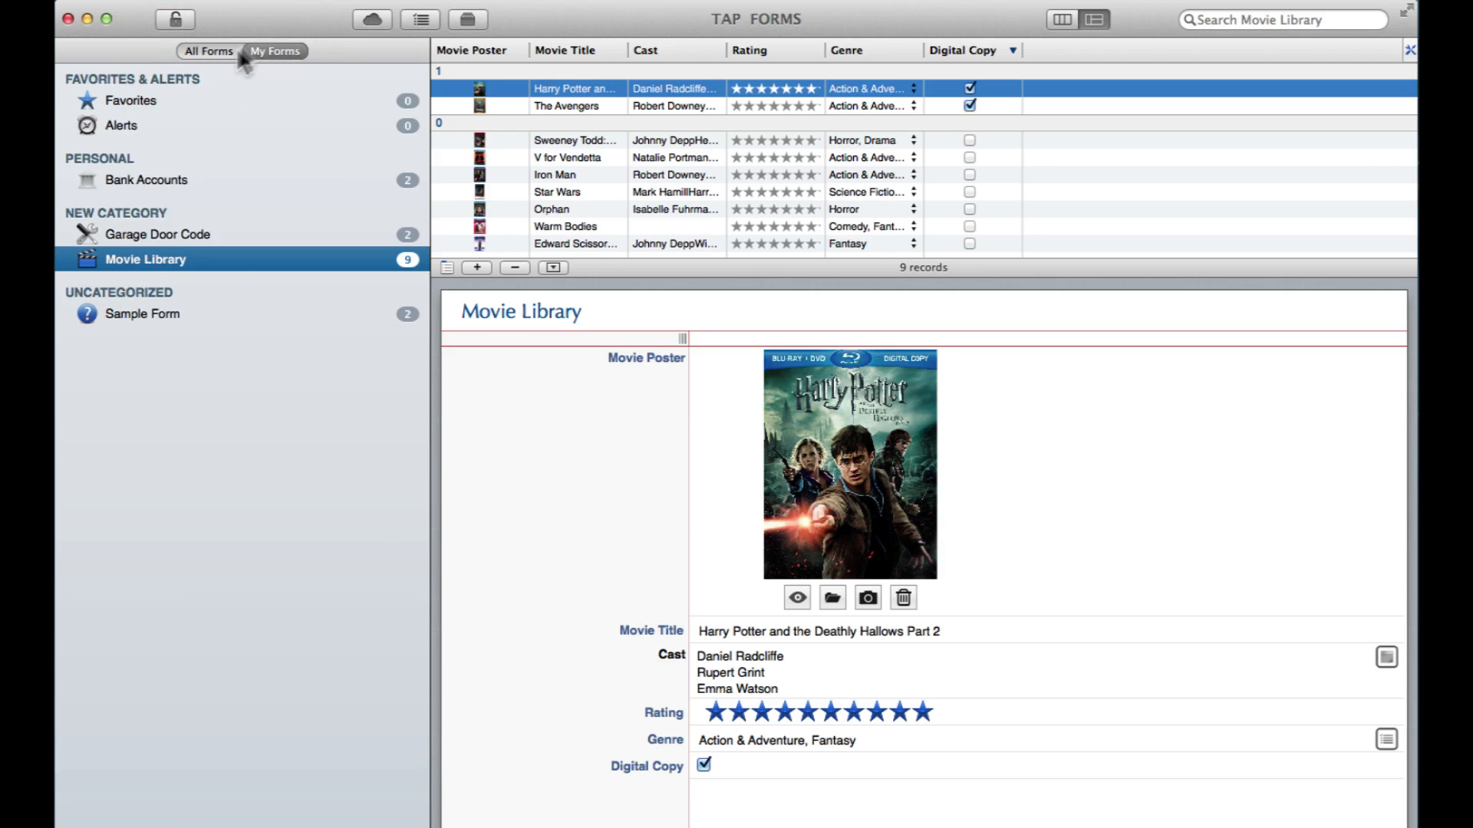
pyautogui.click(207, 50)
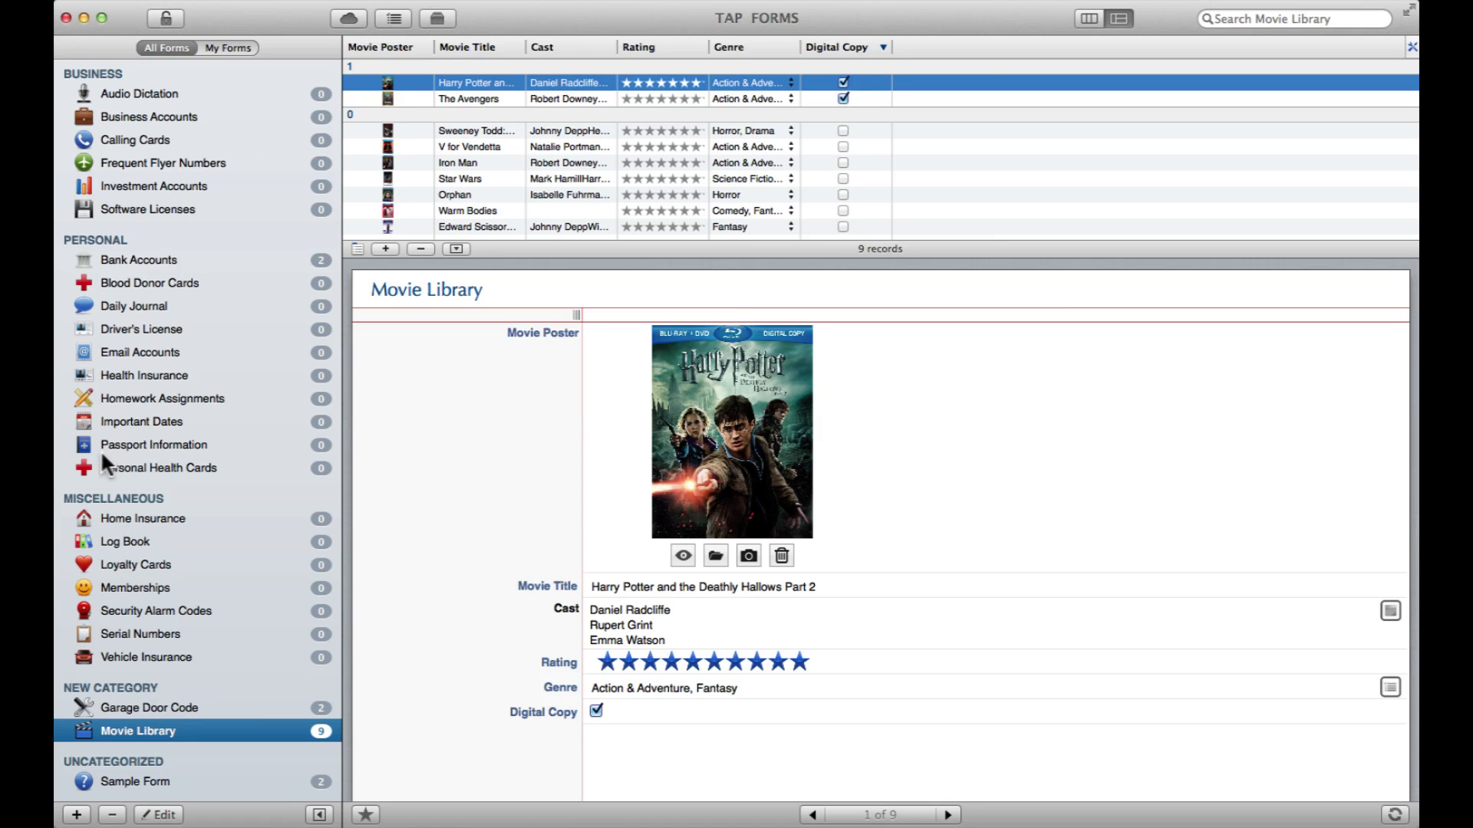
pyautogui.moveTo(155, 357)
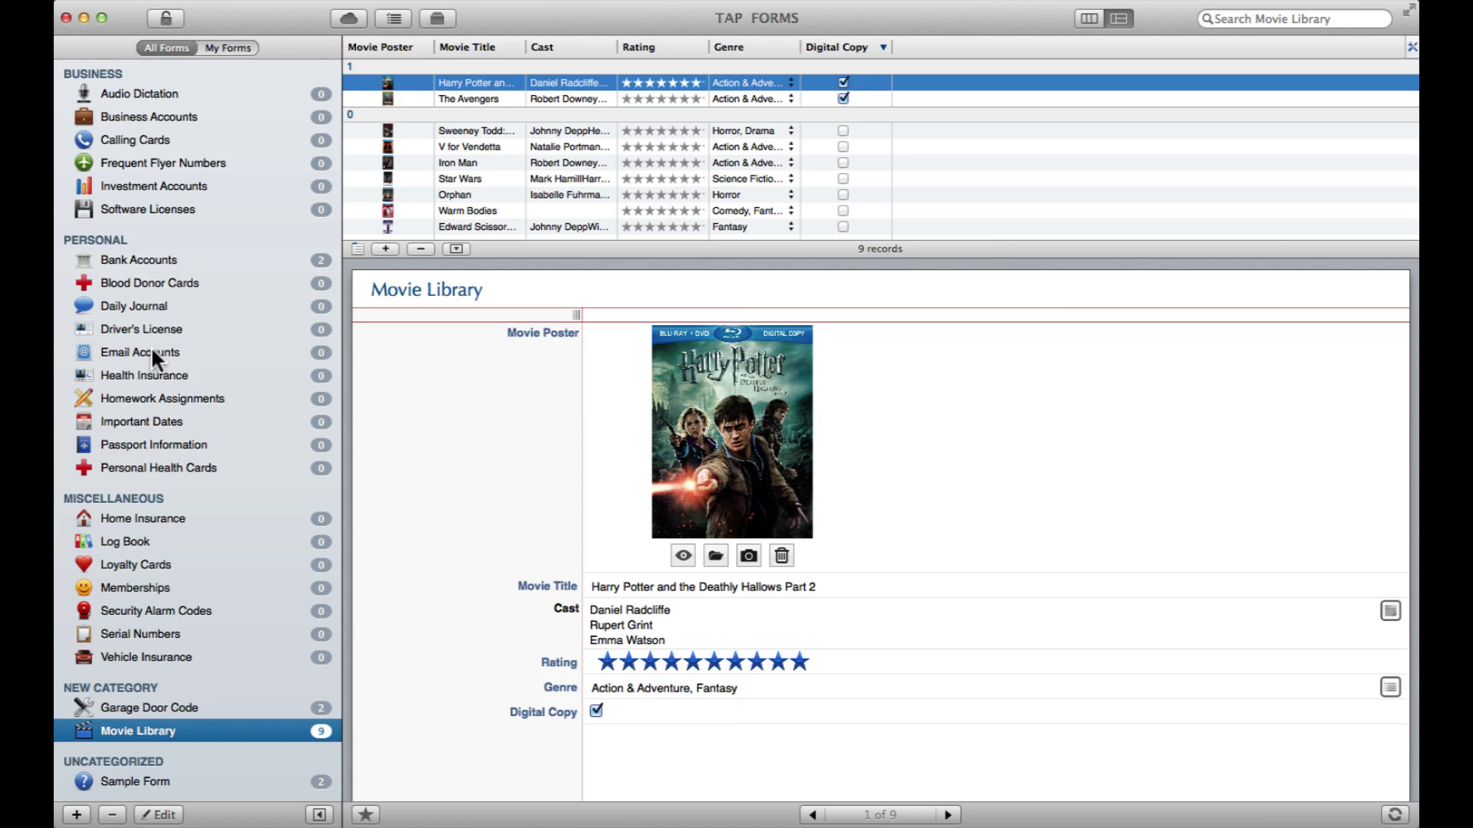
pyautogui.moveTo(157, 311)
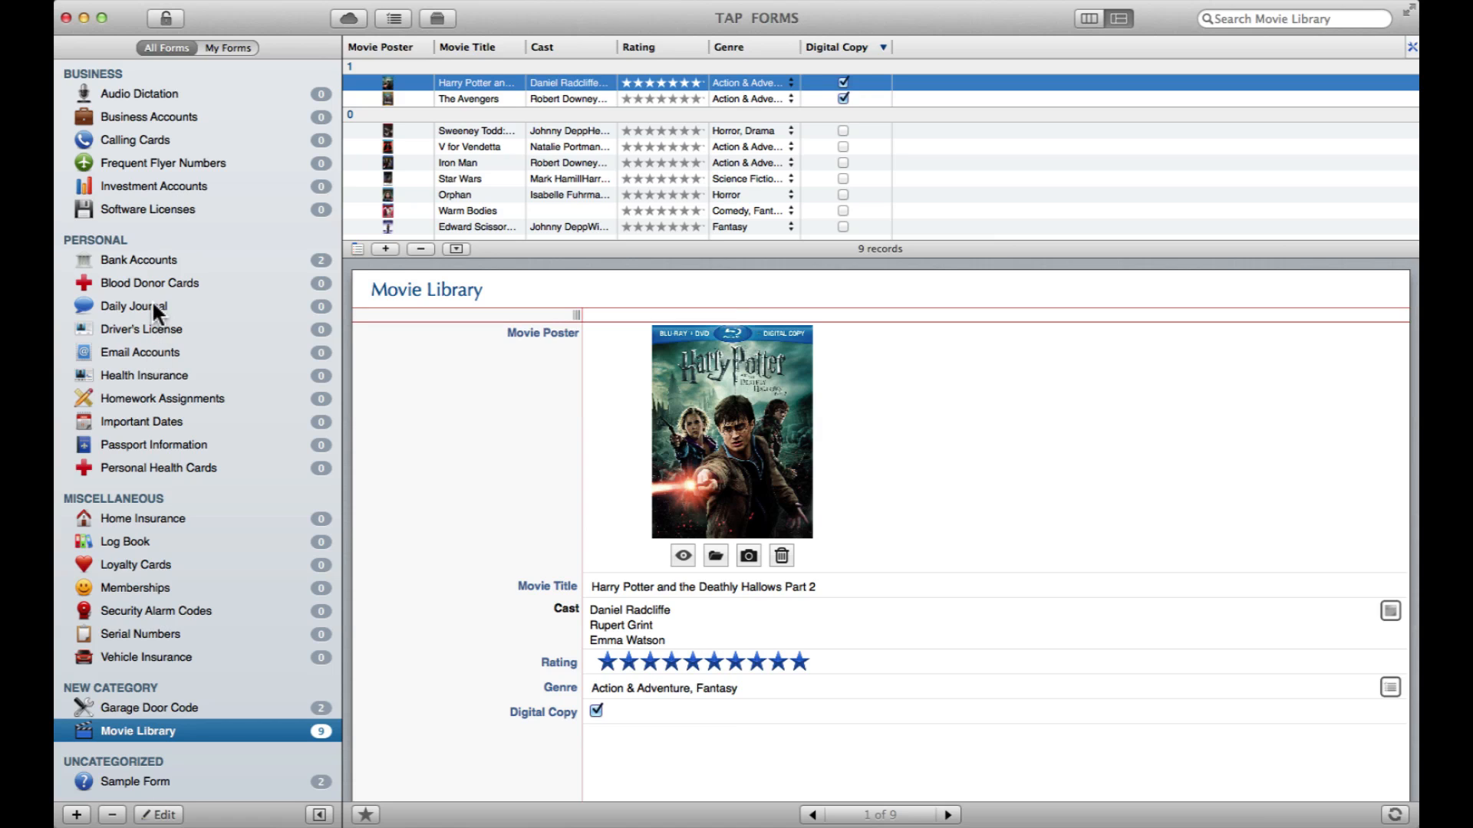
pyautogui.moveTo(150, 293)
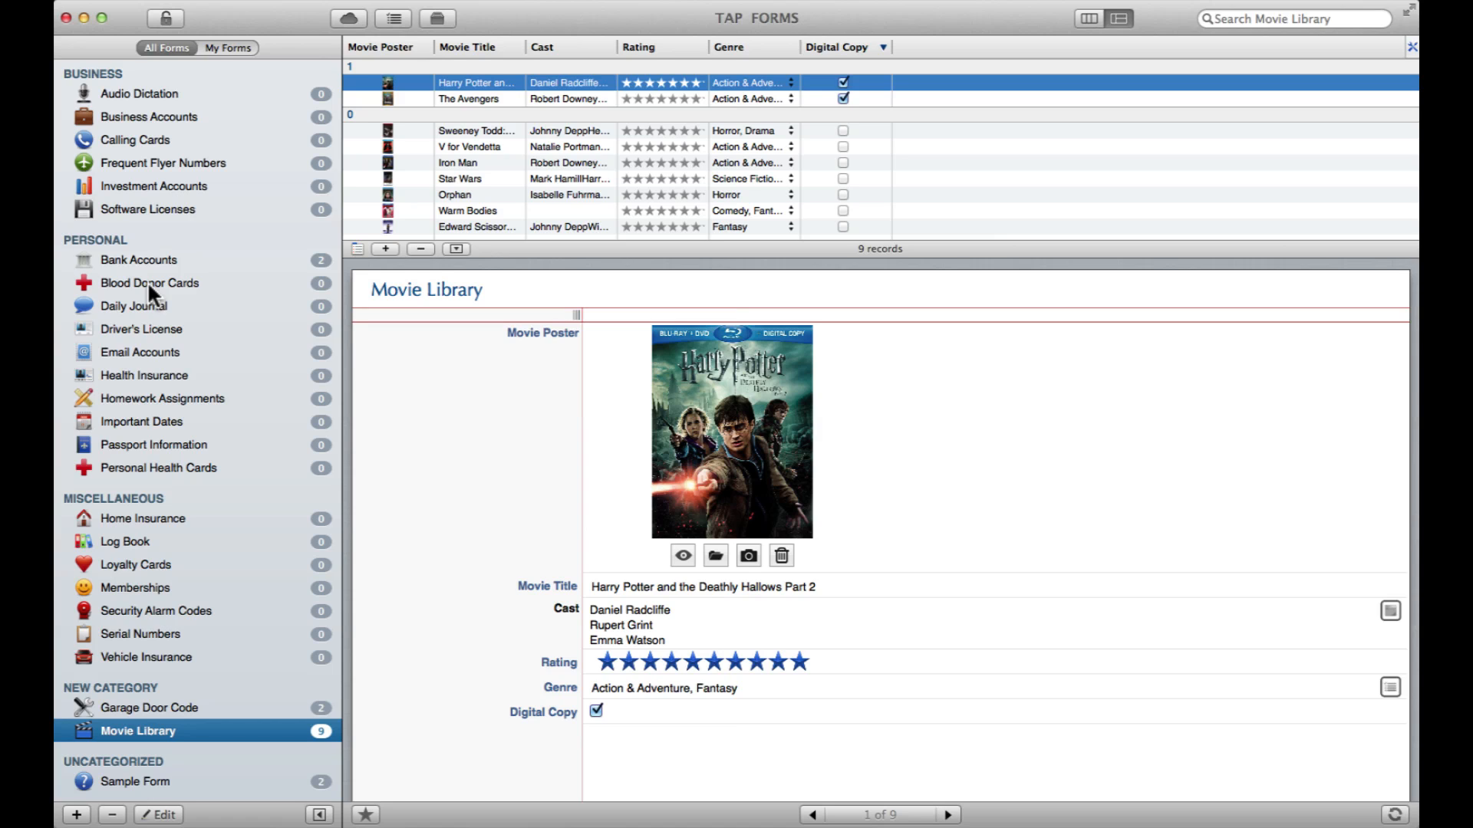